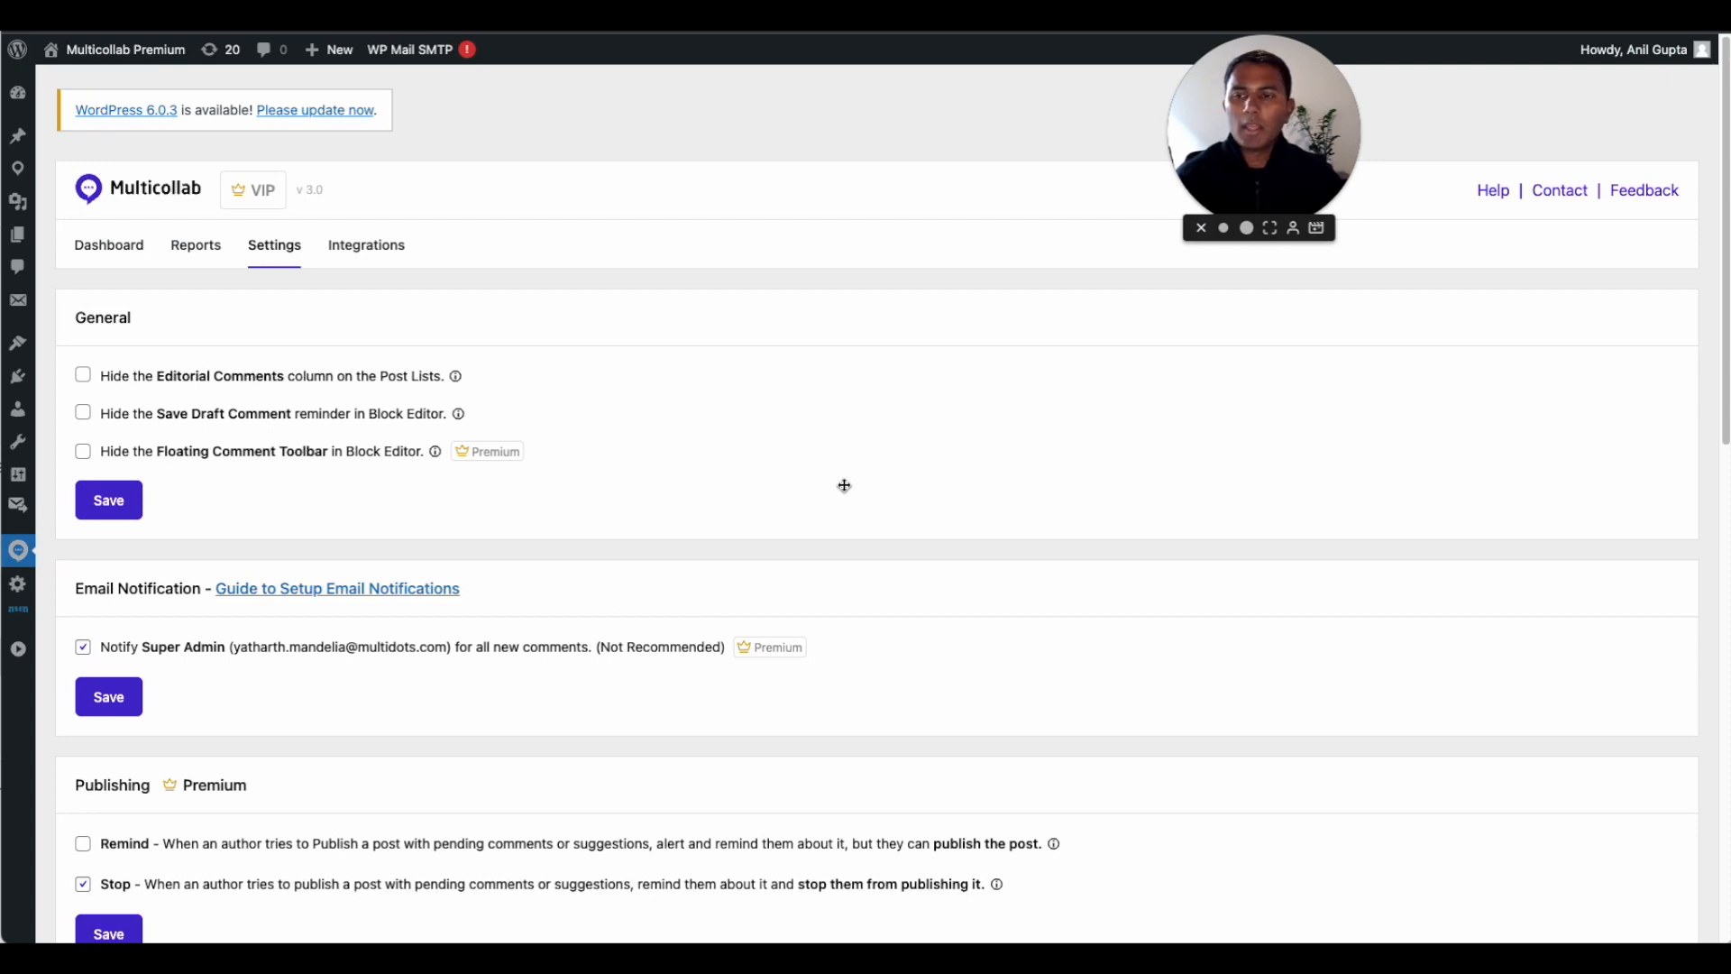
mouse_move(829, 444)
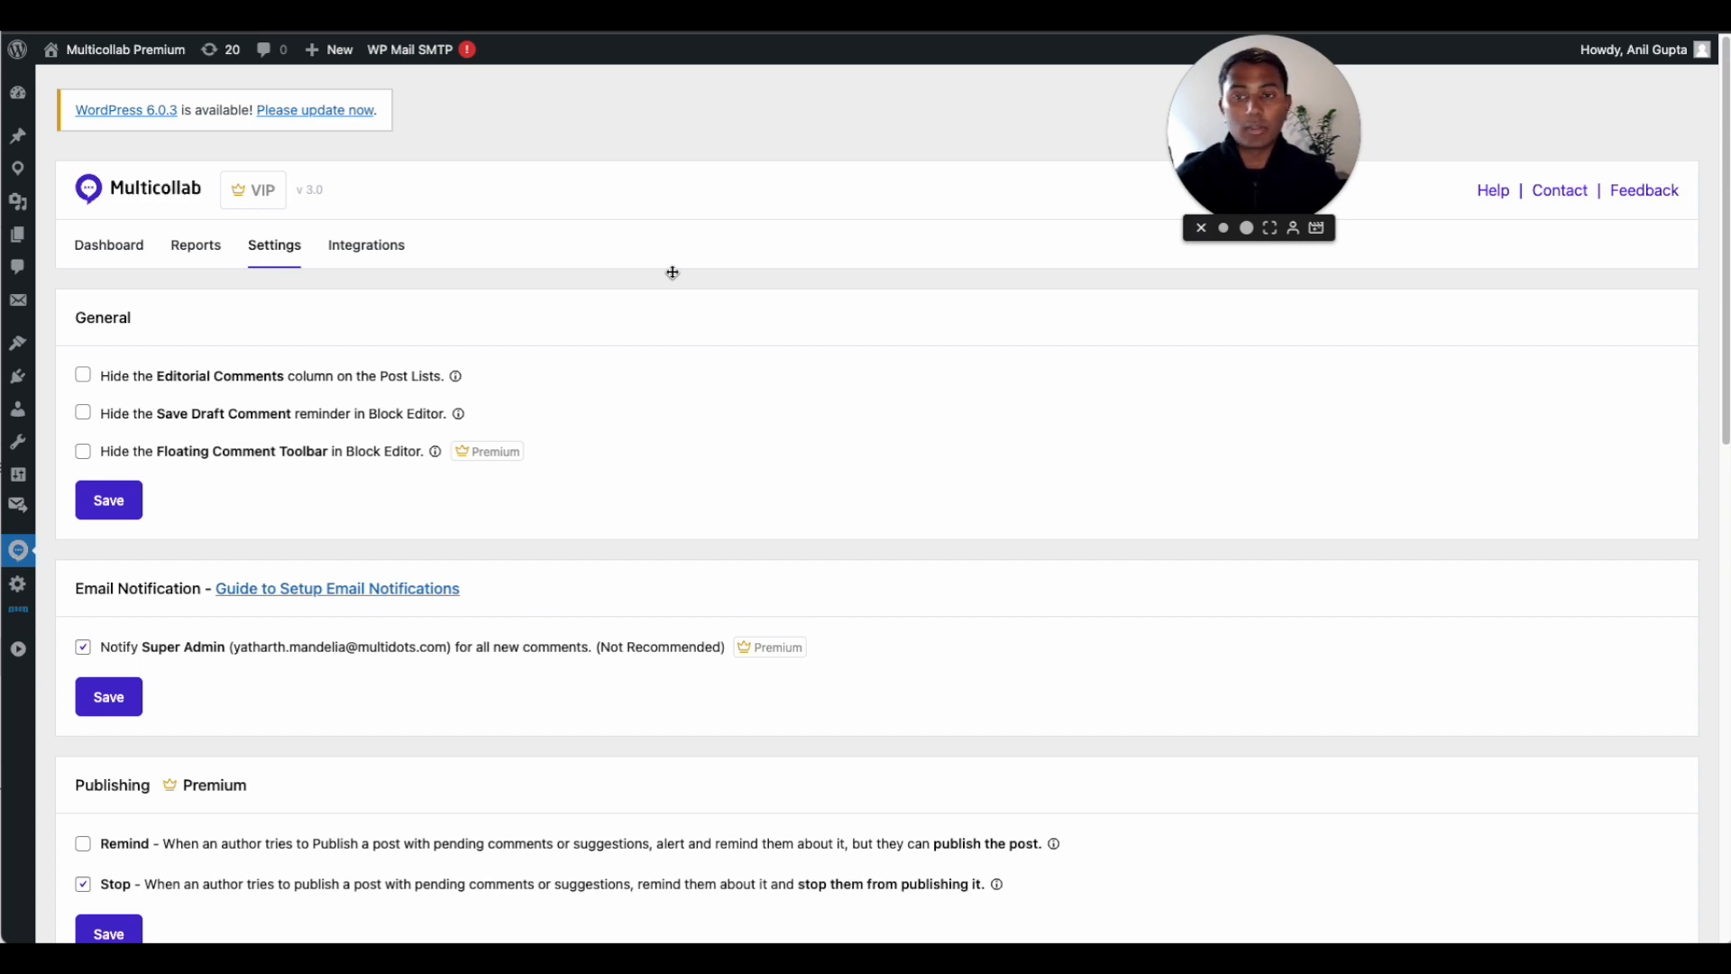
mouse_move(565, 235)
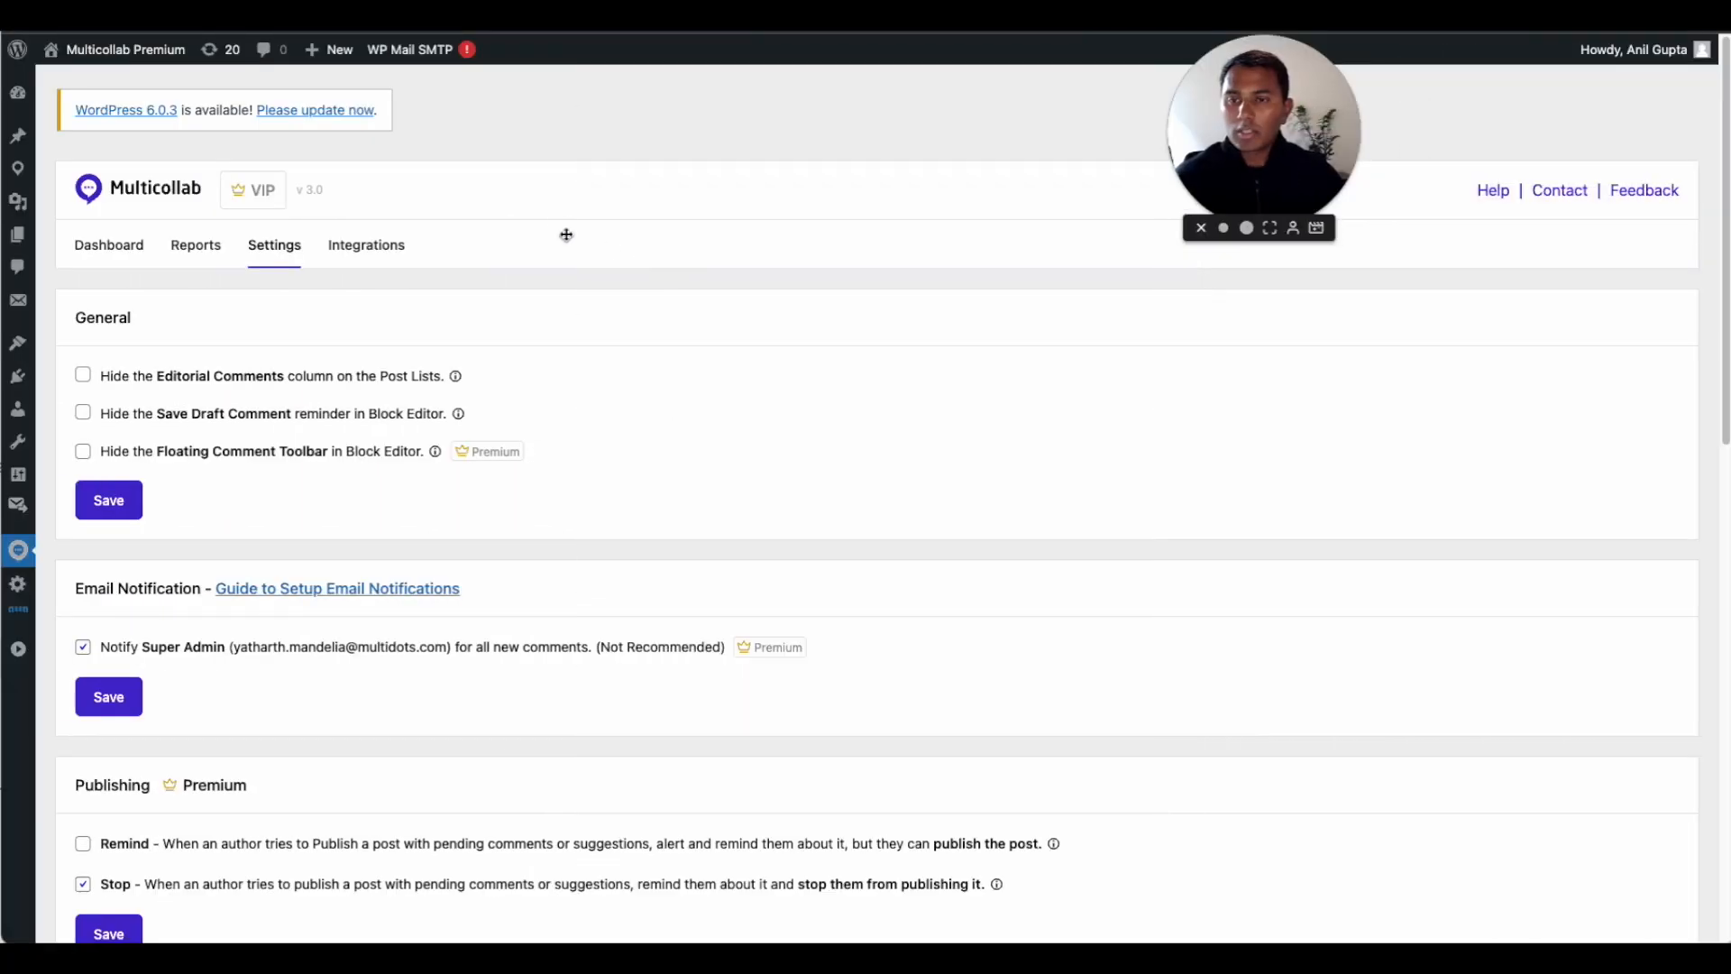
mouse_move(615, 126)
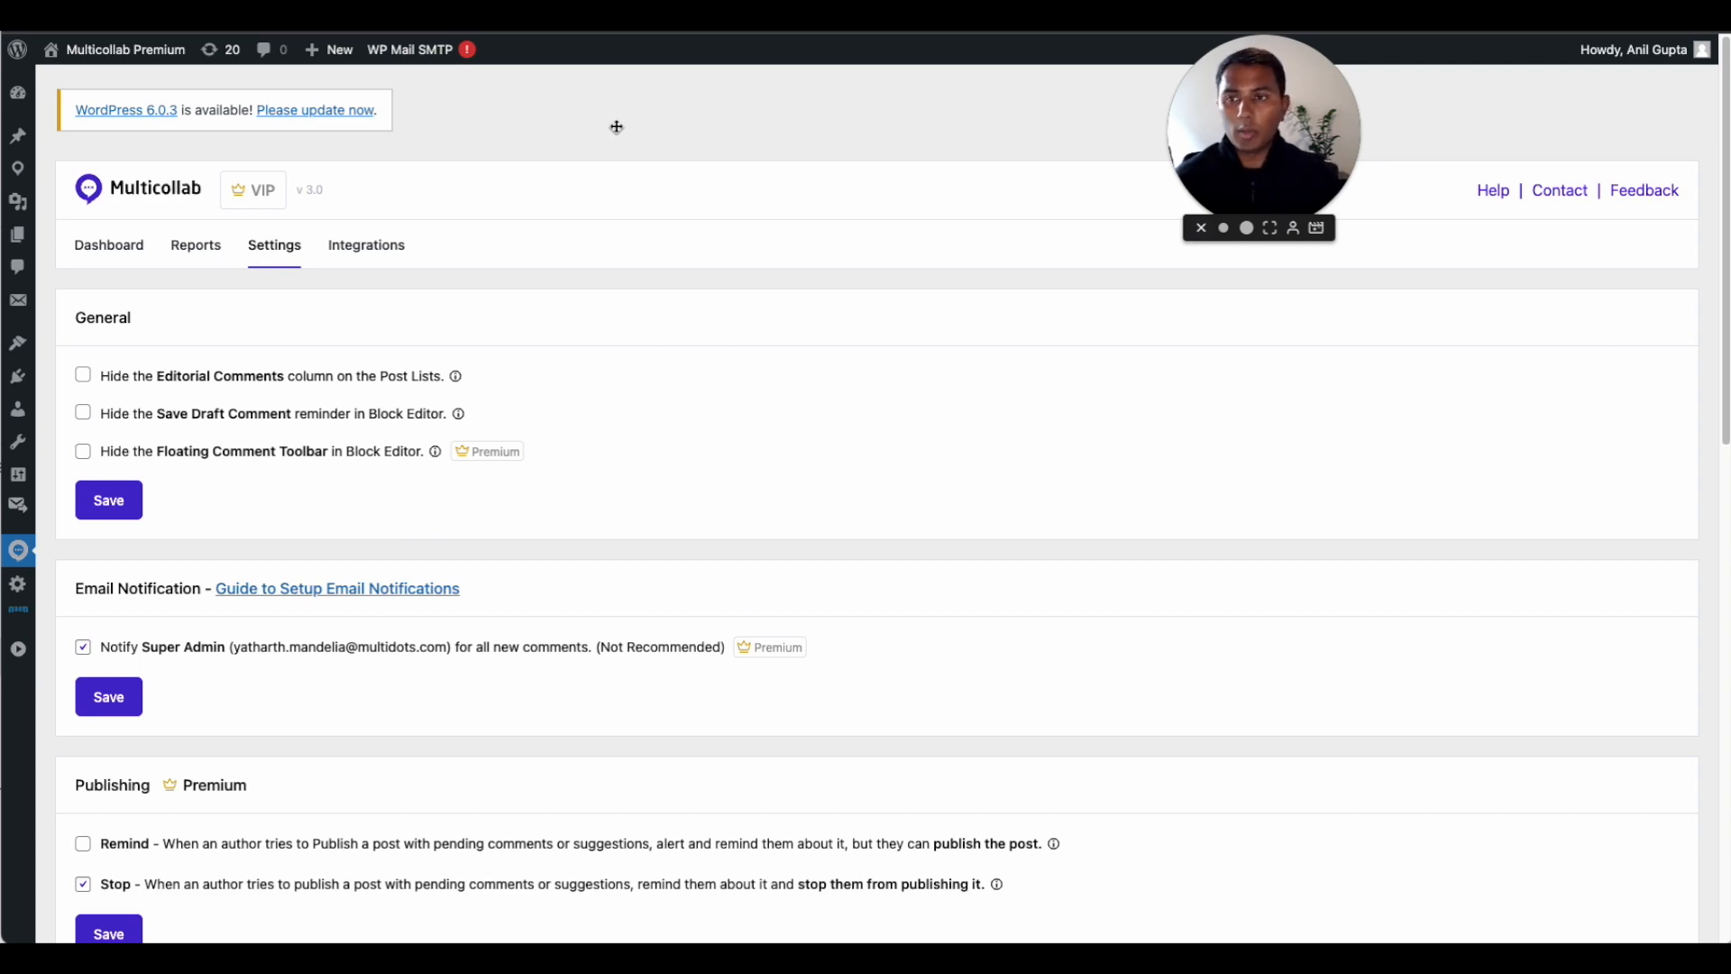
mouse_move(910, 418)
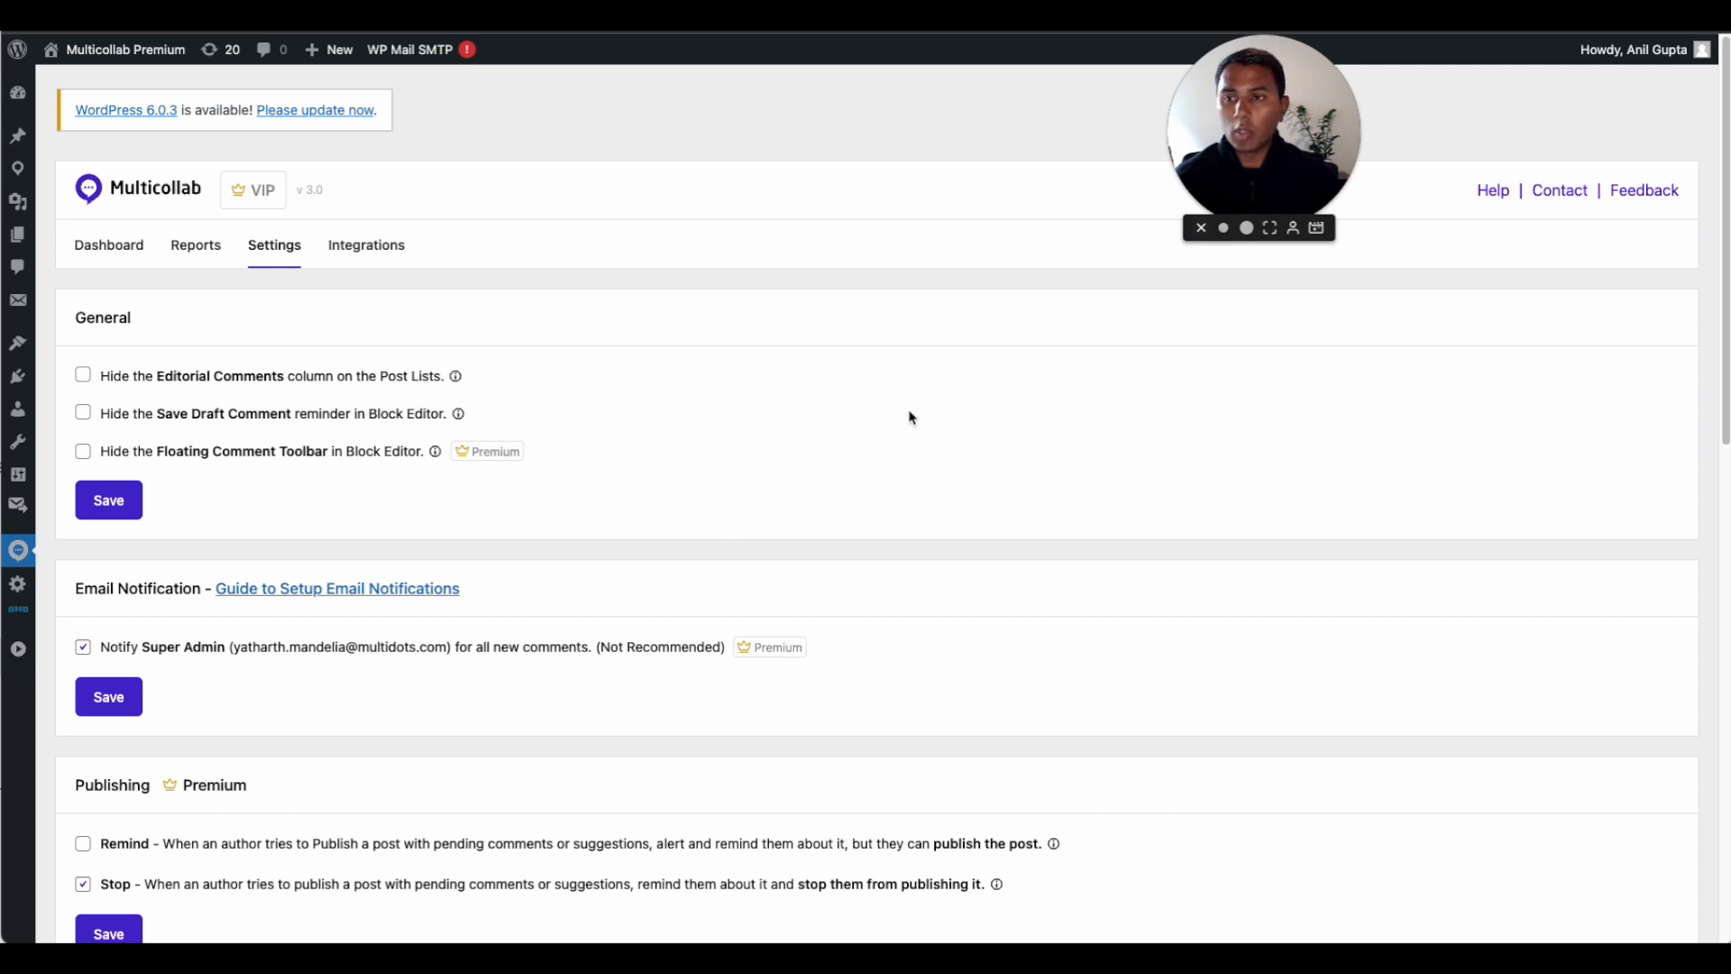
mouse_move(539, 139)
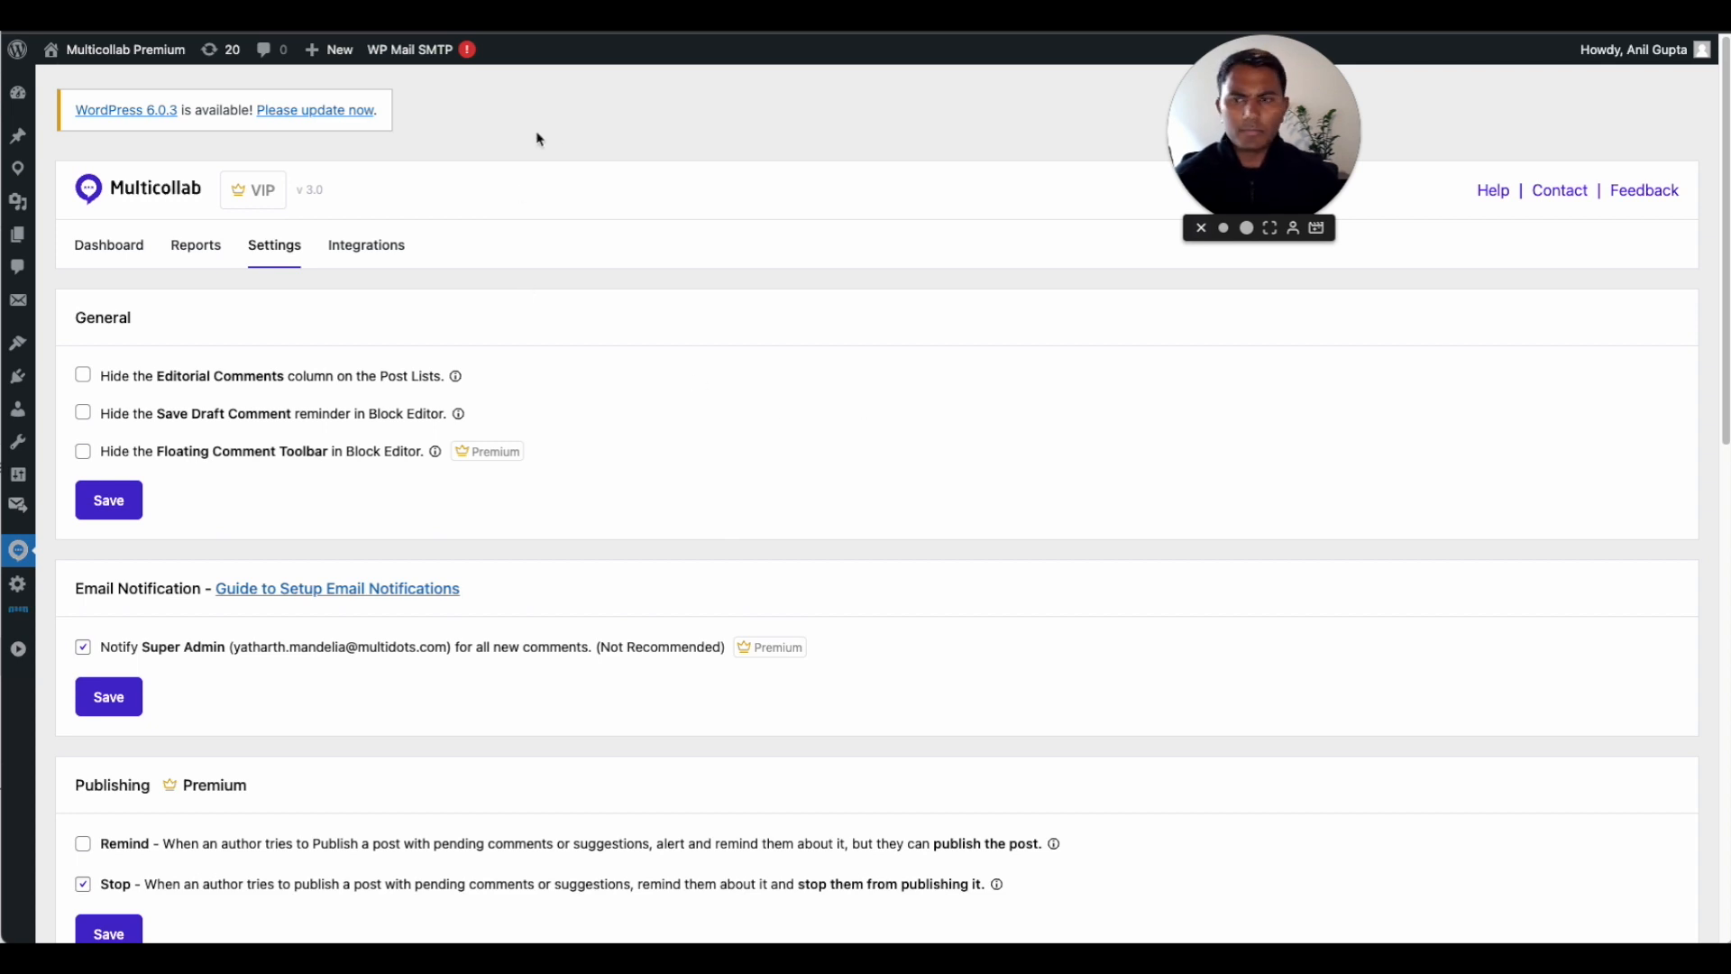
mouse_move(456, 153)
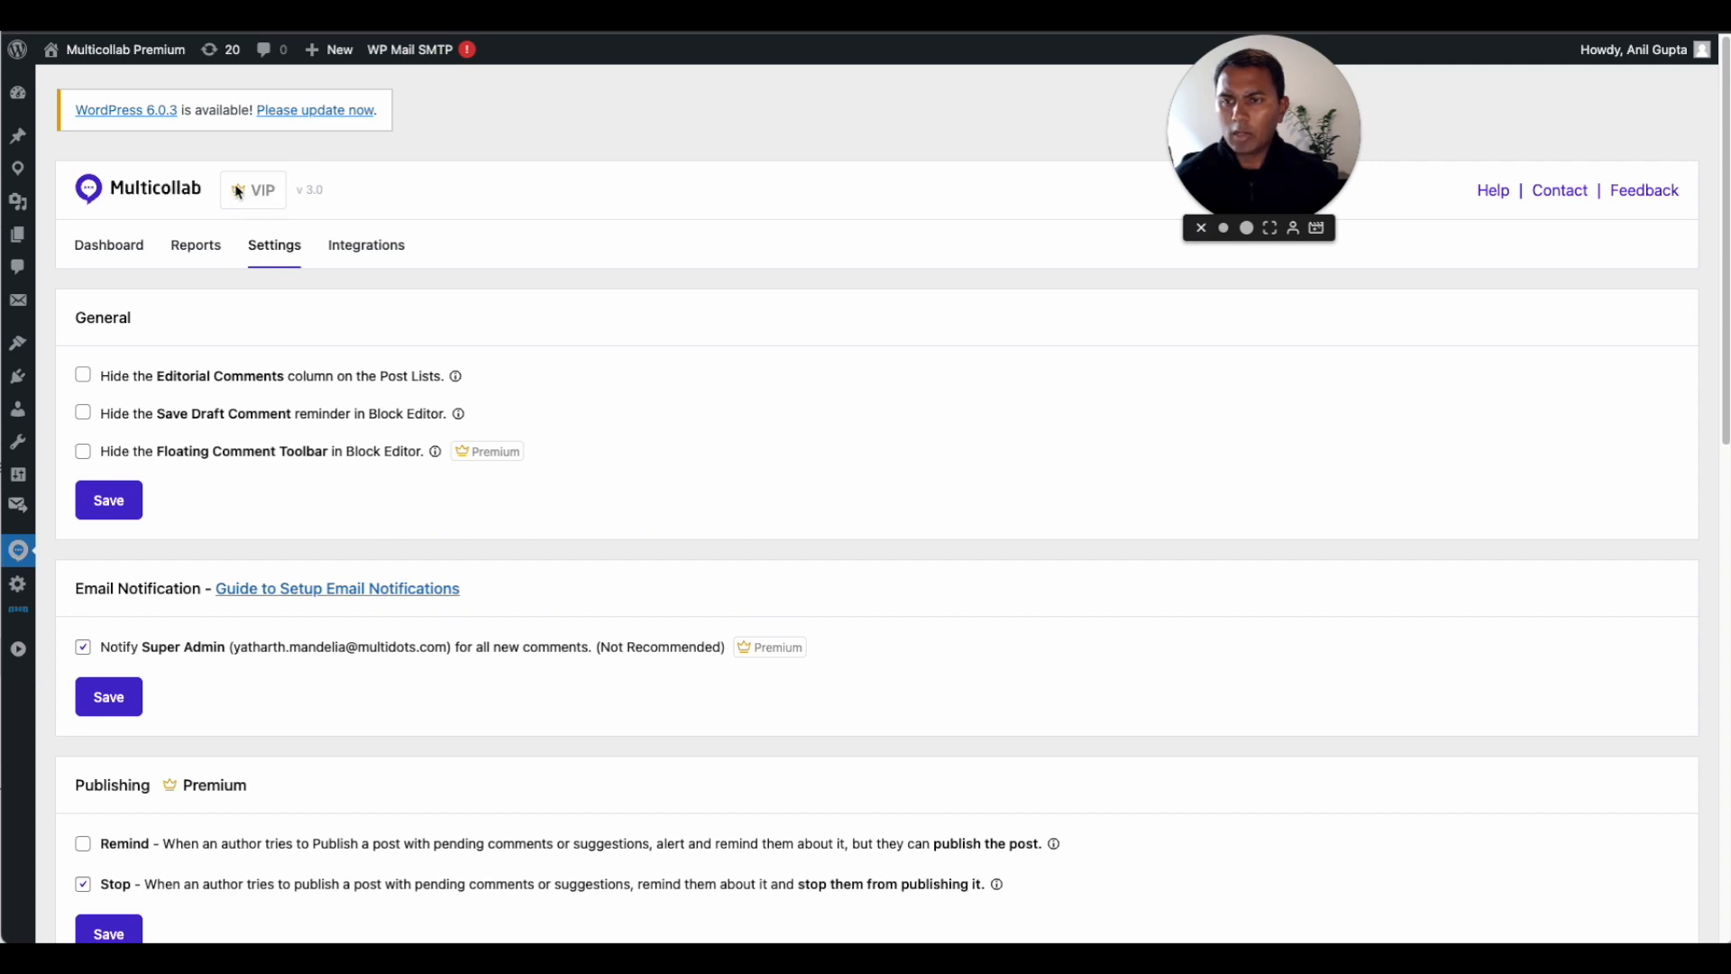
mouse_move(539, 164)
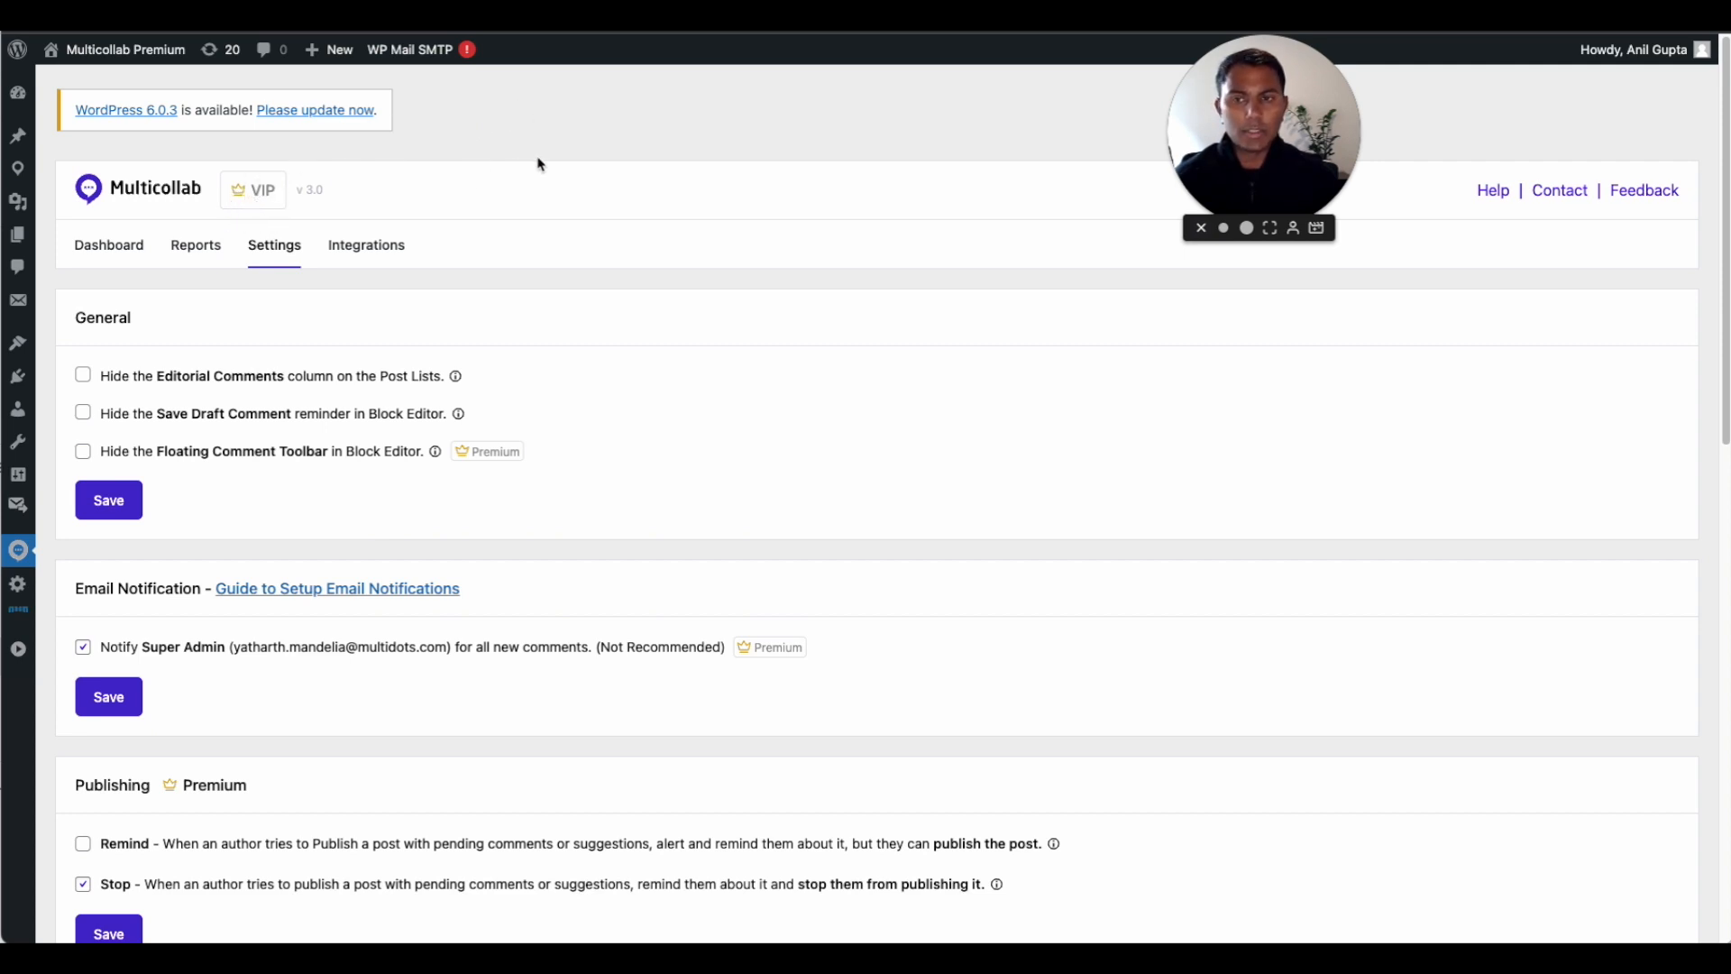
mouse_move(235, 181)
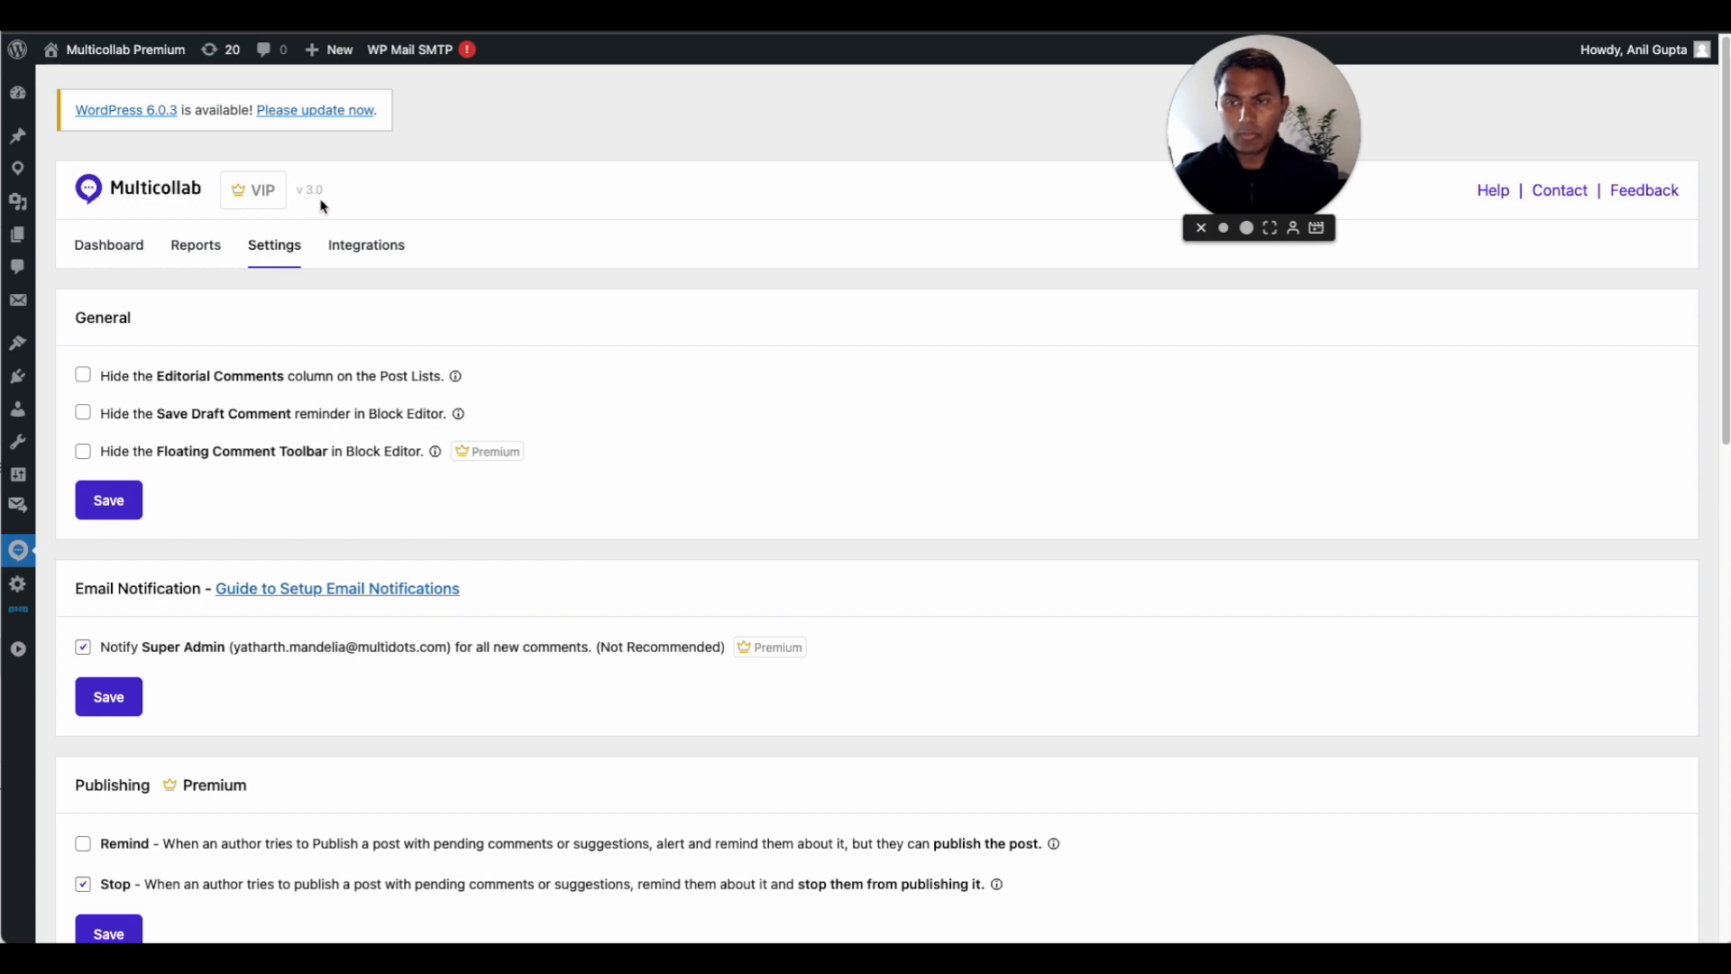
mouse_move(475, 196)
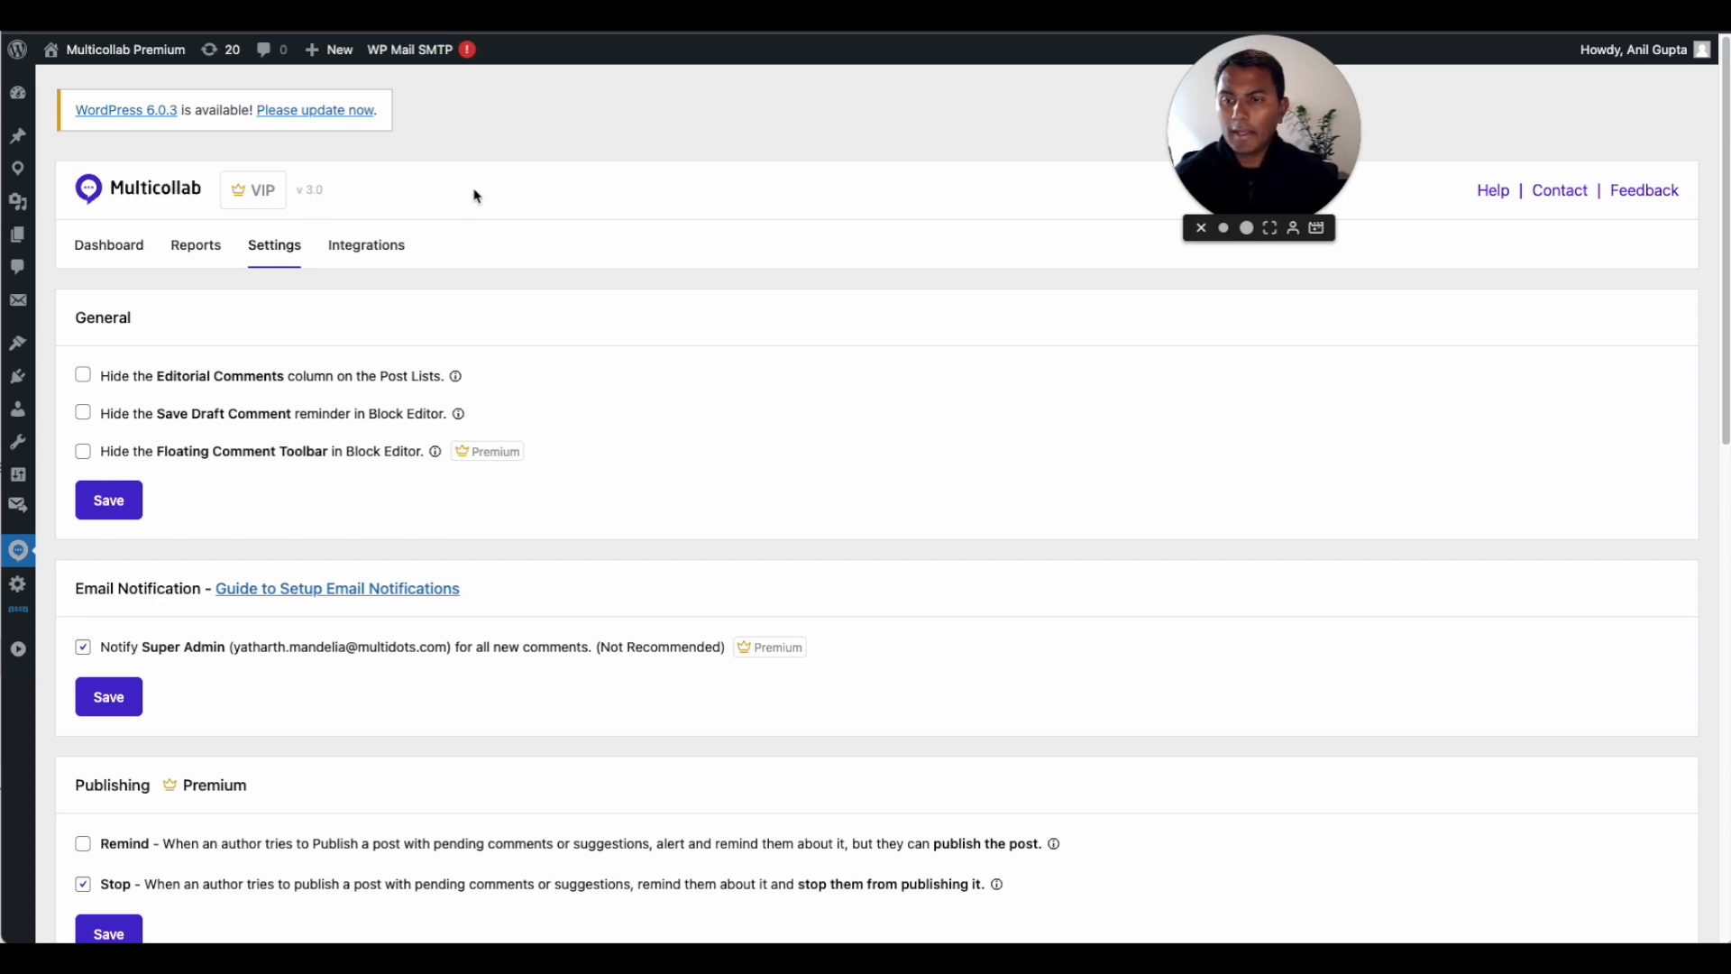
mouse_move(583, 151)
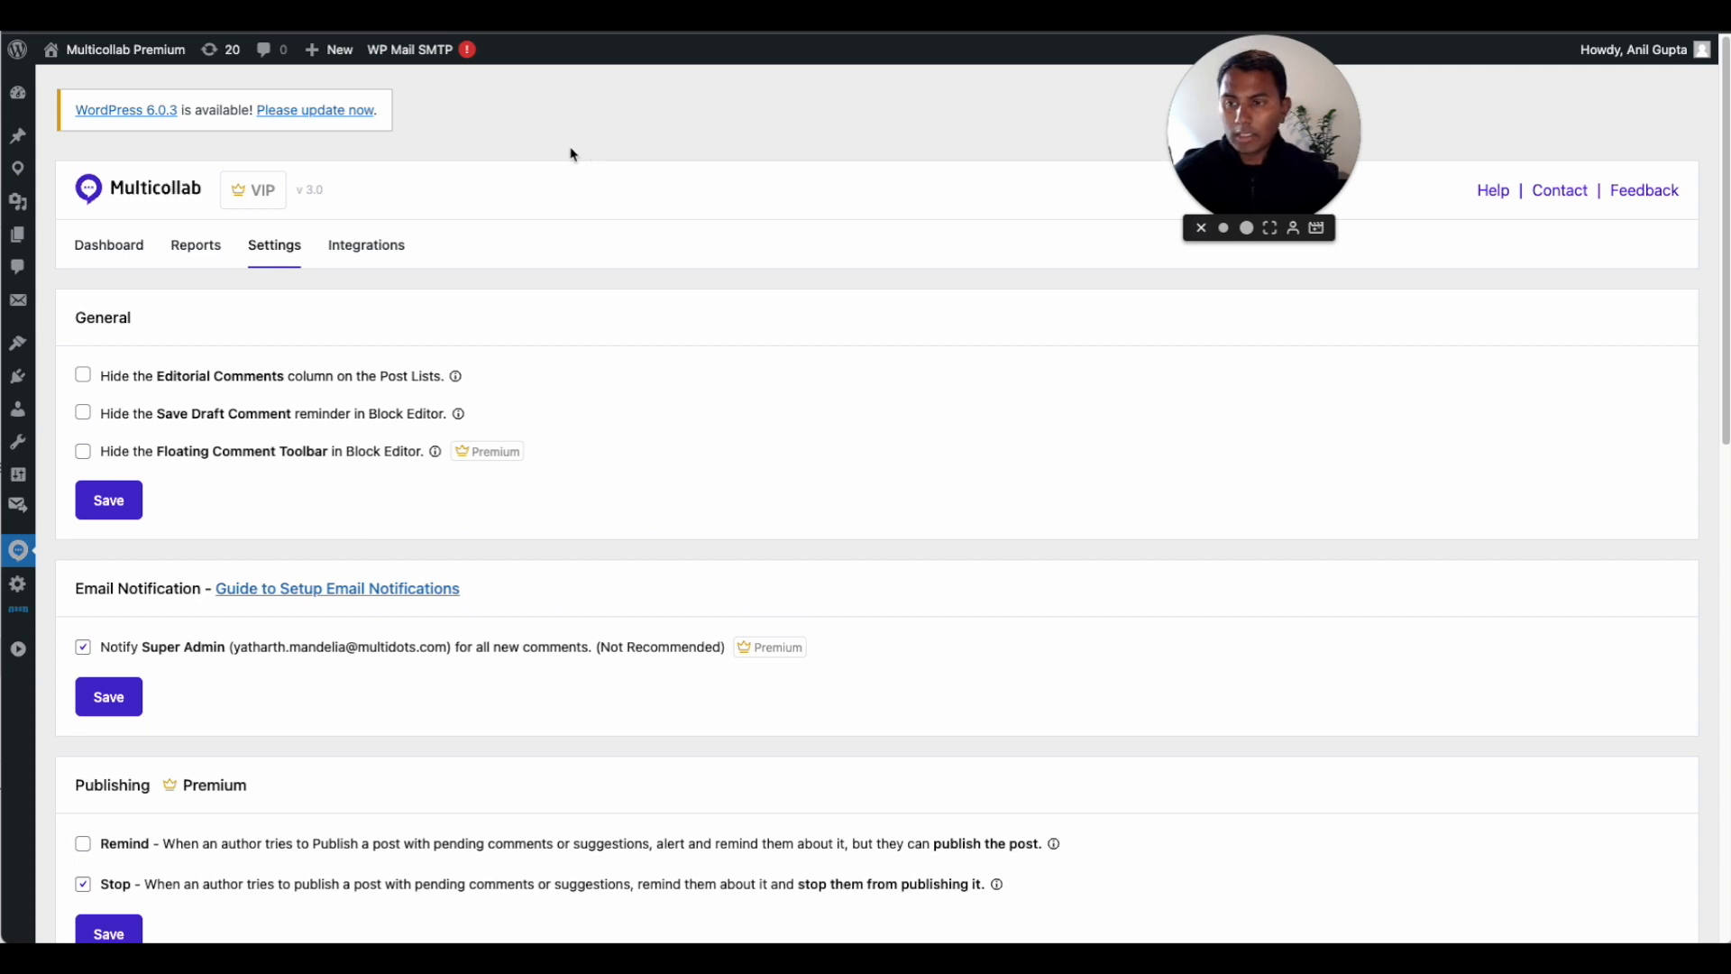
Preview hiding the Editorial Comments column and Save Draft Comment reminder, dismissing both previews
scroll(down, 3)
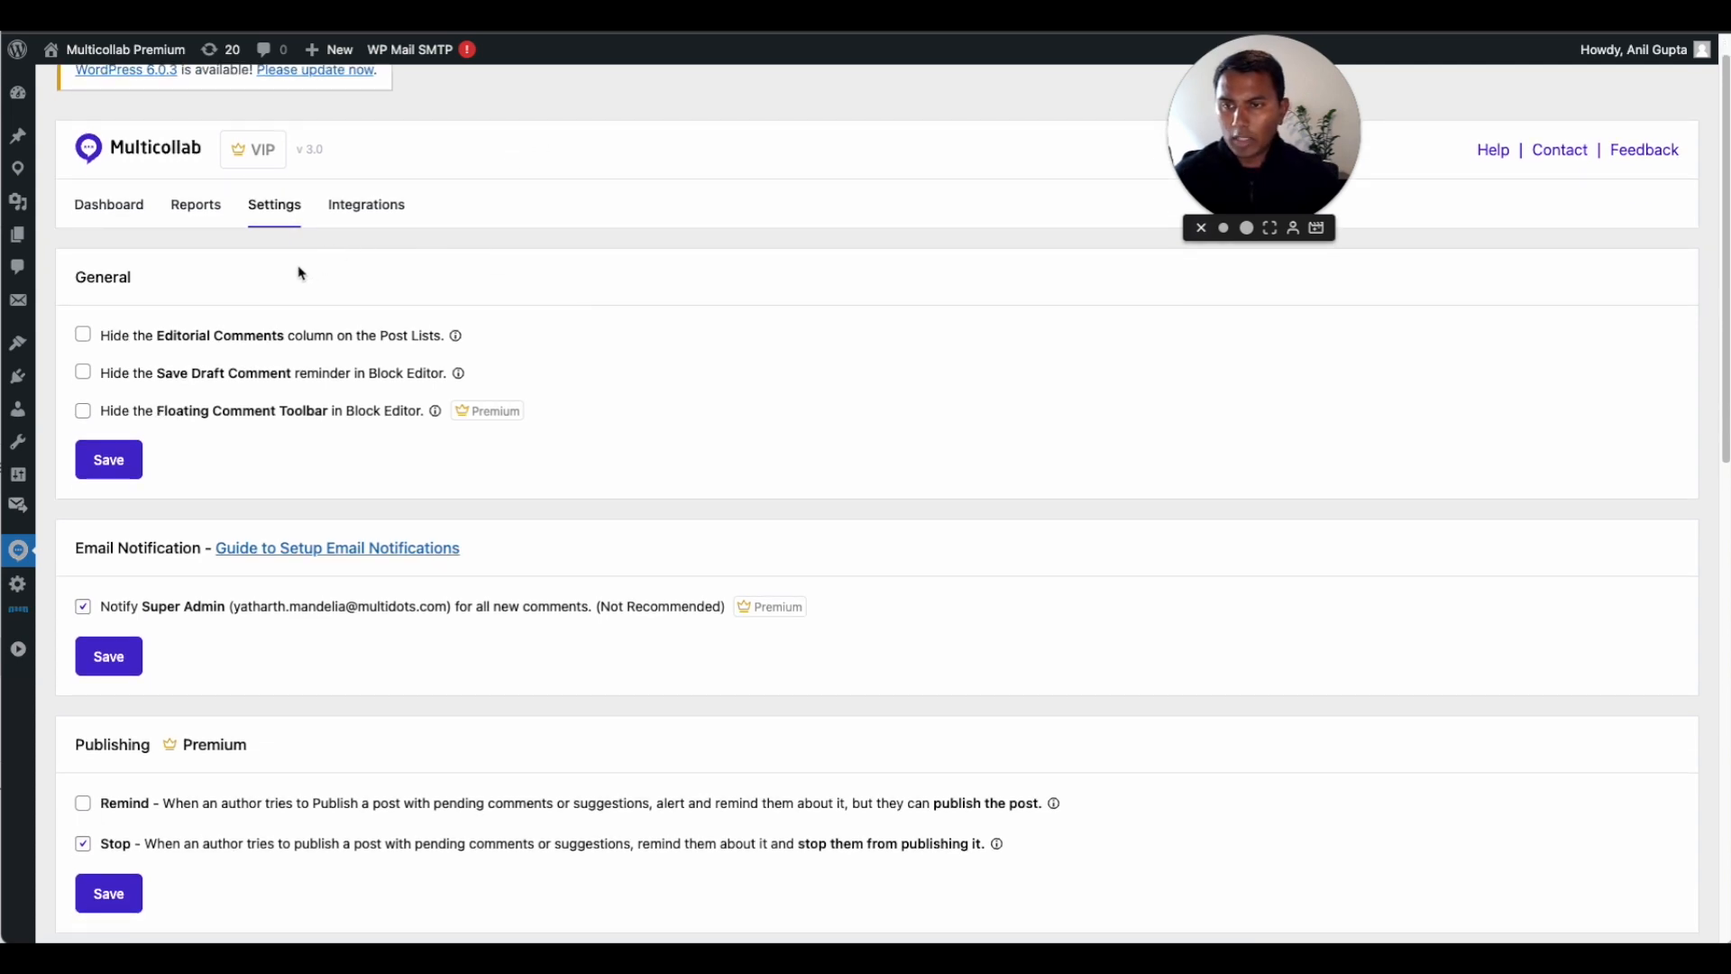
mouse_move(279, 335)
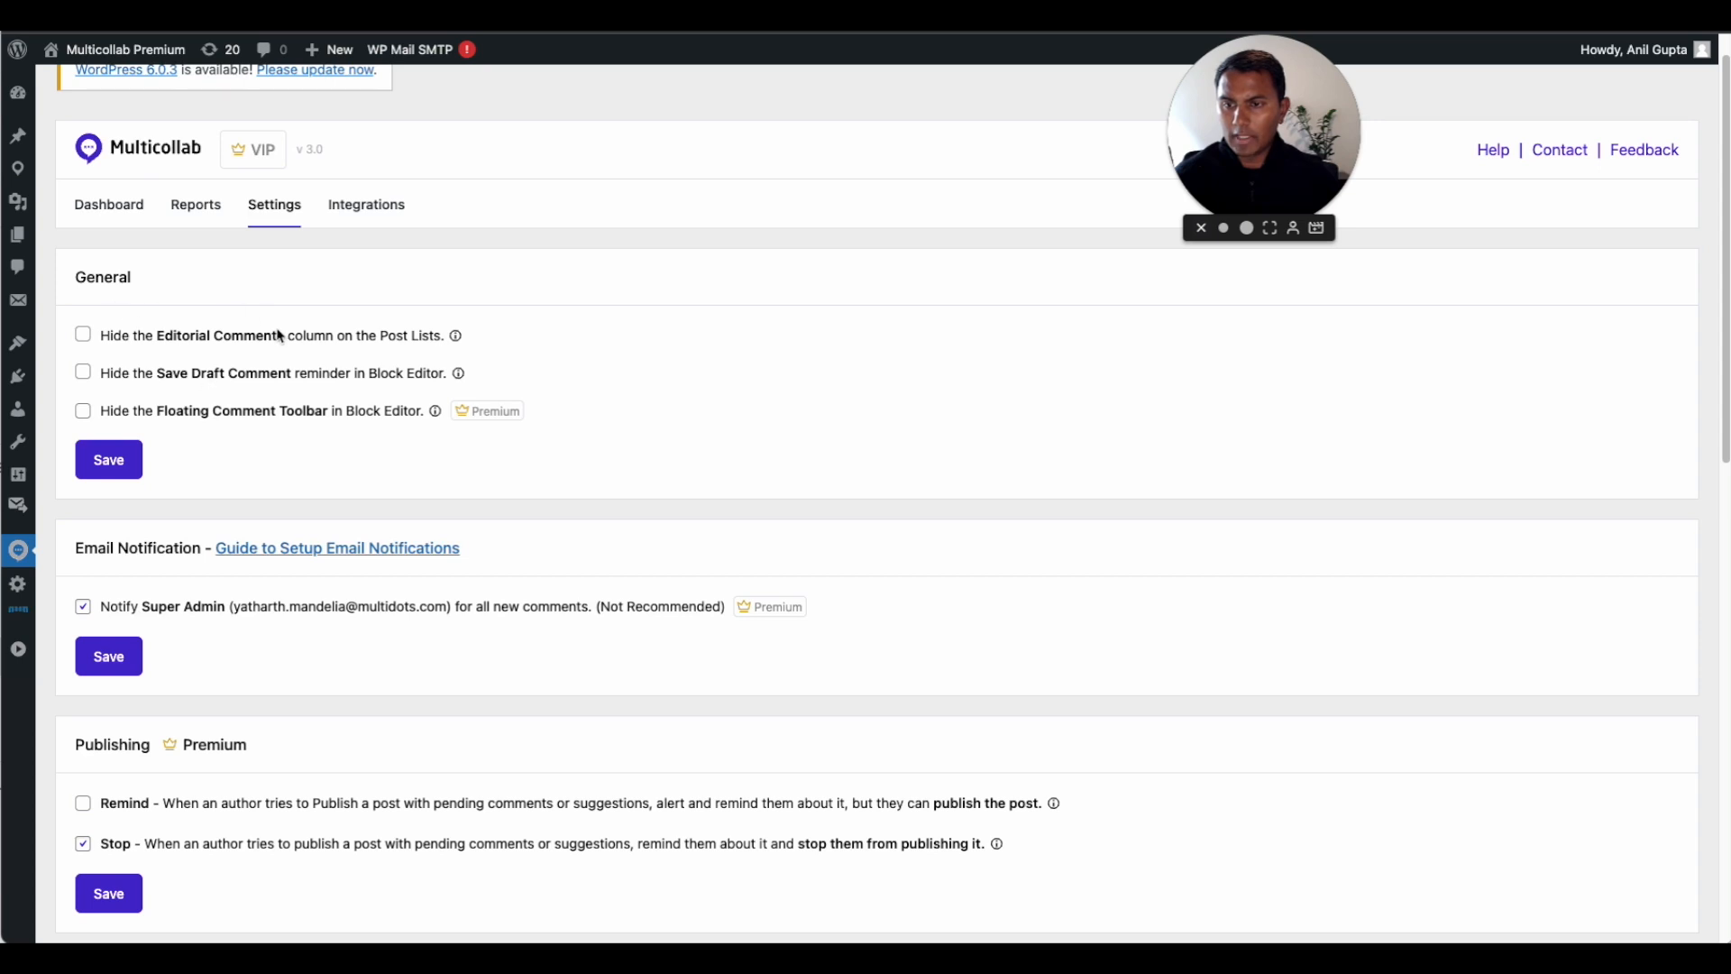
mouse_move(449, 357)
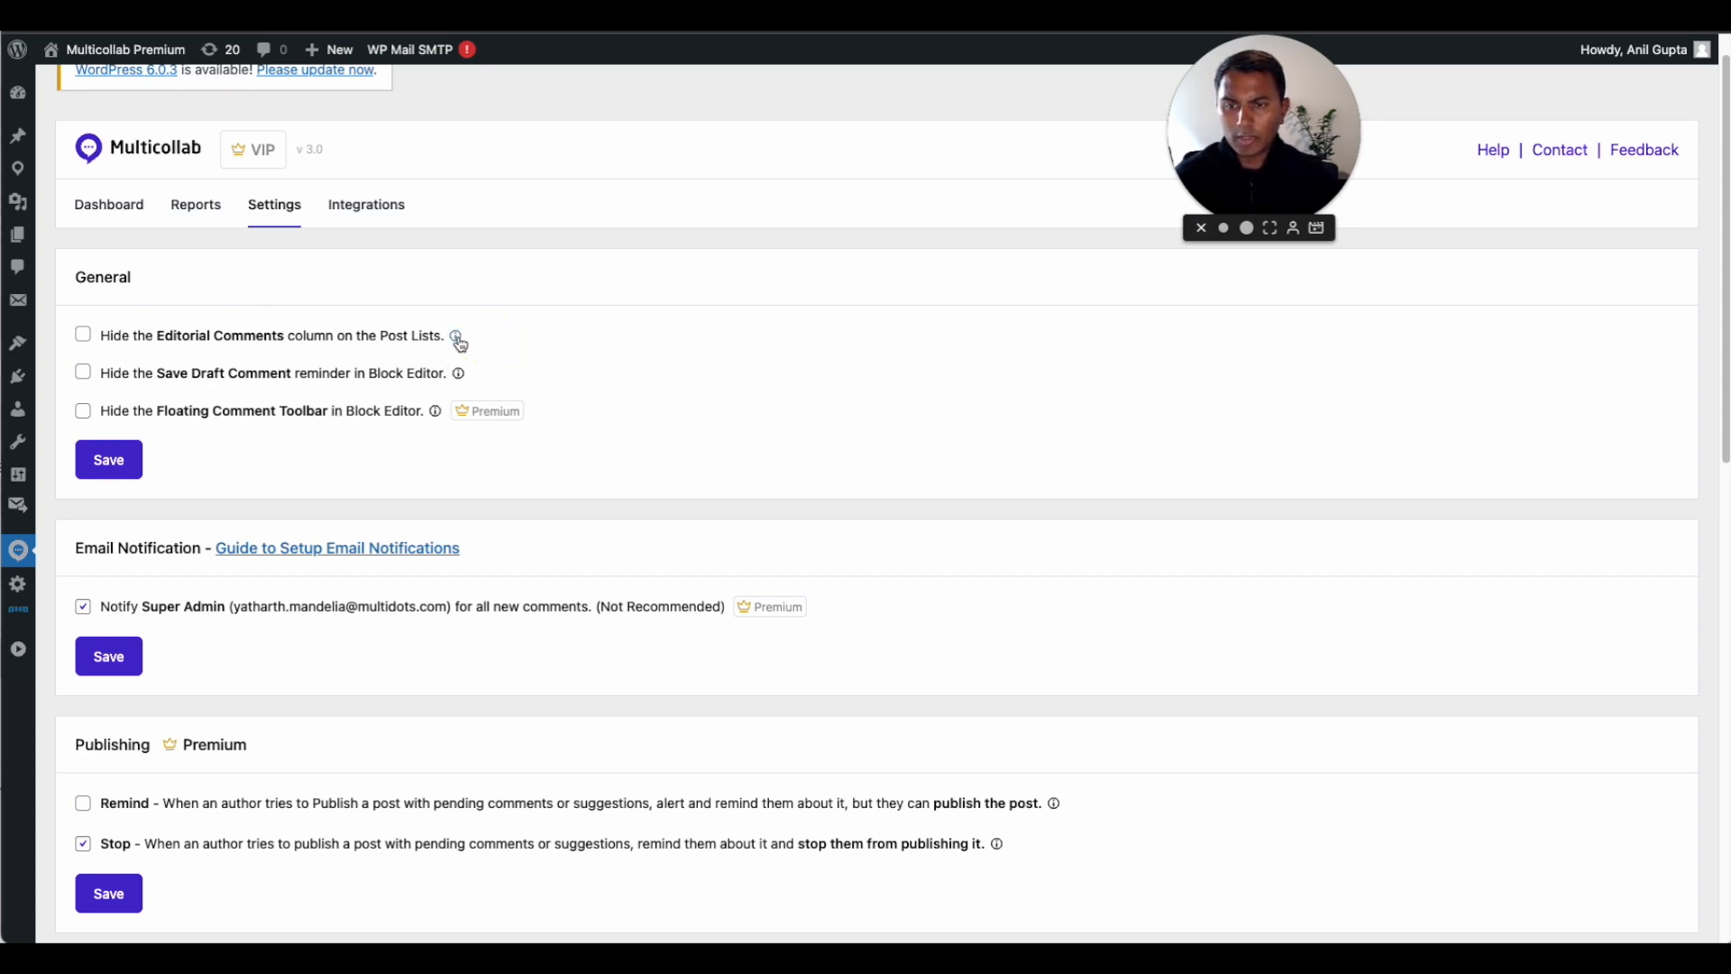
click(457, 335)
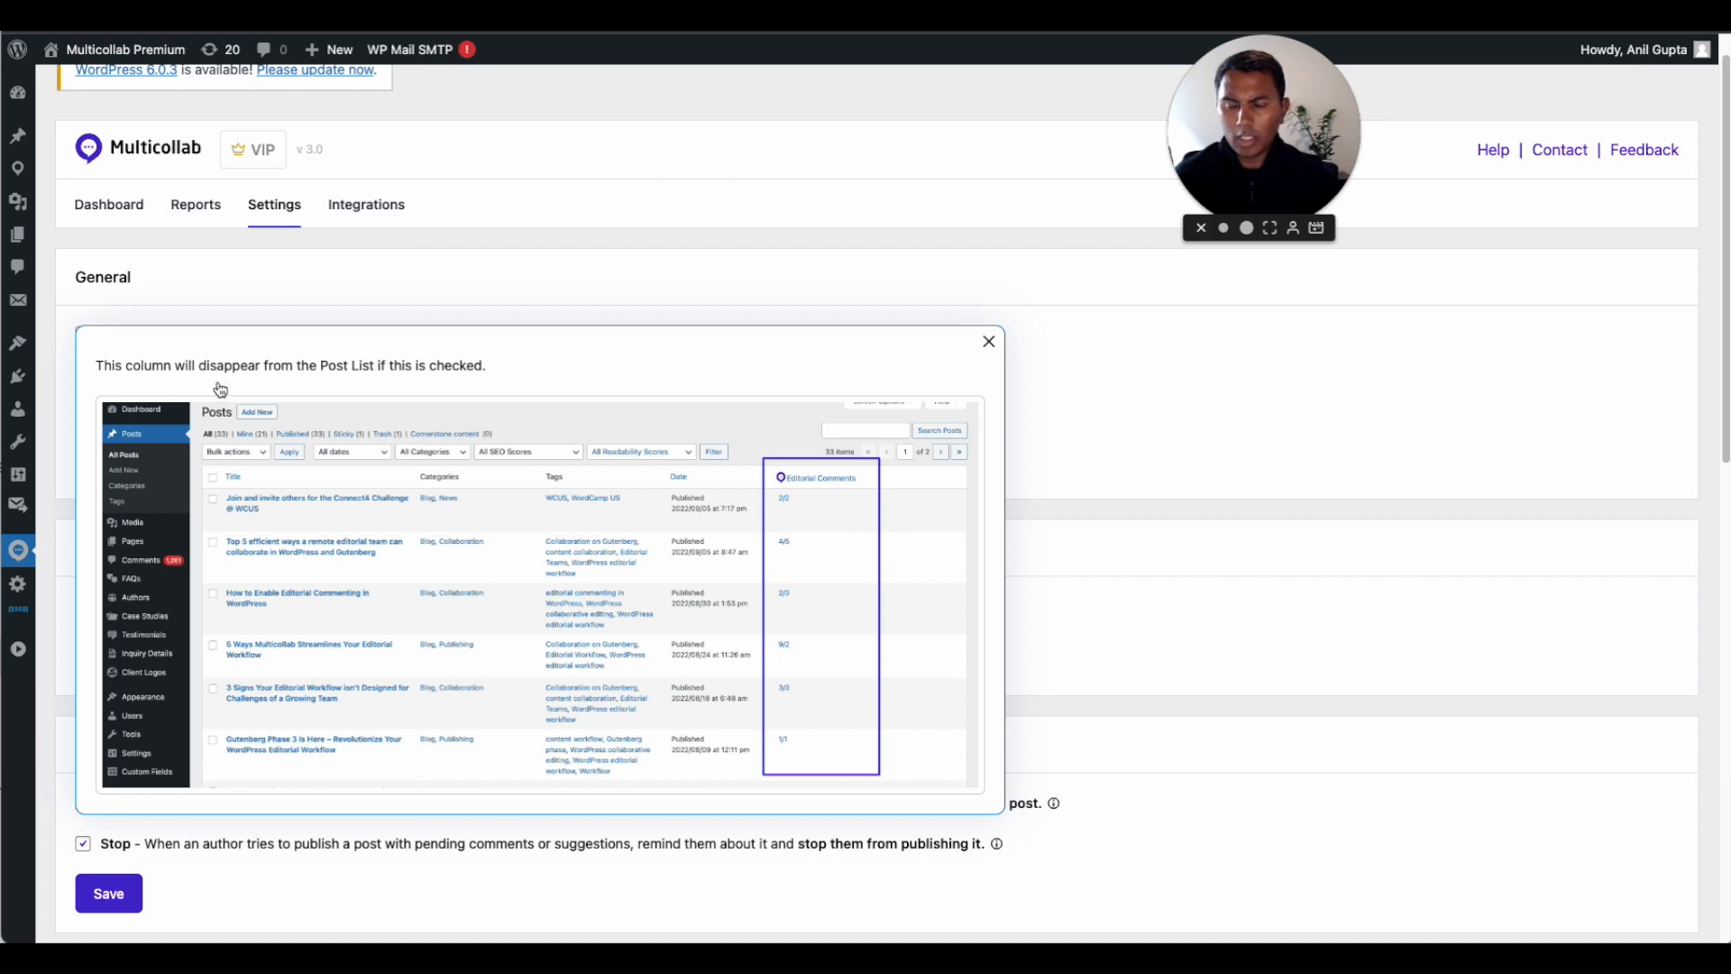
mouse_move(378, 492)
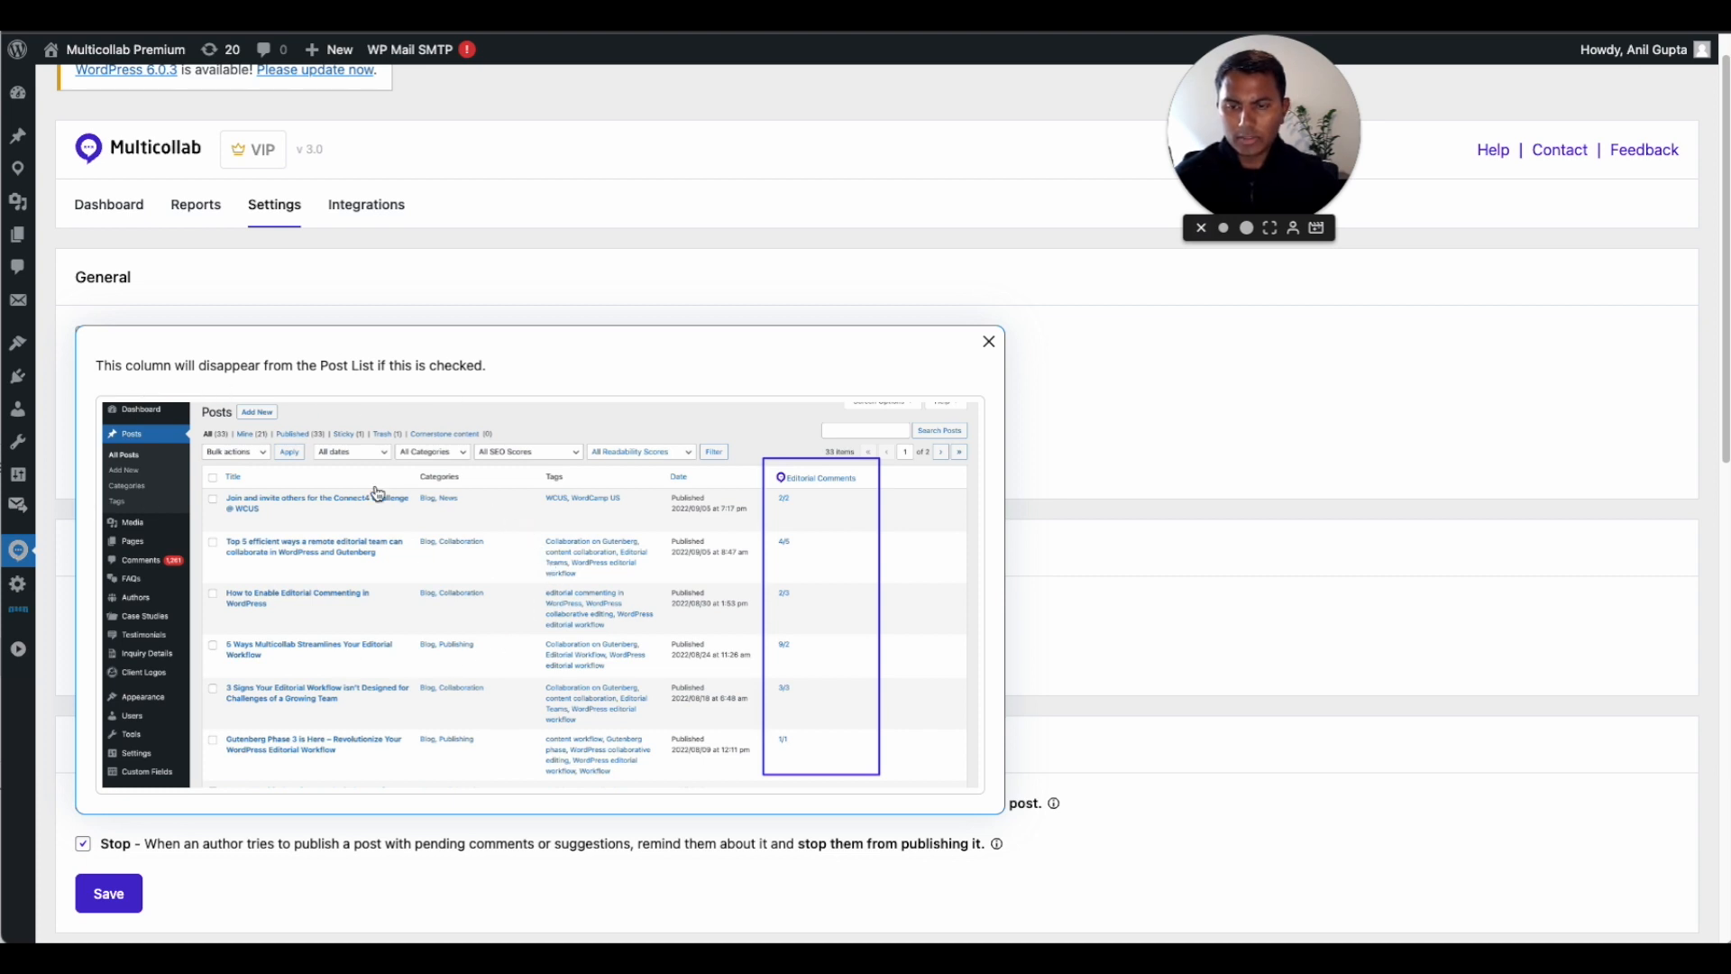
mouse_move(403, 615)
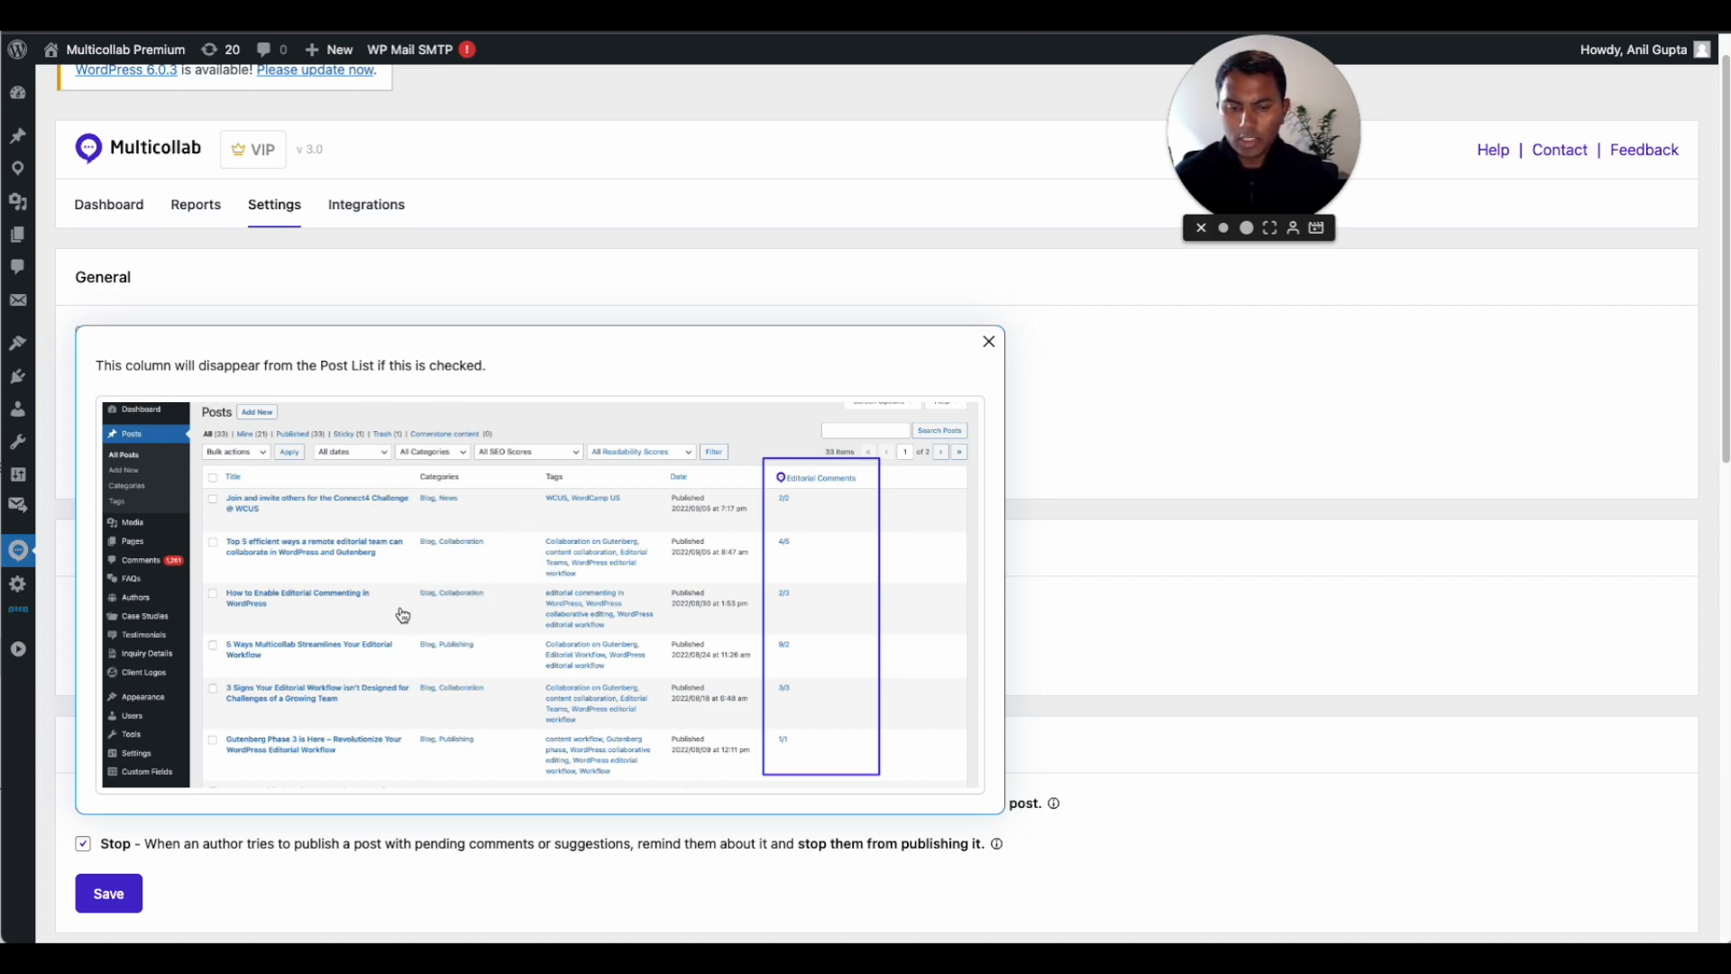
mouse_move(394, 455)
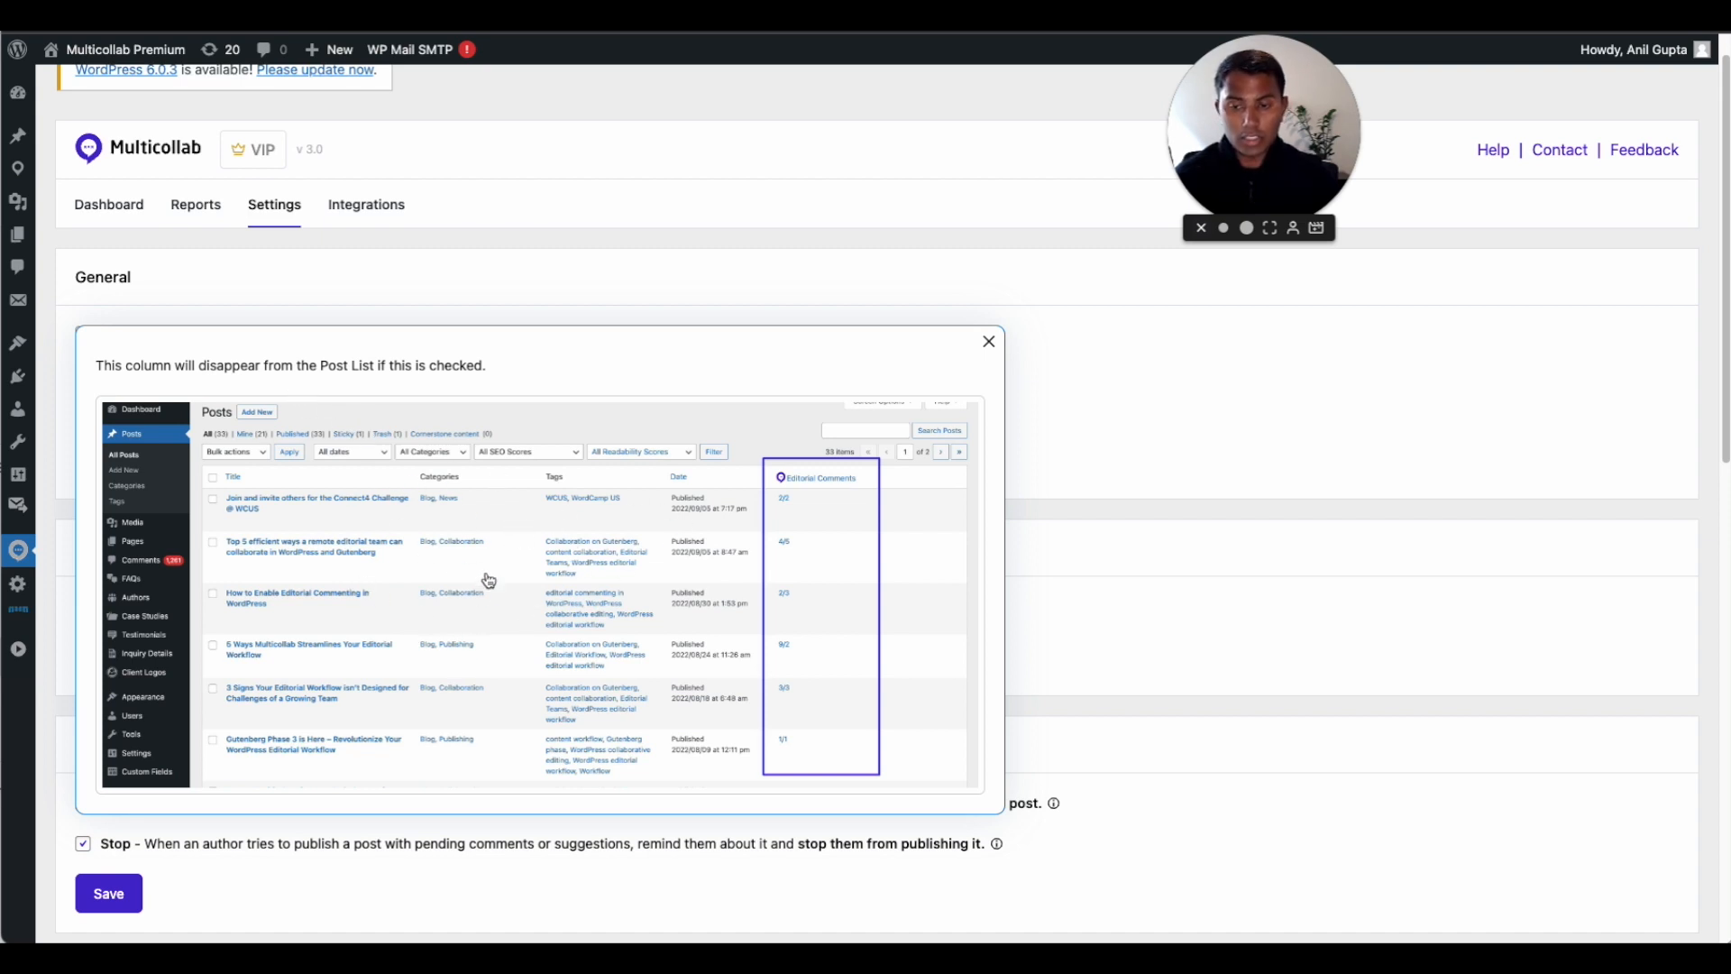
click(987, 340)
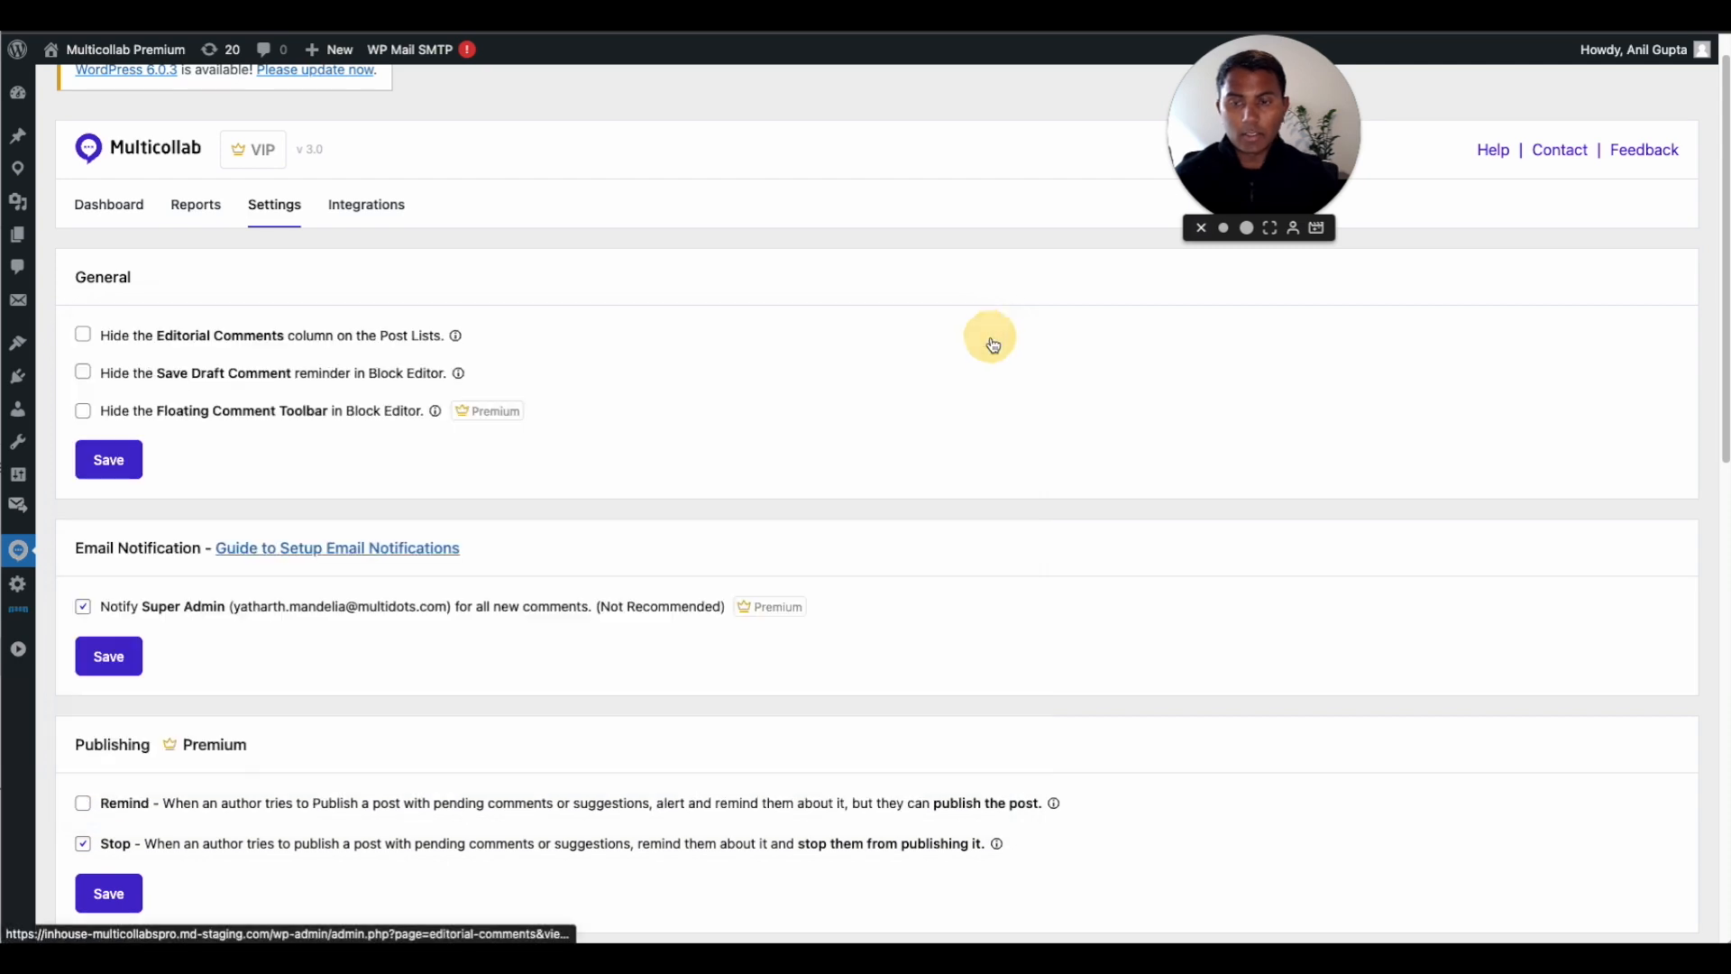
mouse_move(462, 377)
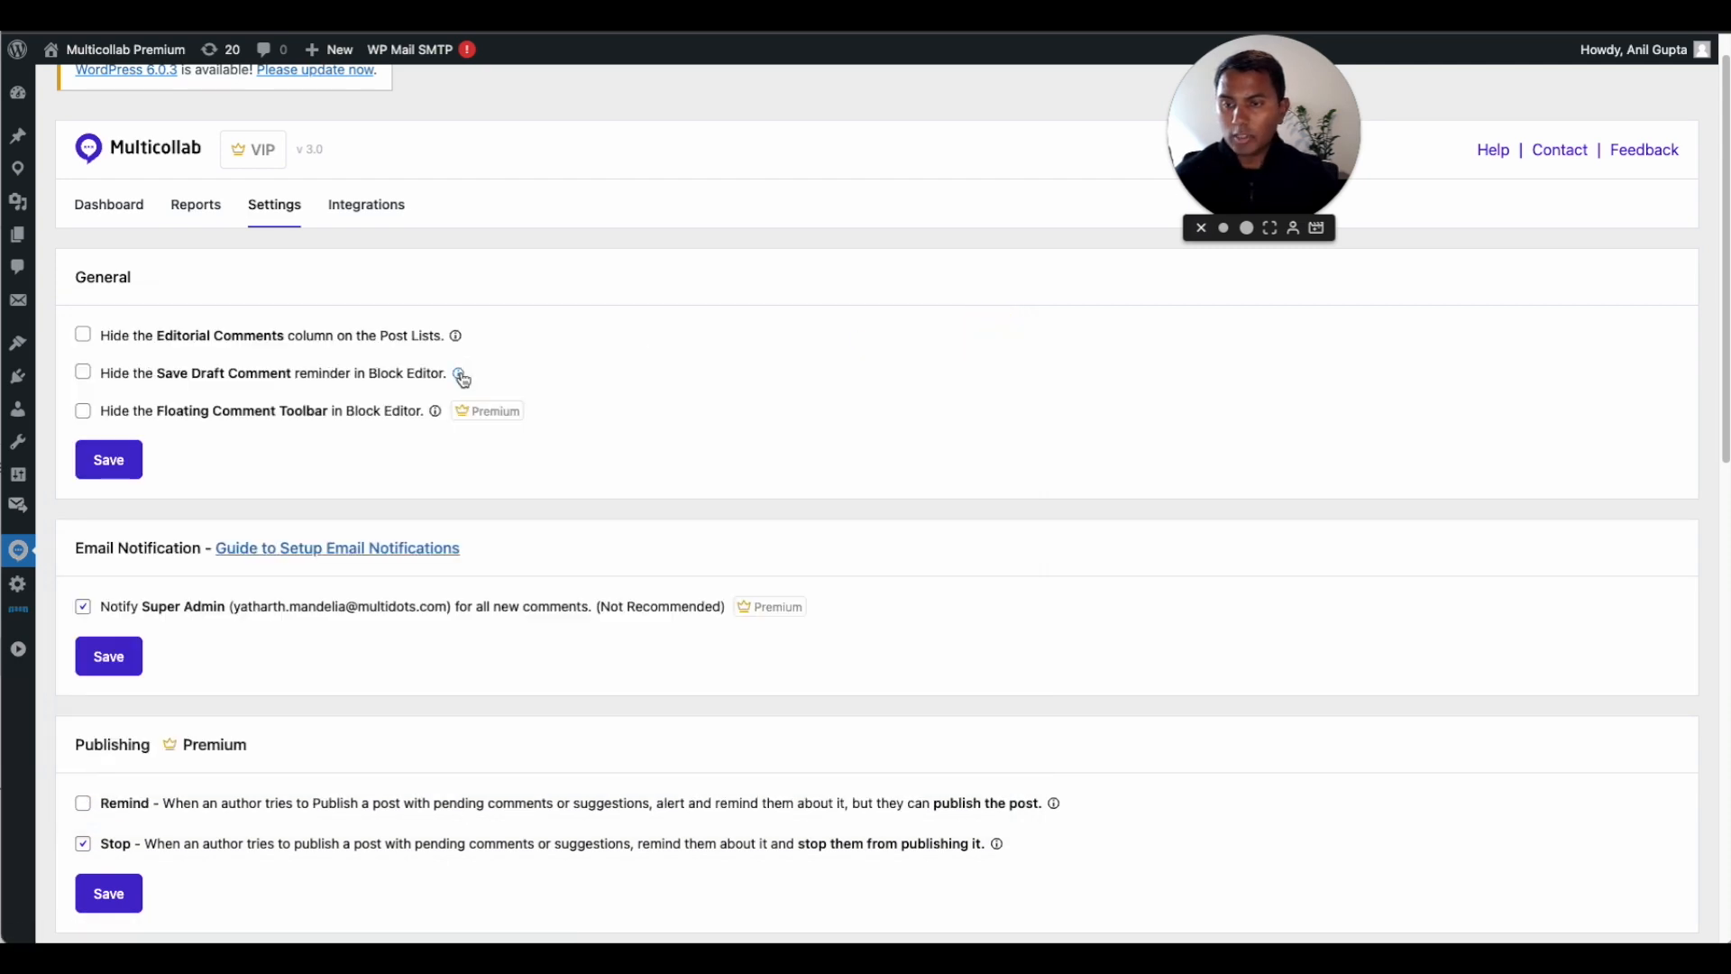
click(459, 373)
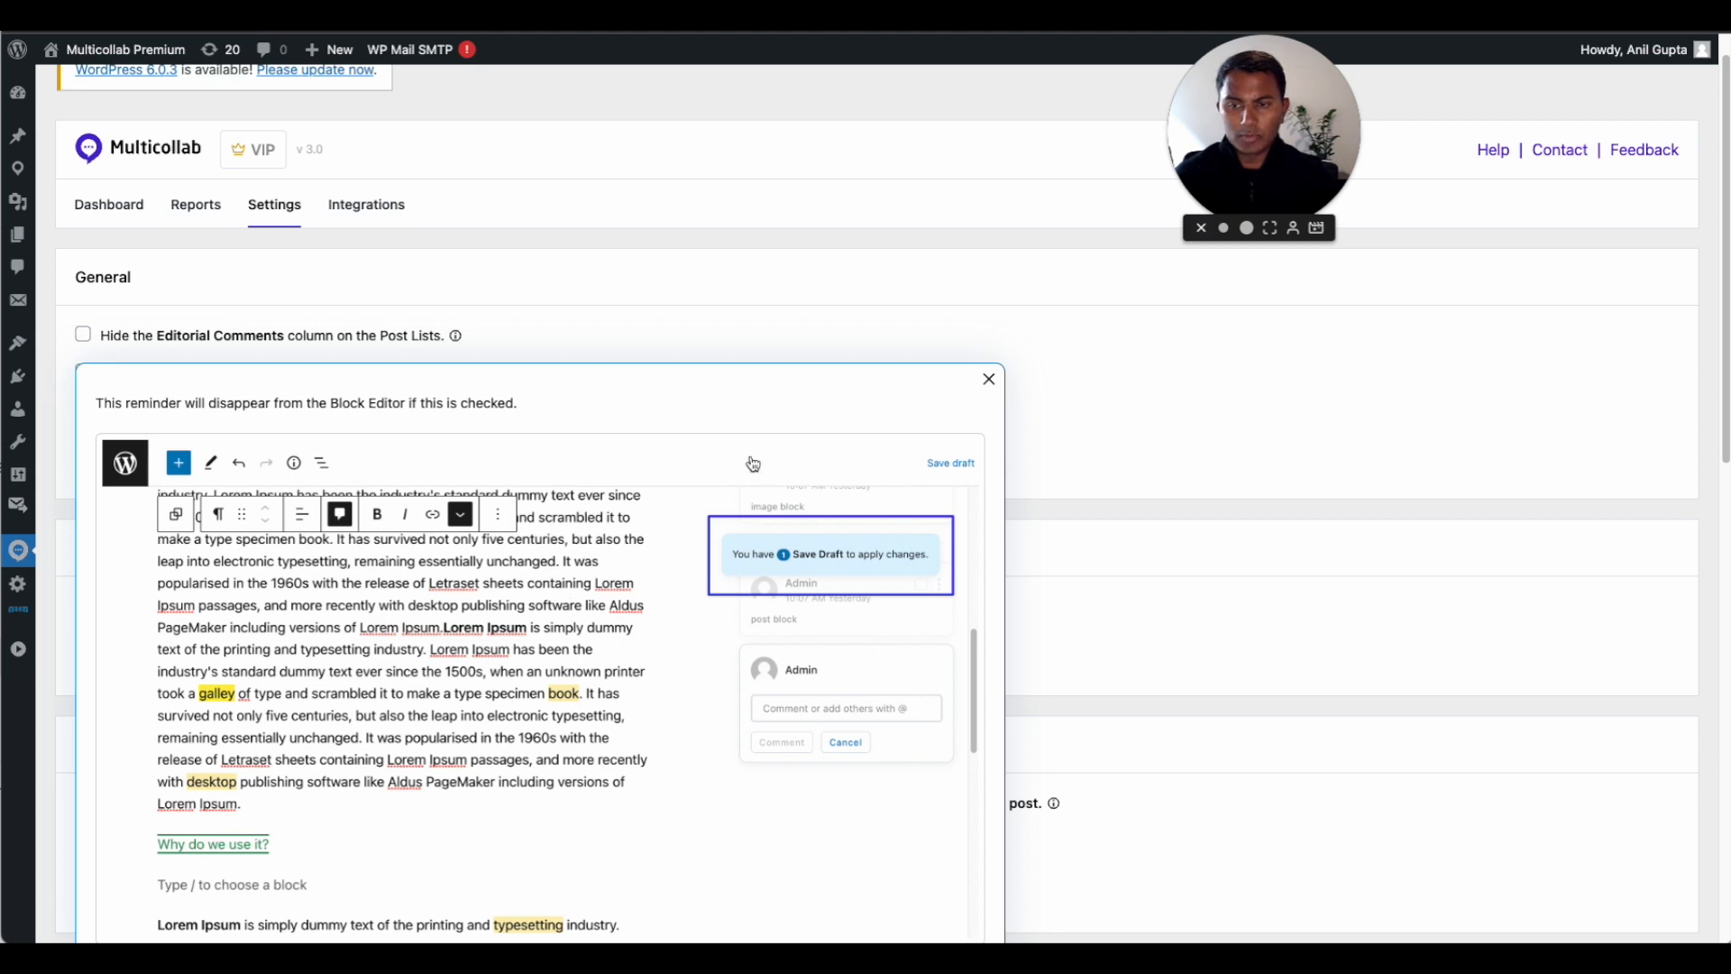
click(988, 379)
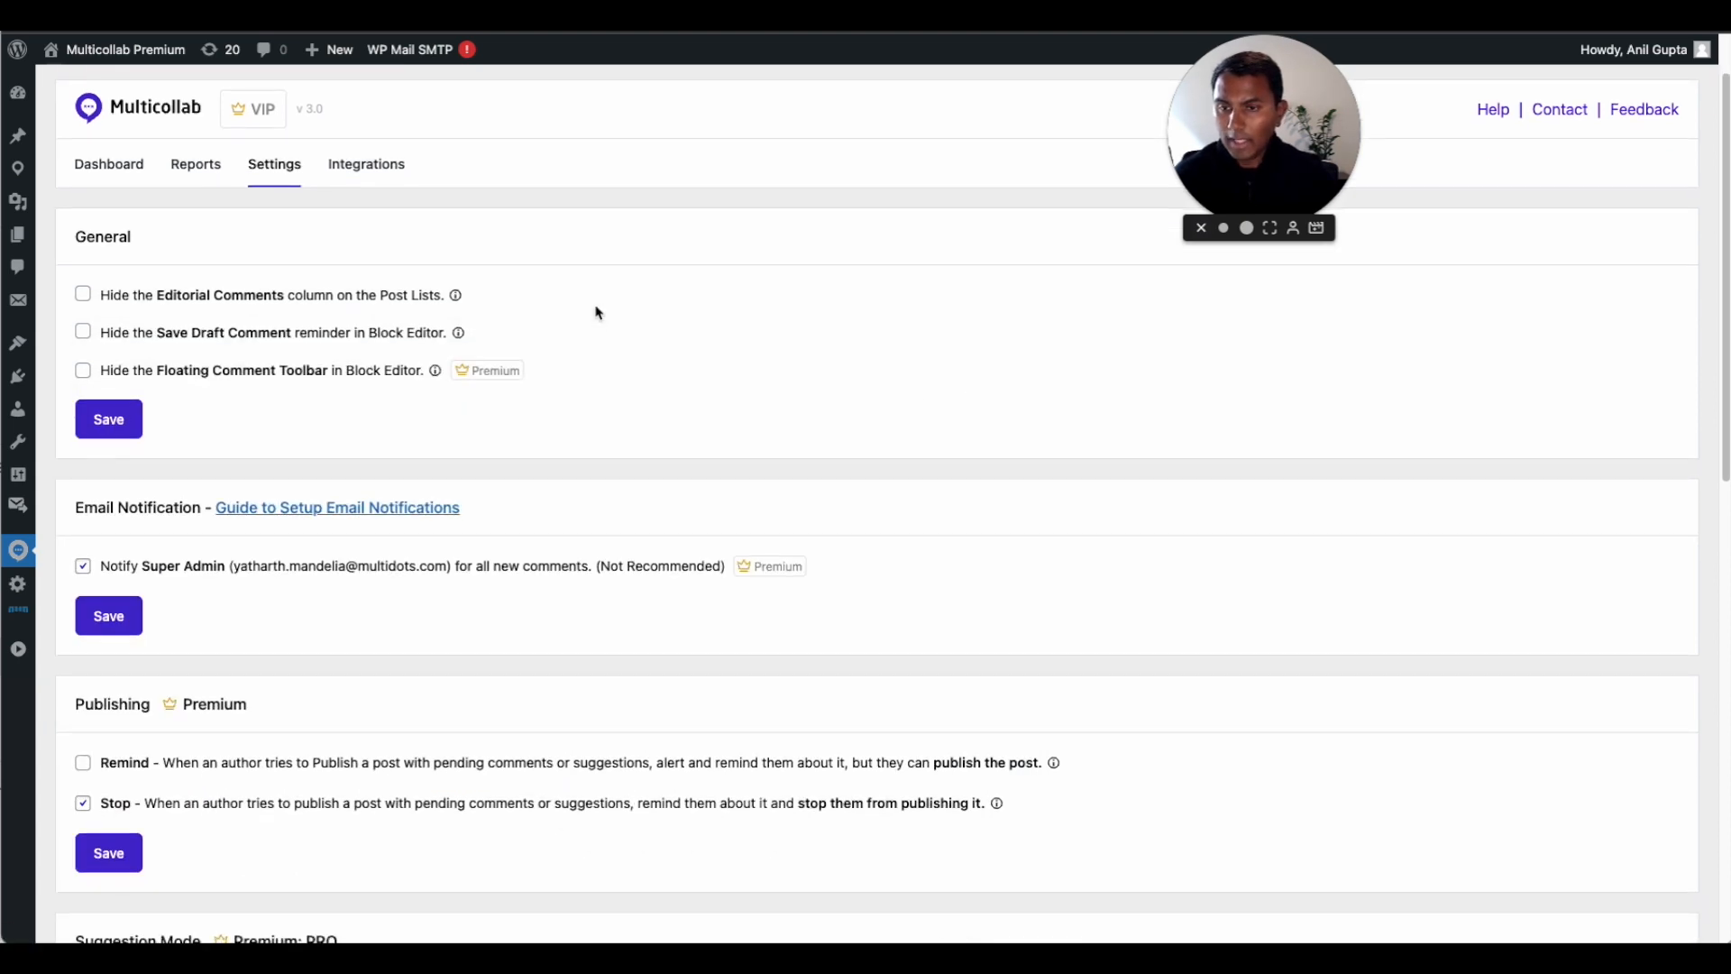
mouse_move(501, 378)
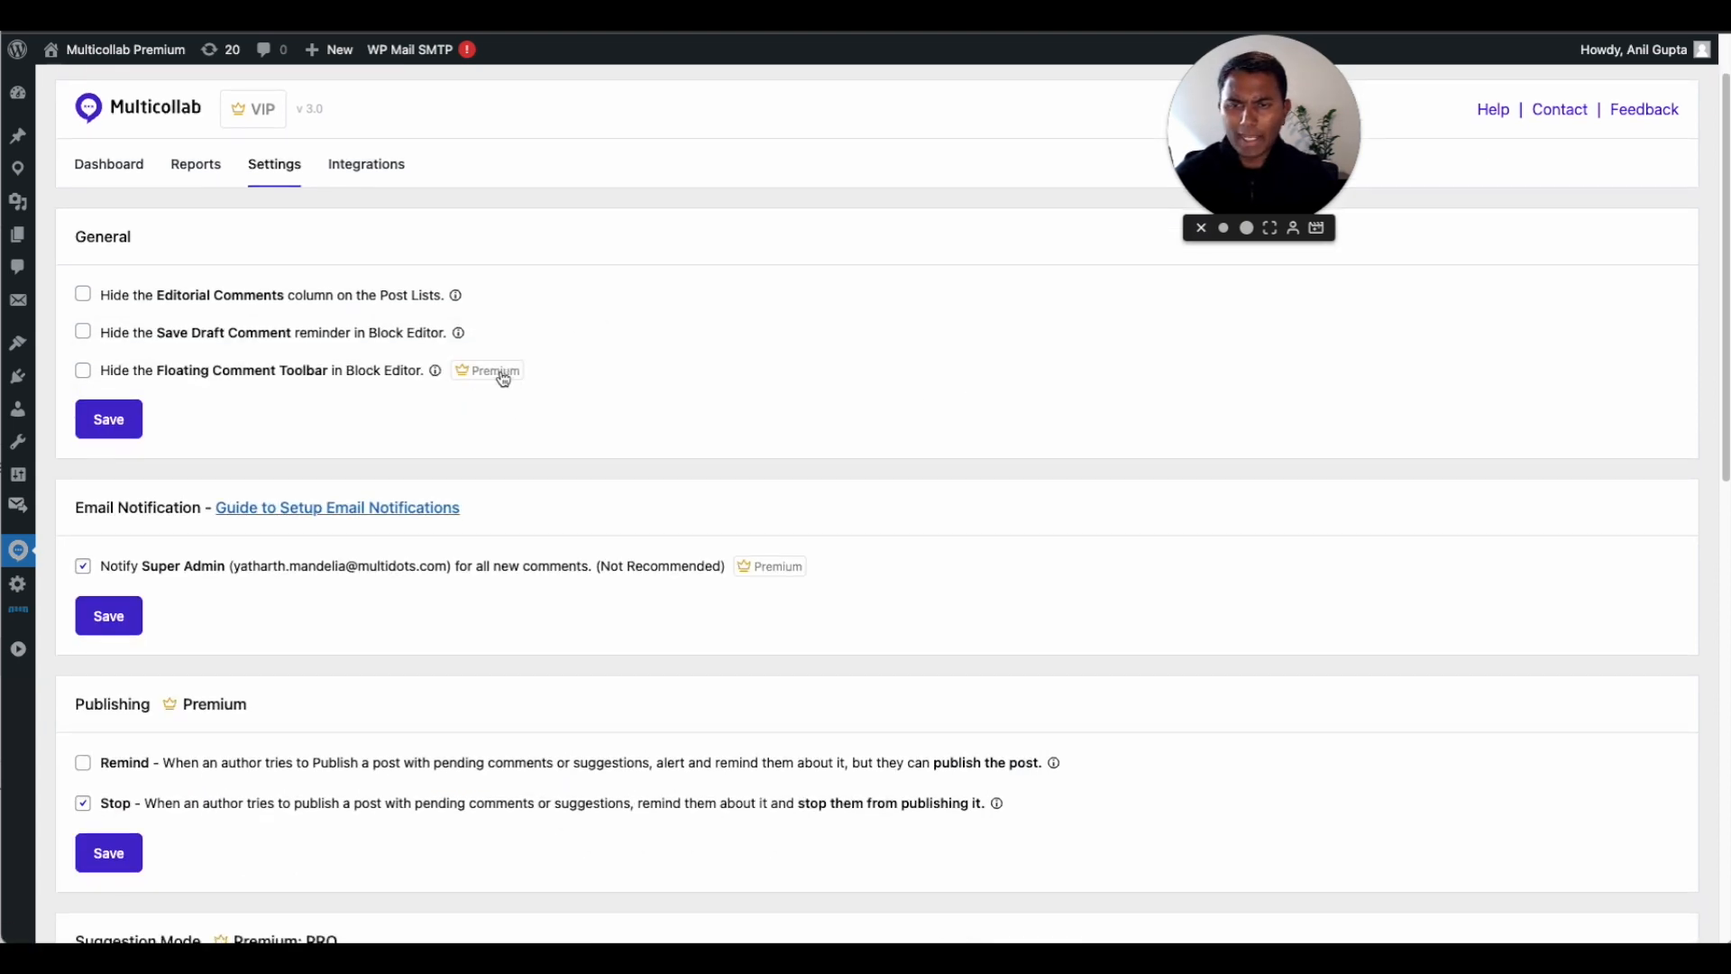
mouse_move(603, 390)
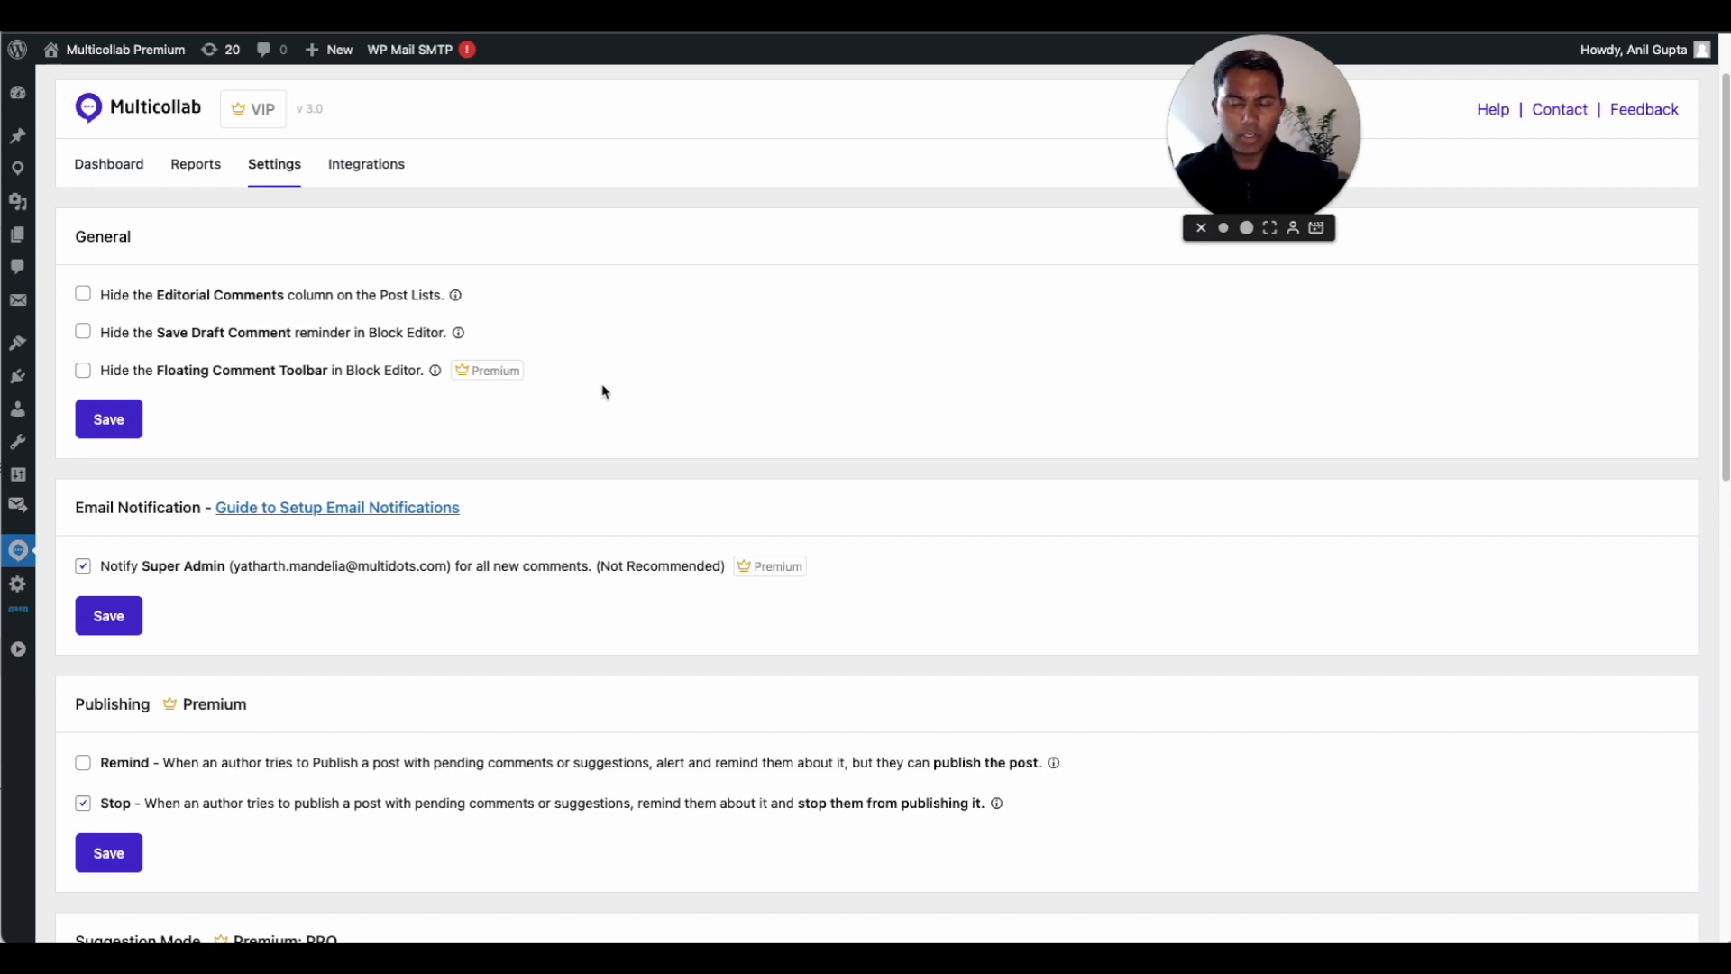
mouse_move(625, 373)
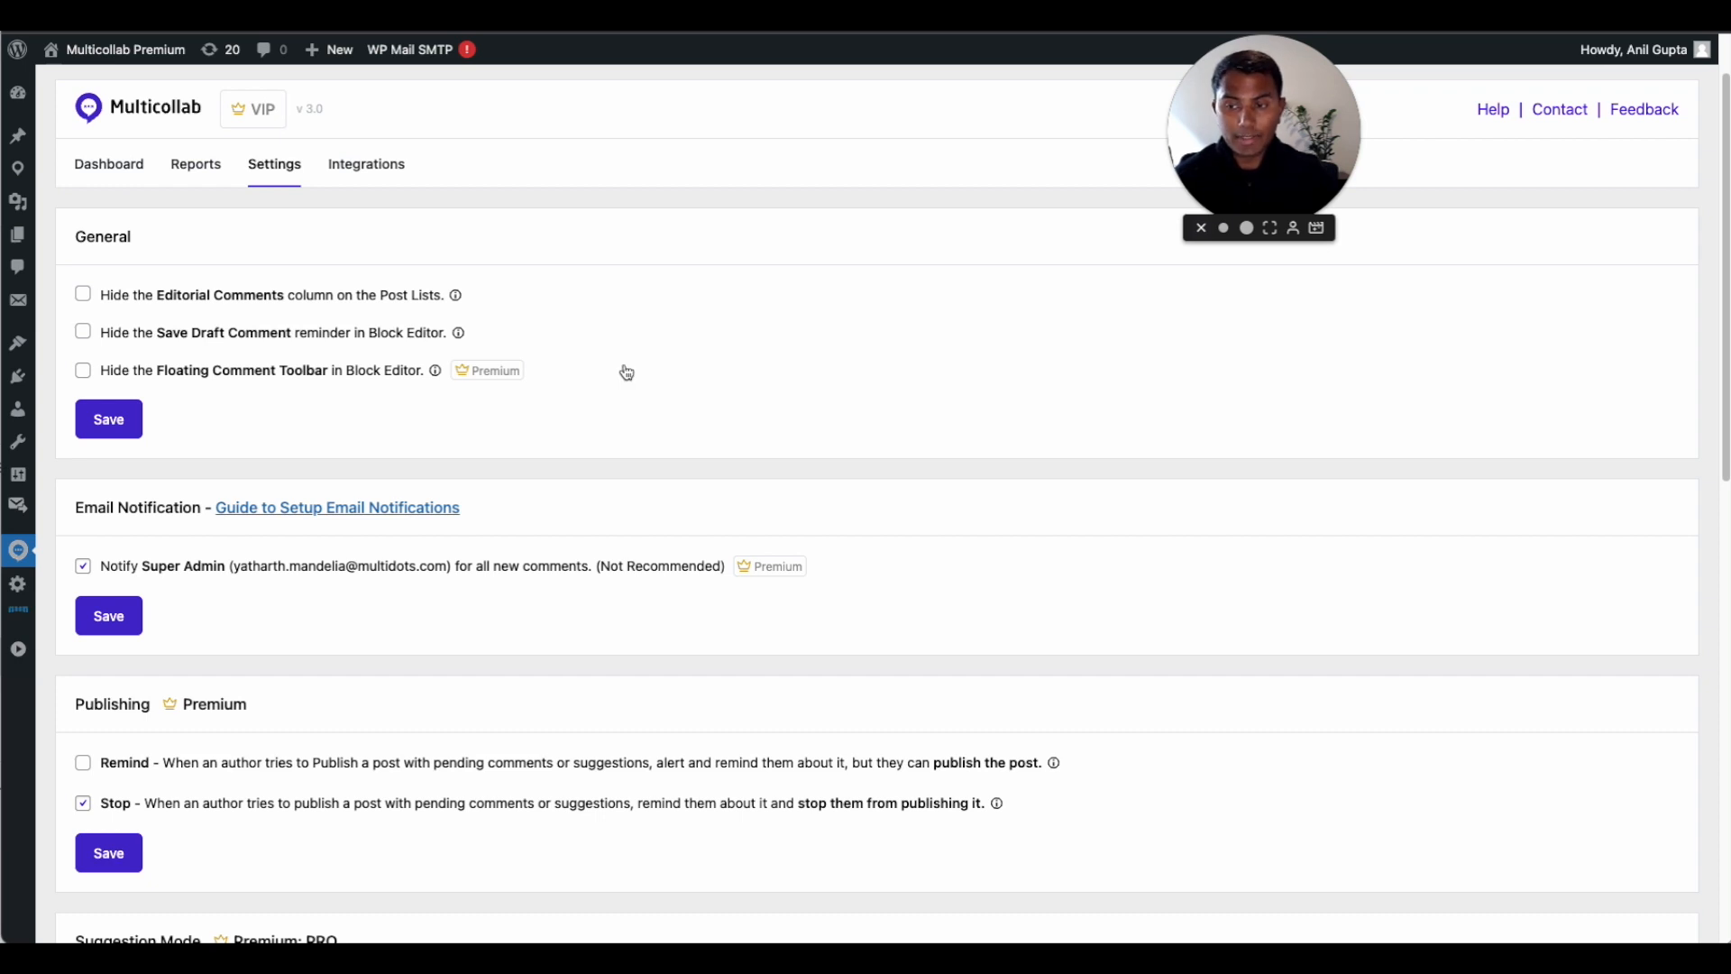
mouse_move(657, 338)
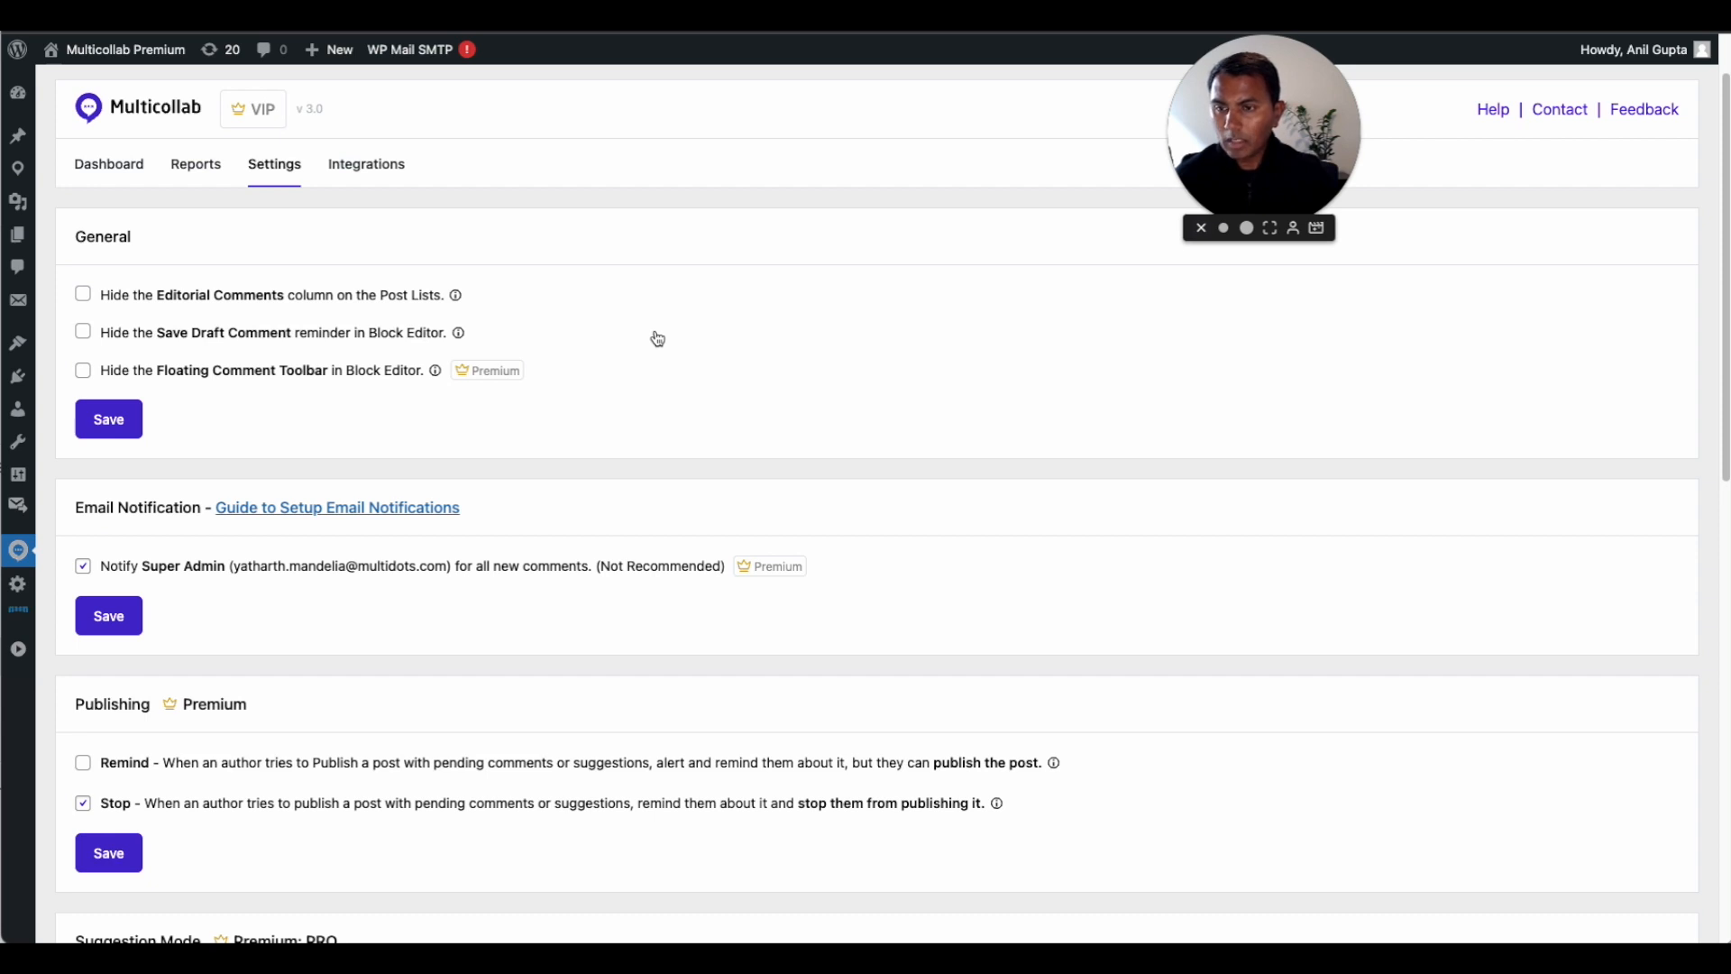
mouse_move(175, 383)
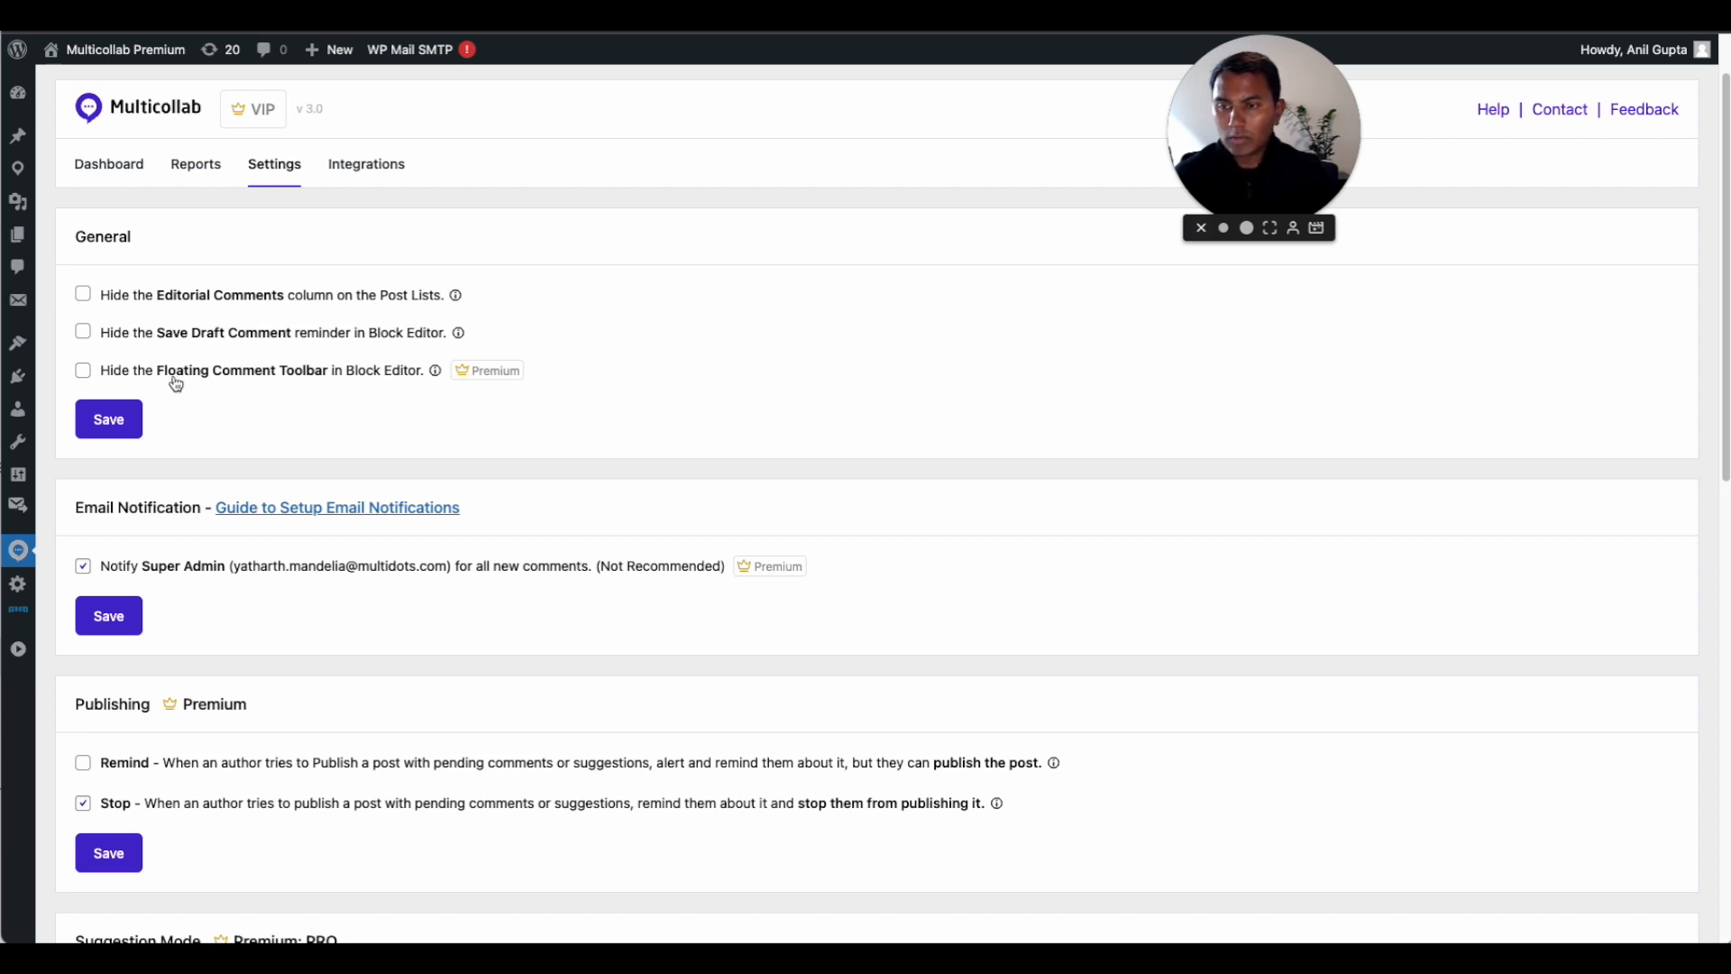
mouse_move(211, 314)
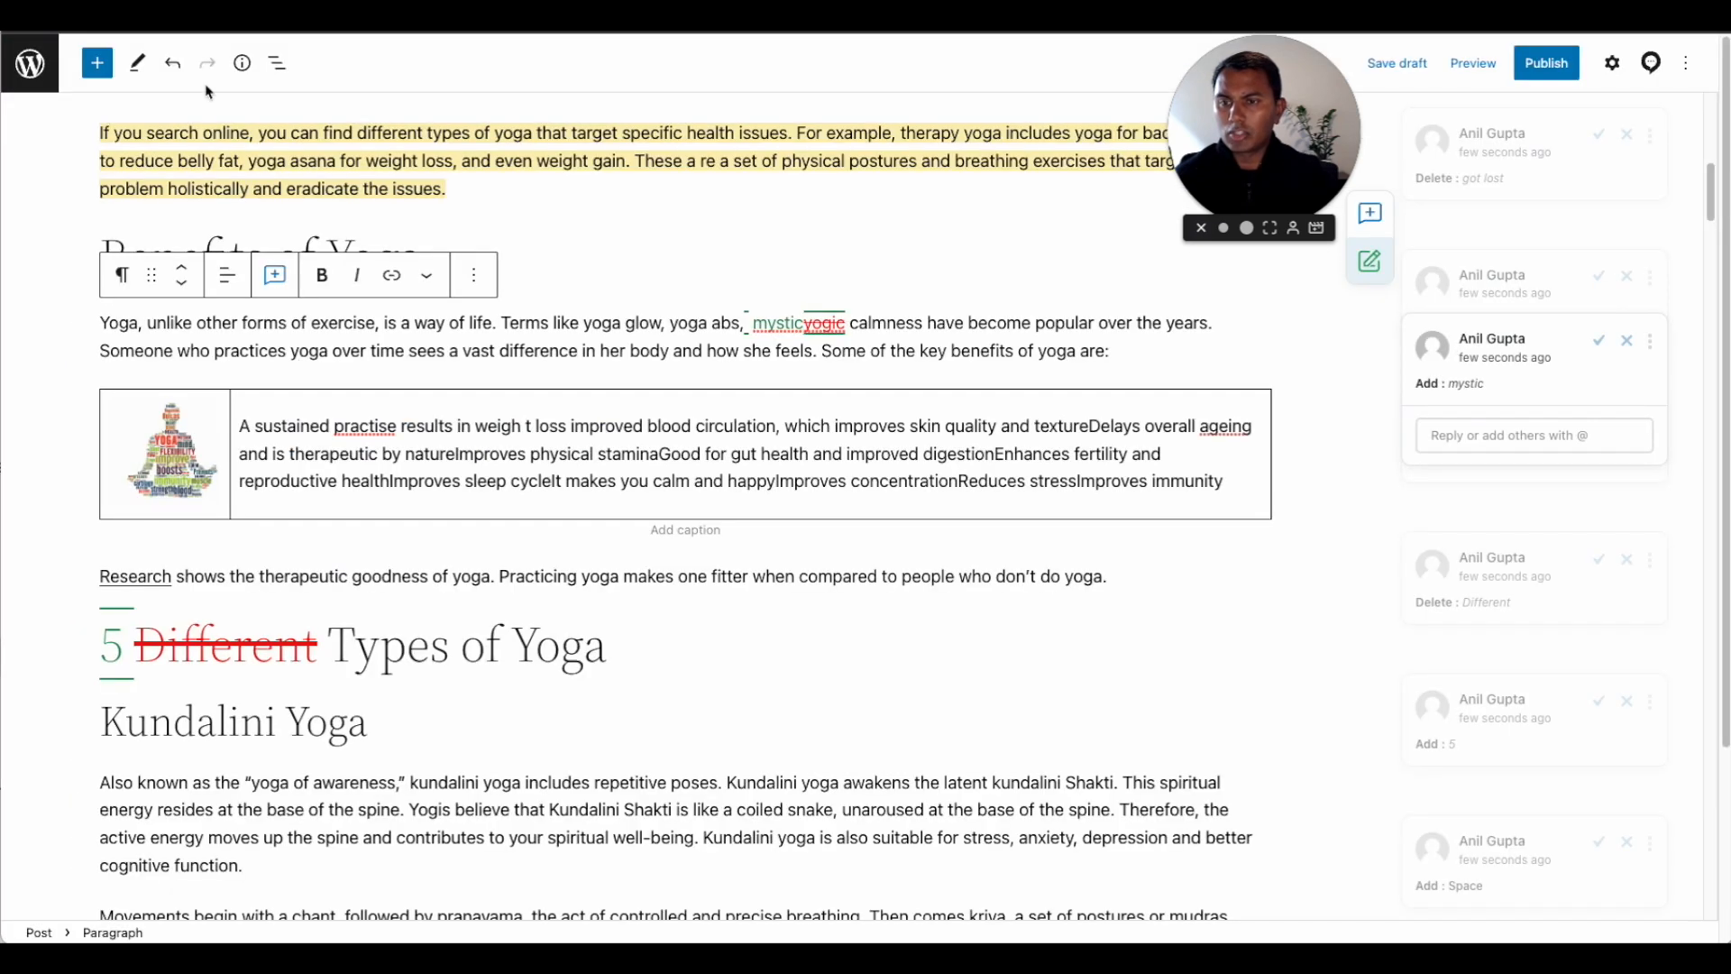
Enable reminding authors about pending feedback before publishing
scroll(up, 3)
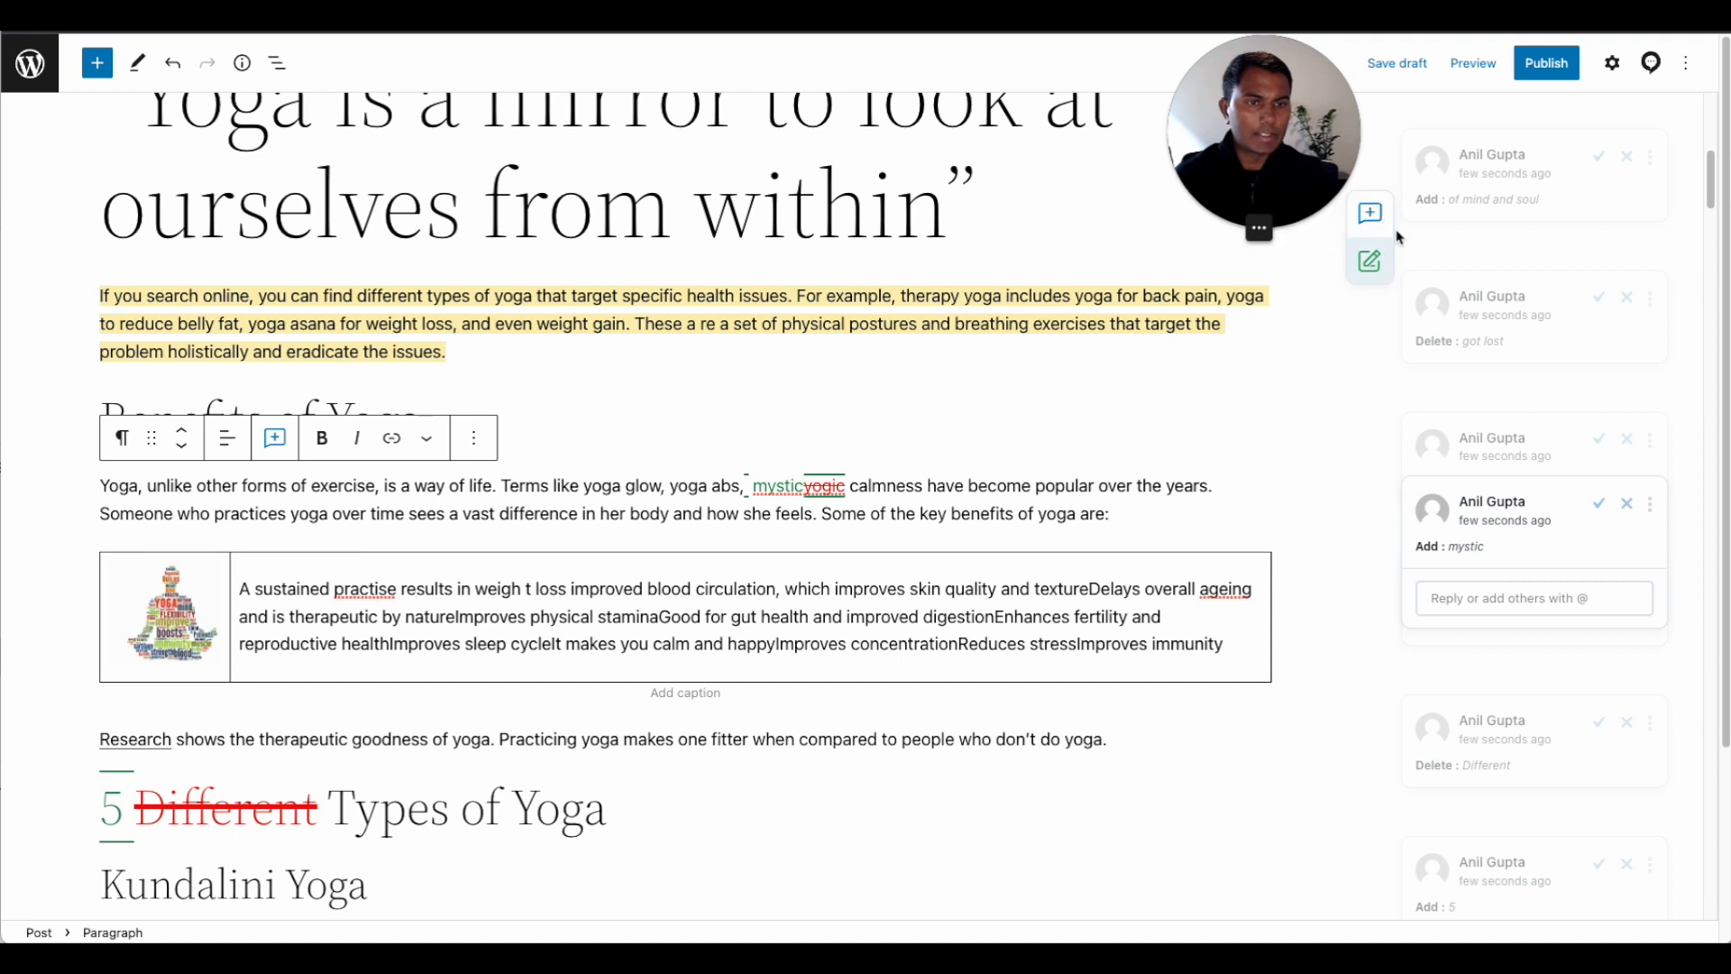
mouse_move(1372, 301)
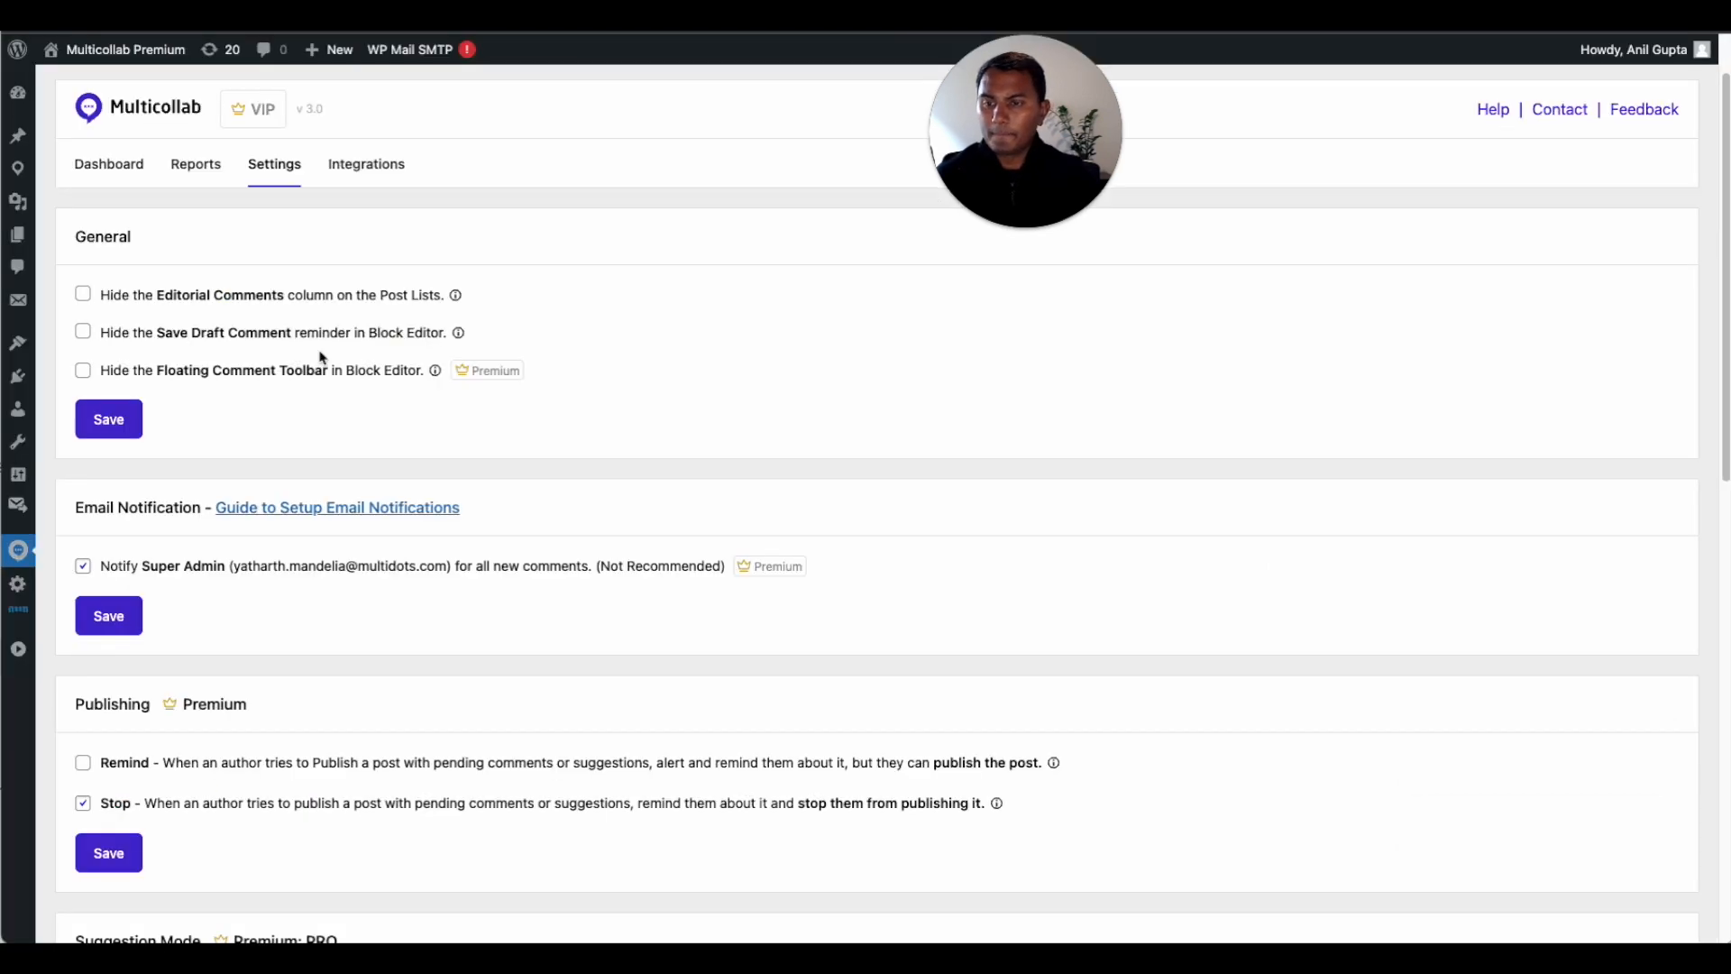
scroll(up, 3)
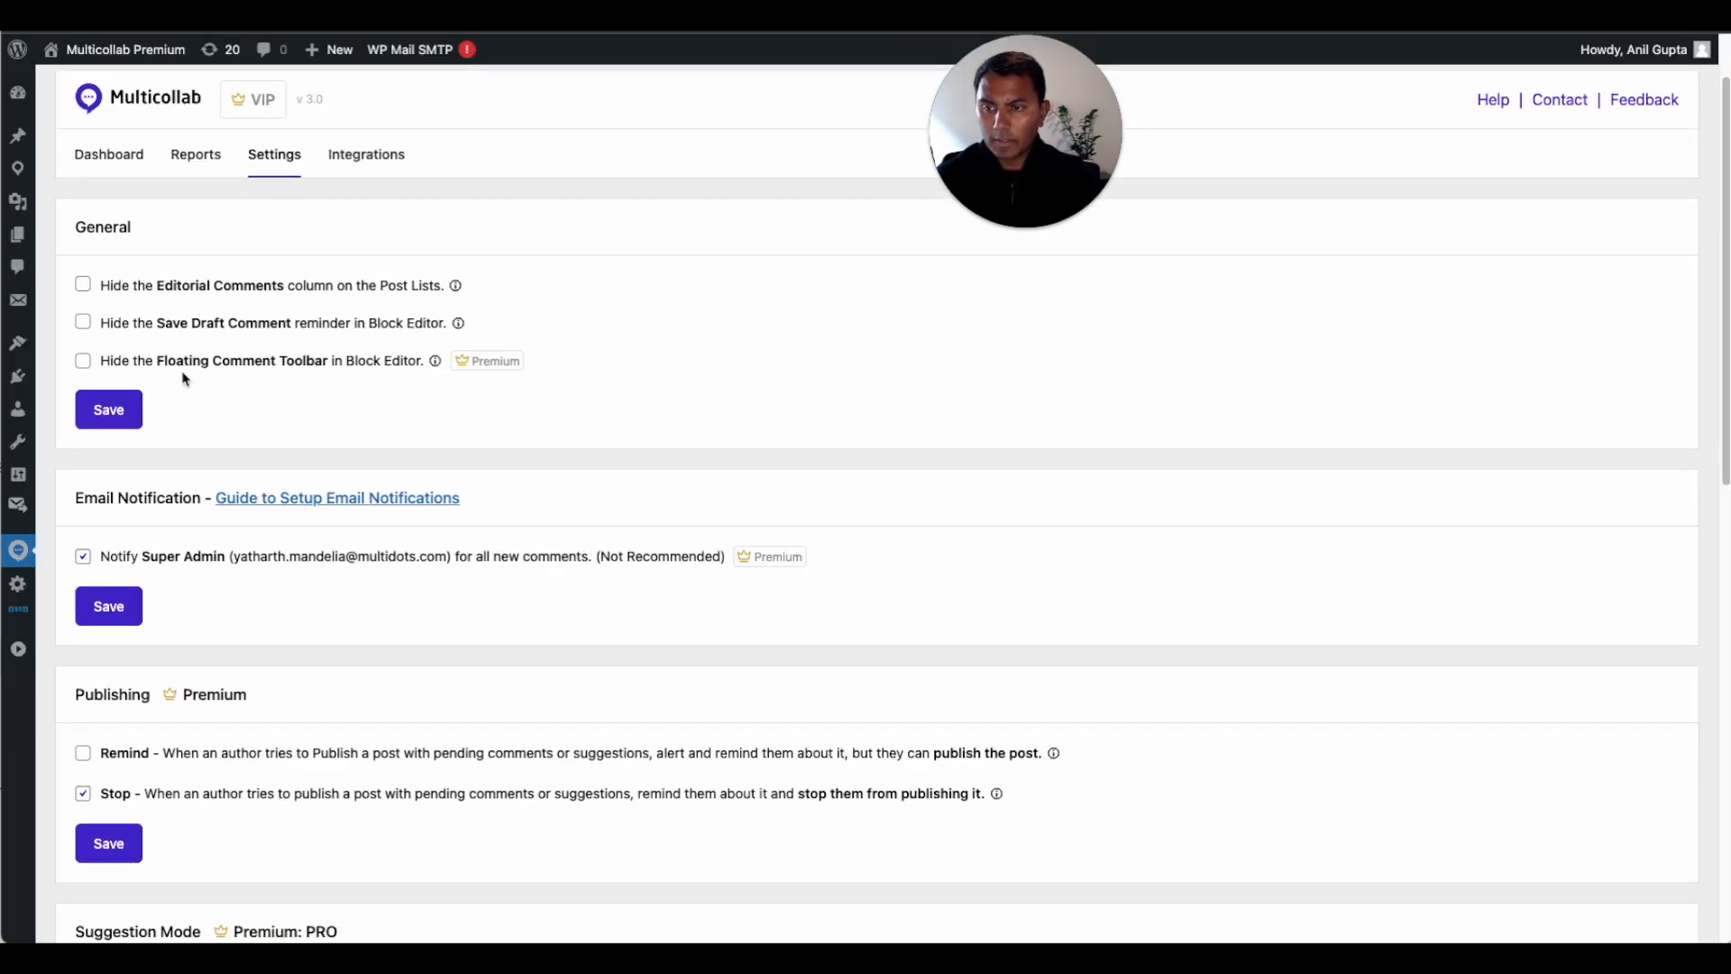
scroll(down, 3)
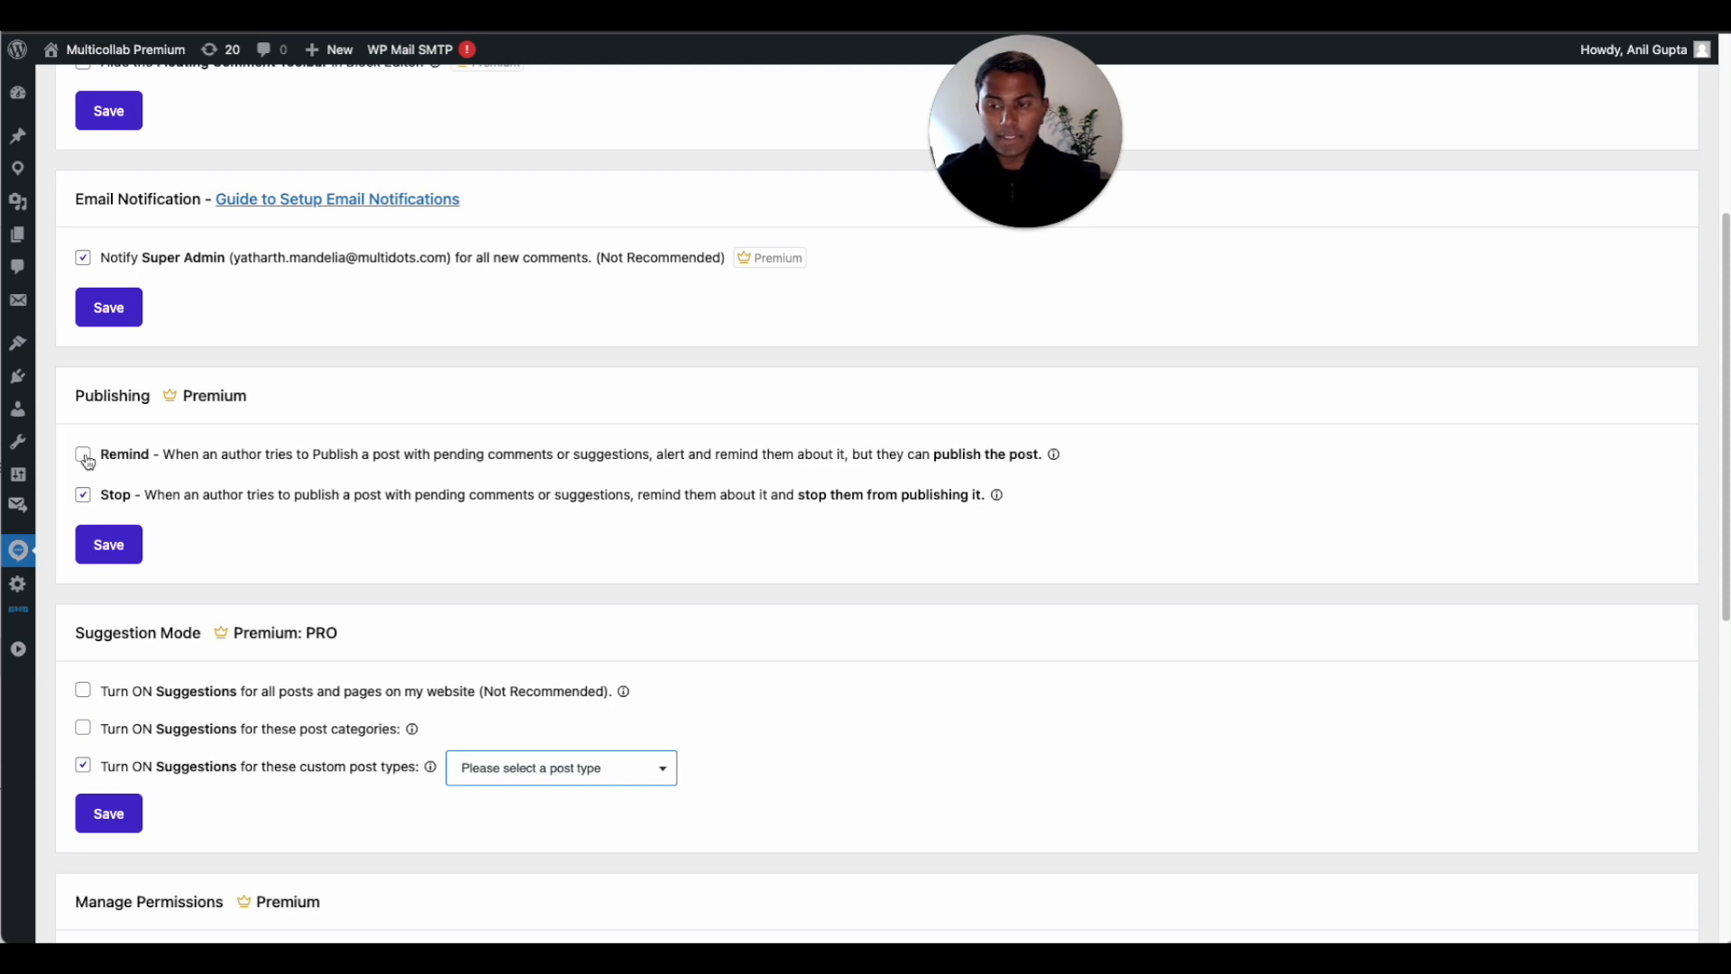
click(83, 454)
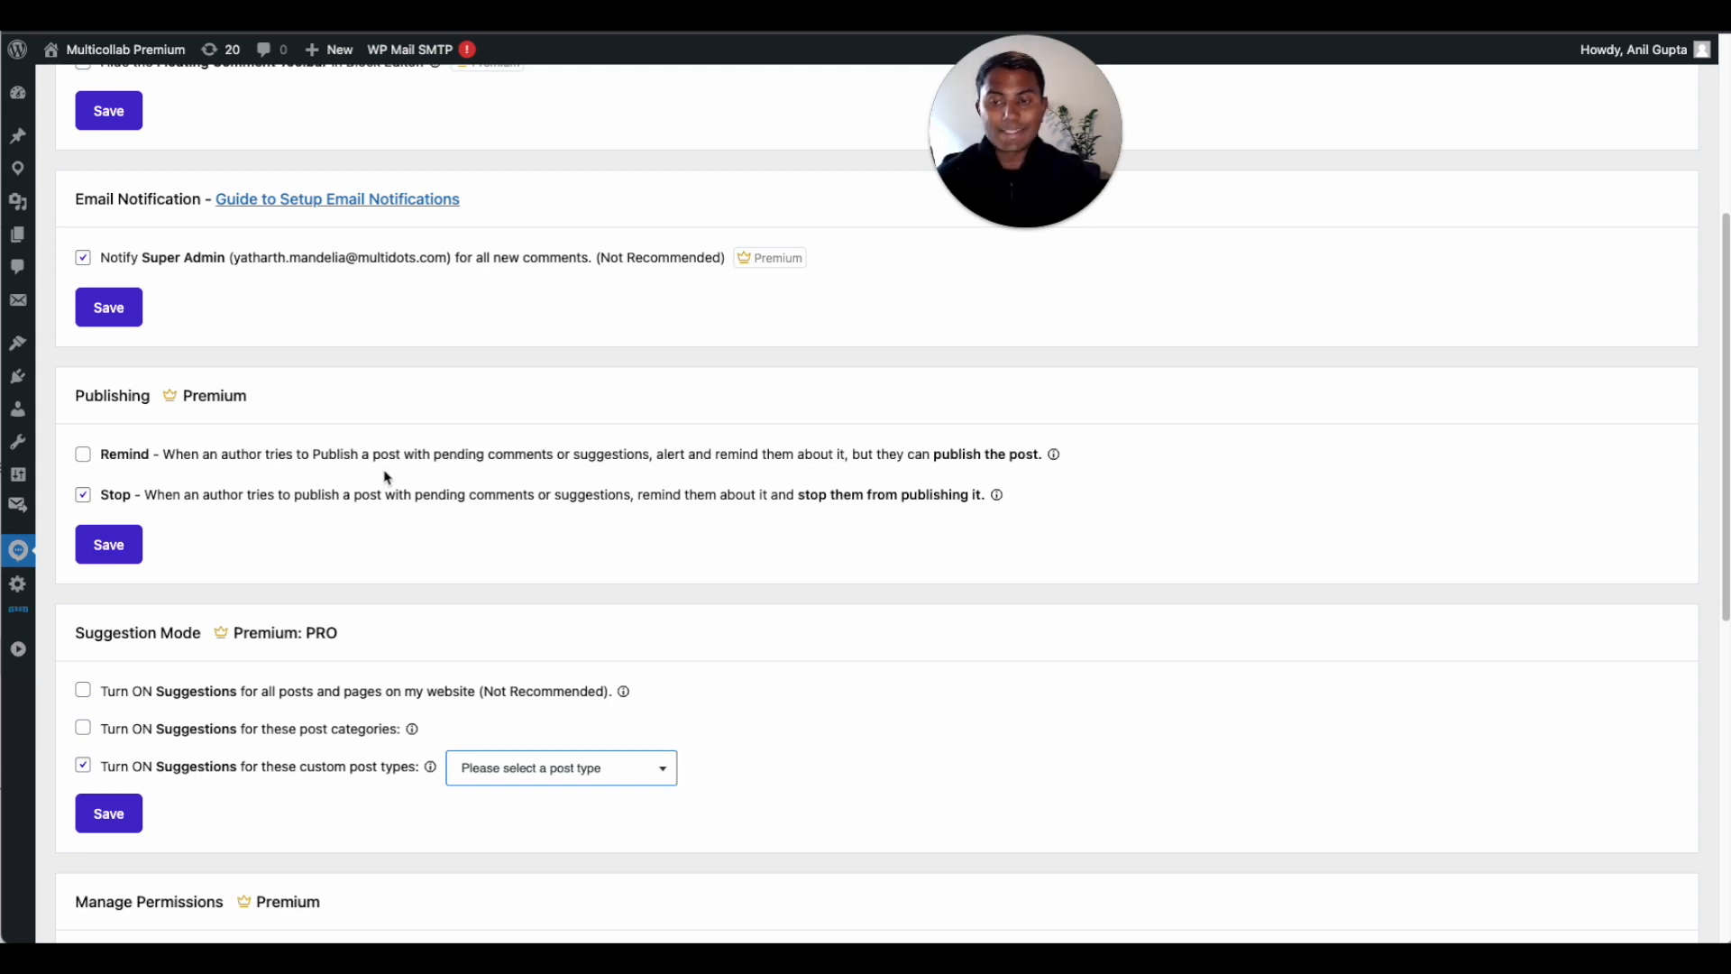
mouse_move(585, 464)
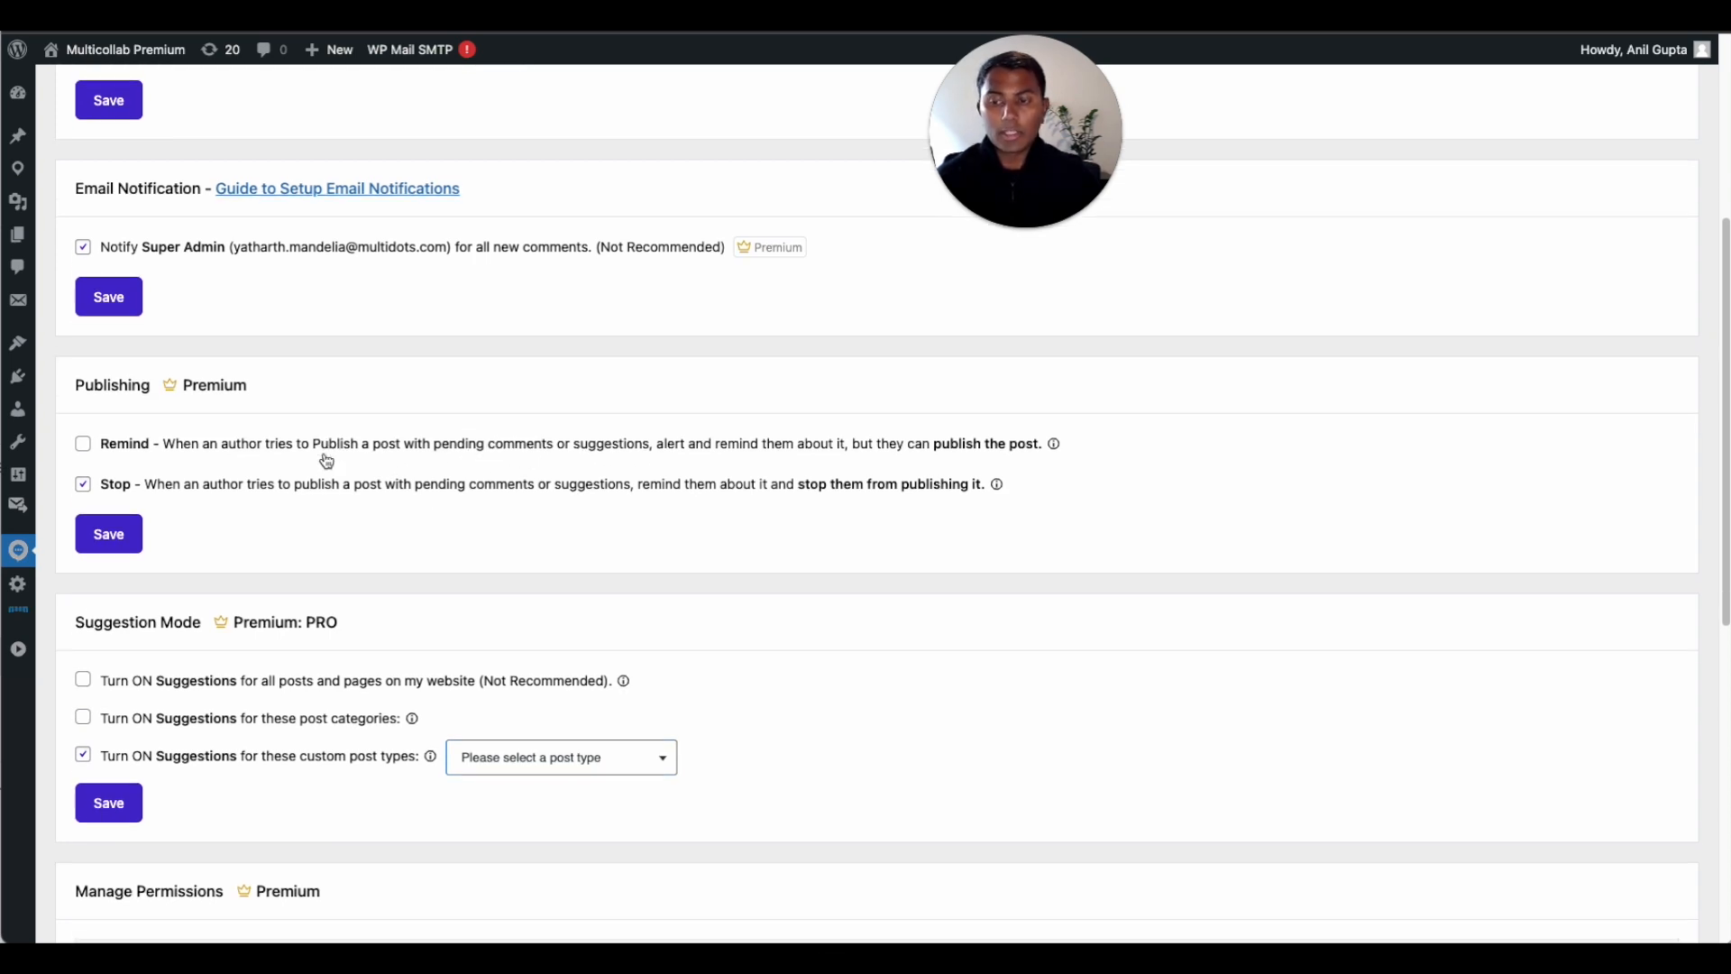
scroll(down, 3)
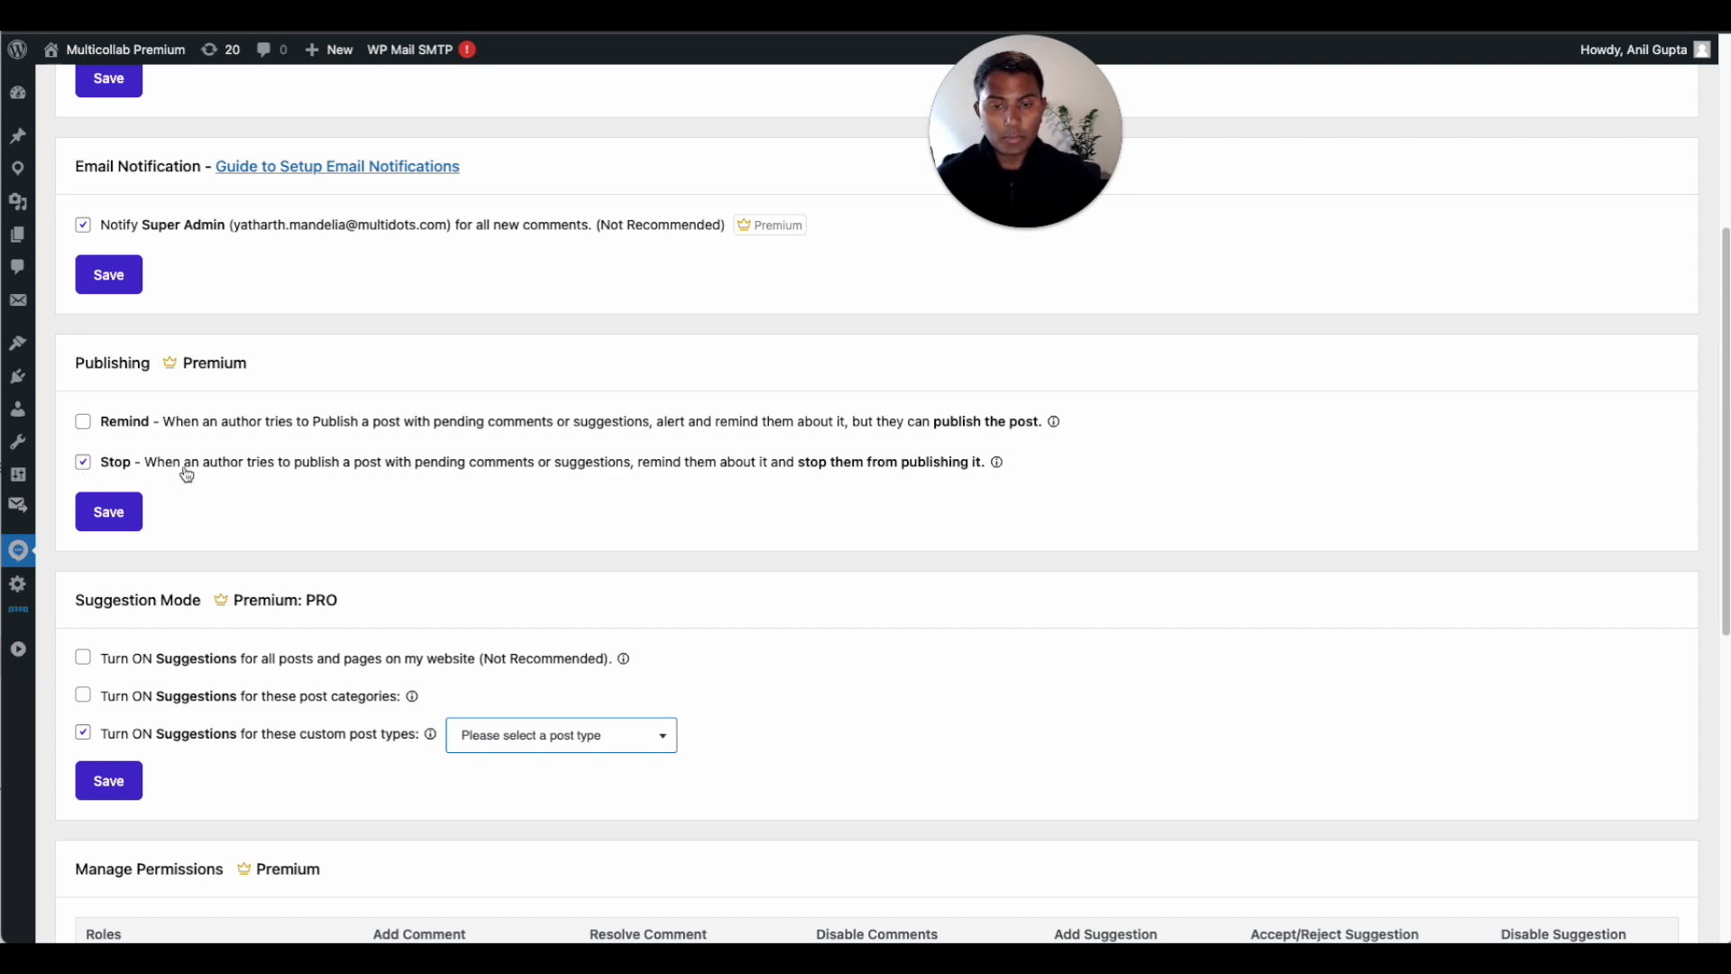
mouse_move(400, 495)
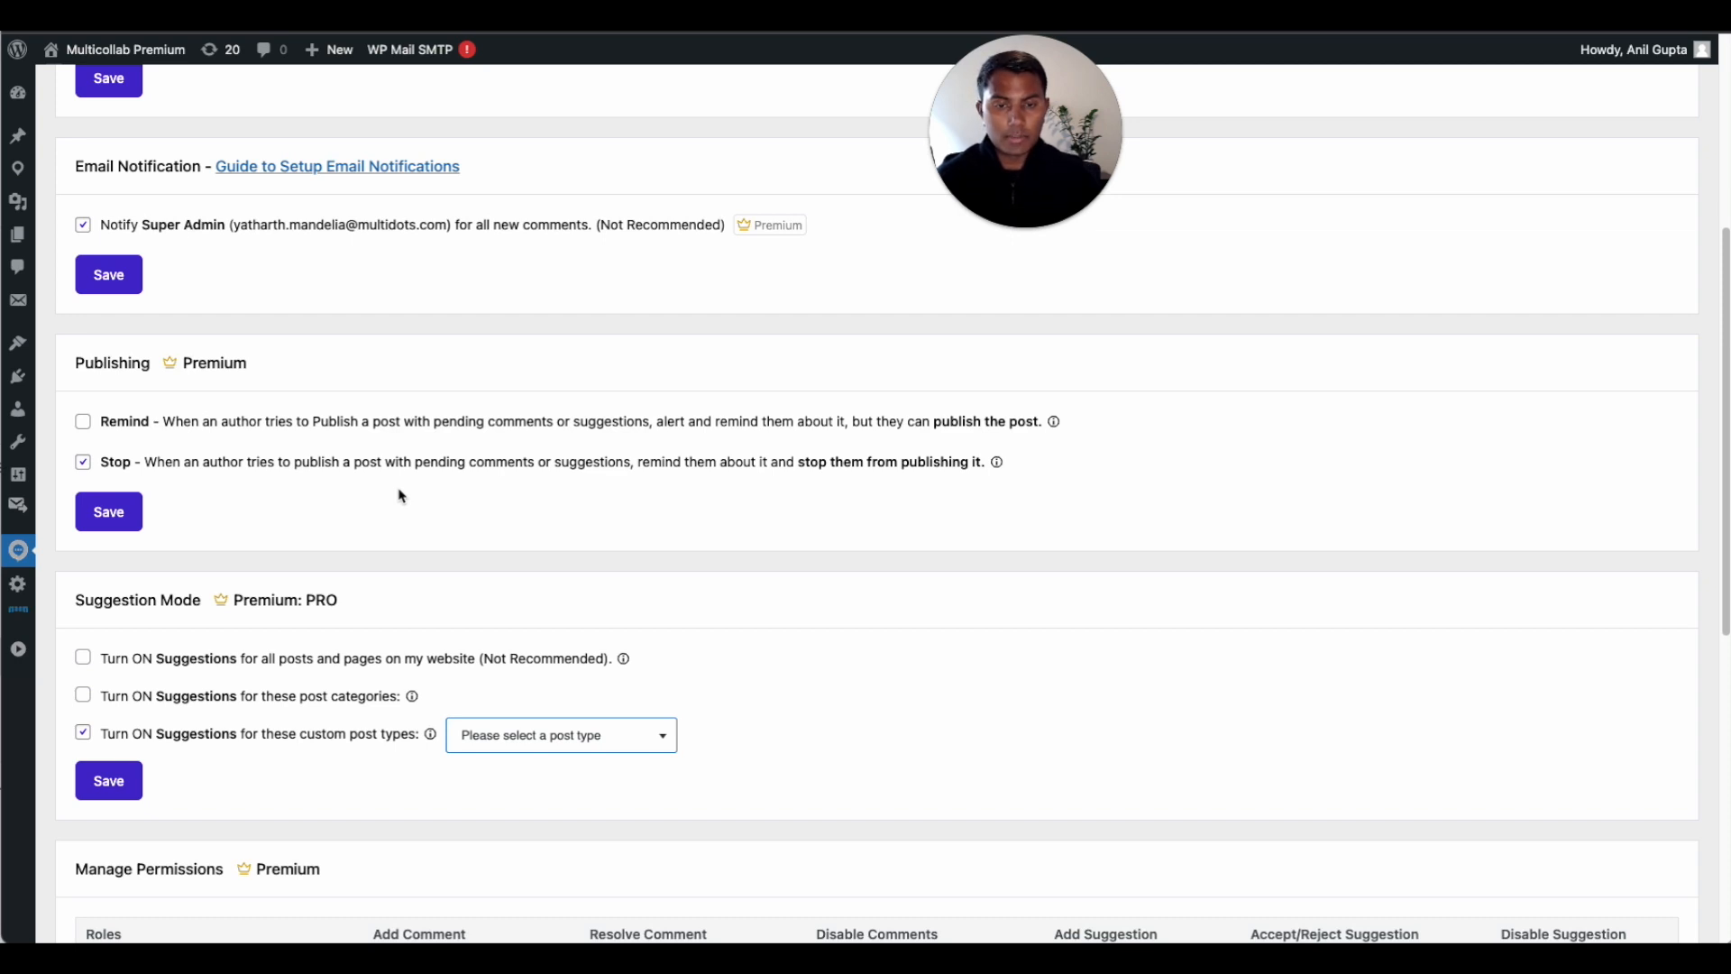
scroll(up, 3)
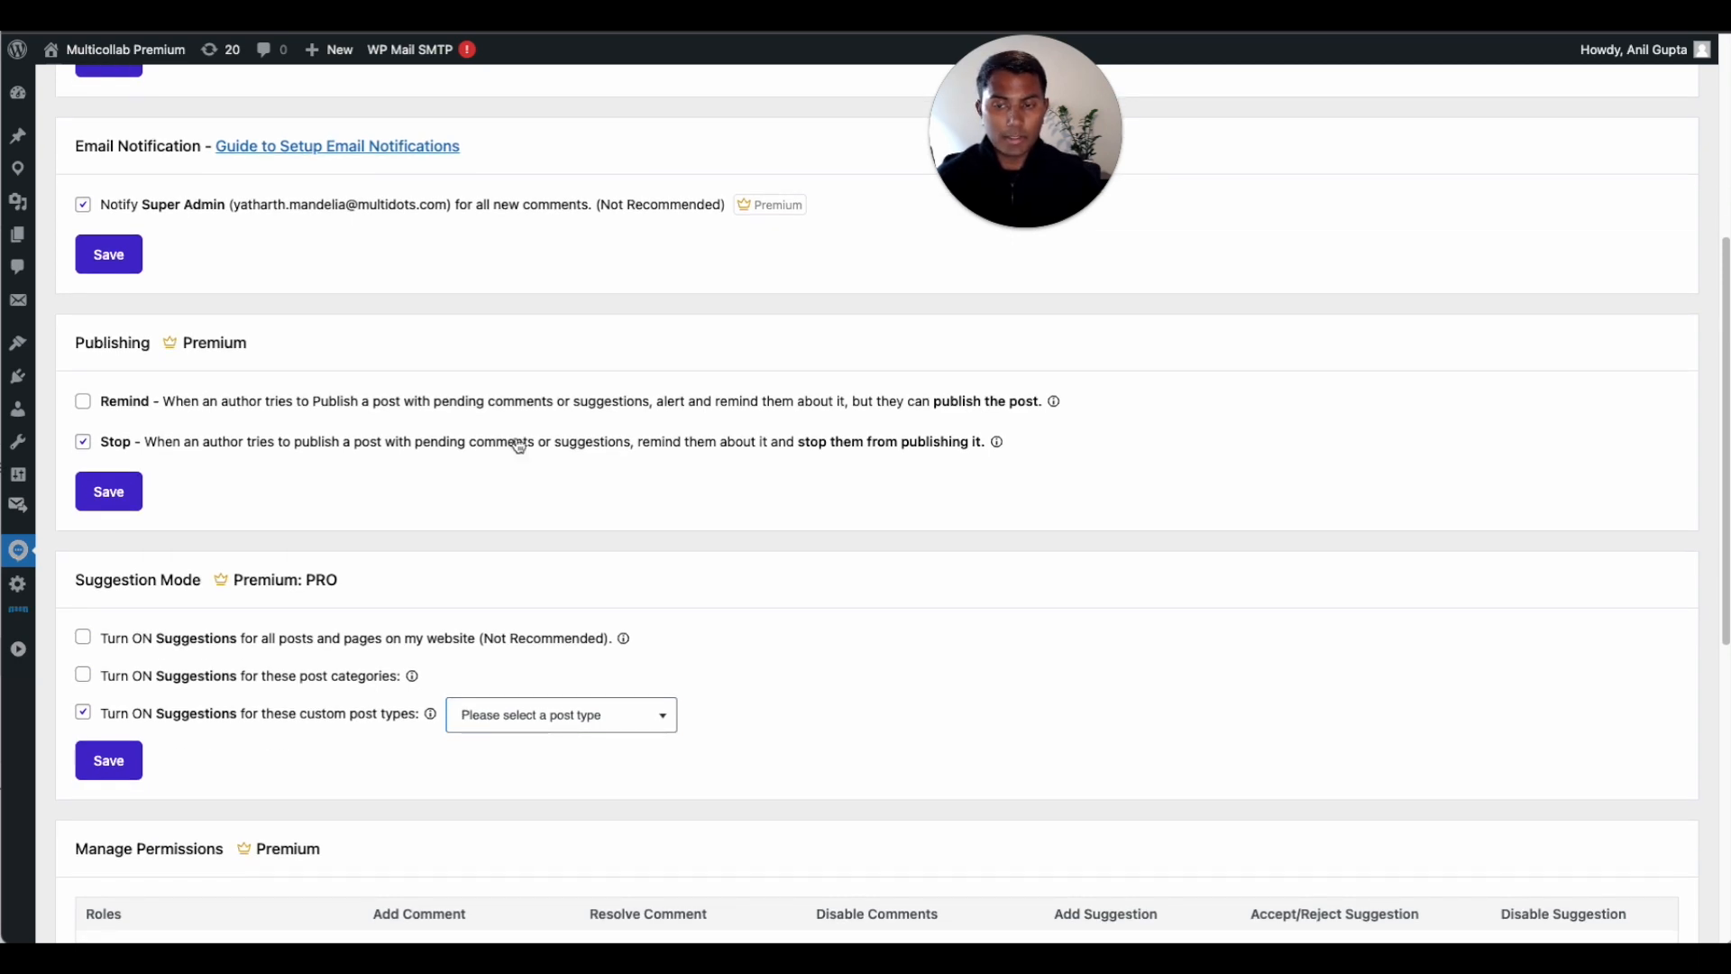
mouse_move(502, 472)
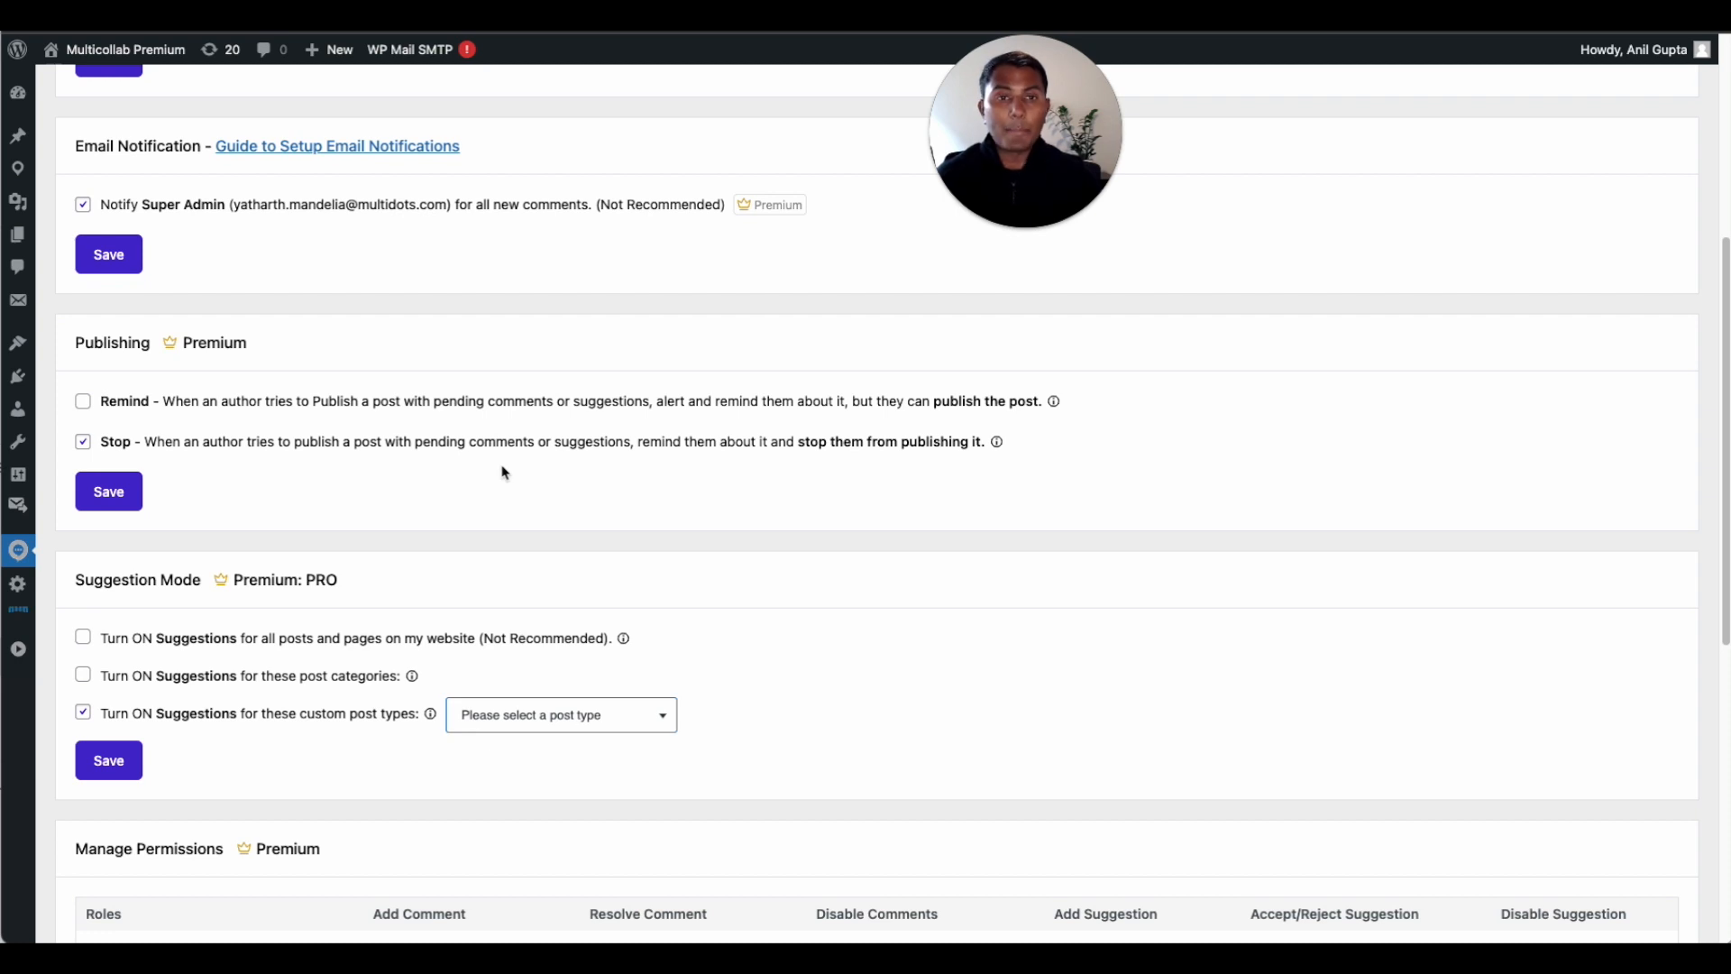
In Suggestion Mode, tick 'Turn ON Suggestions for these post categories'
scroll(down, 3)
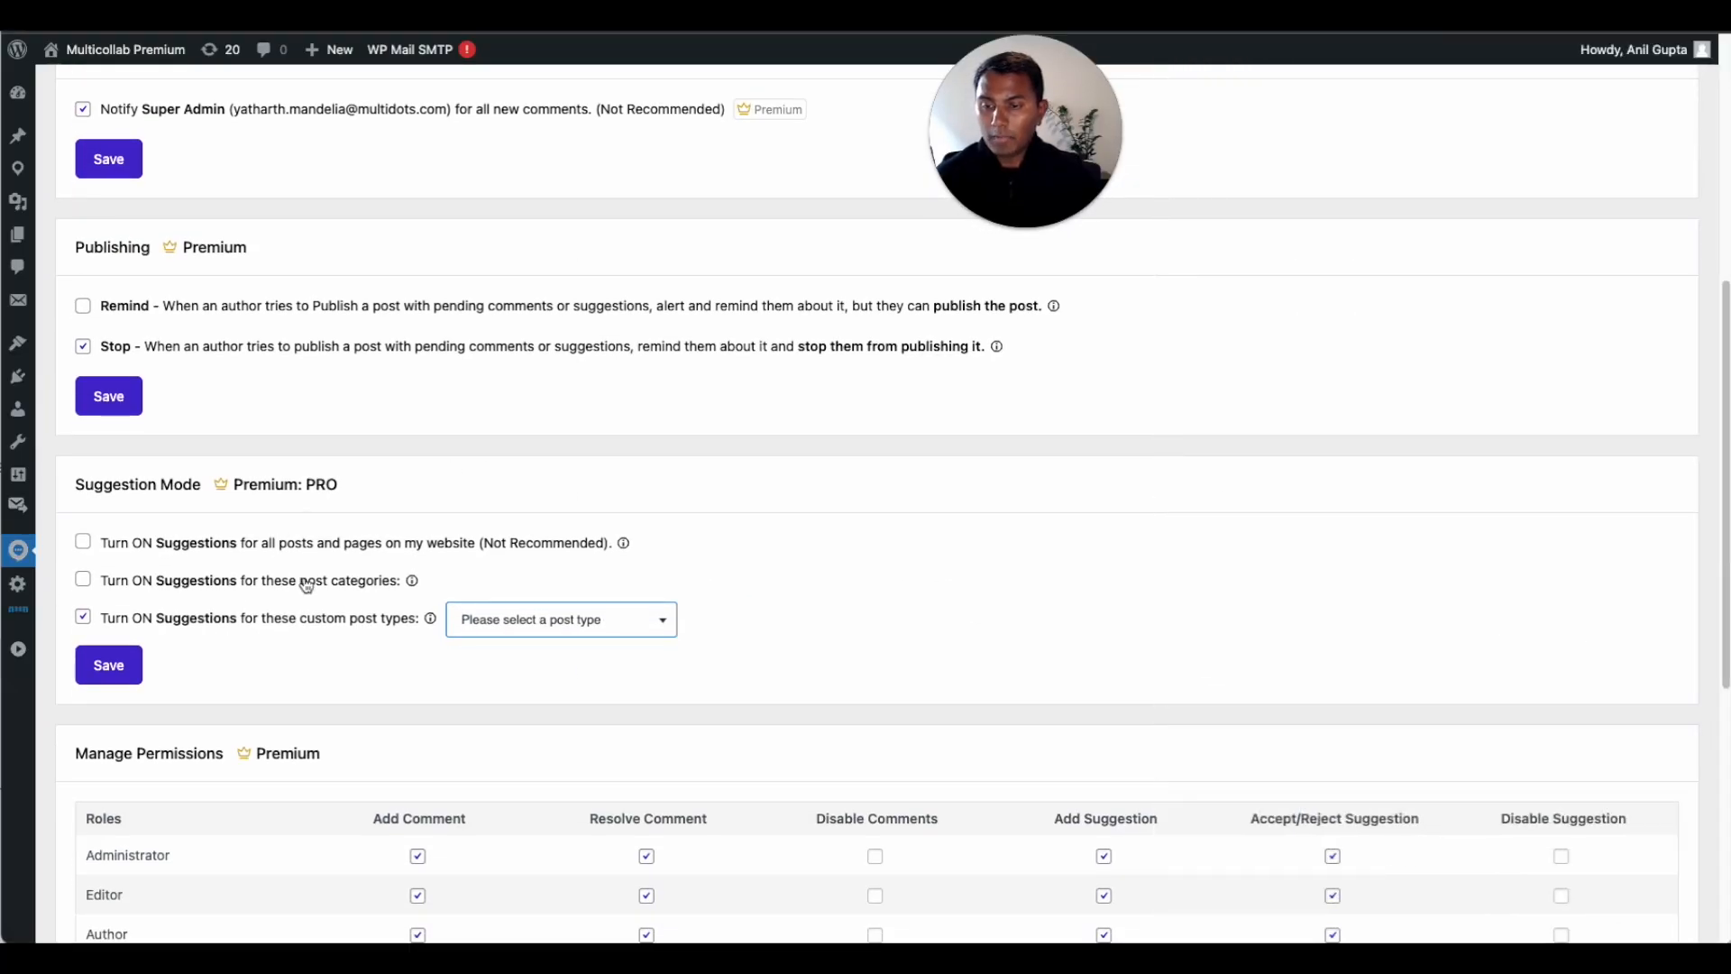
scroll(down, 3)
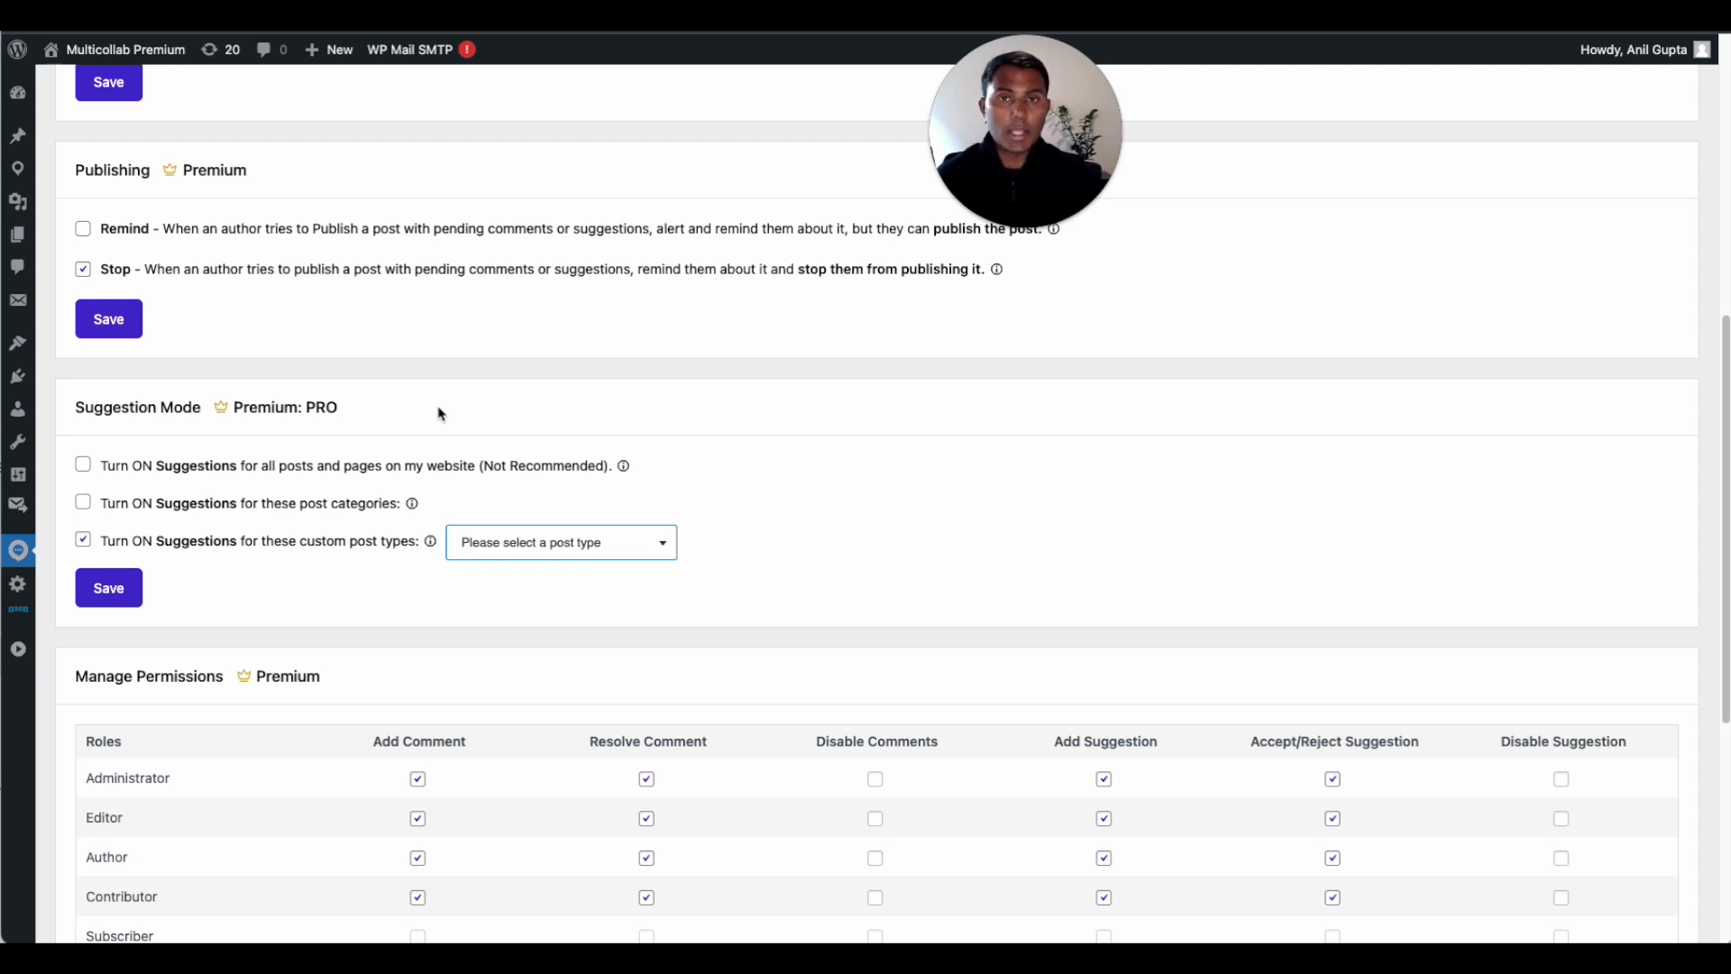
mouse_move(196, 483)
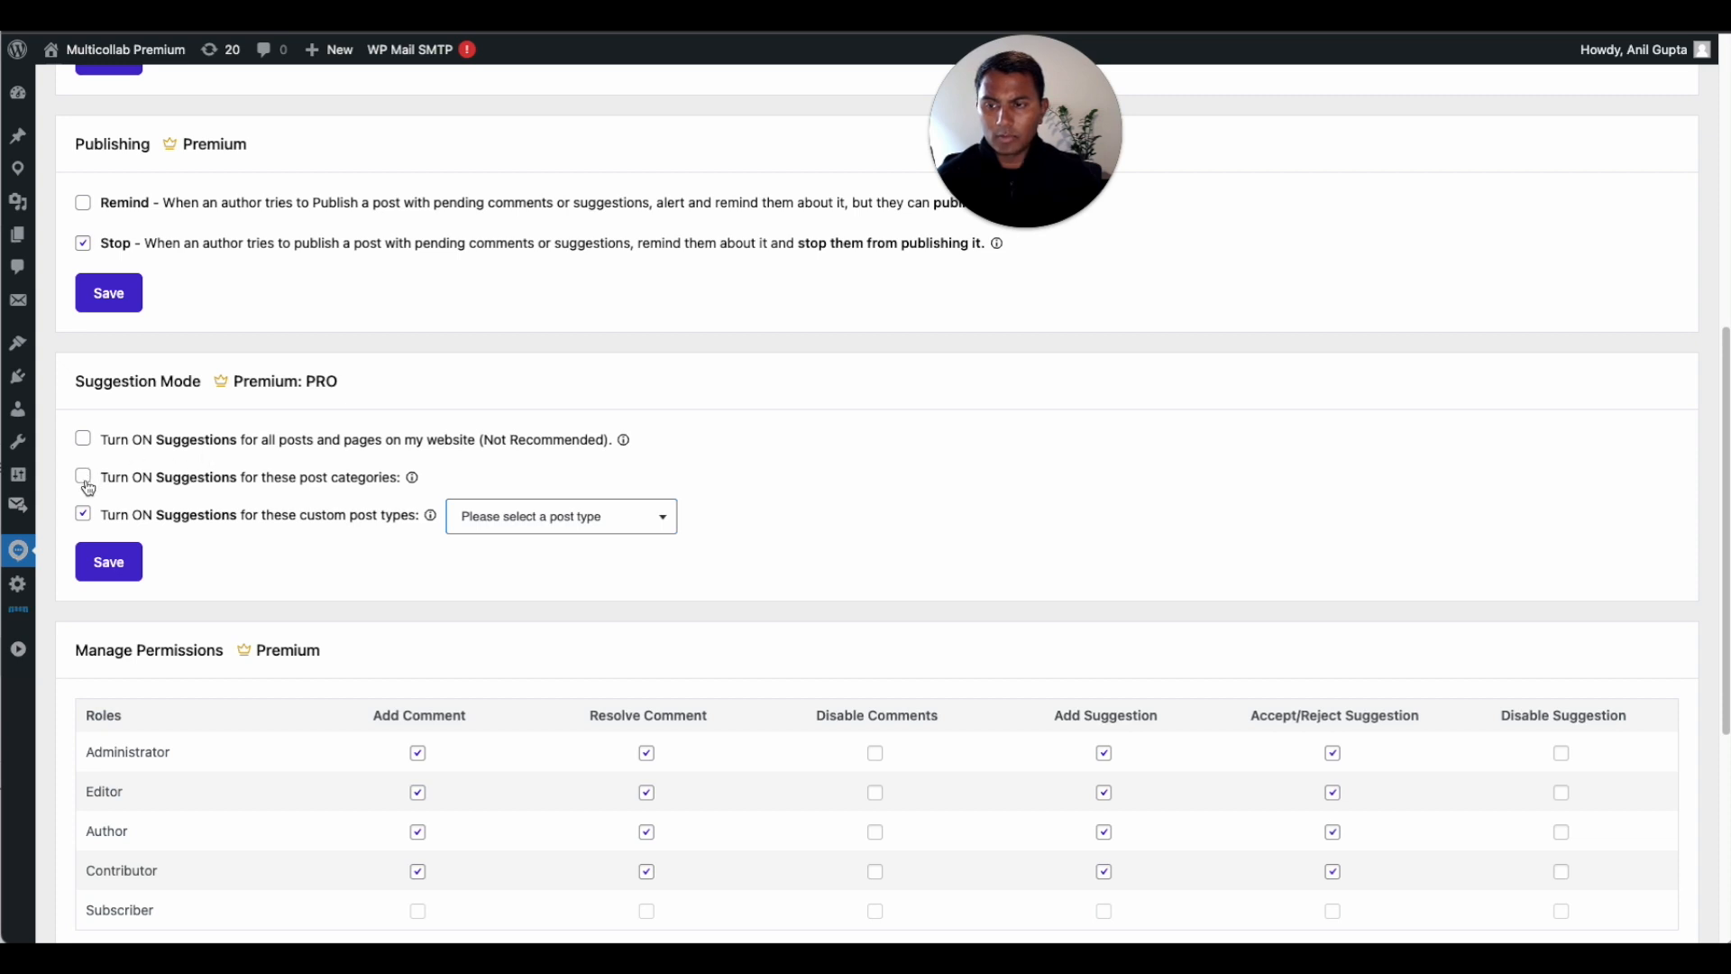
click(83, 476)
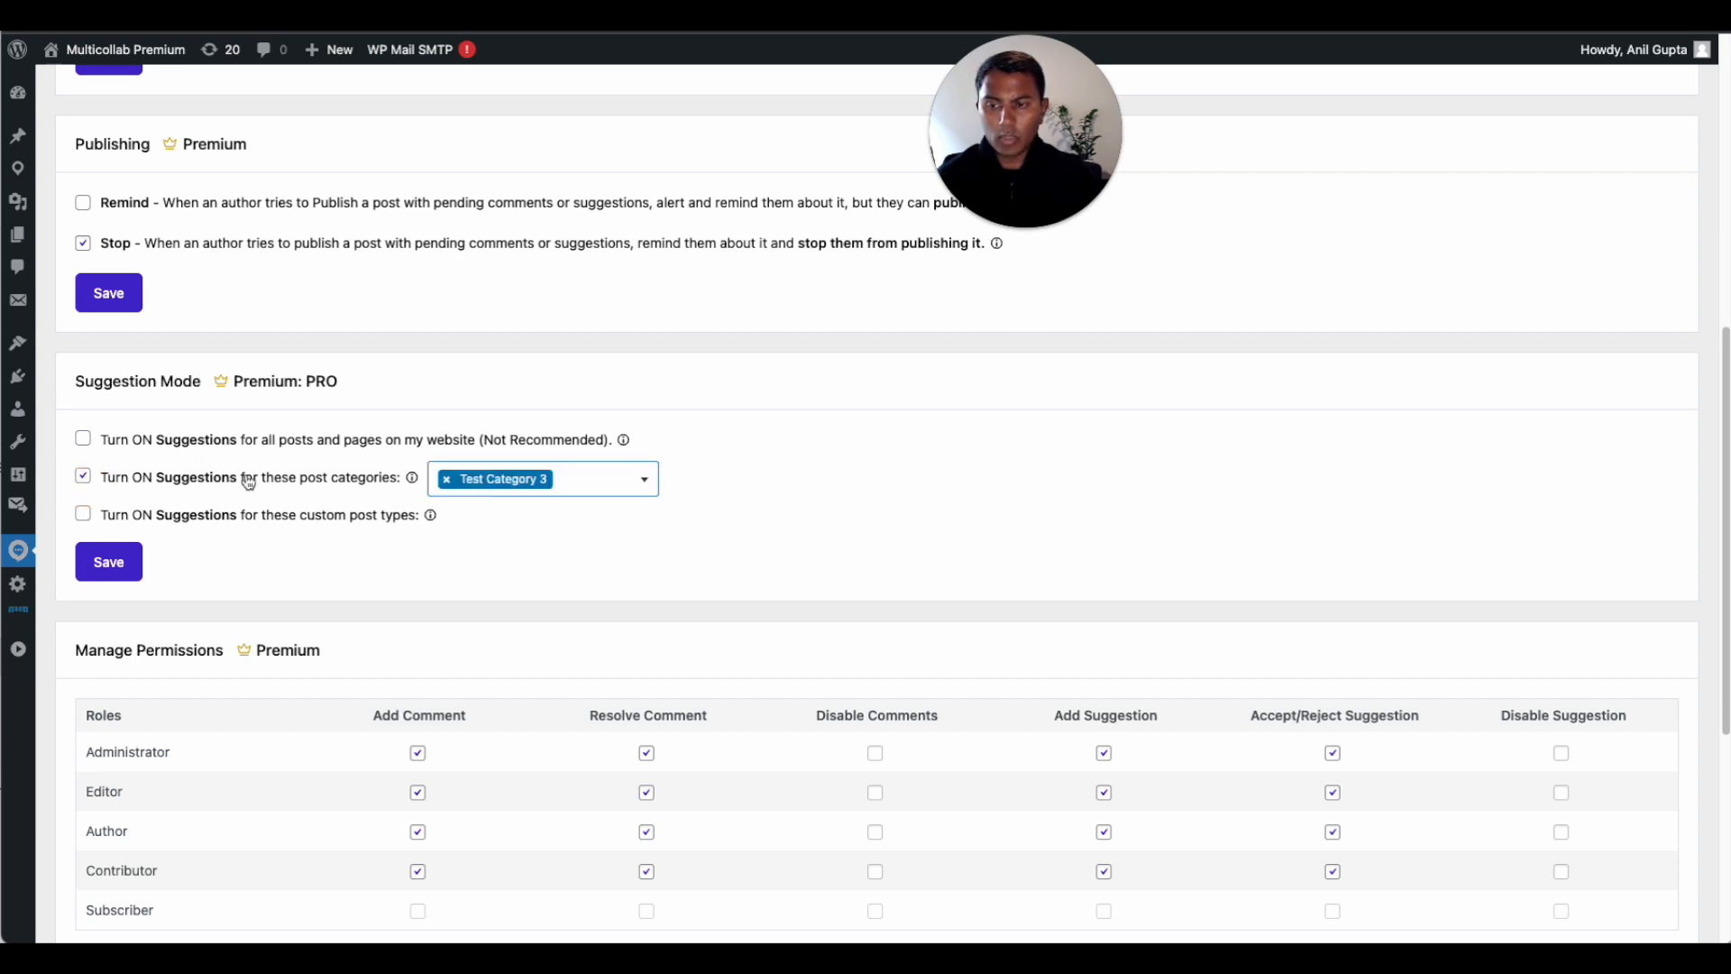
mouse_move(163, 488)
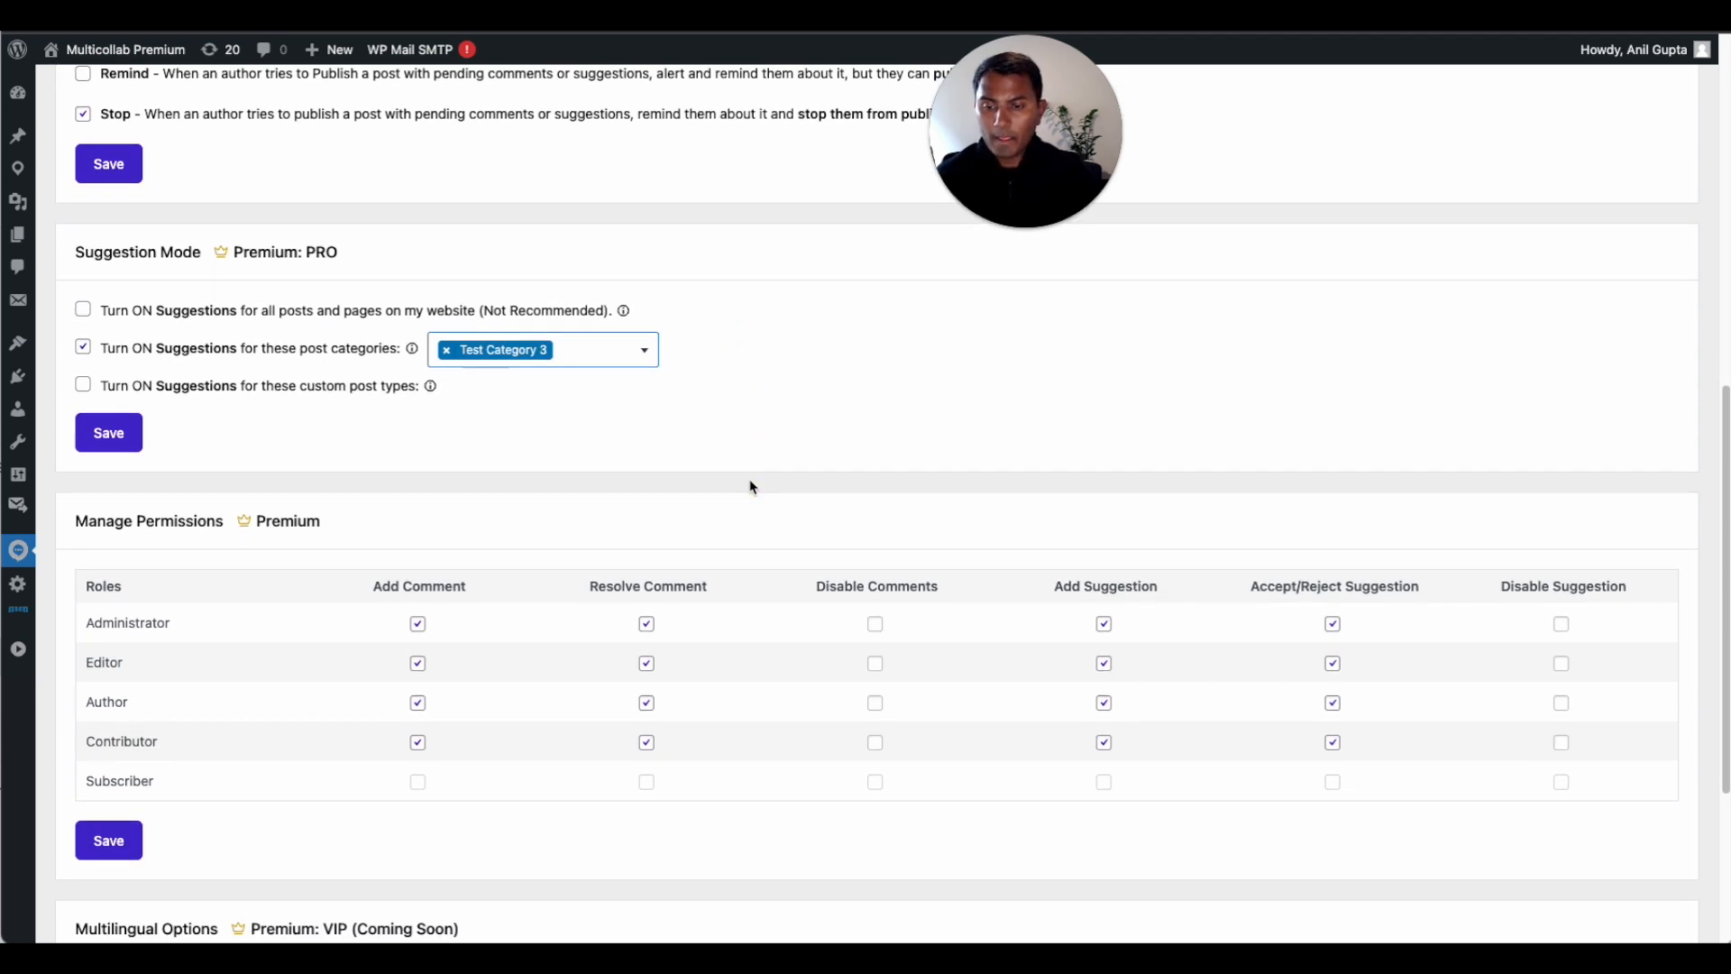
Scroll through Manage Permissions and Multilingual Options, then back to the General options
scroll(down, 3)
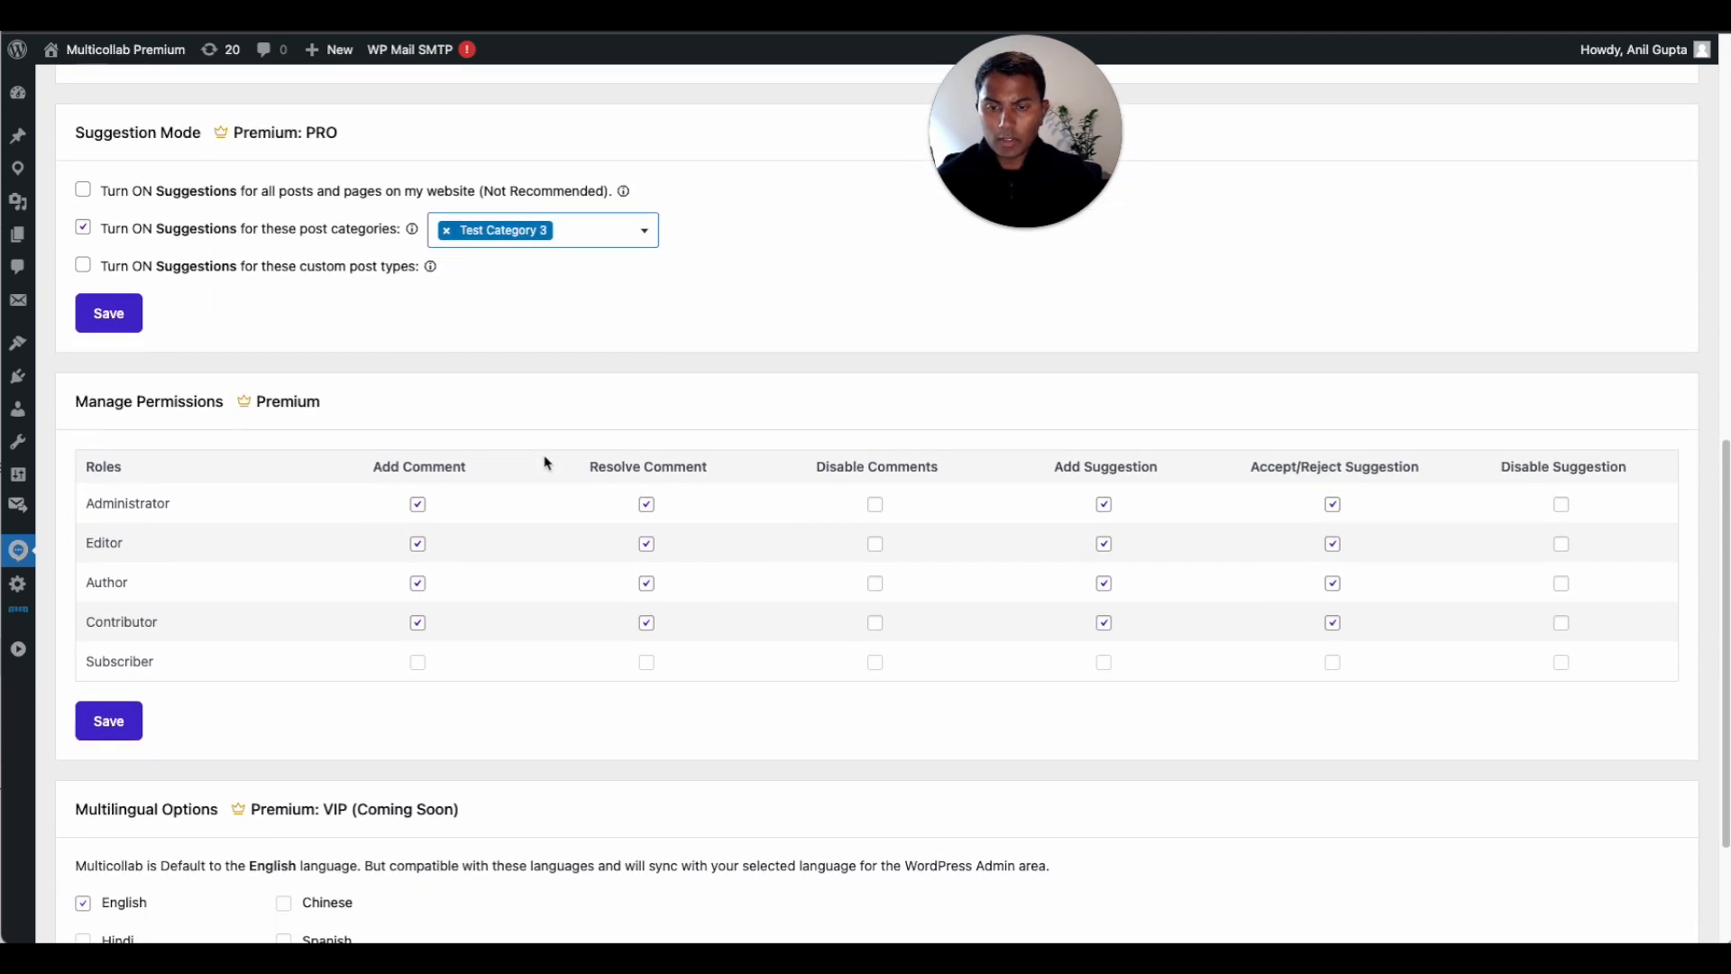
scroll(down, 3)
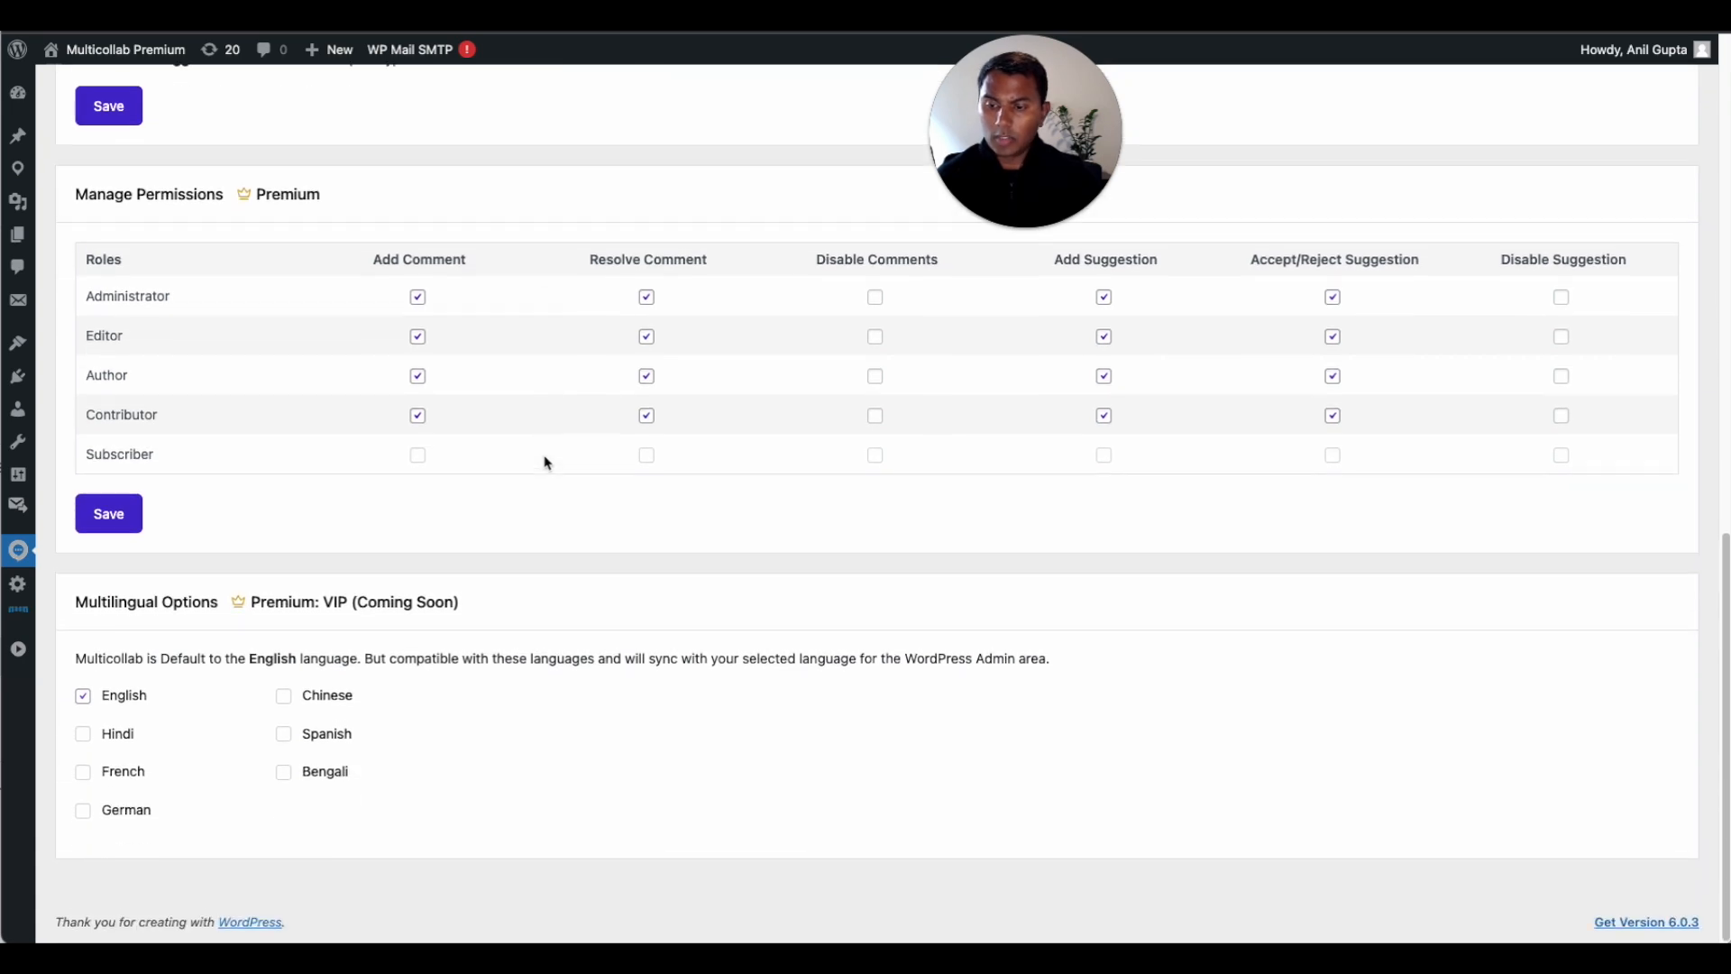
scroll(up, 3)
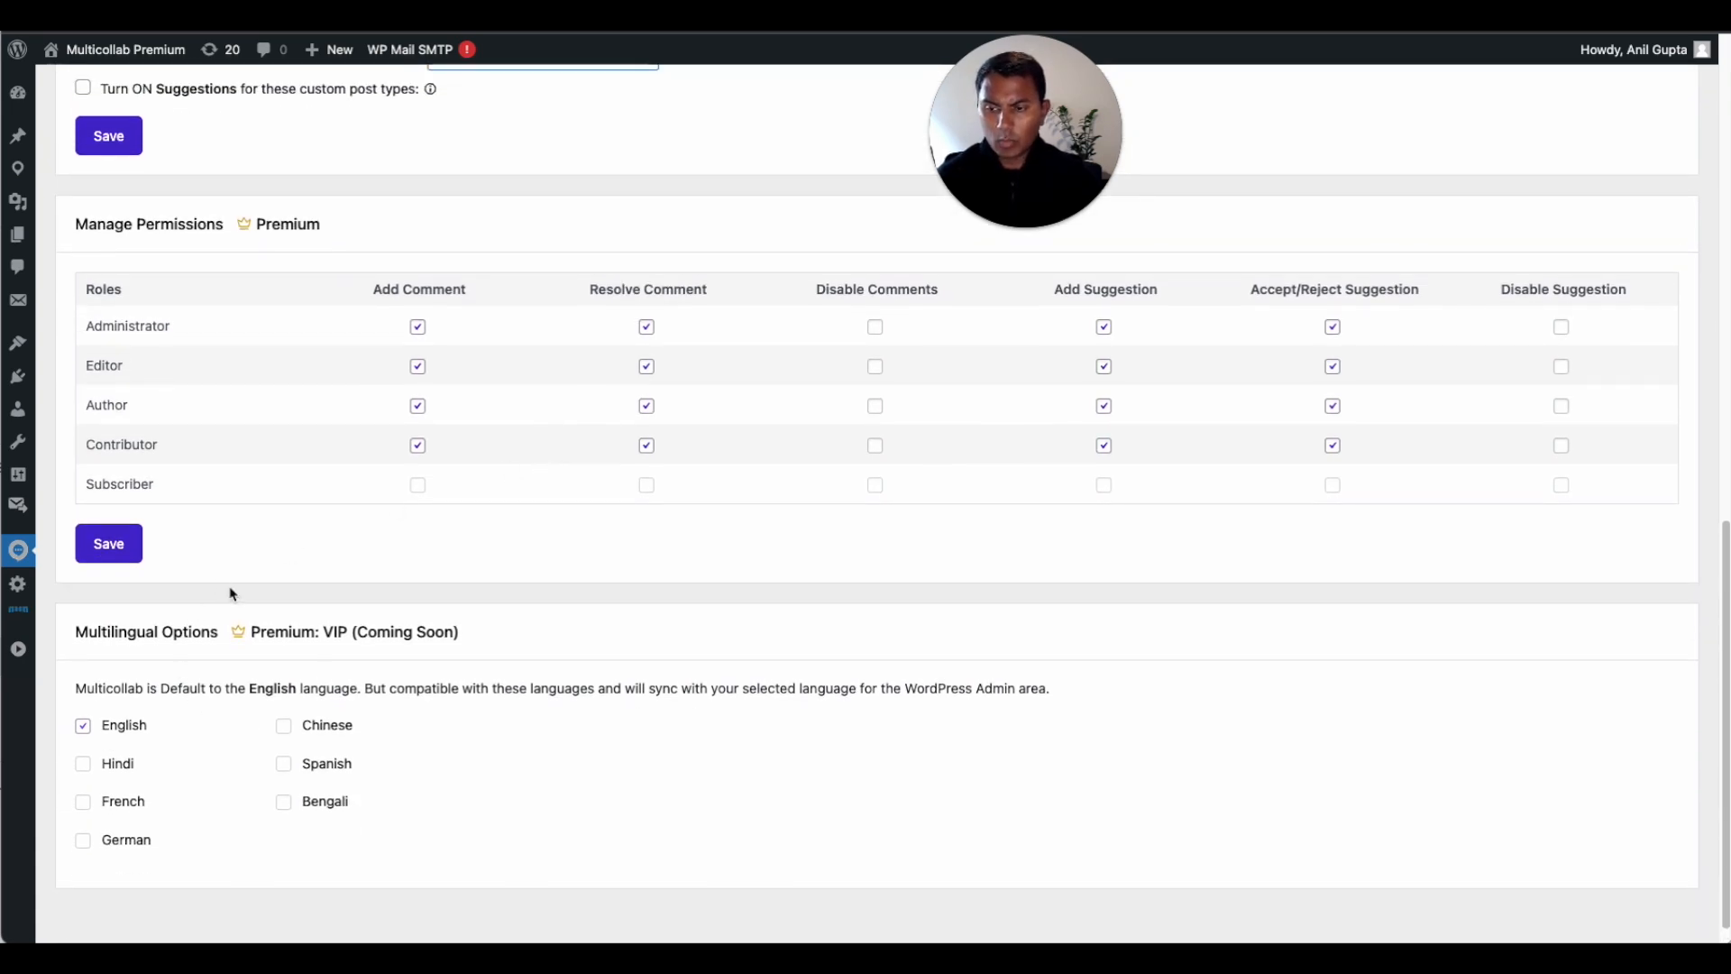
mouse_move(390, 654)
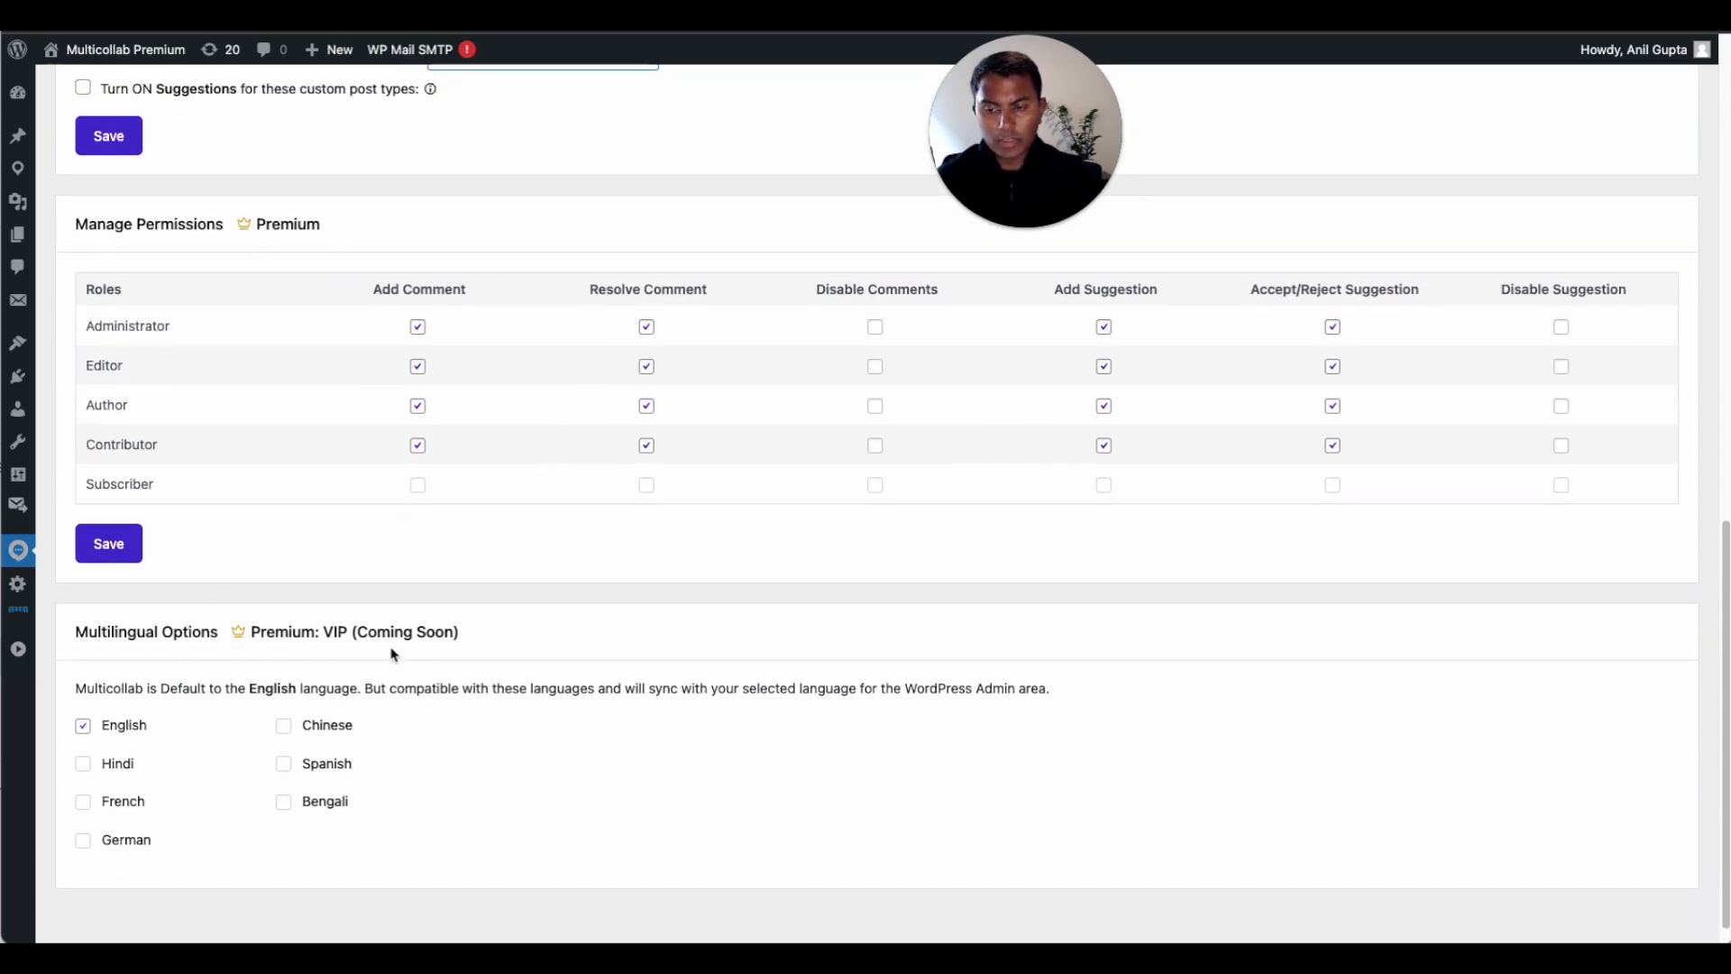
mouse_move(211, 786)
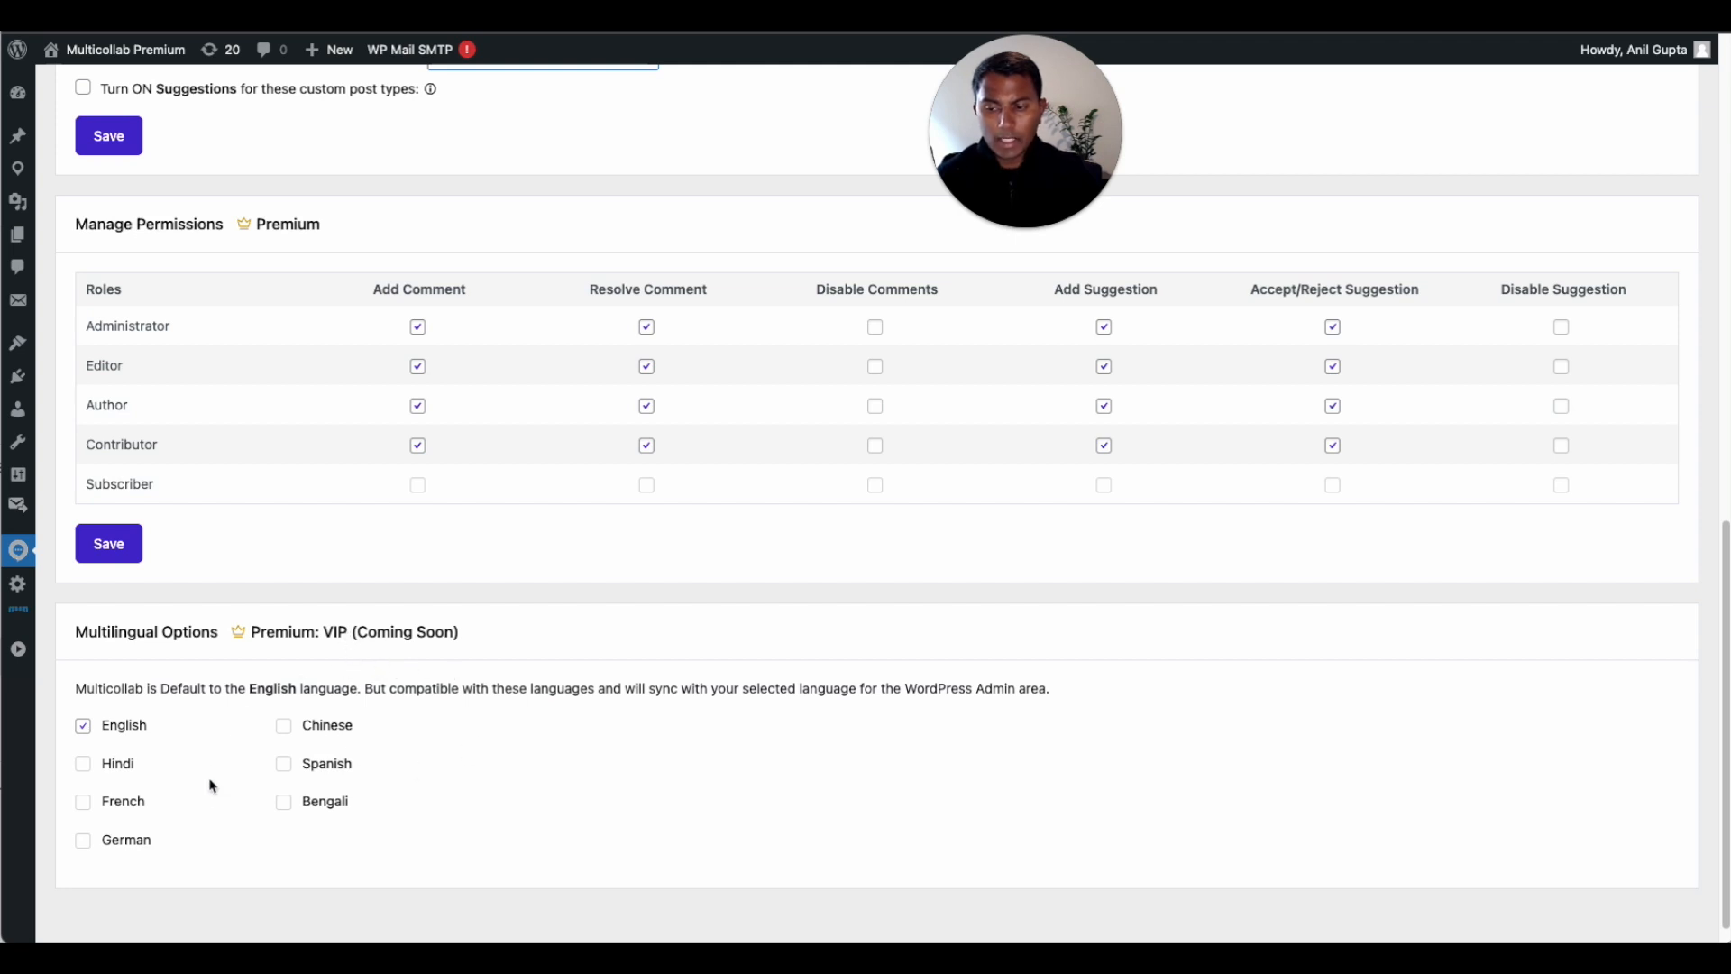
mouse_move(309, 689)
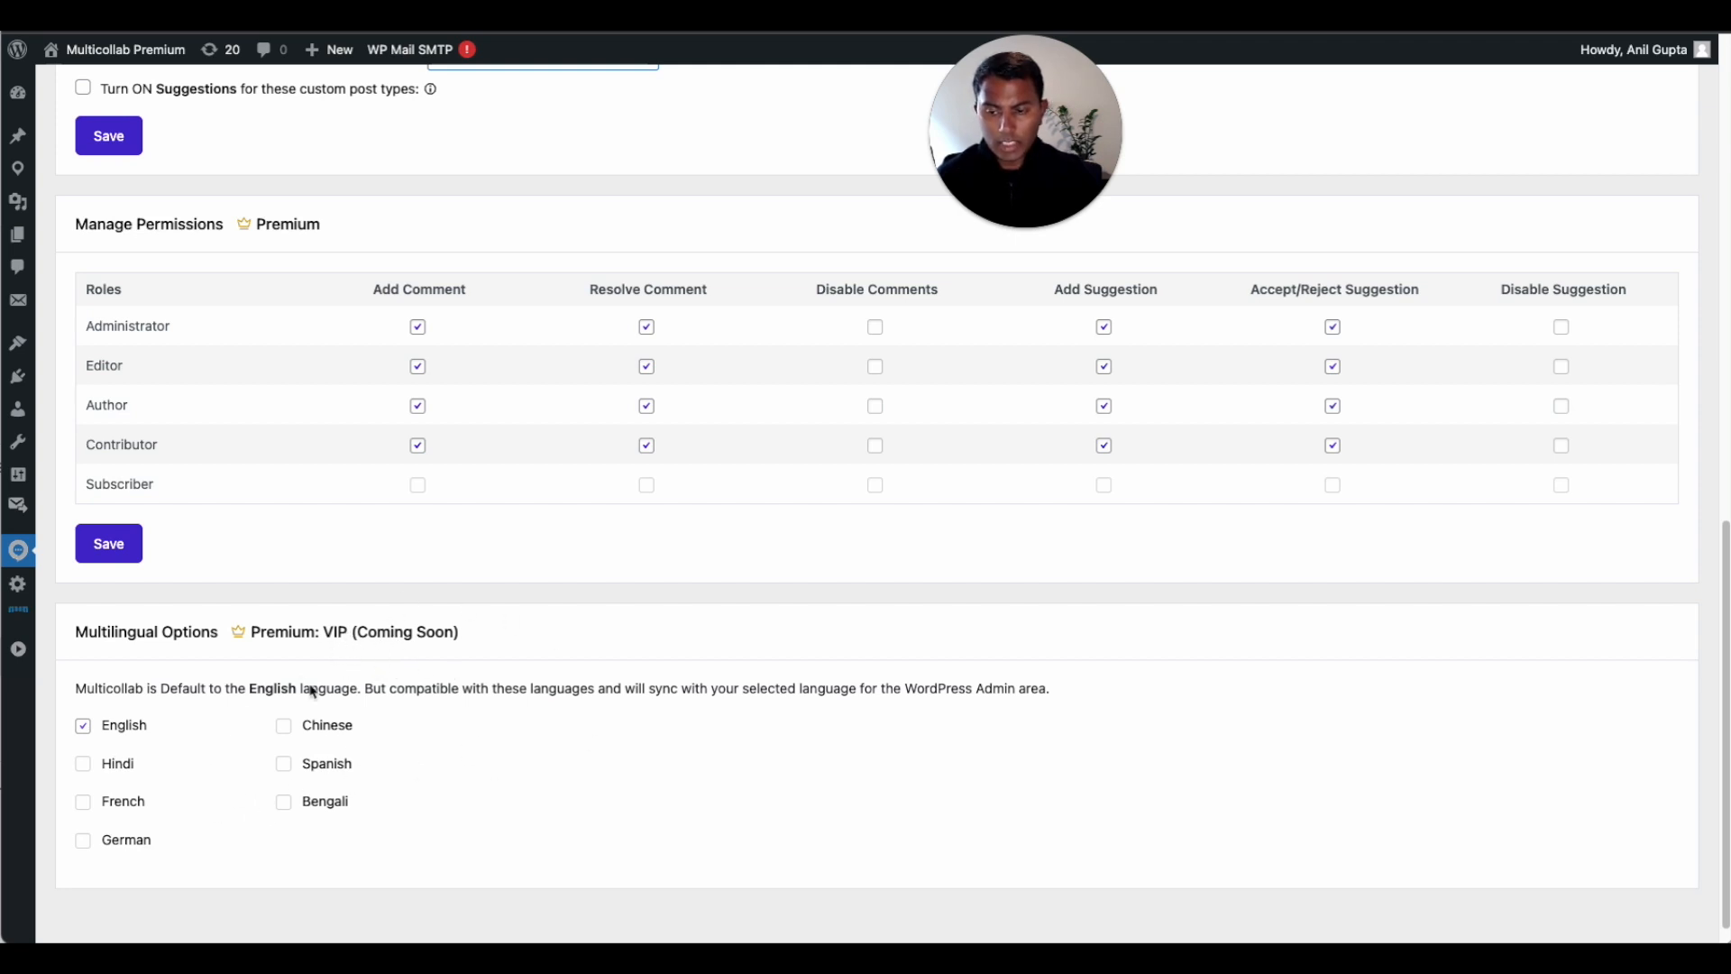
mouse_move(583, 718)
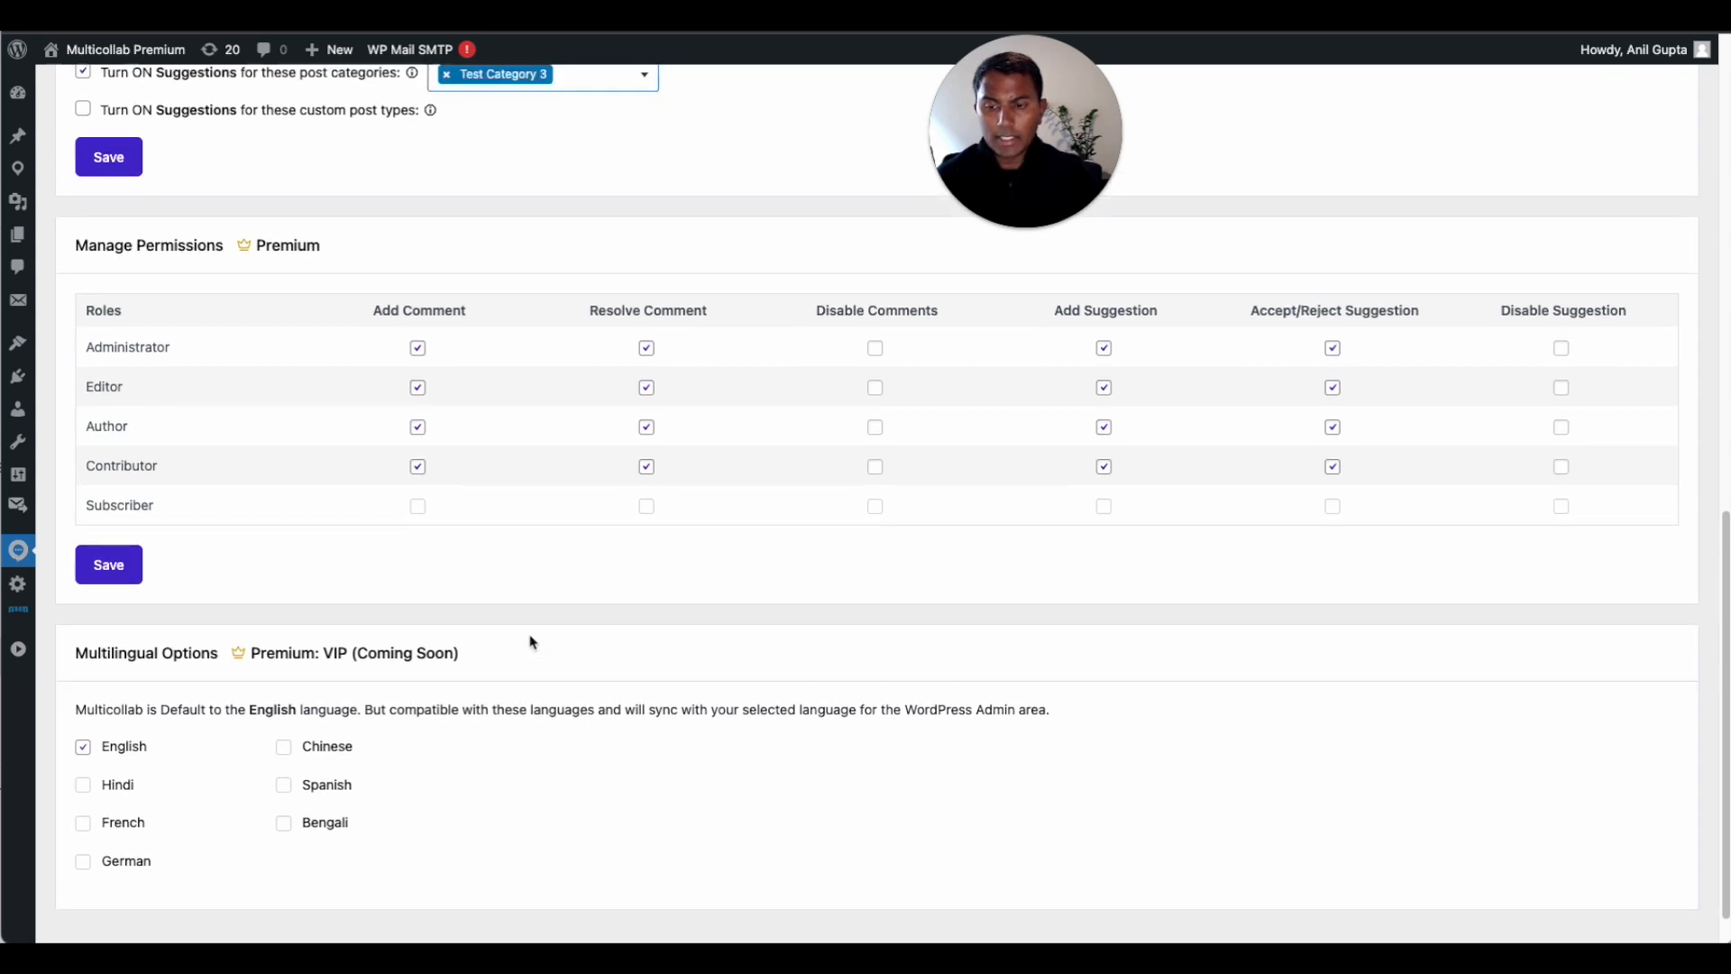
scroll(up, 3)
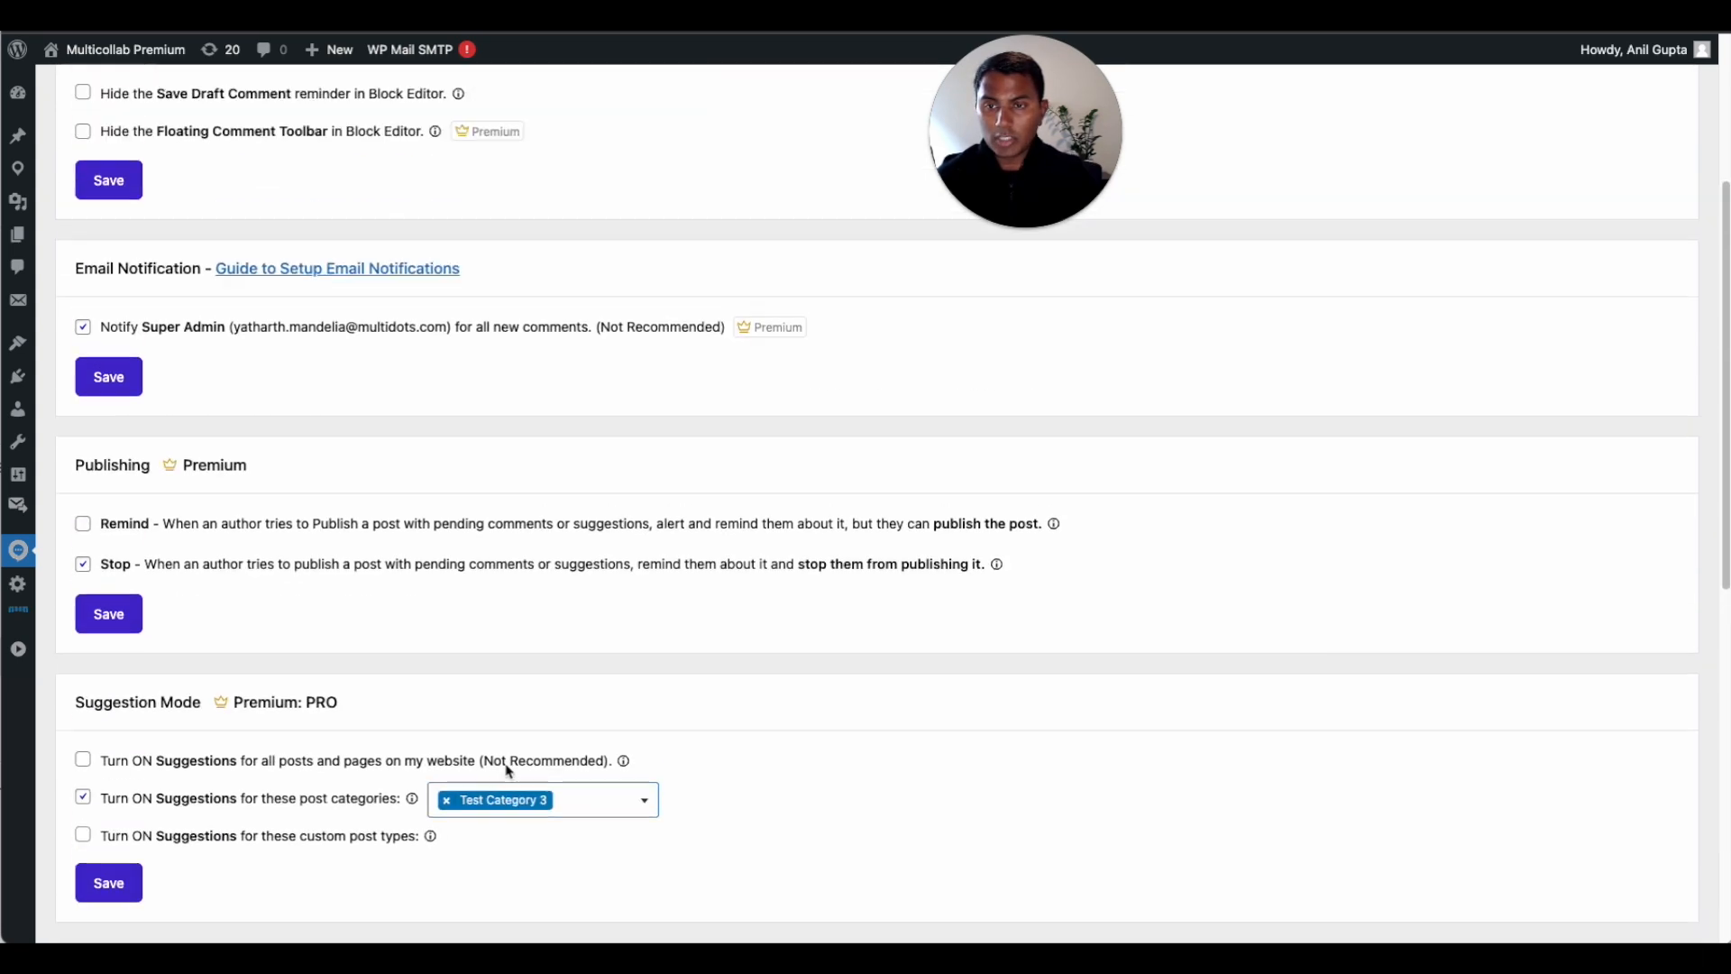
scroll(down, 3)
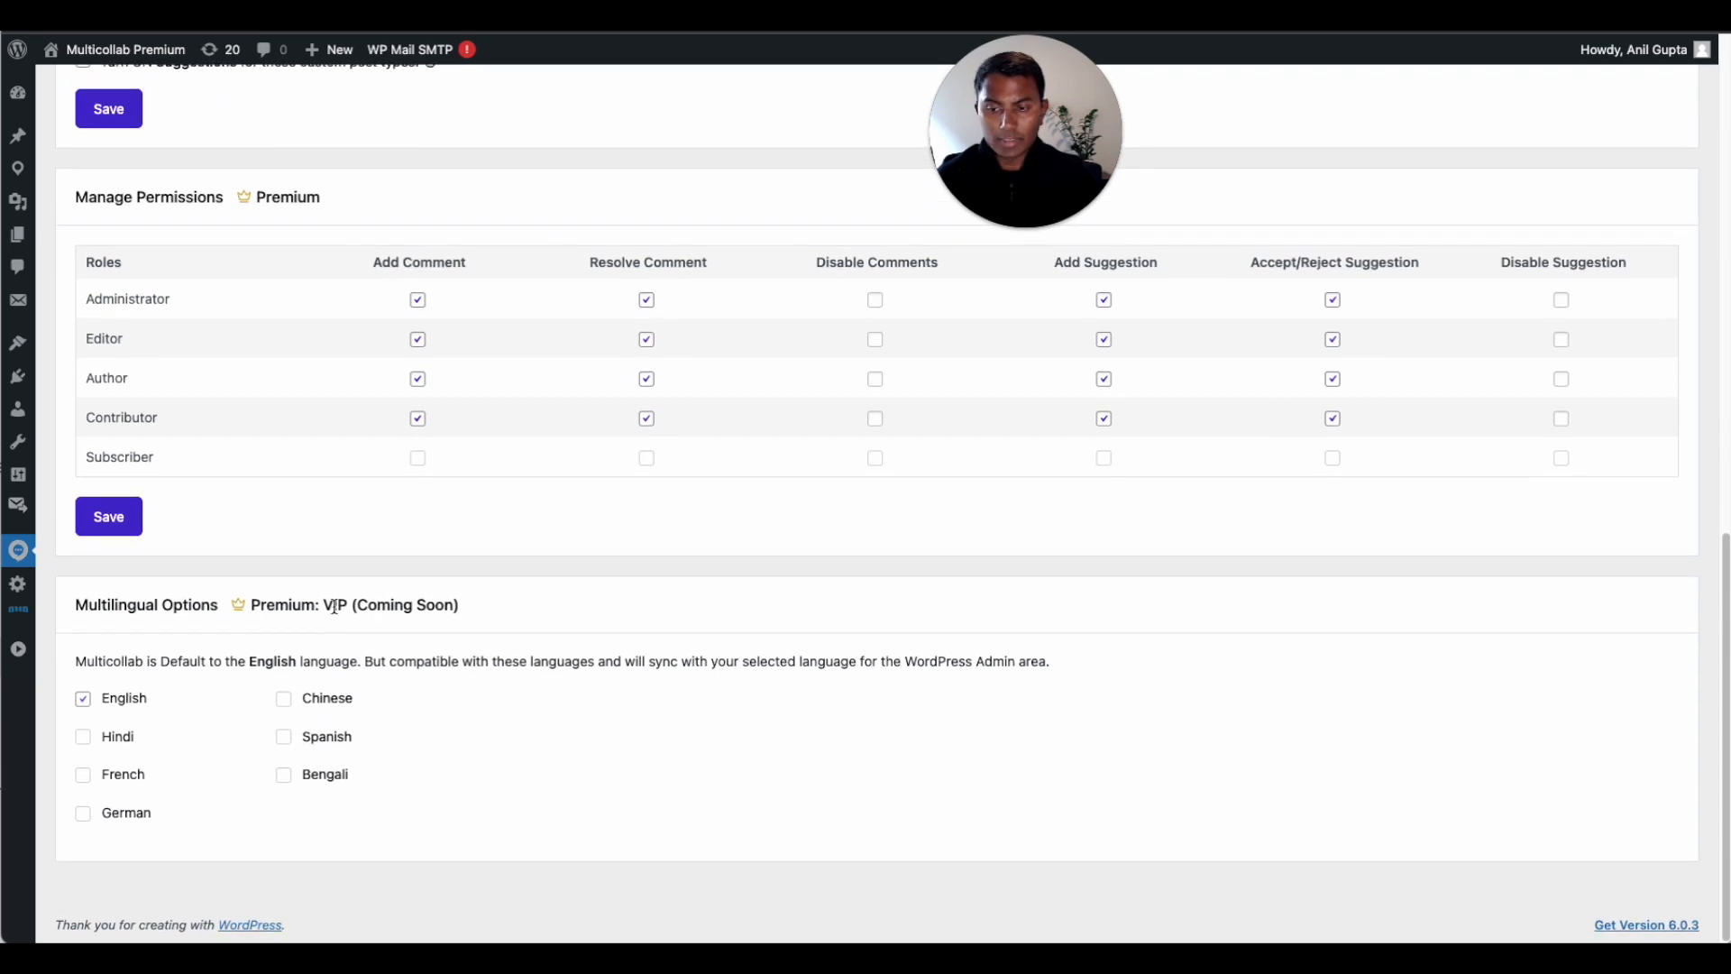
mouse_move(478, 732)
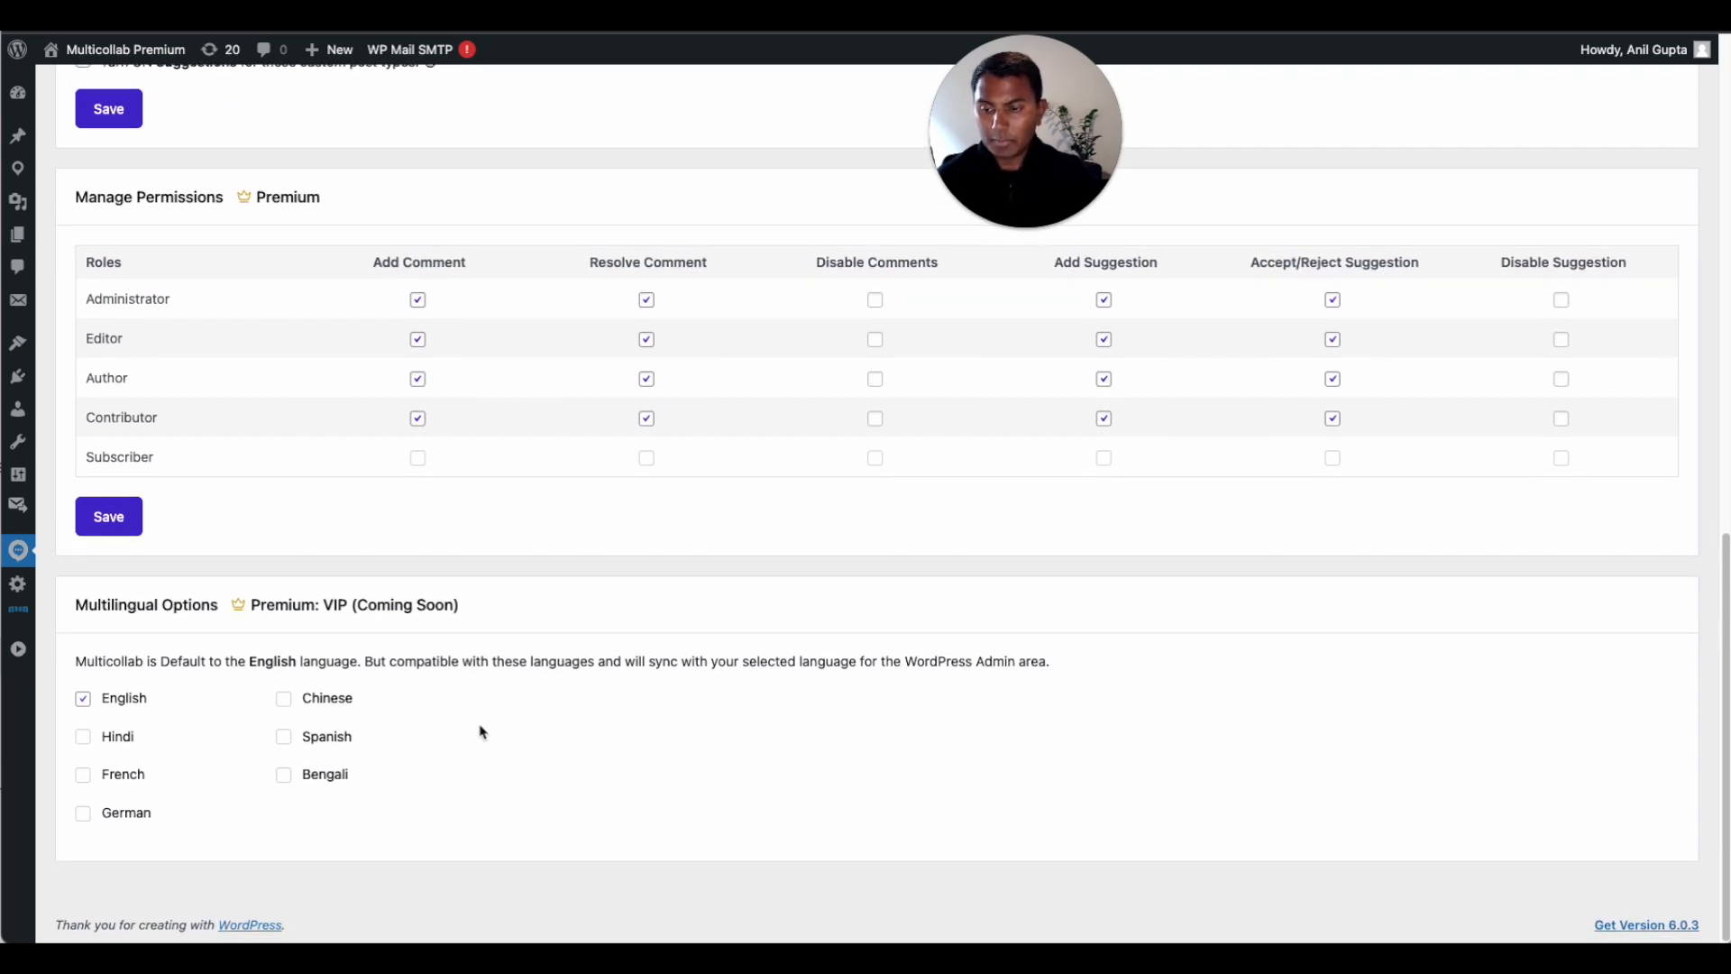
mouse_move(218, 629)
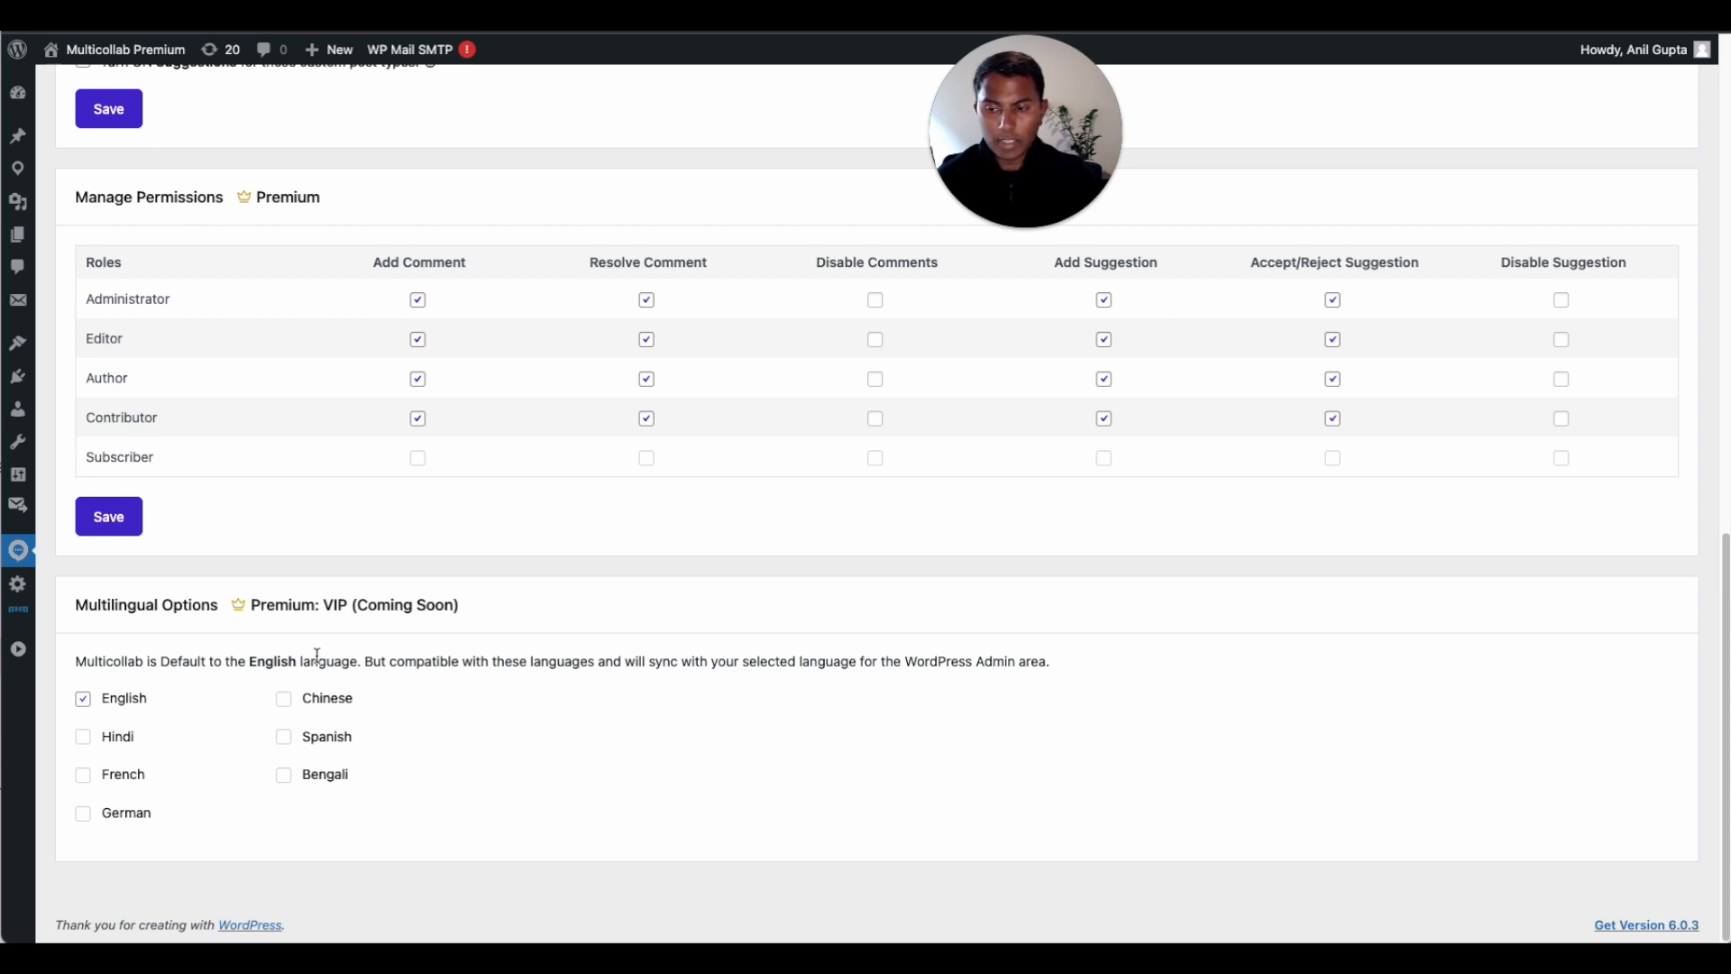
mouse_move(162, 786)
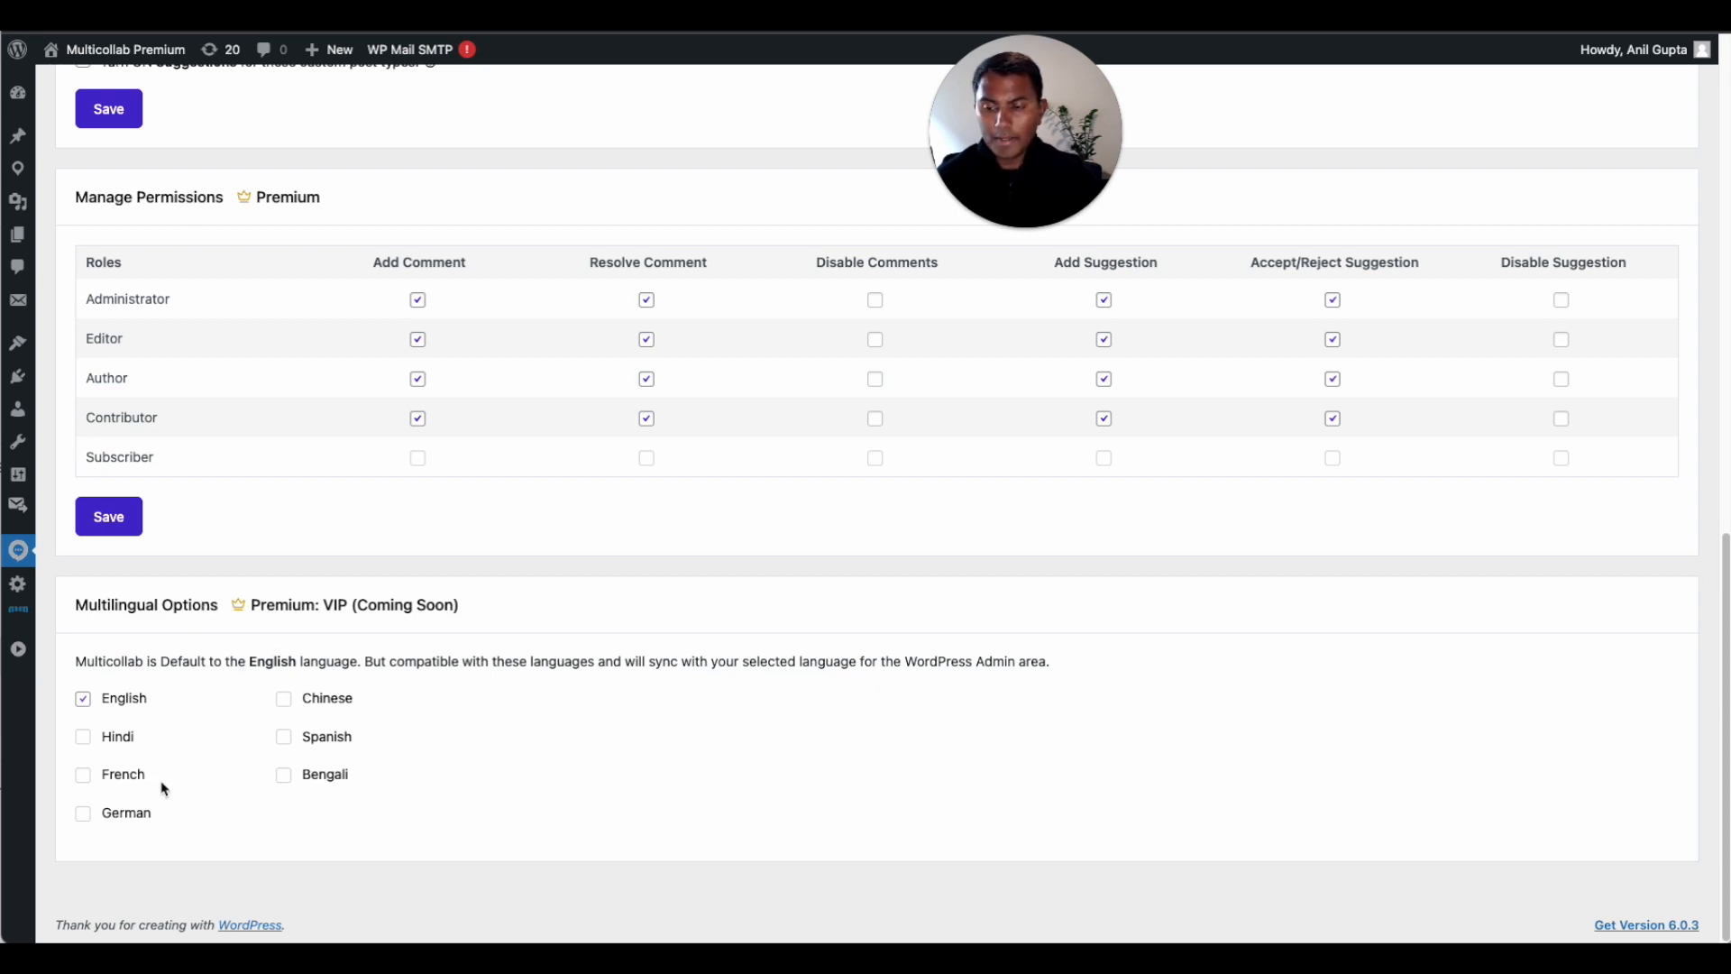
mouse_move(324, 778)
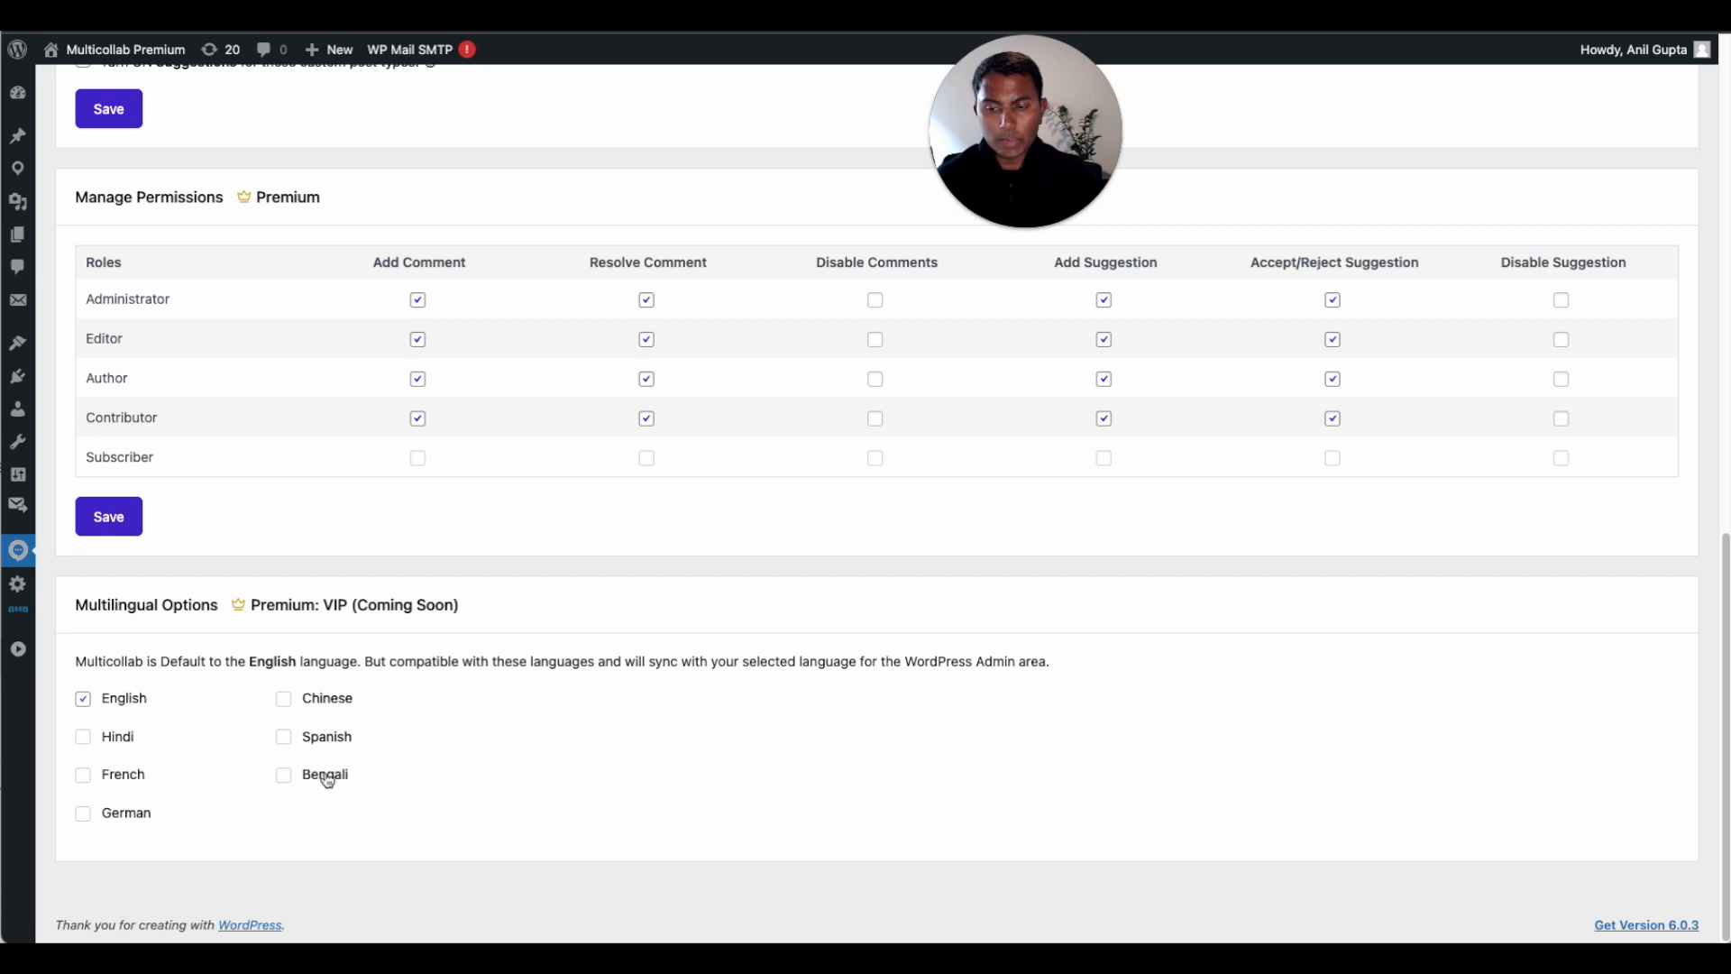
mouse_move(224, 713)
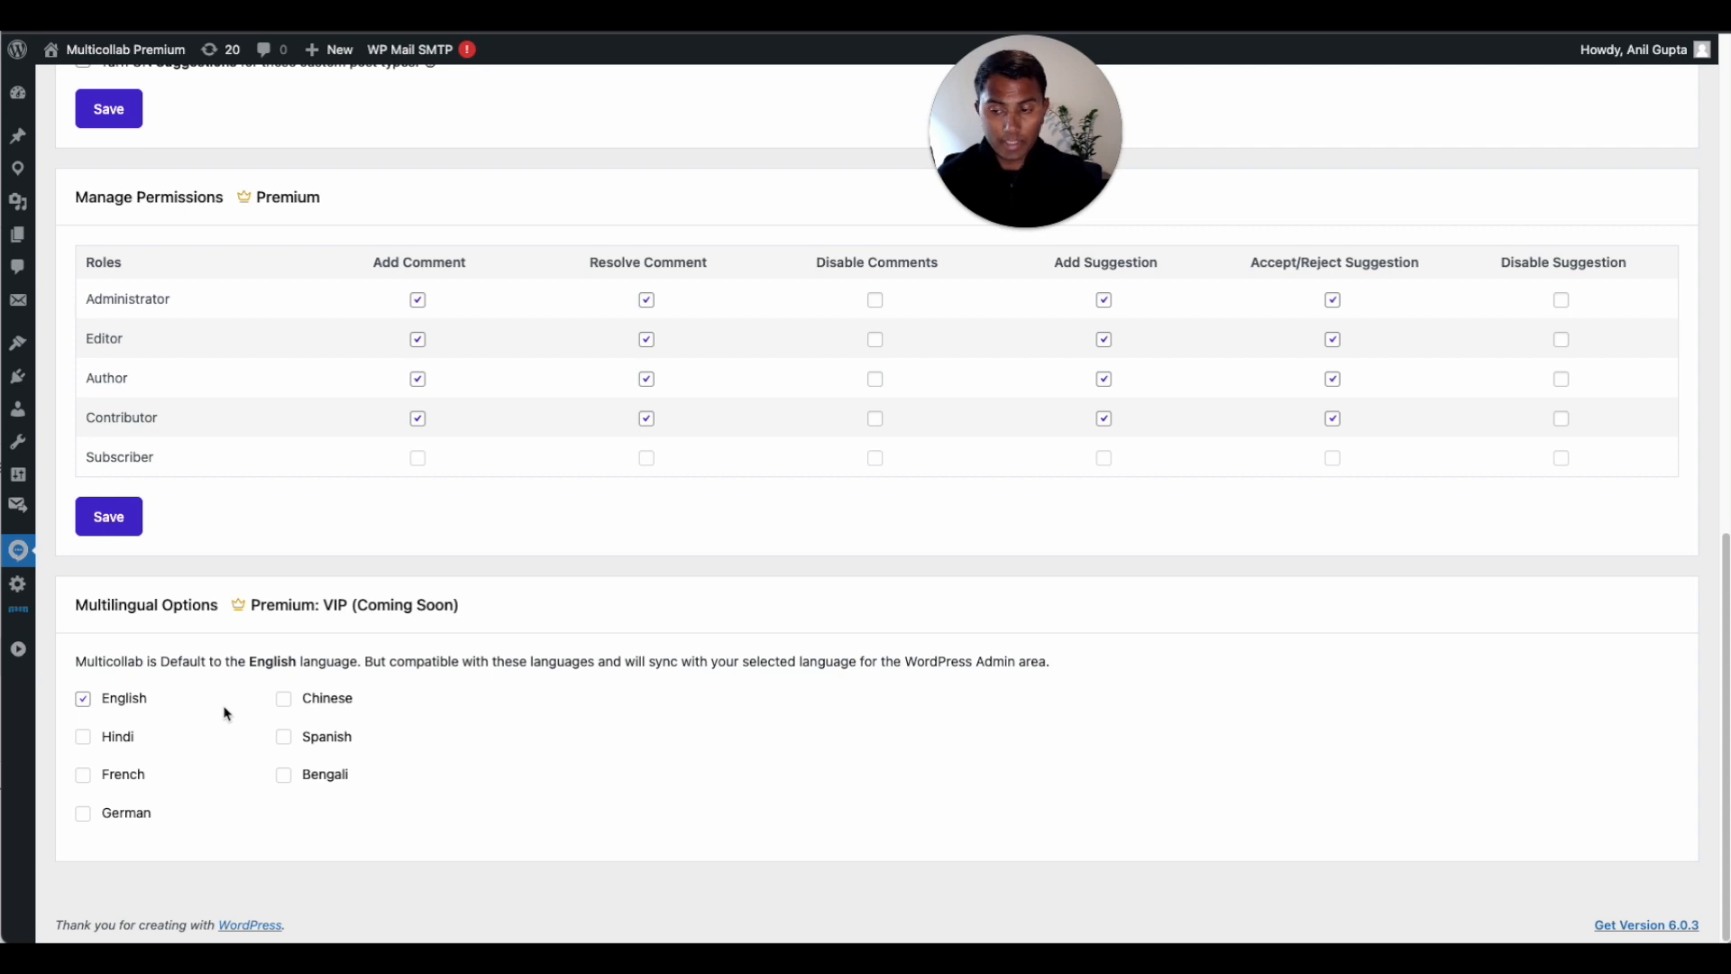
mouse_move(125, 768)
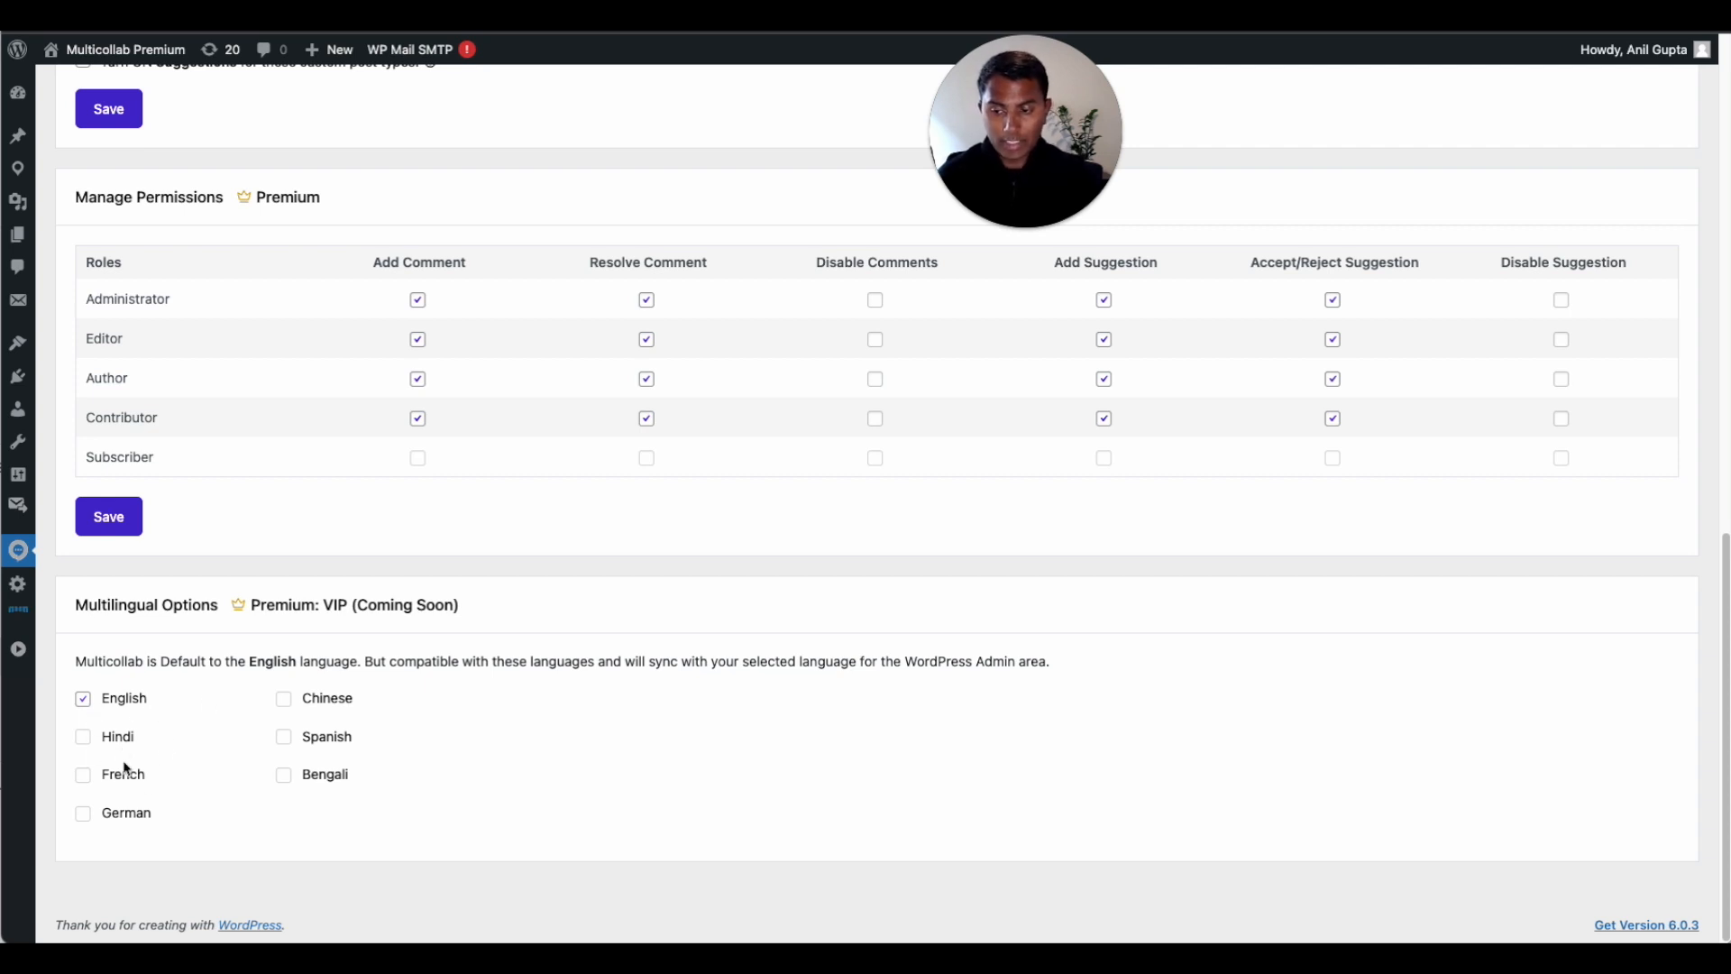
mouse_move(379, 765)
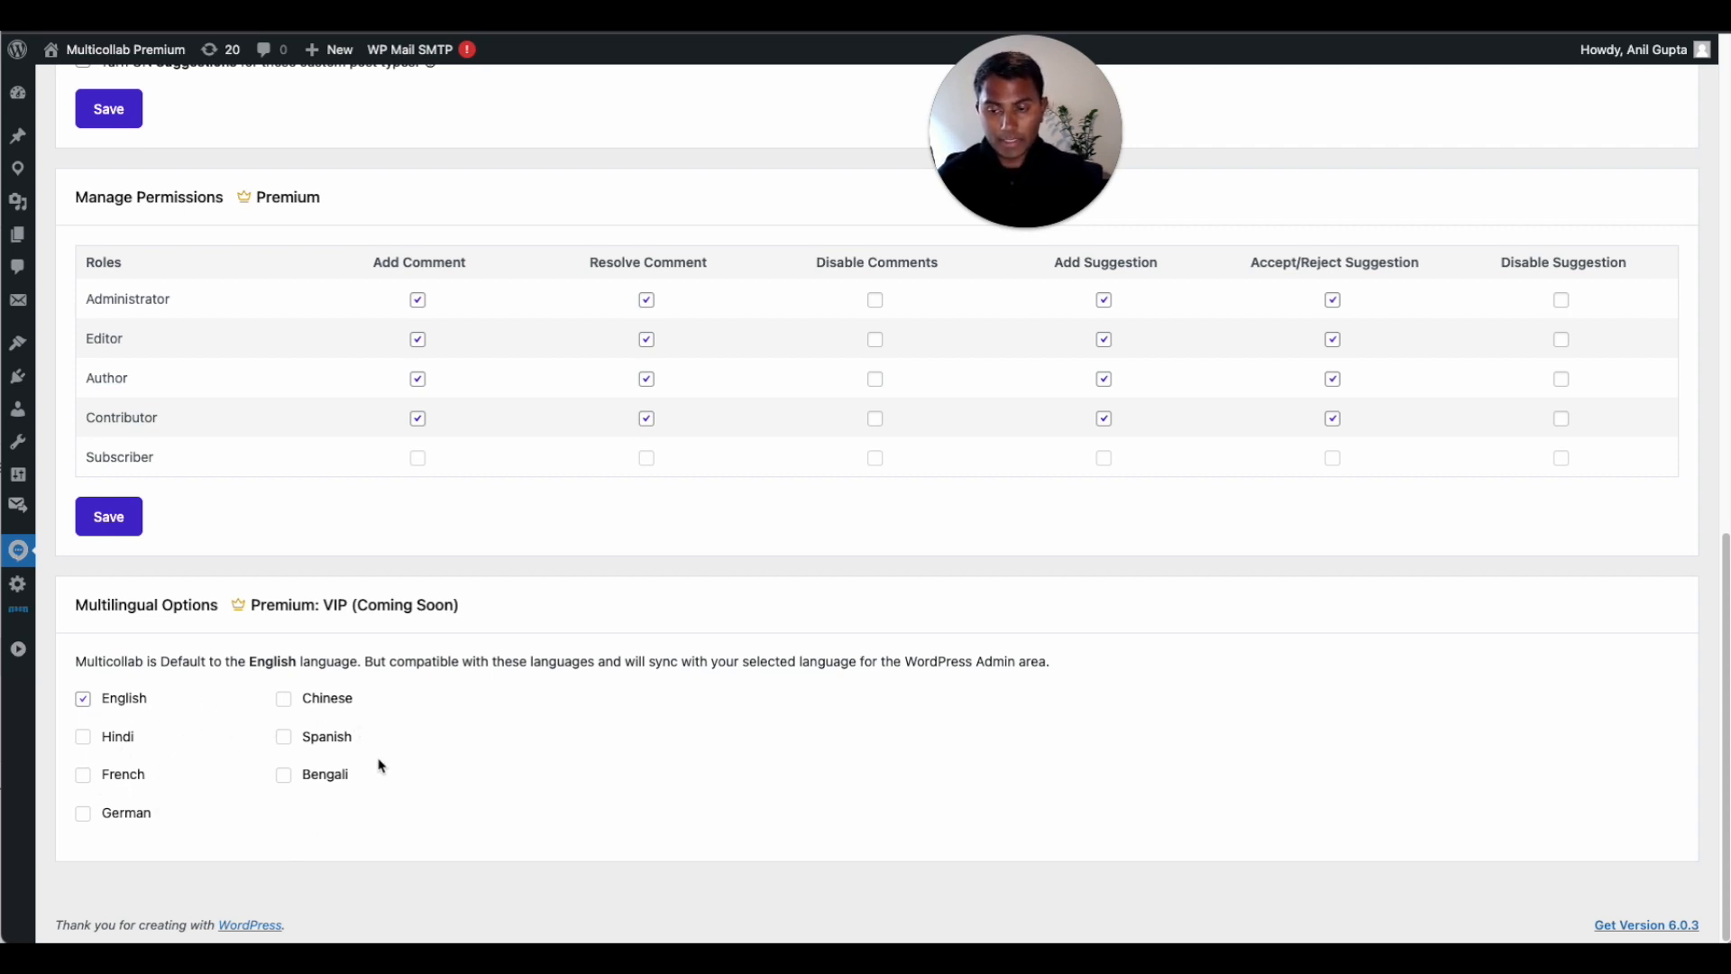
mouse_move(398, 800)
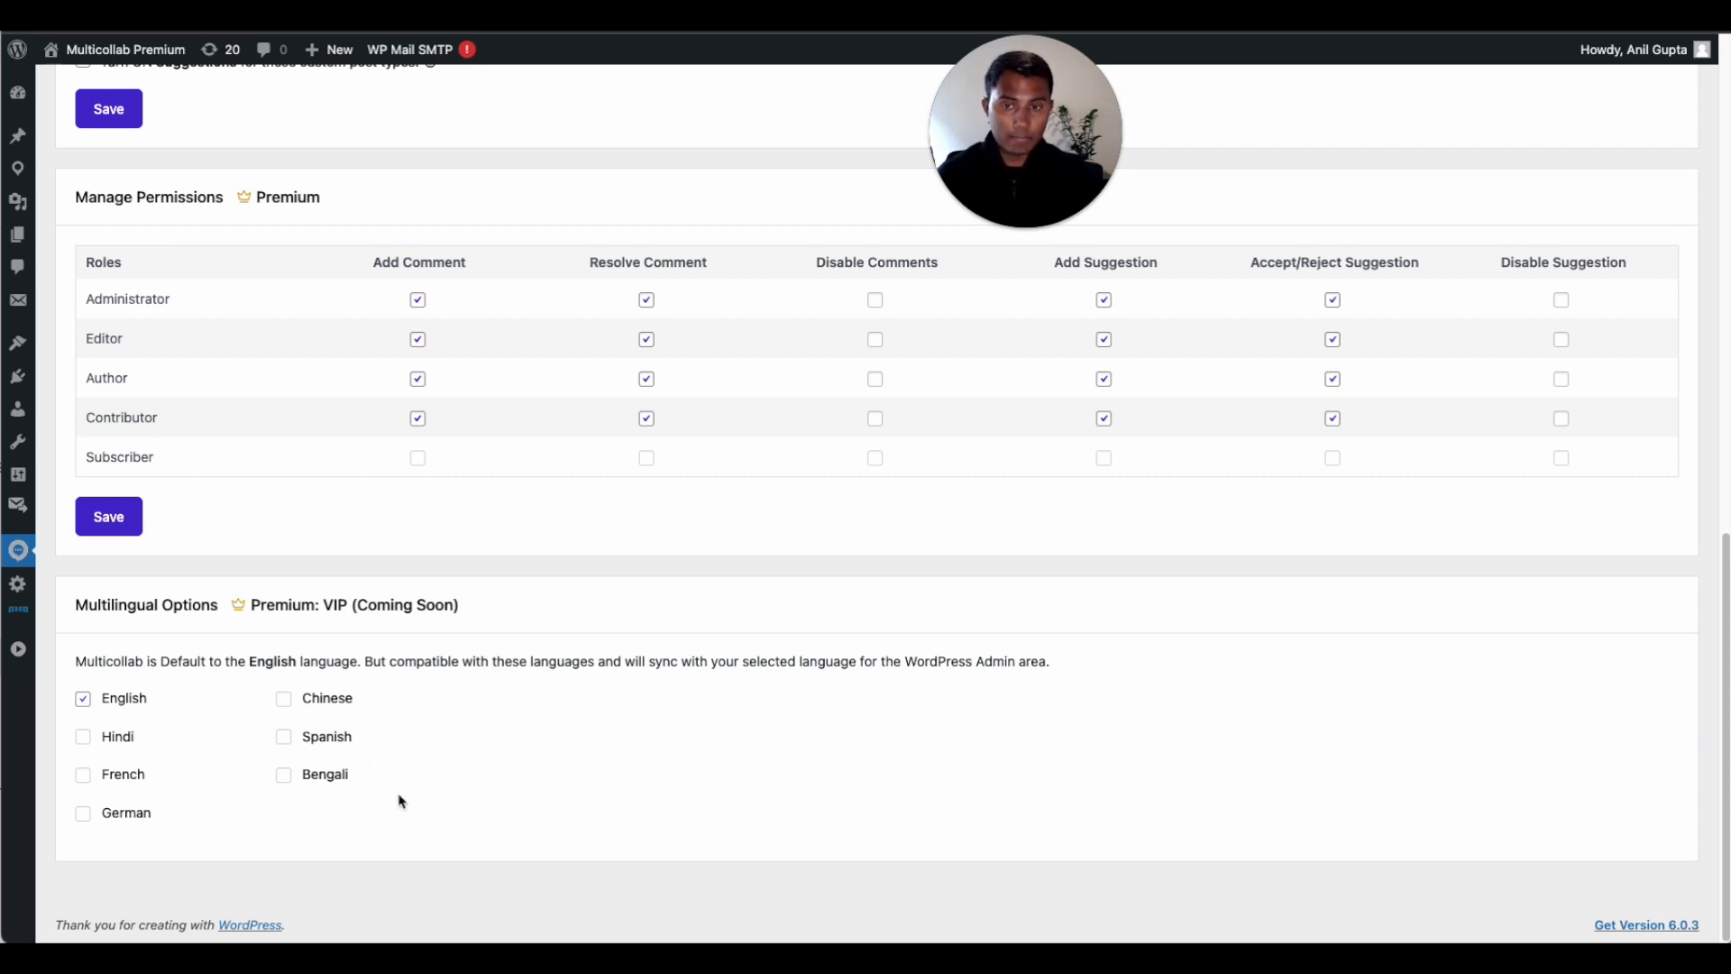
mouse_move(242, 715)
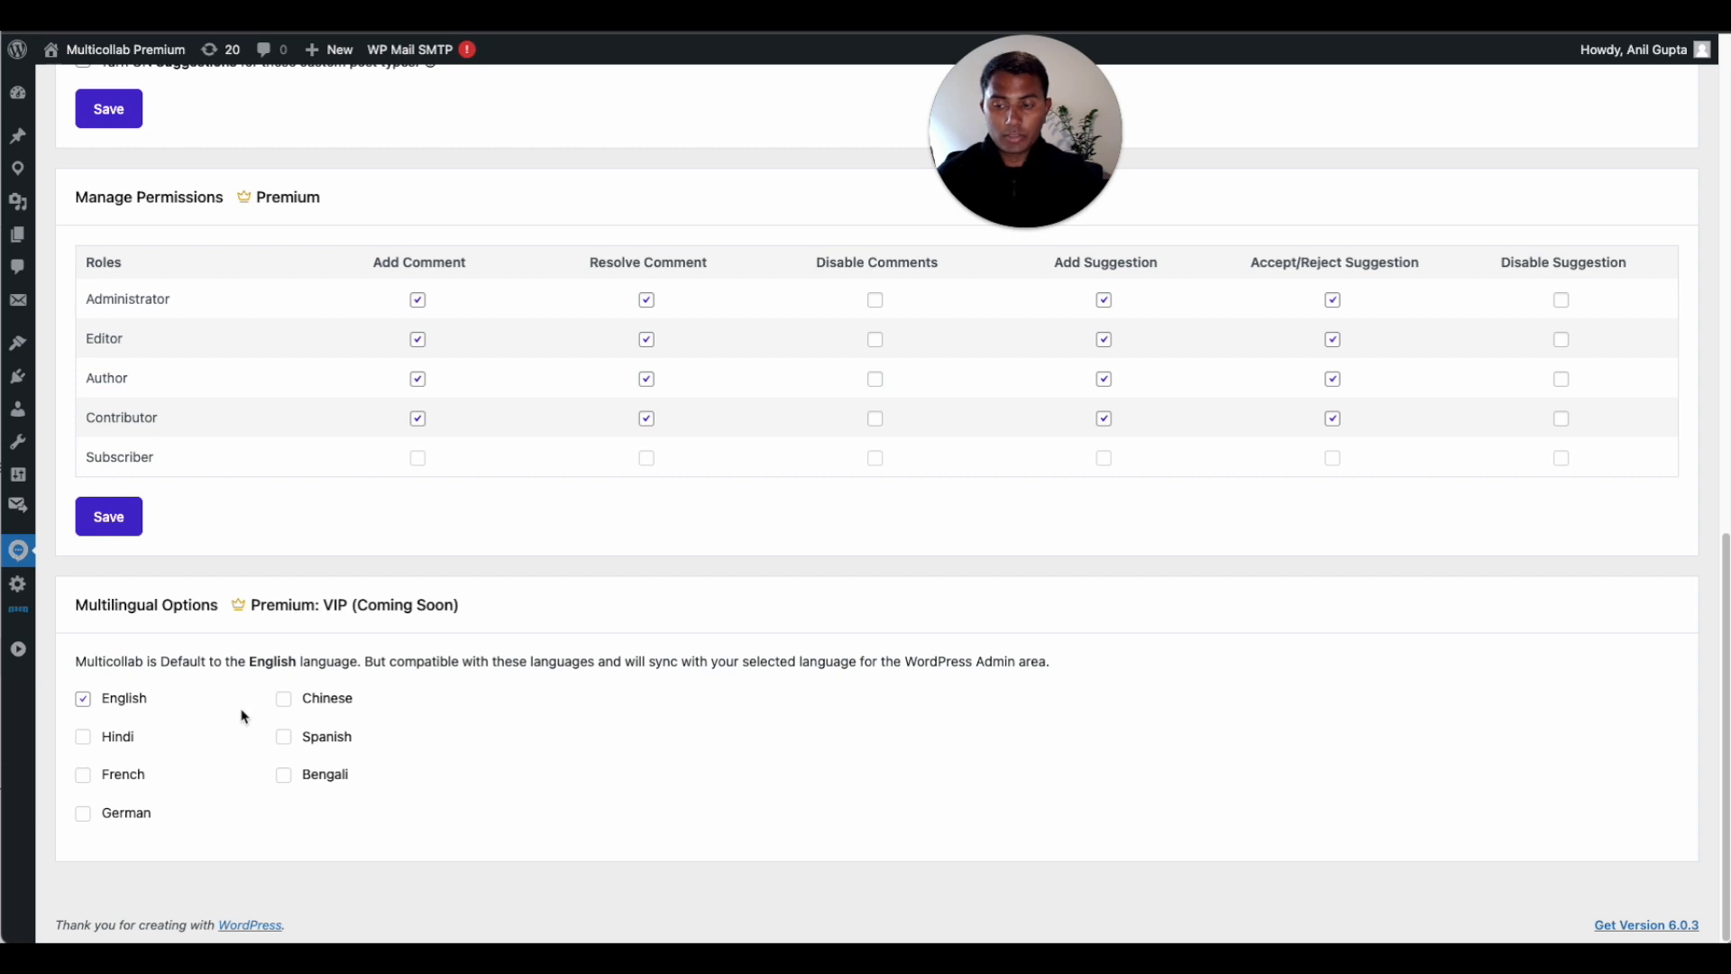
mouse_move(285, 526)
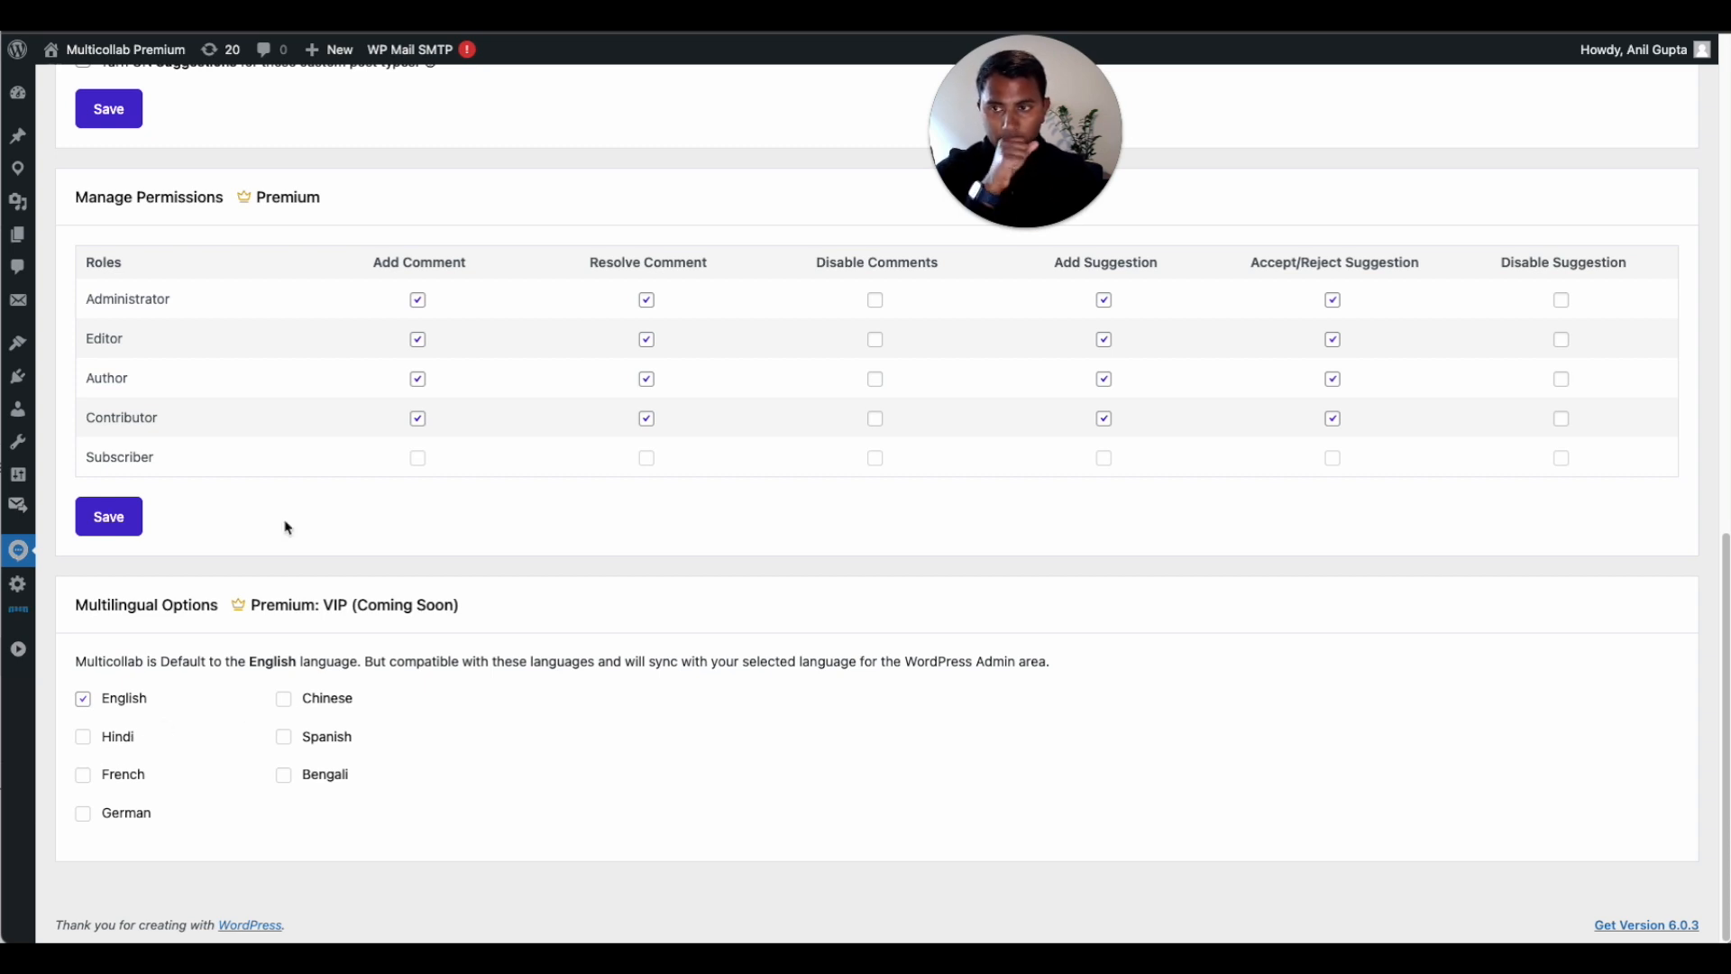
scroll(up, 3)
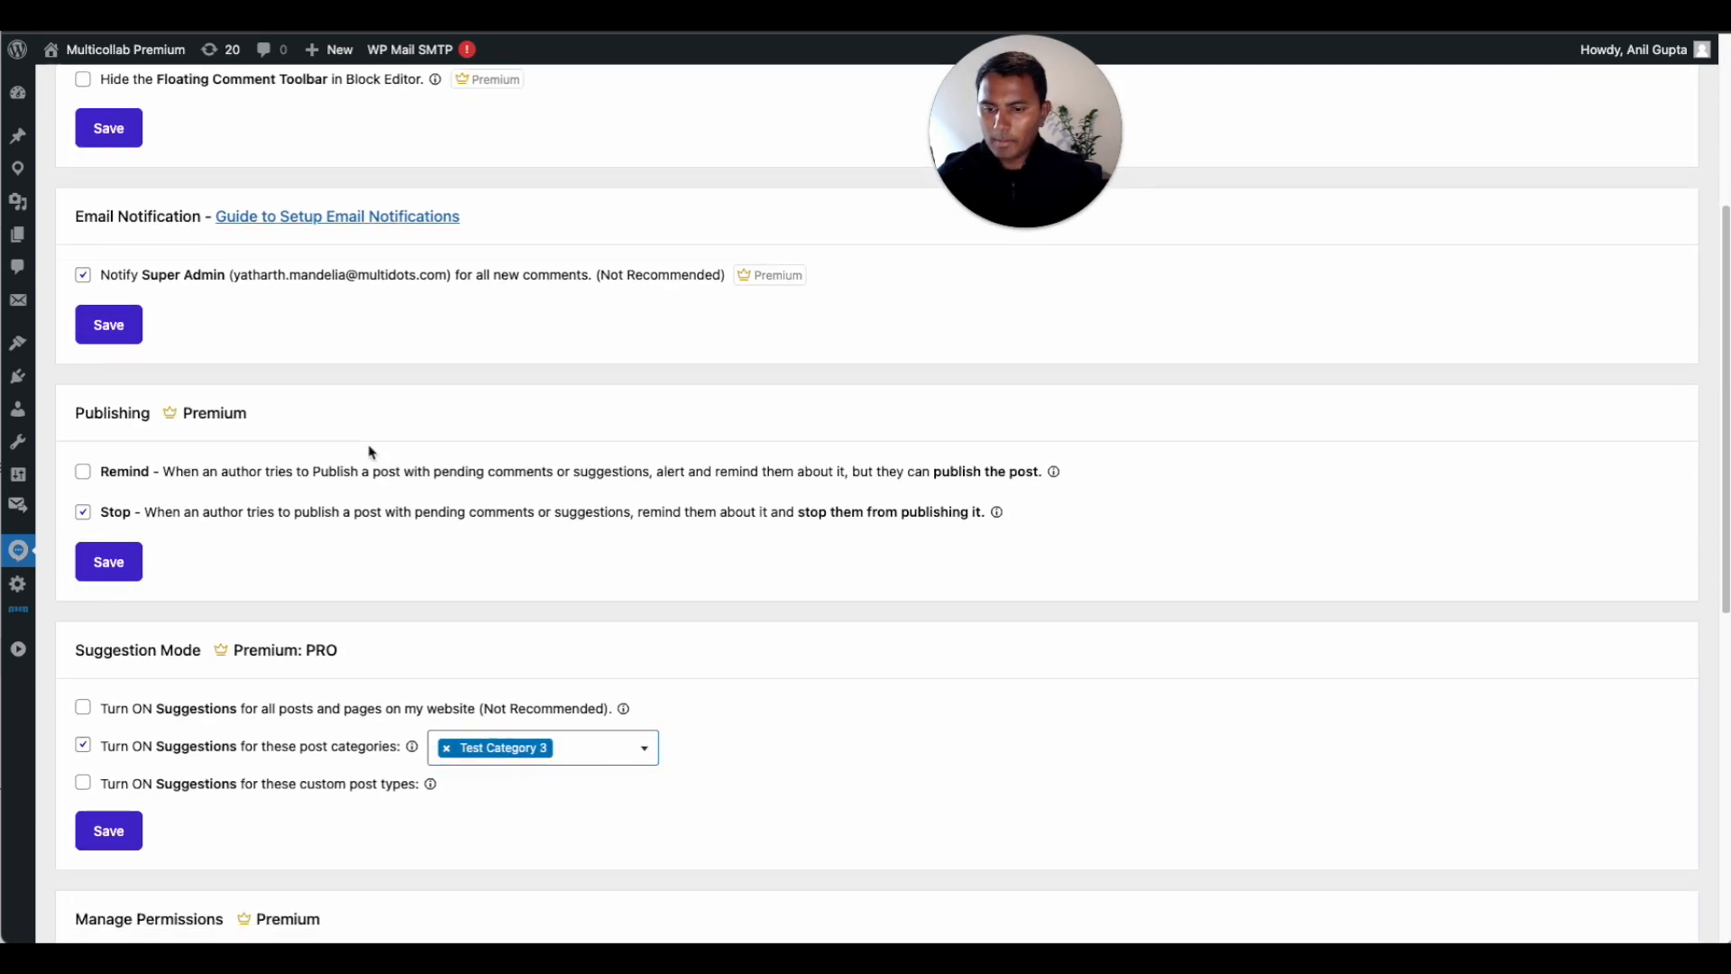
scroll(up, 3)
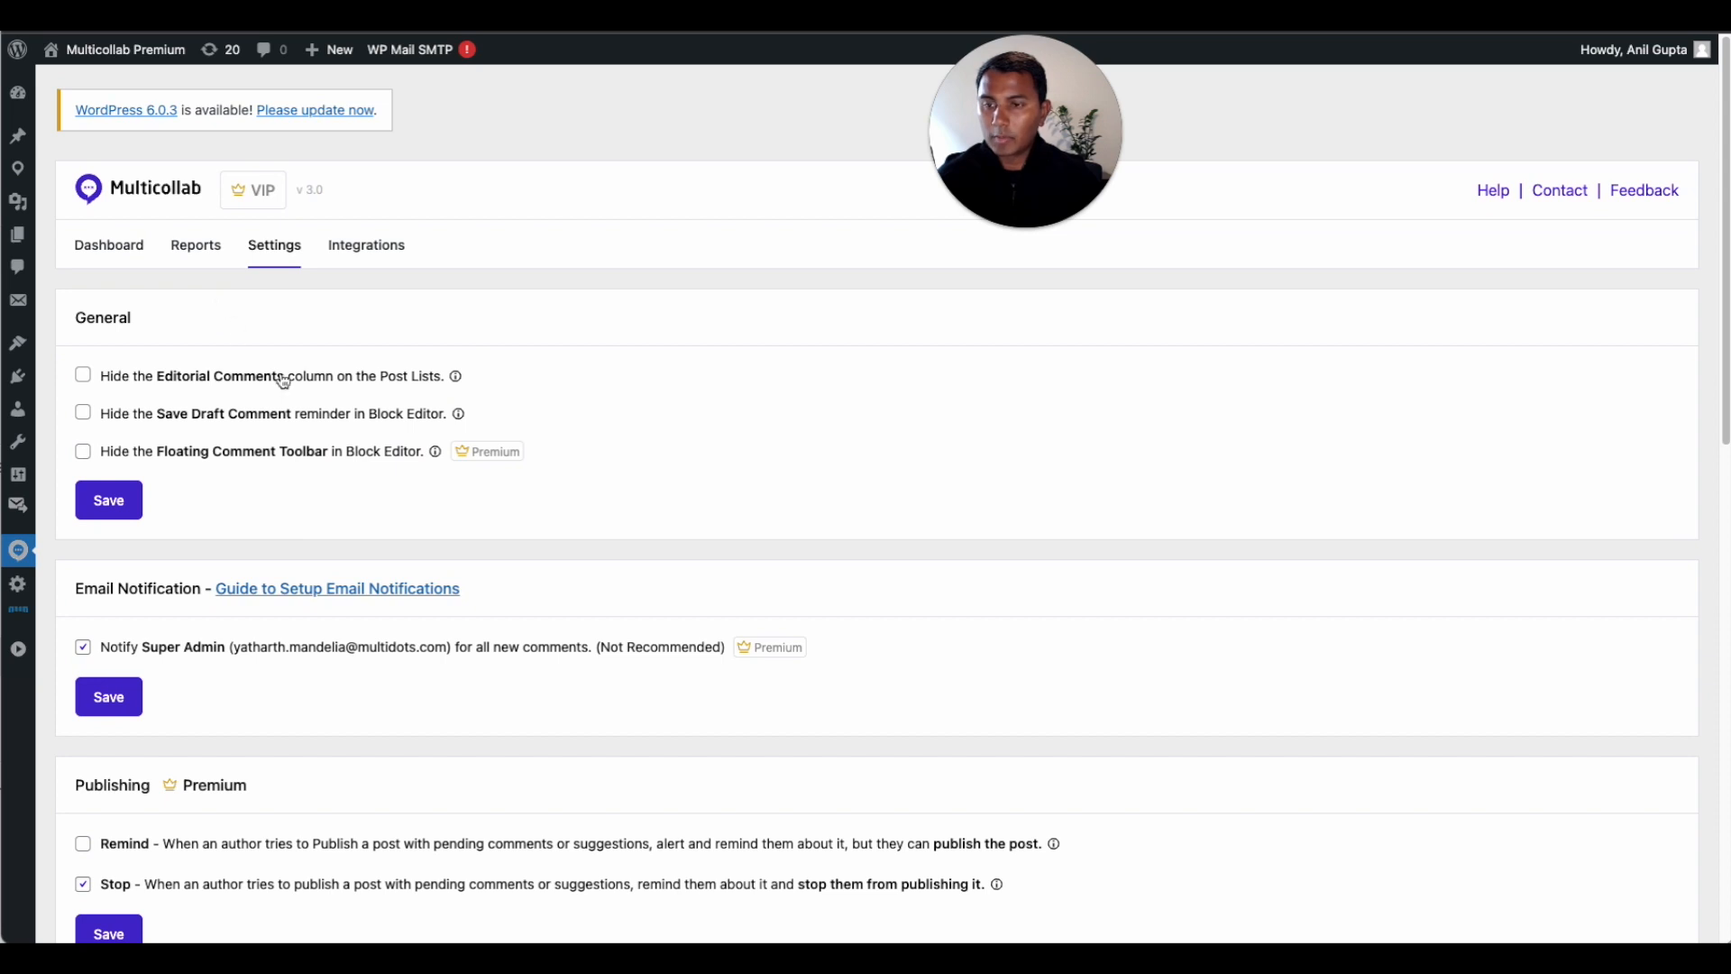
Review Latest Activity on the Dashboard, then view the per-post comment Reports
click(108, 244)
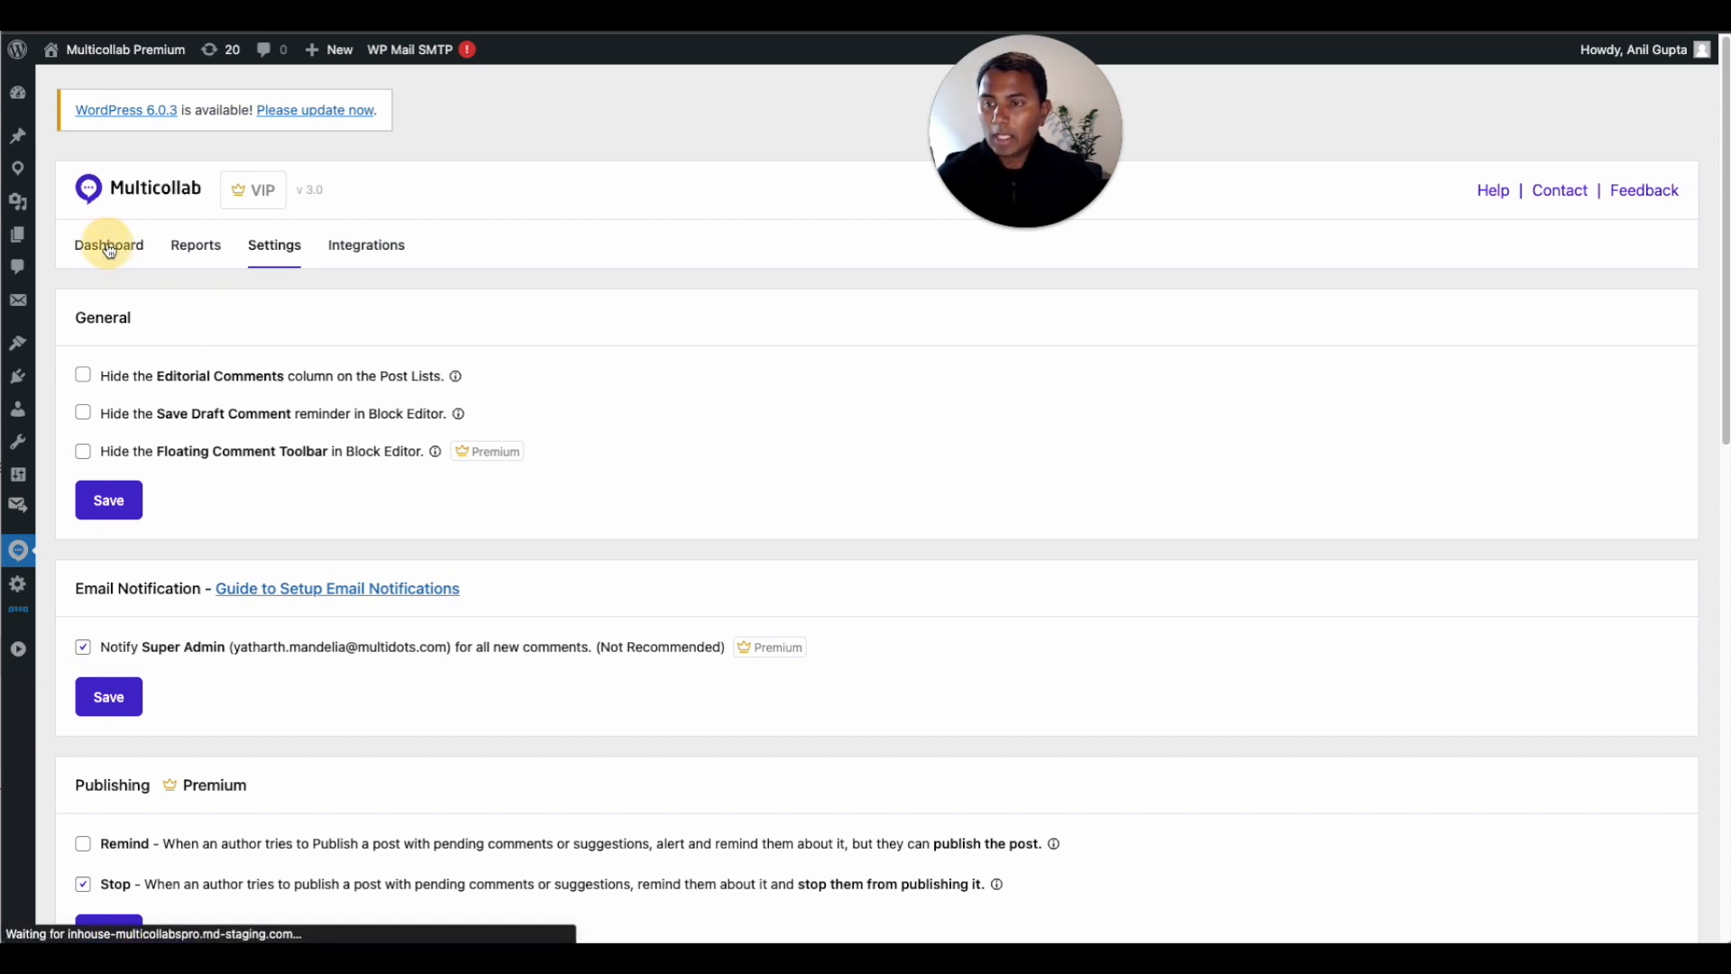
mouse_move(108, 244)
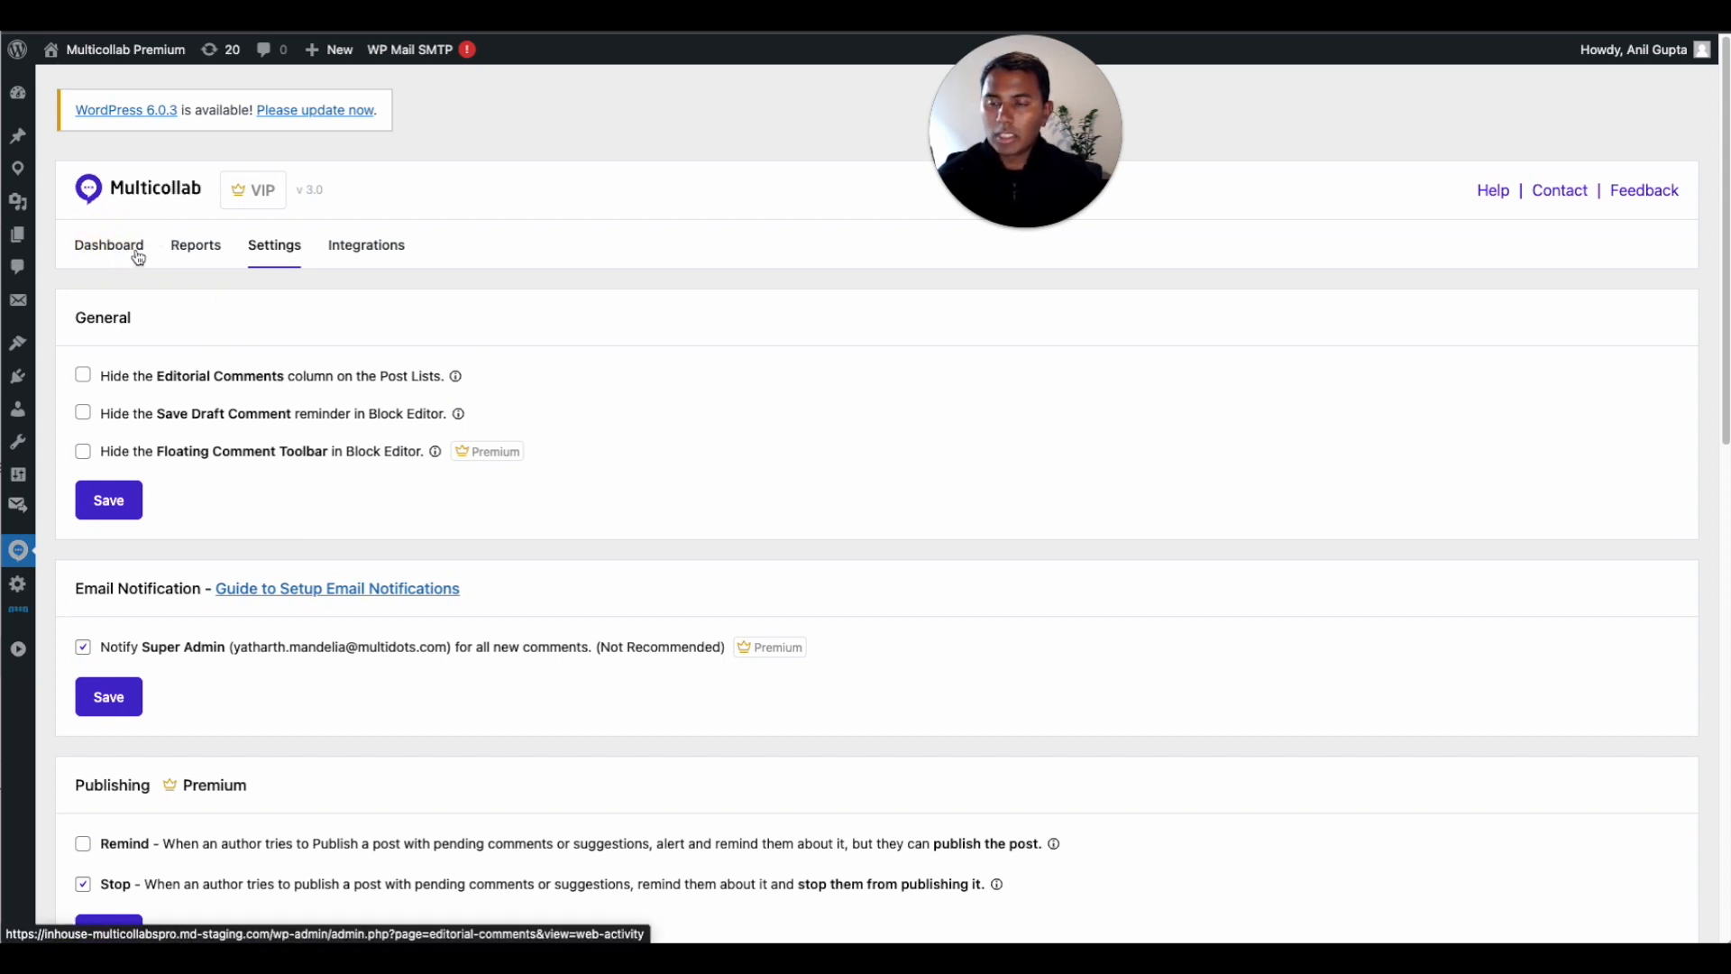
click(108, 244)
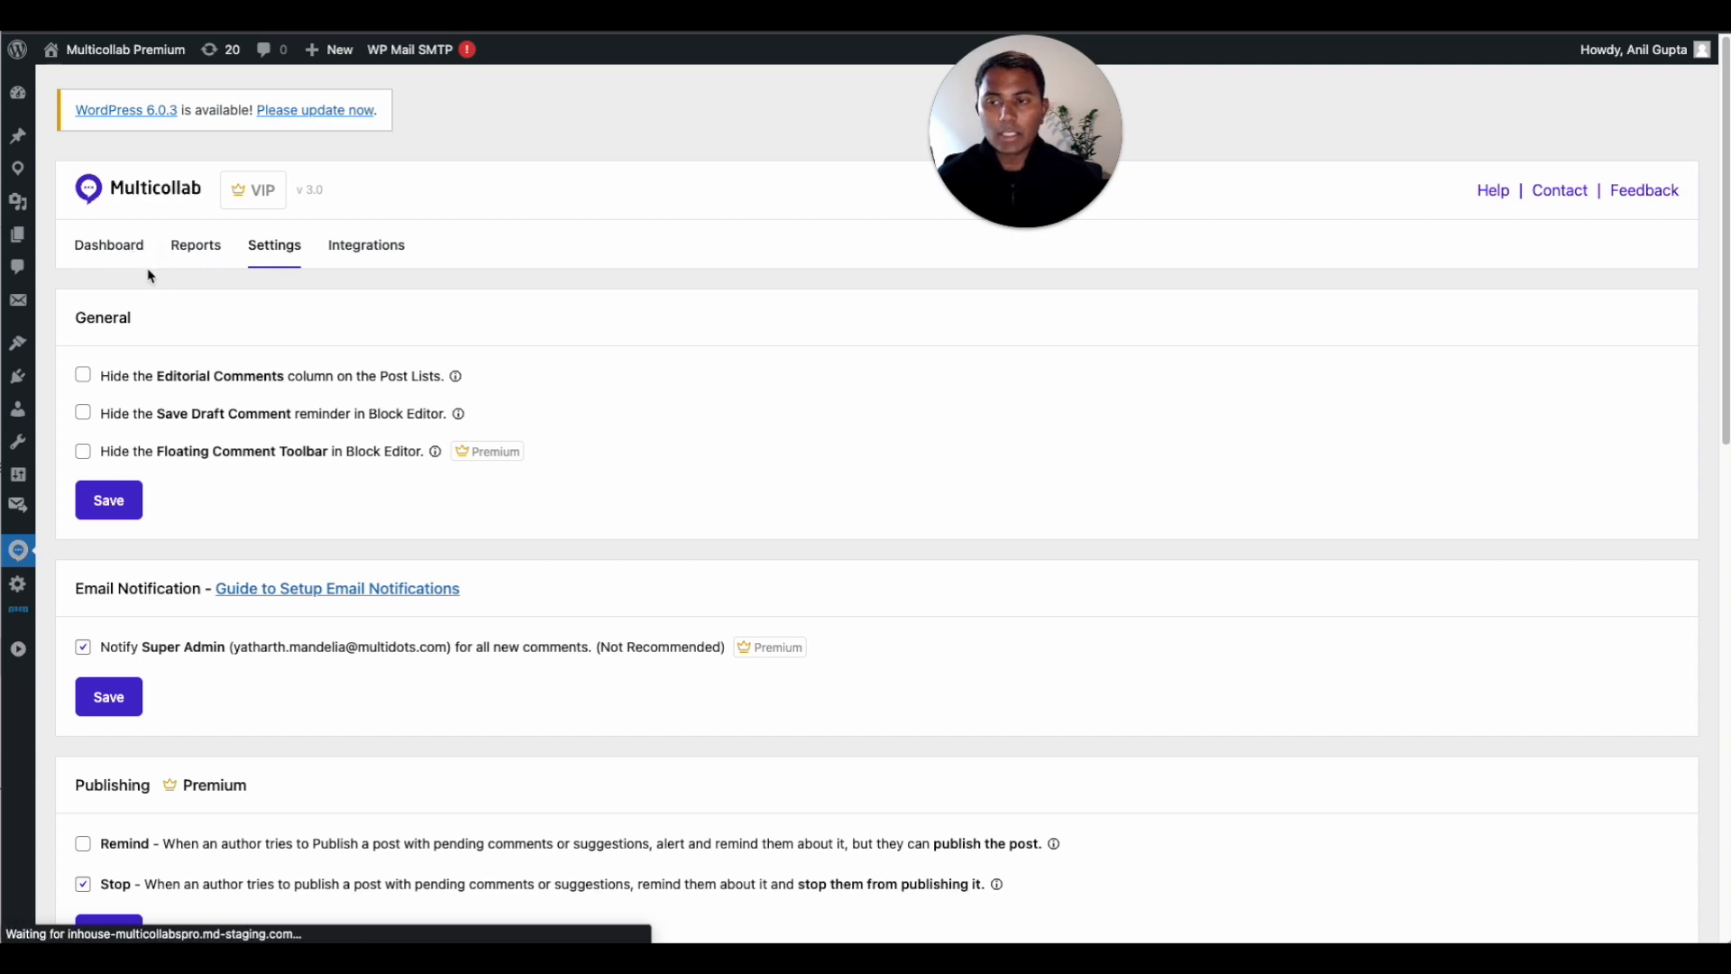
mouse_move(109, 257)
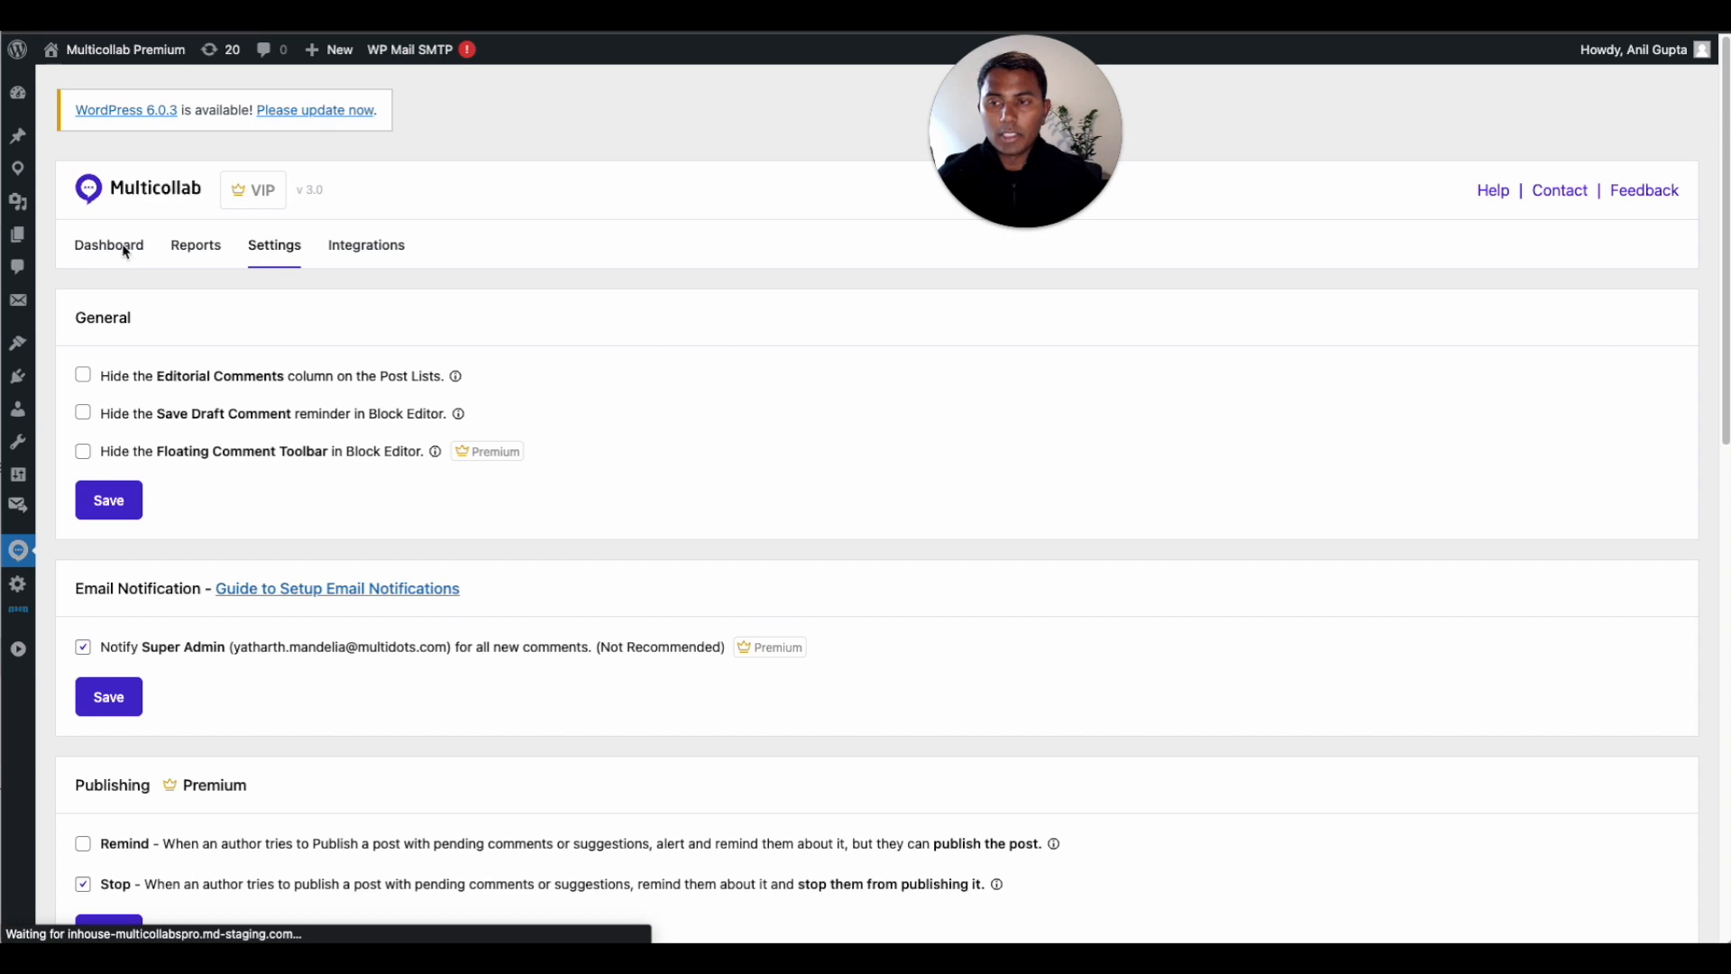
click(108, 245)
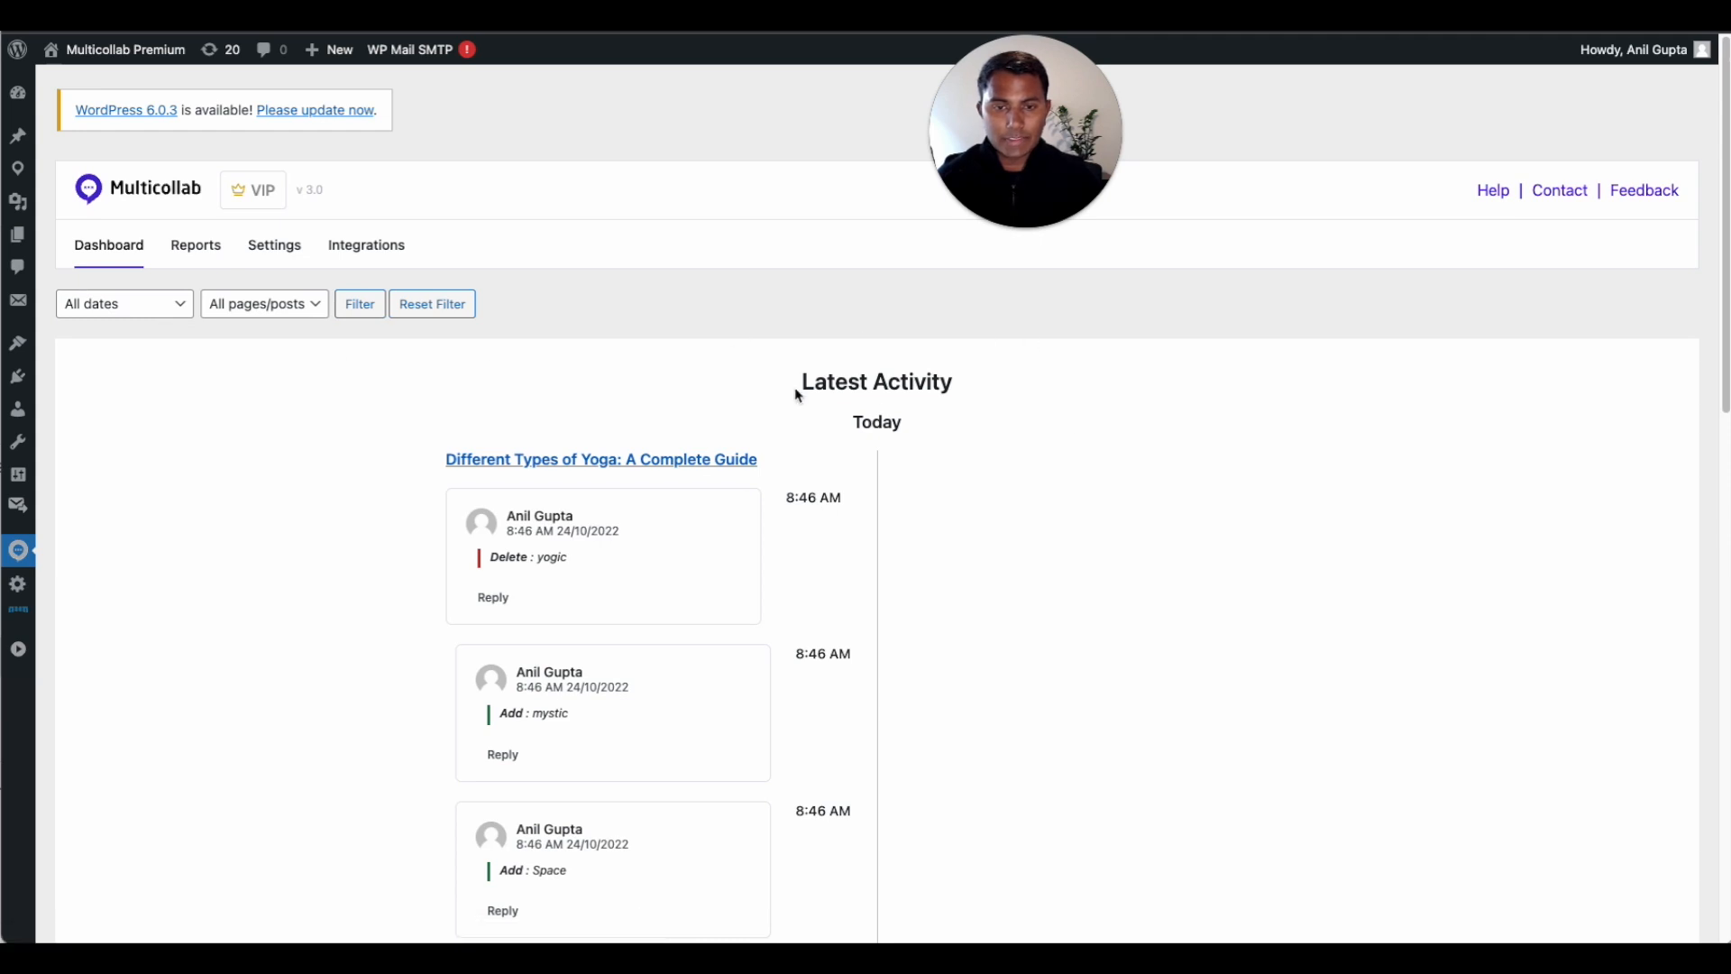
scroll(down, 3)
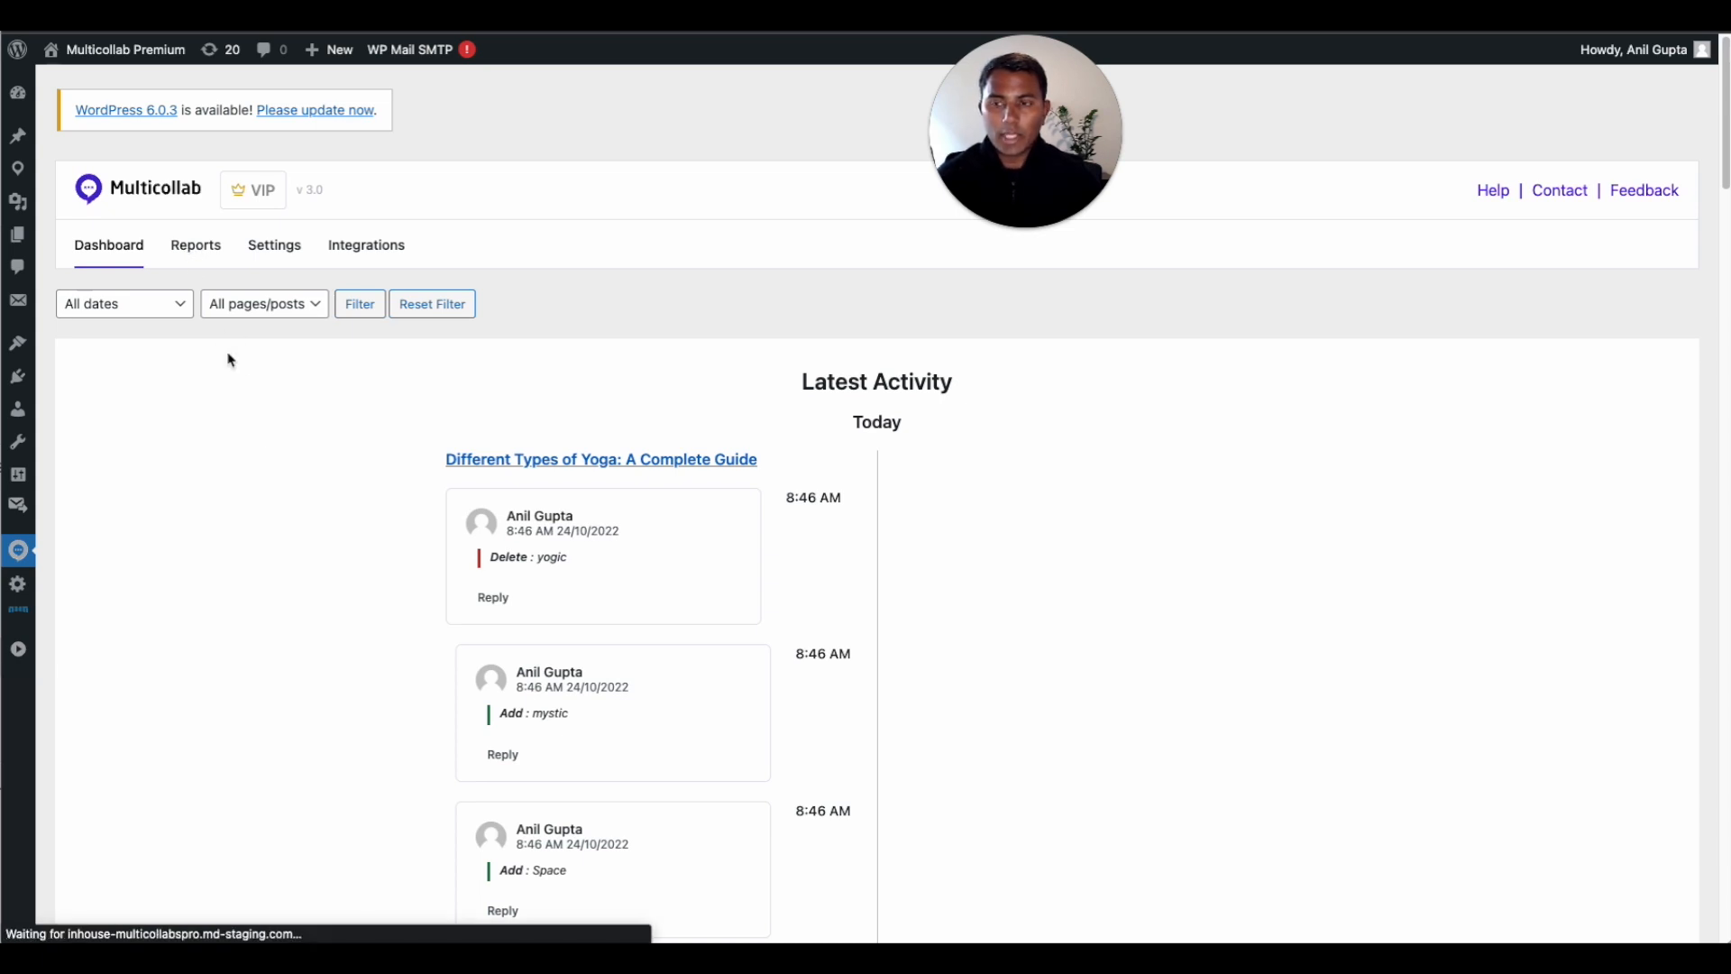
click(196, 245)
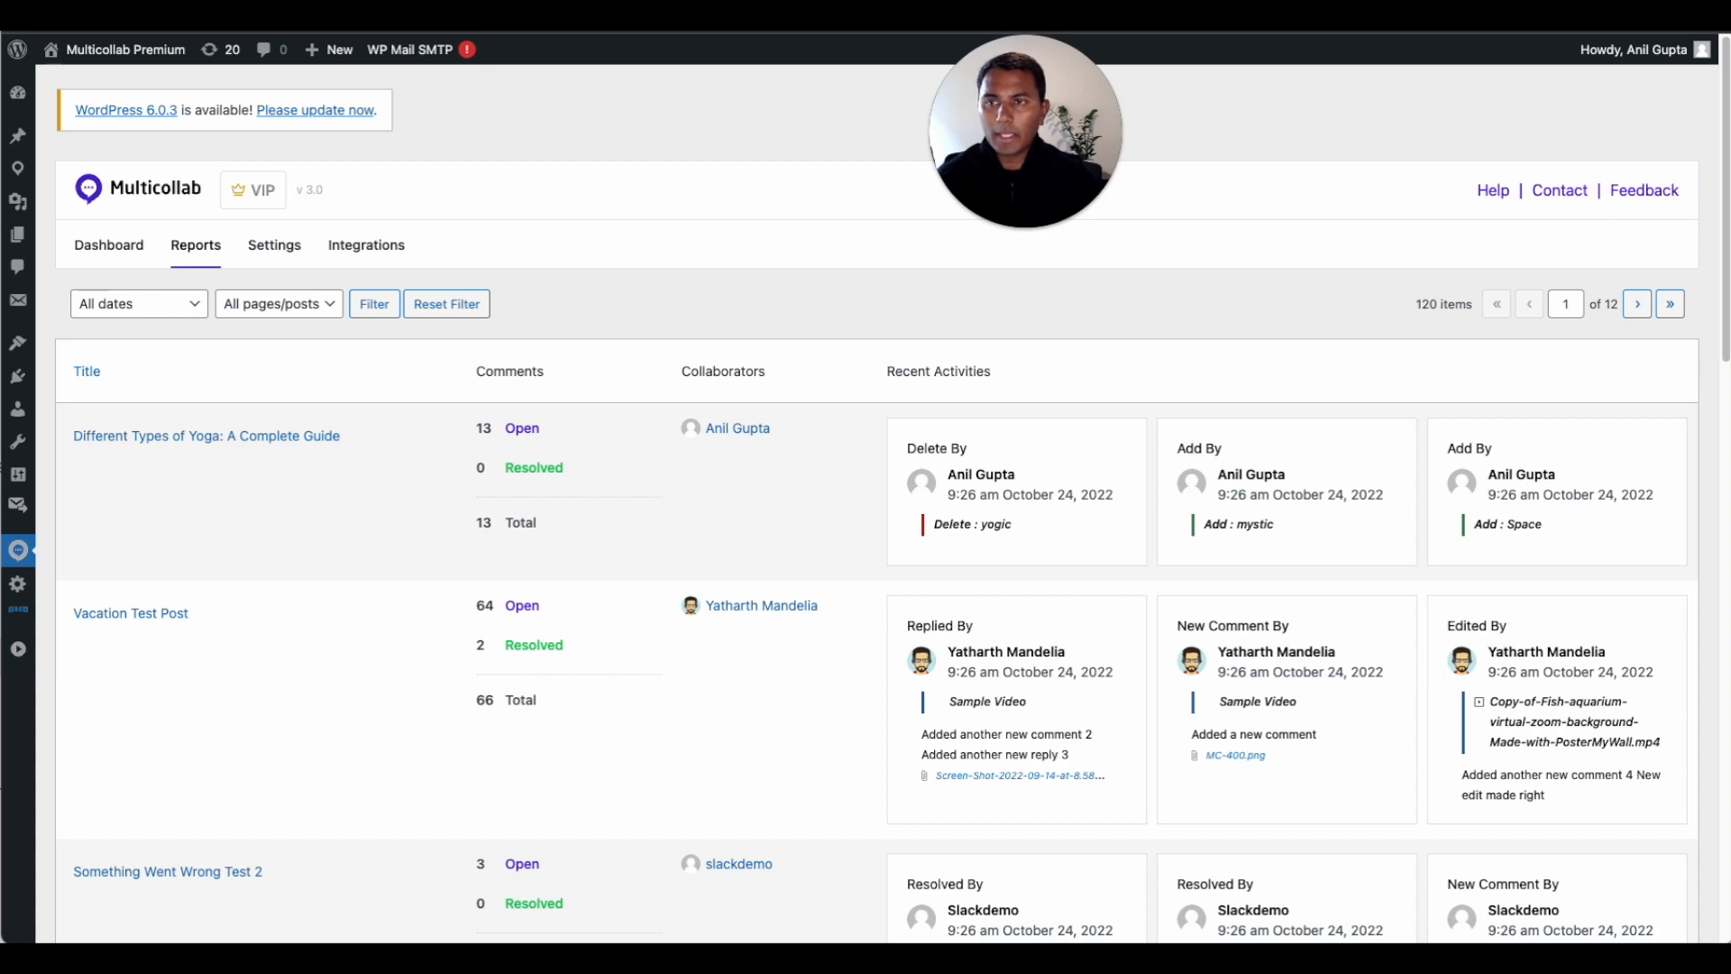
click(206, 434)
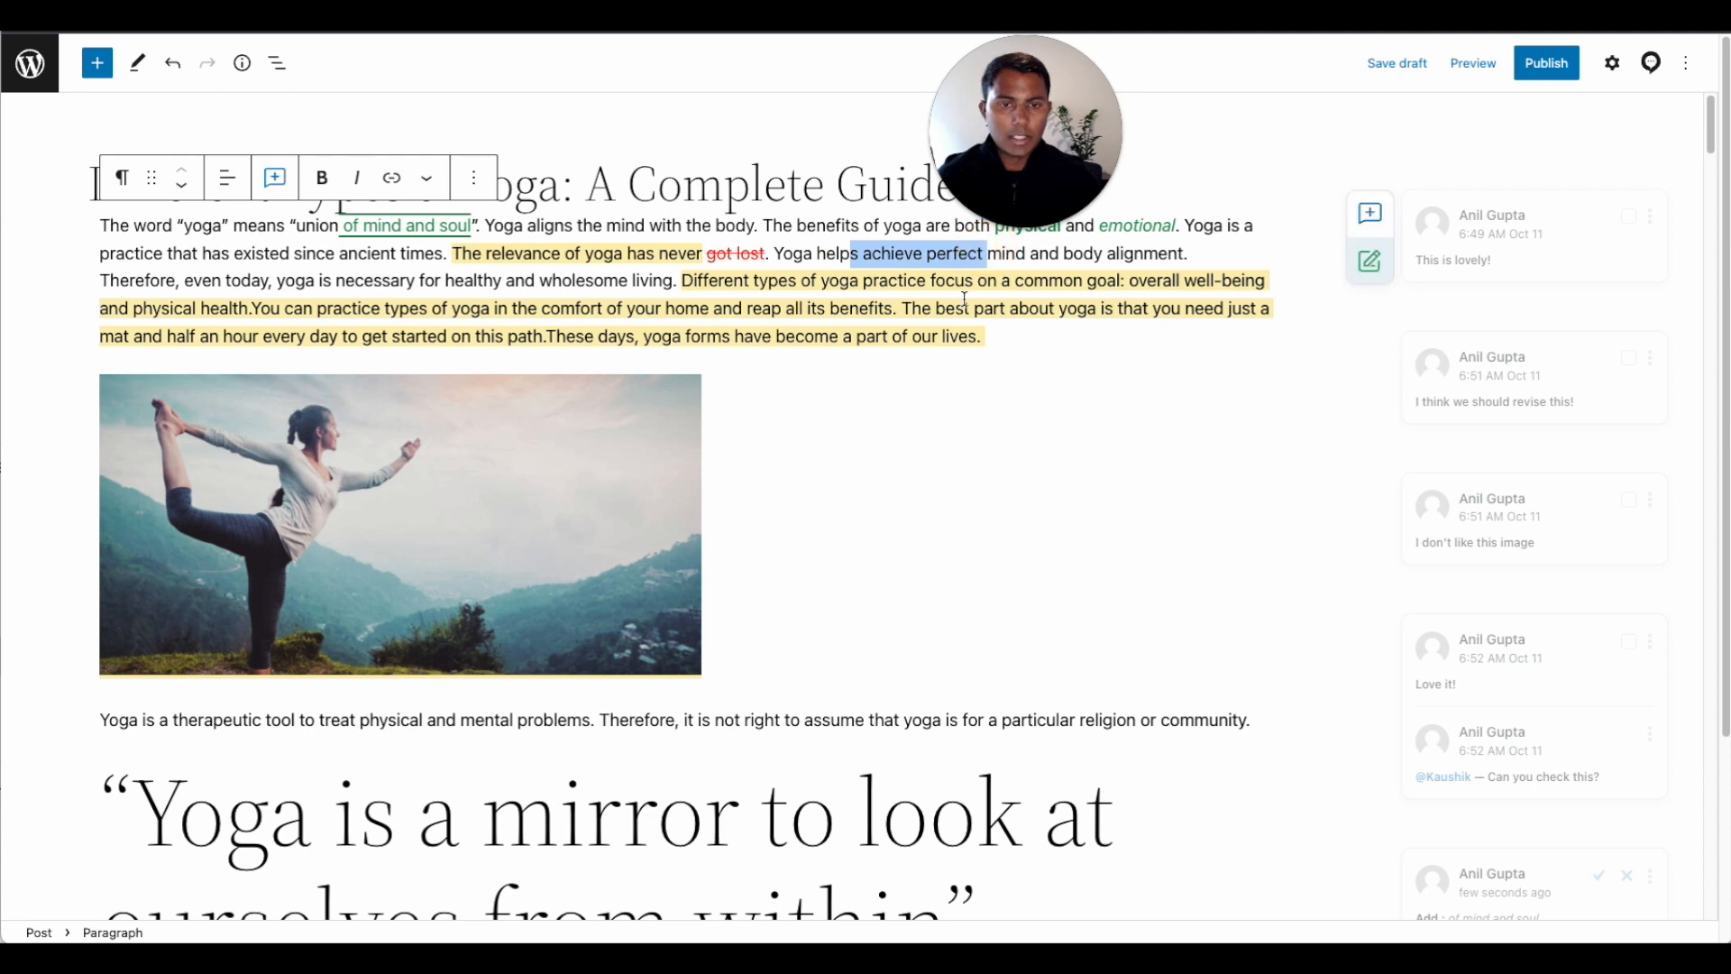
mouse_move(1370, 212)
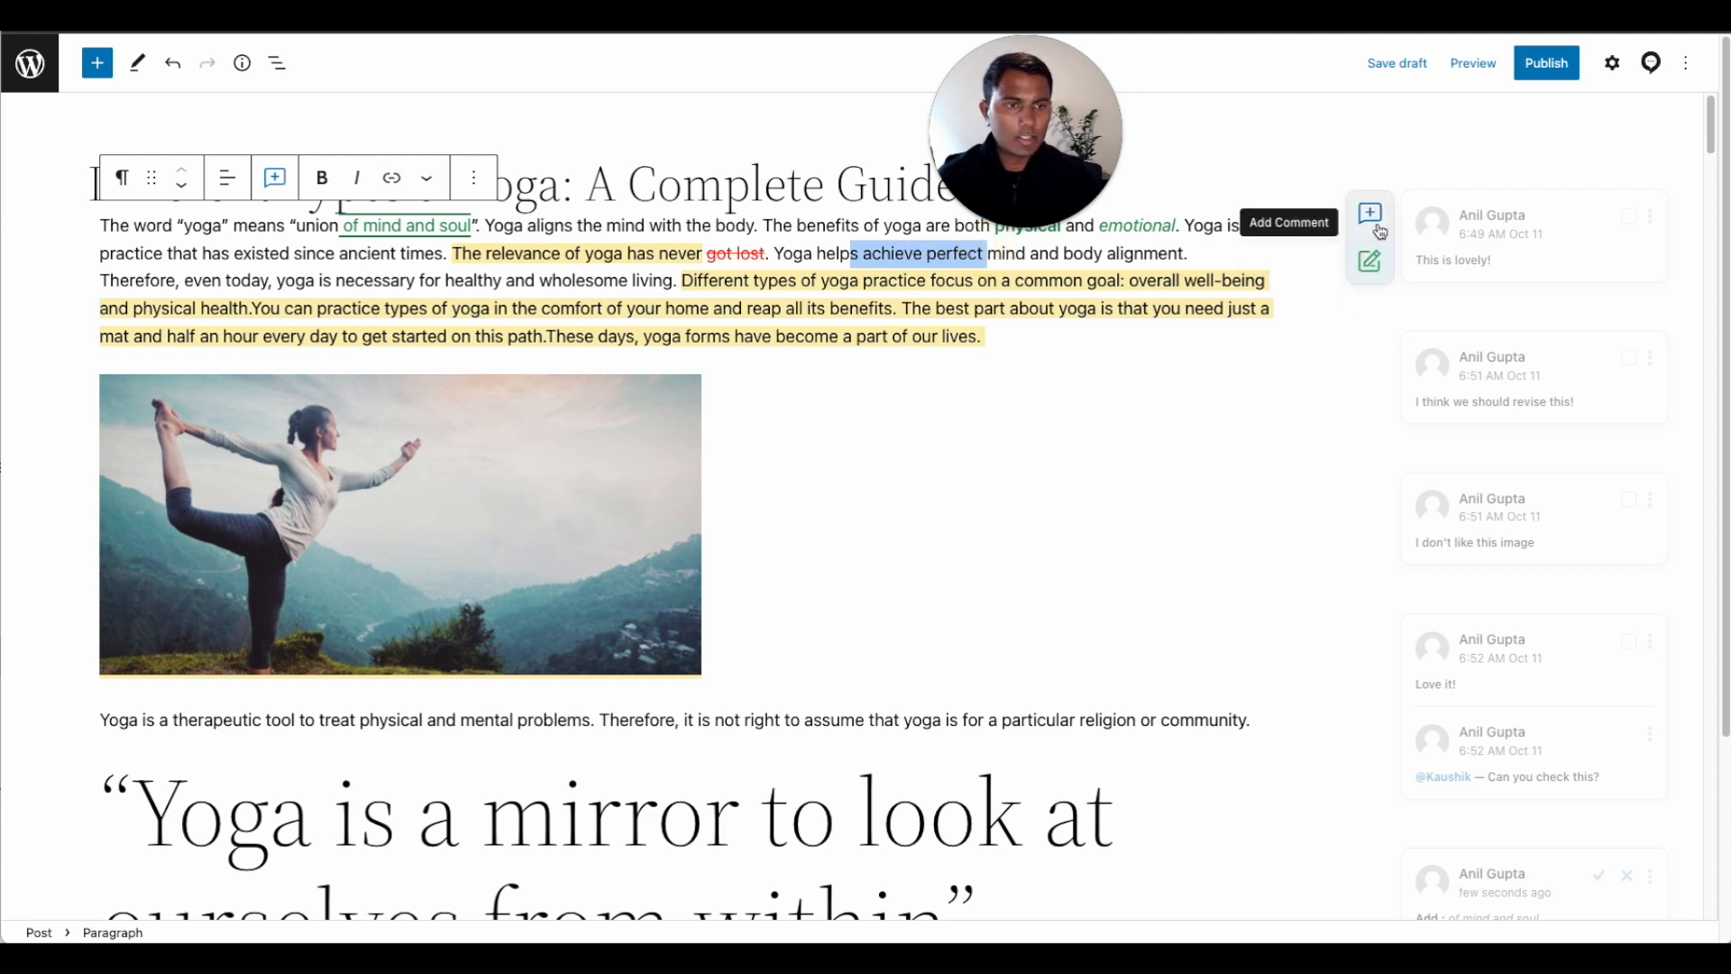
mouse_move(1368, 261)
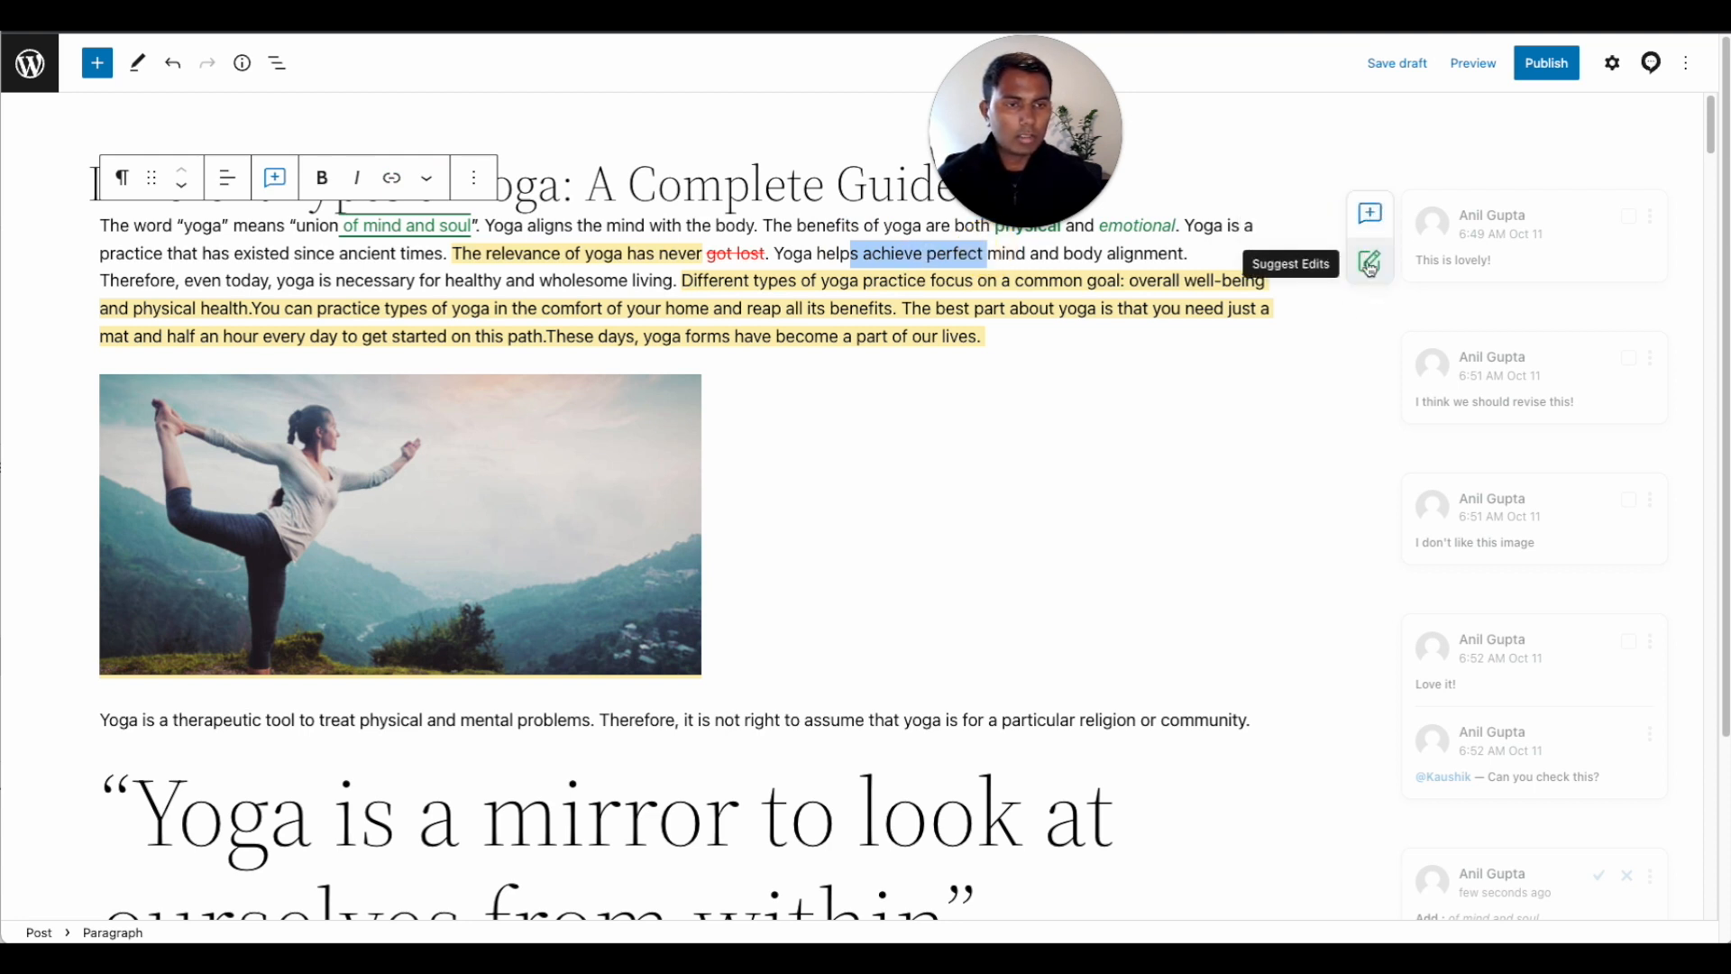
mouse_move(1312, 349)
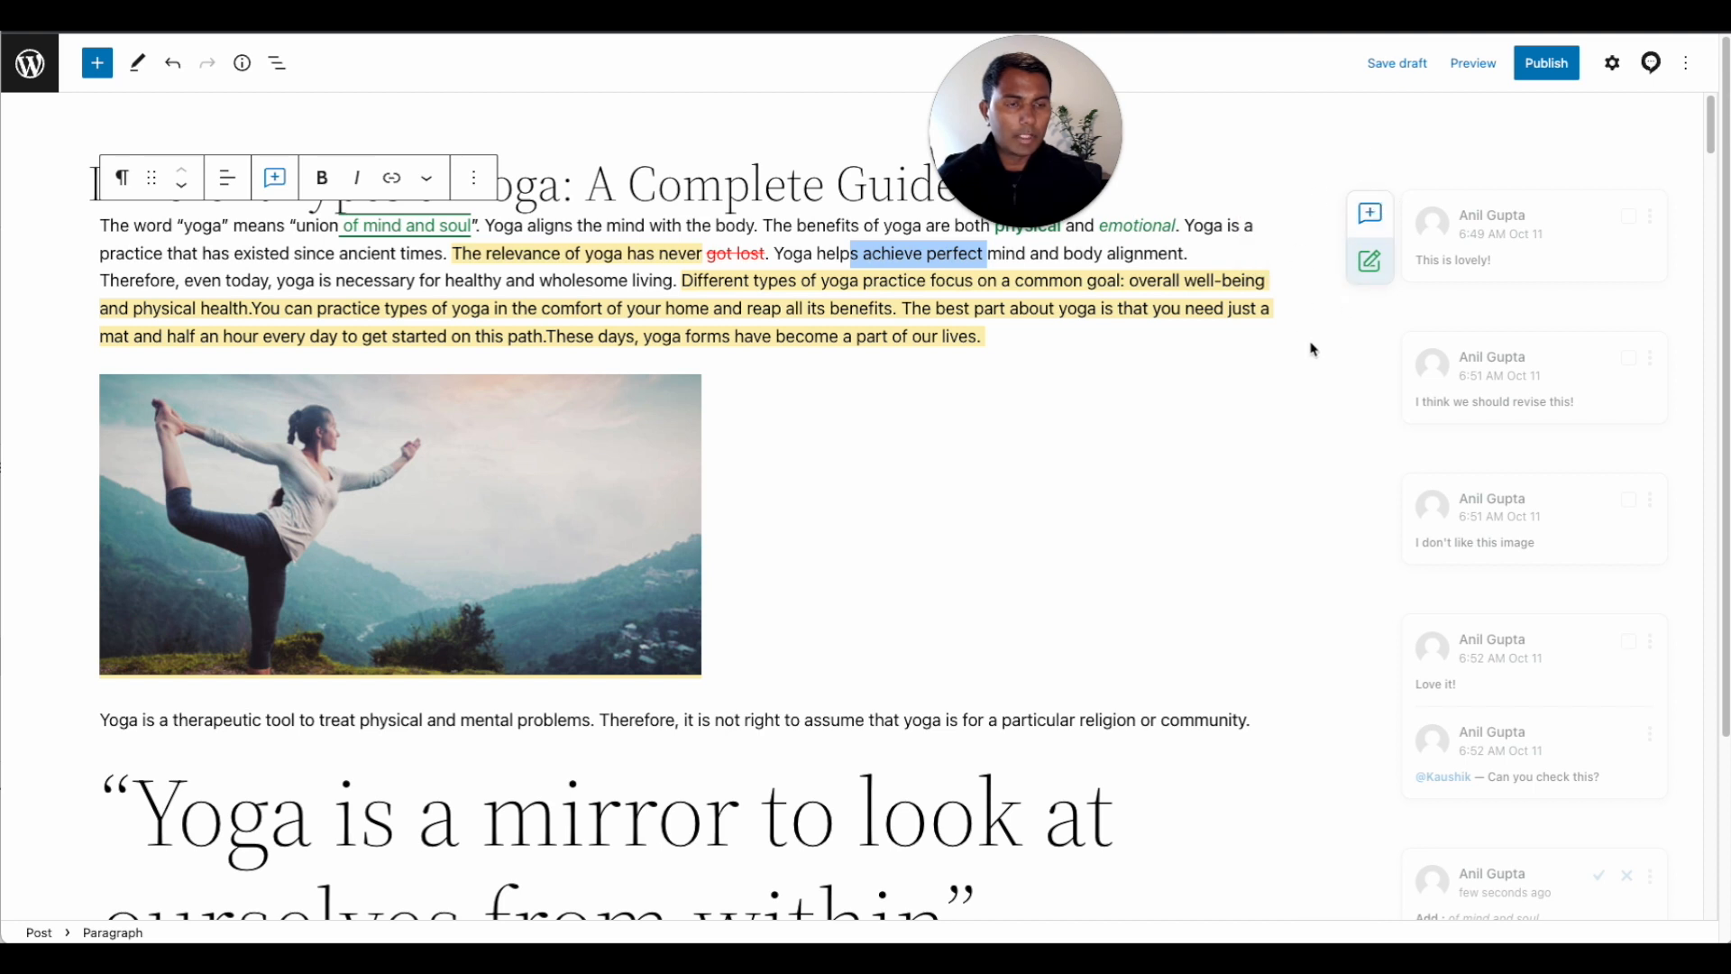
mouse_move(1297, 221)
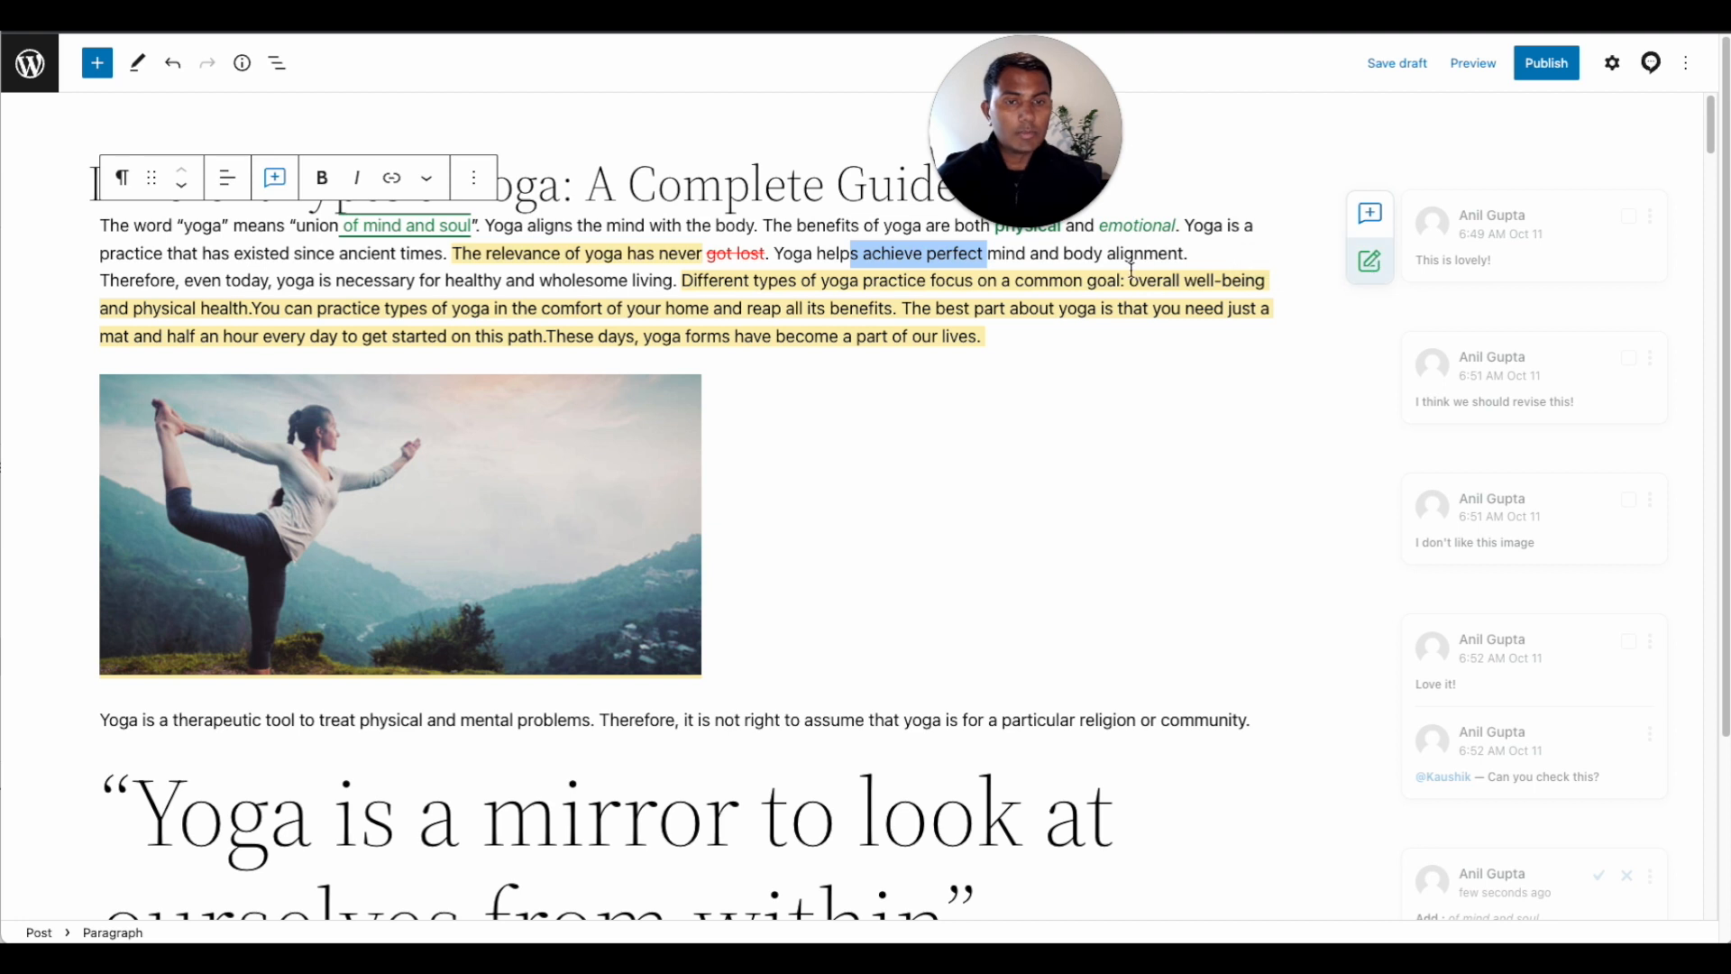
mouse_move(1370, 216)
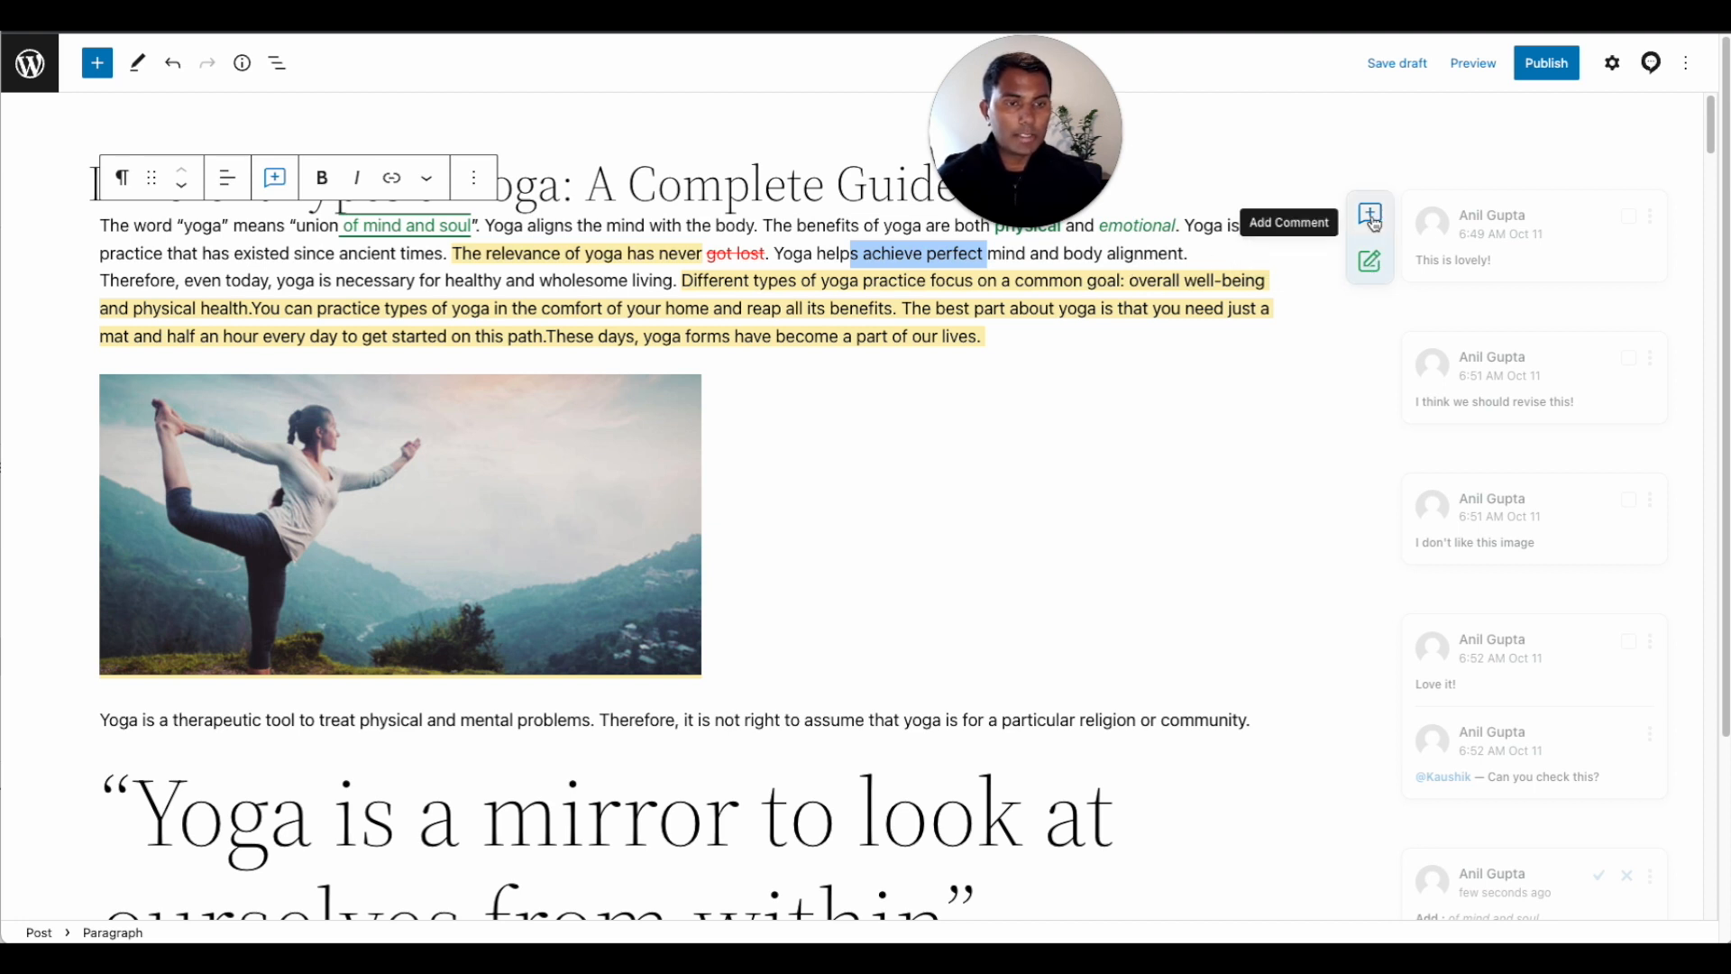
mouse_move(1368, 262)
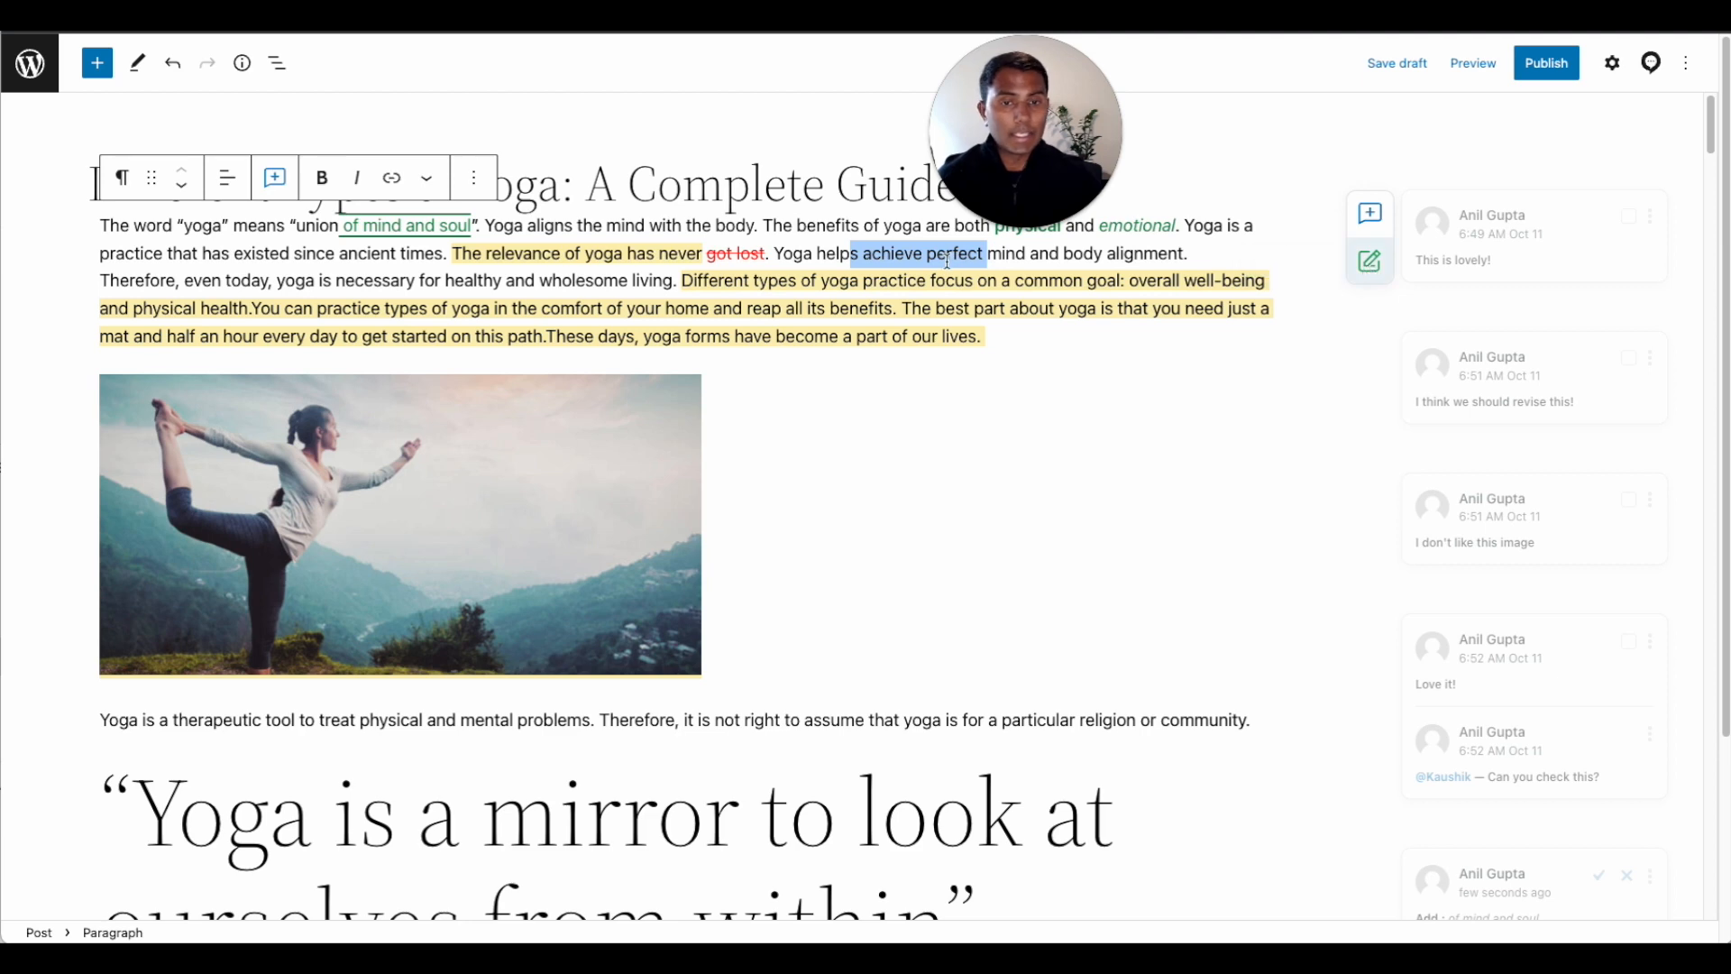
scroll(down, 3)
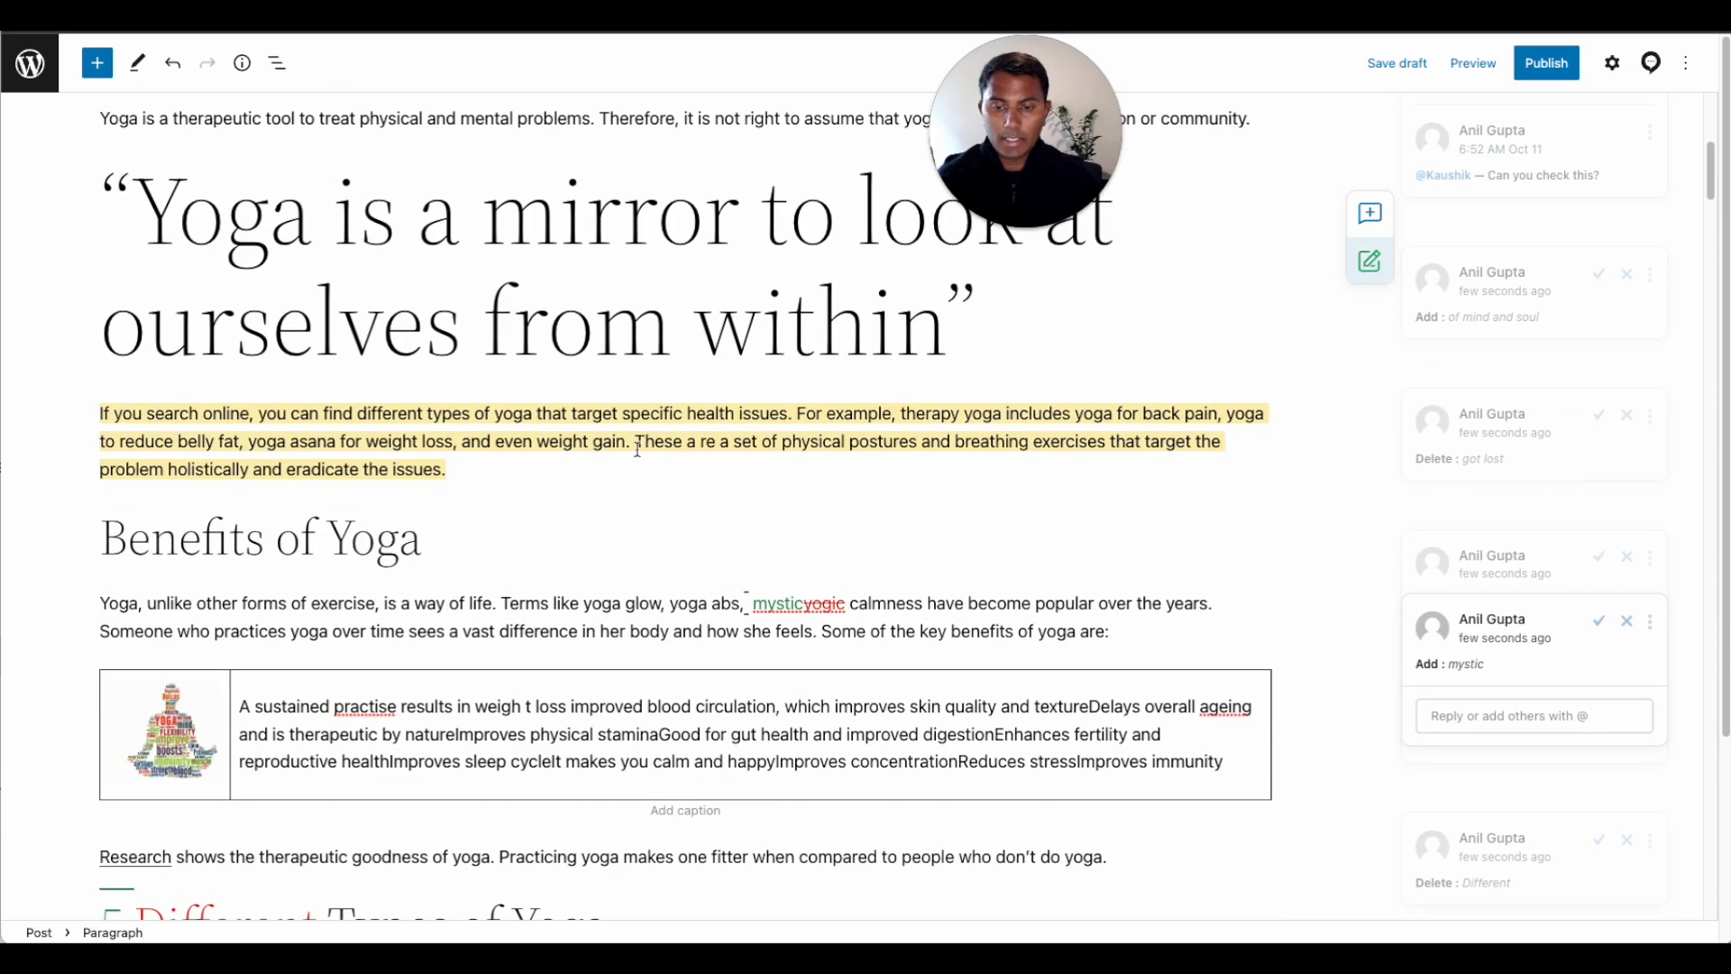
Discard the unfinished empty comment on 'glow'
scroll(down, 3)
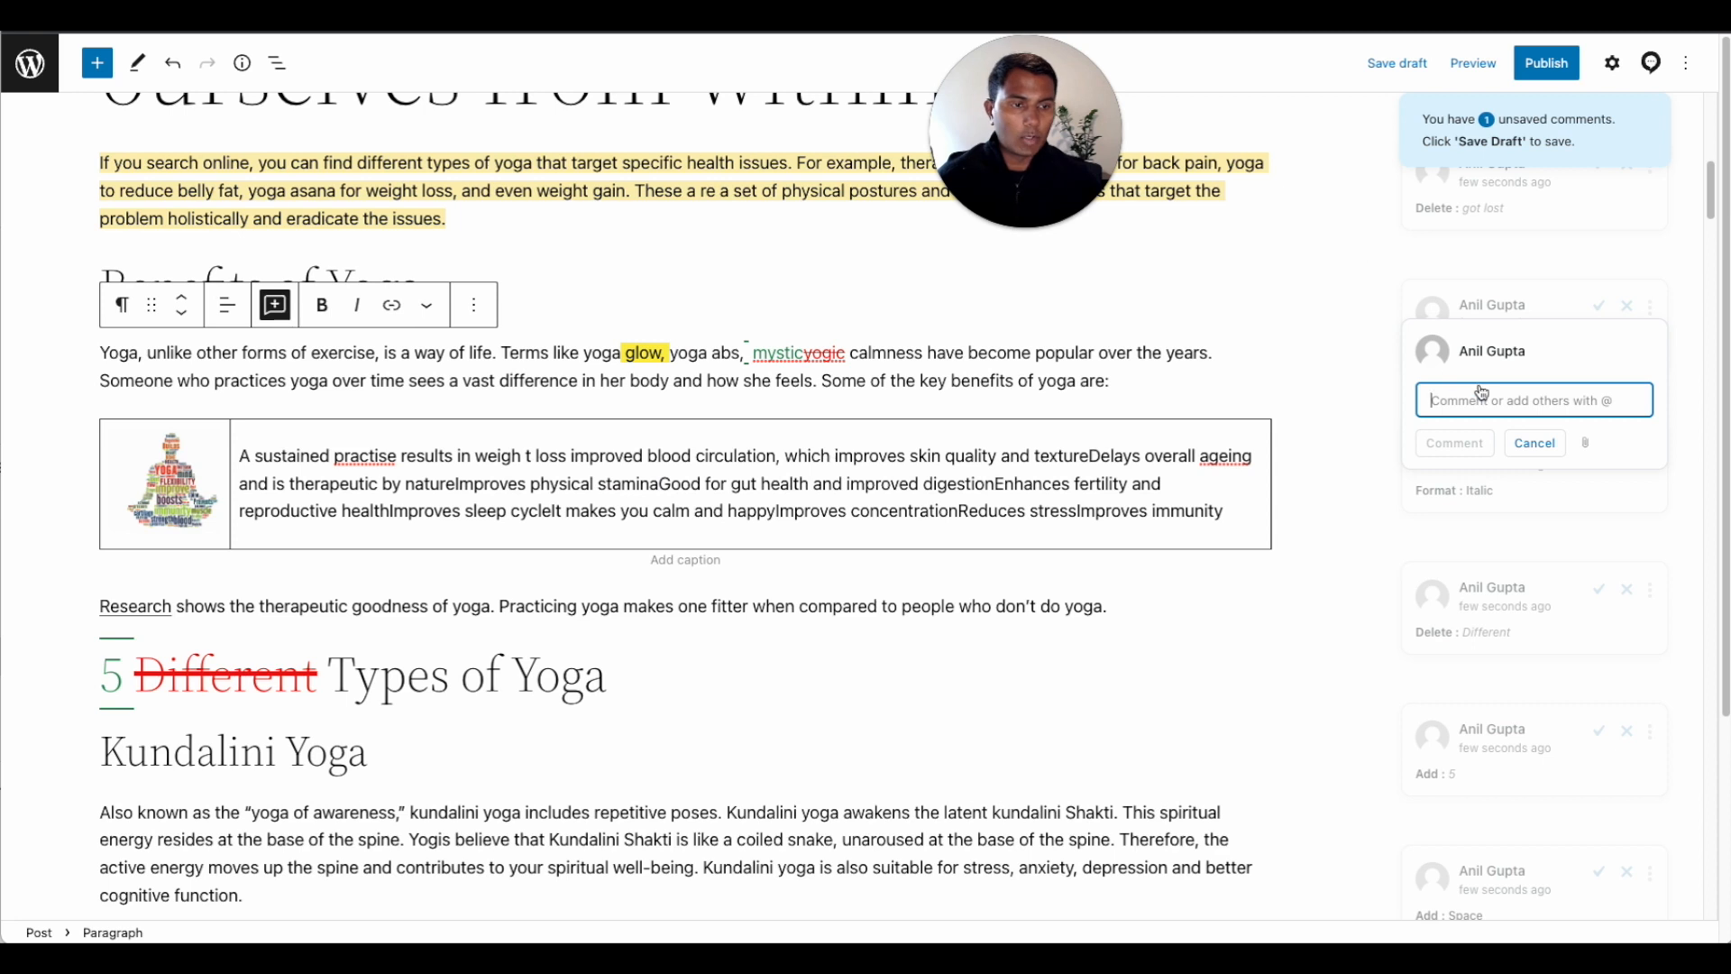
mouse_move(1385, 380)
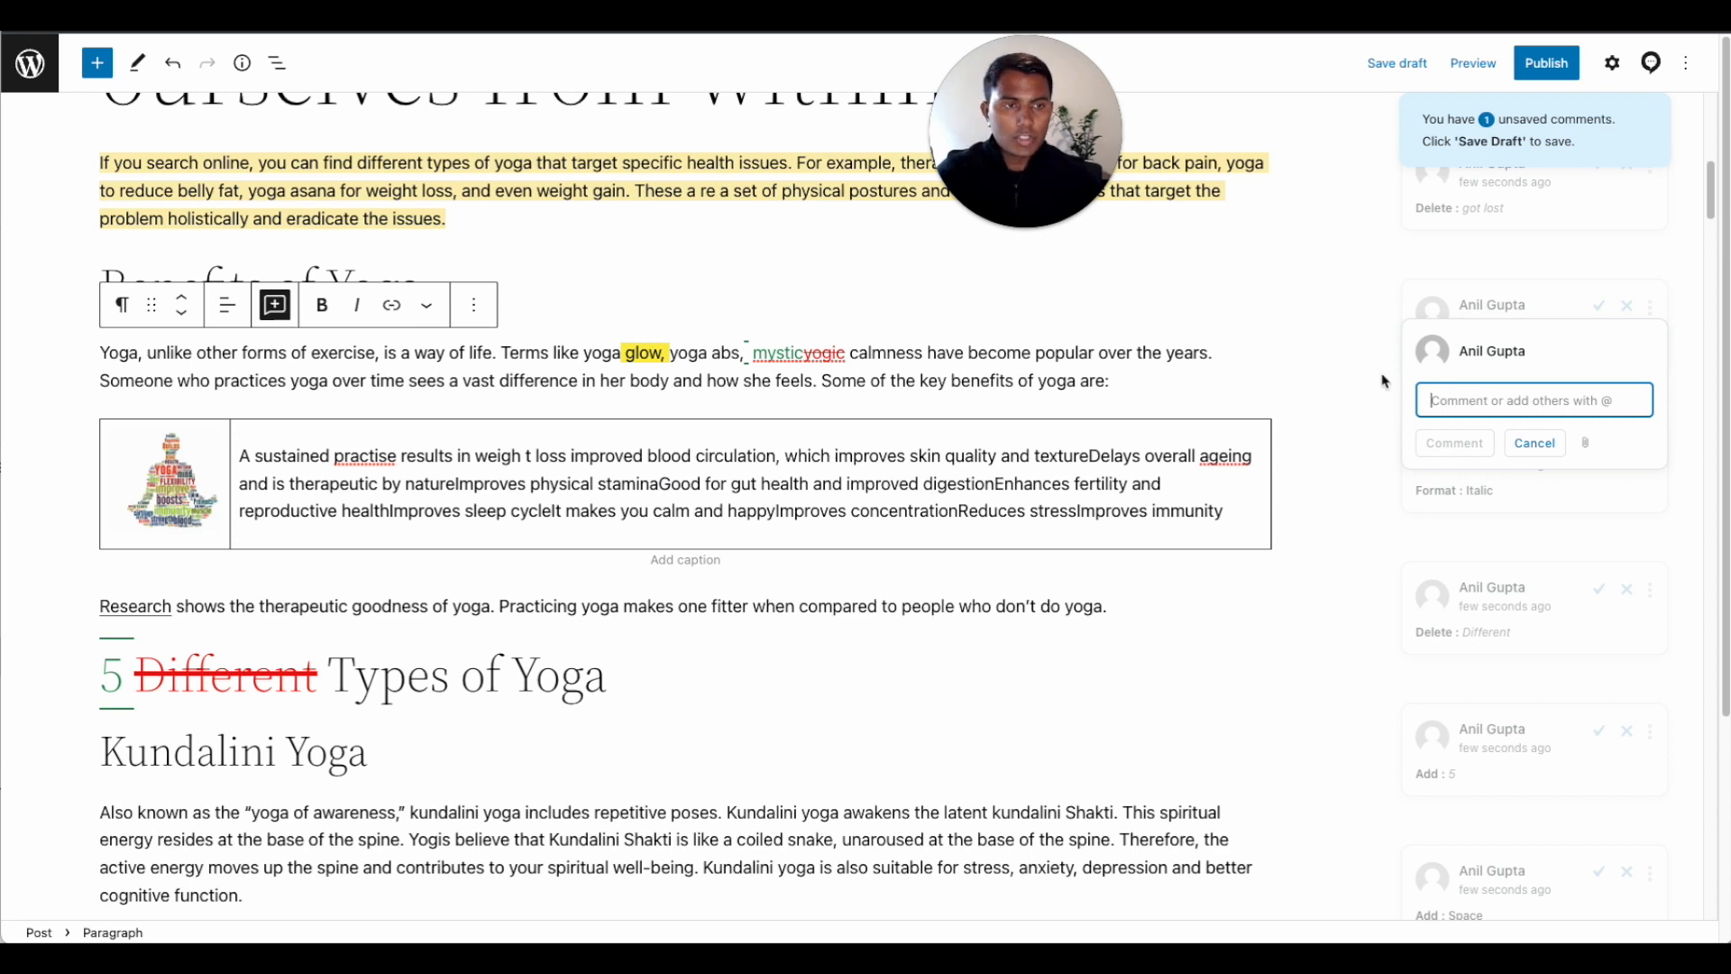
mouse_move(274, 305)
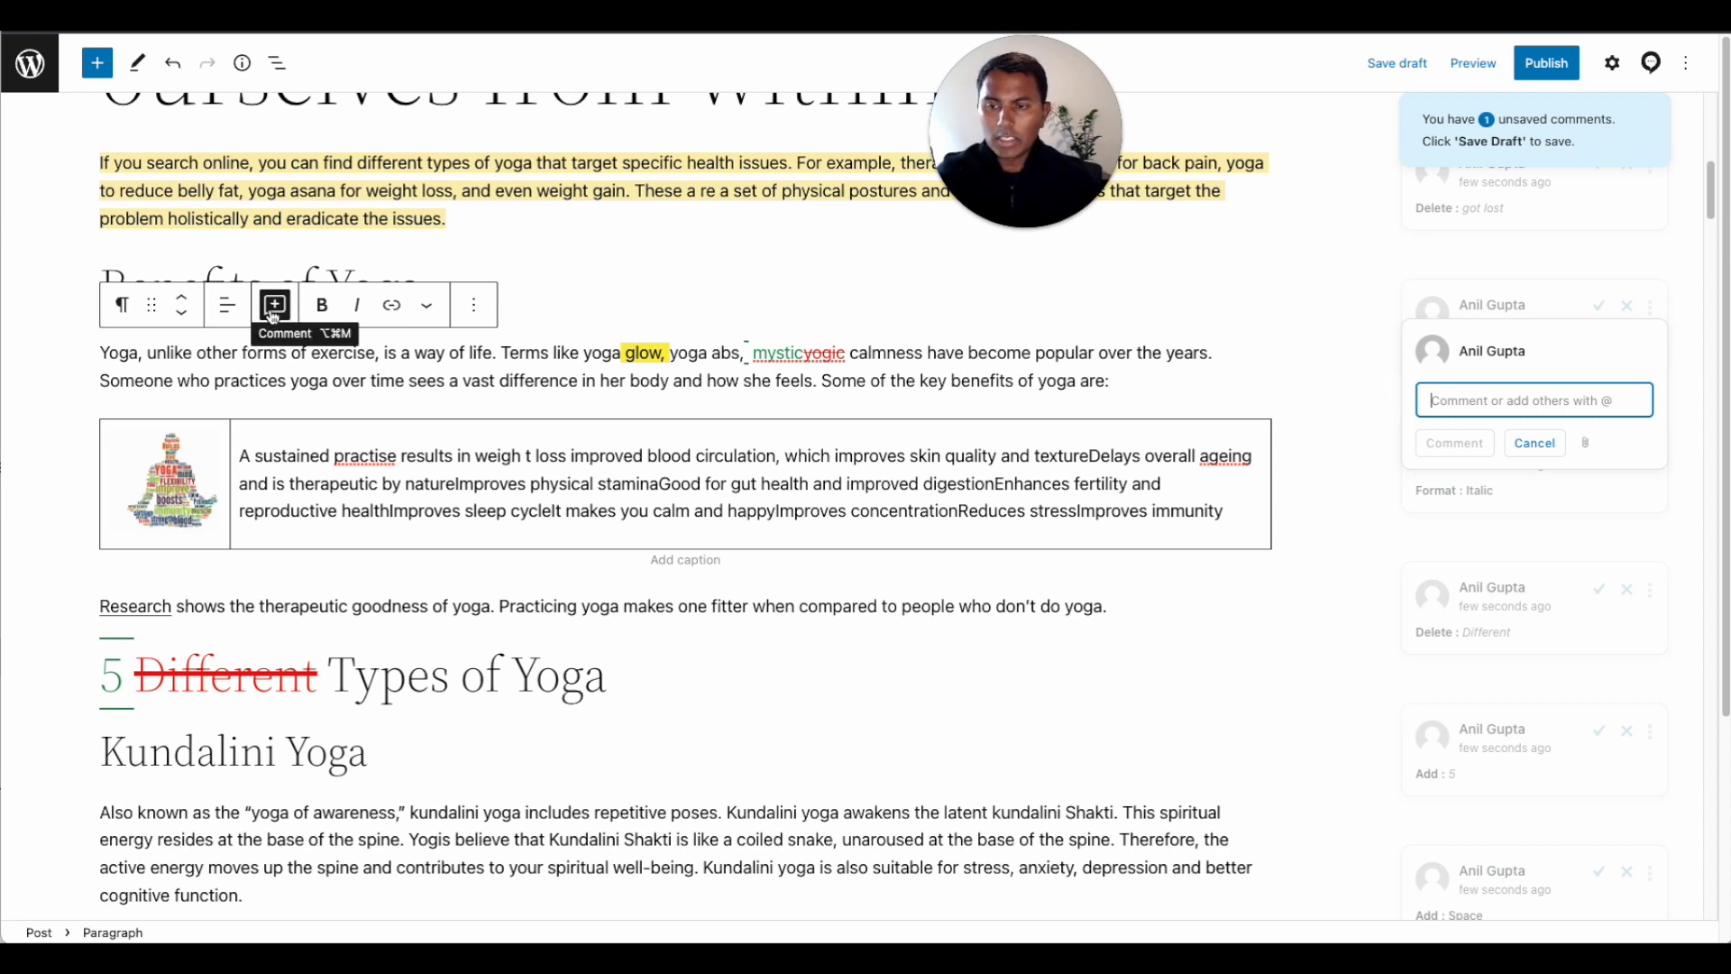
click(1533, 442)
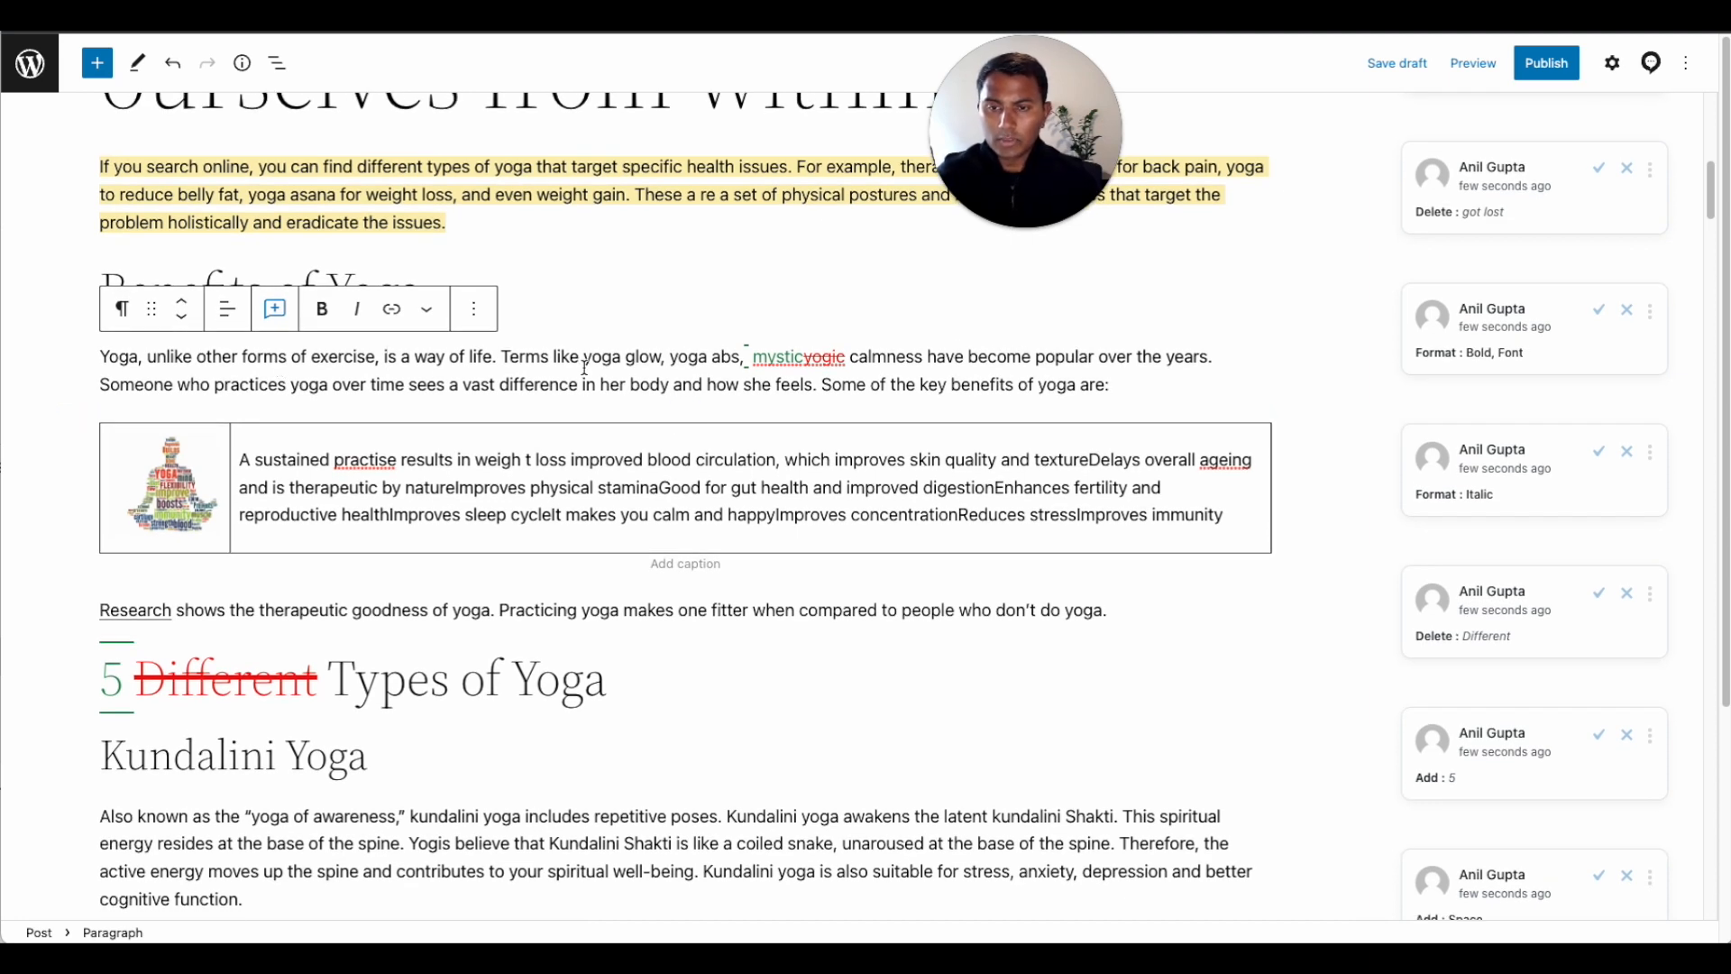
scroll(up, 3)
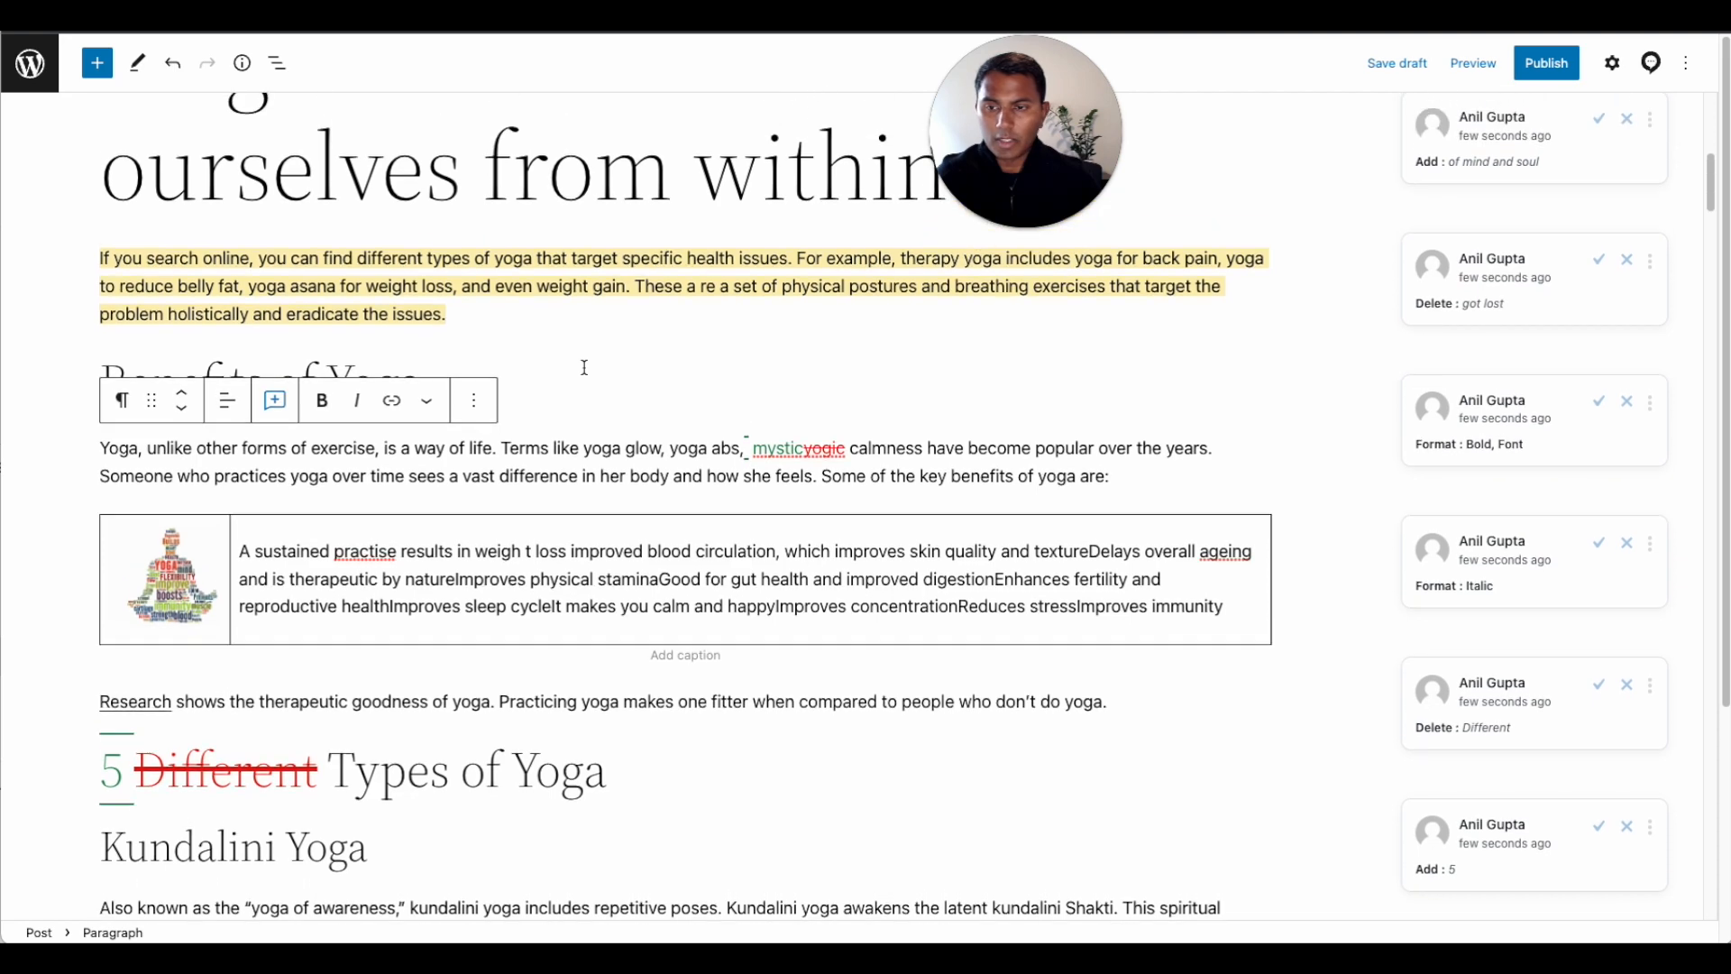
mouse_move(274, 399)
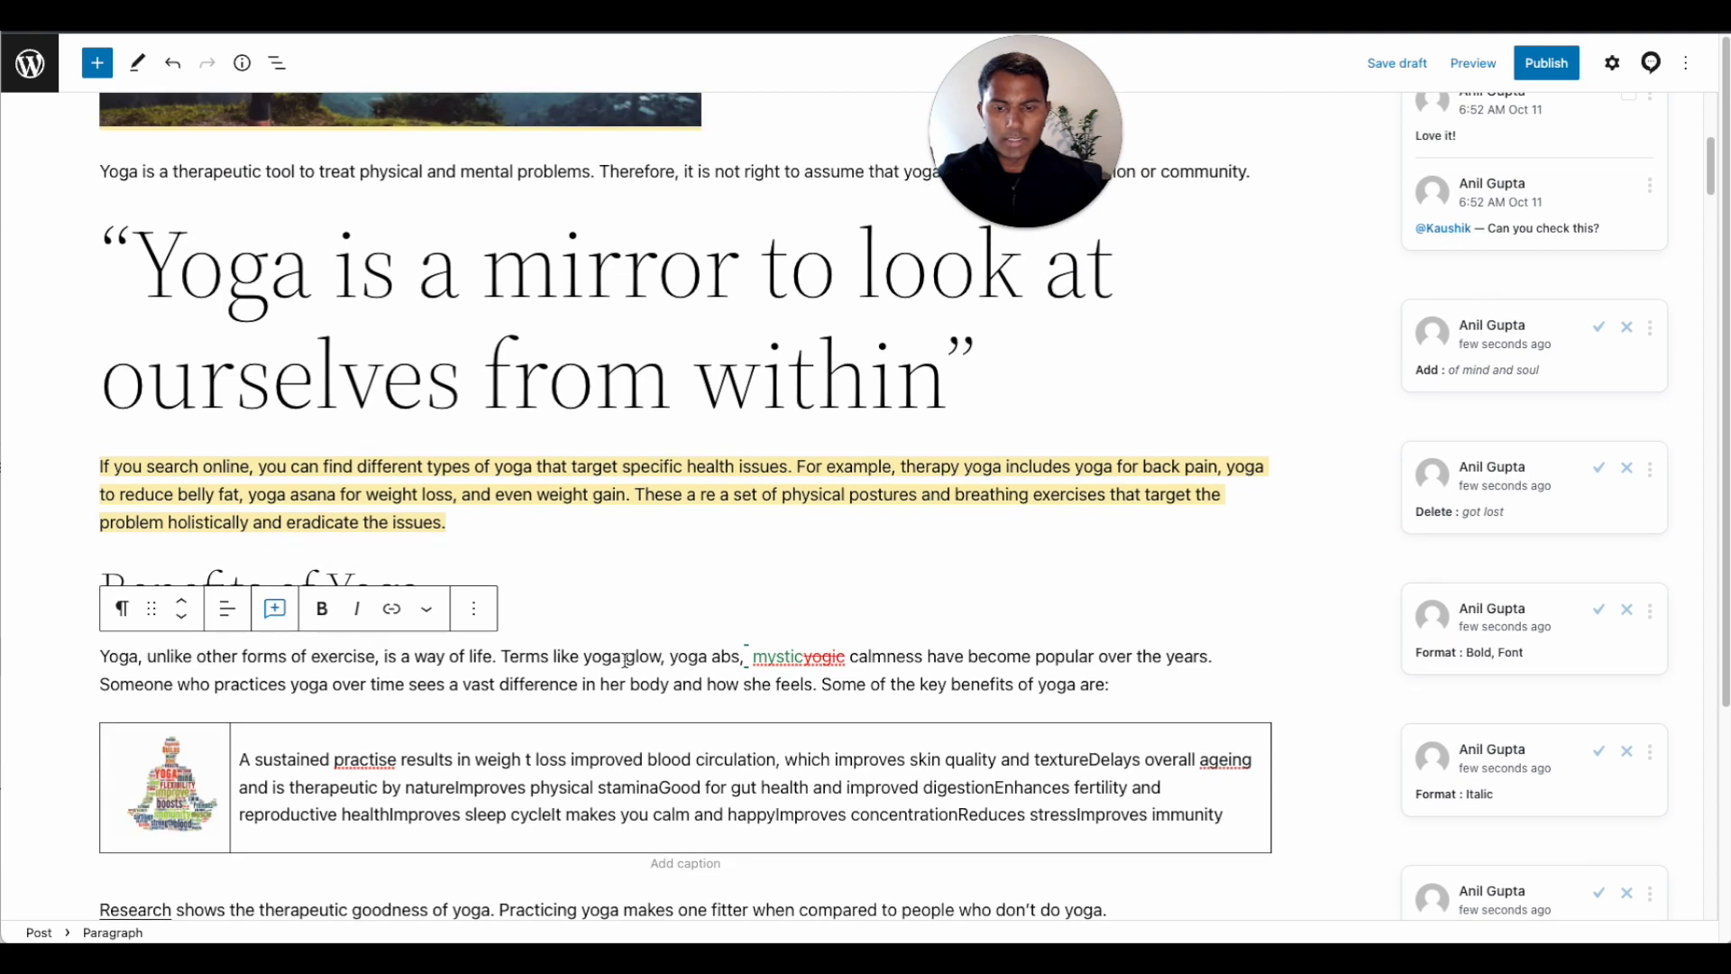
Reselect 'glow', then scroll down to the Kundalini Yoga paragraph
double_click(643, 655)
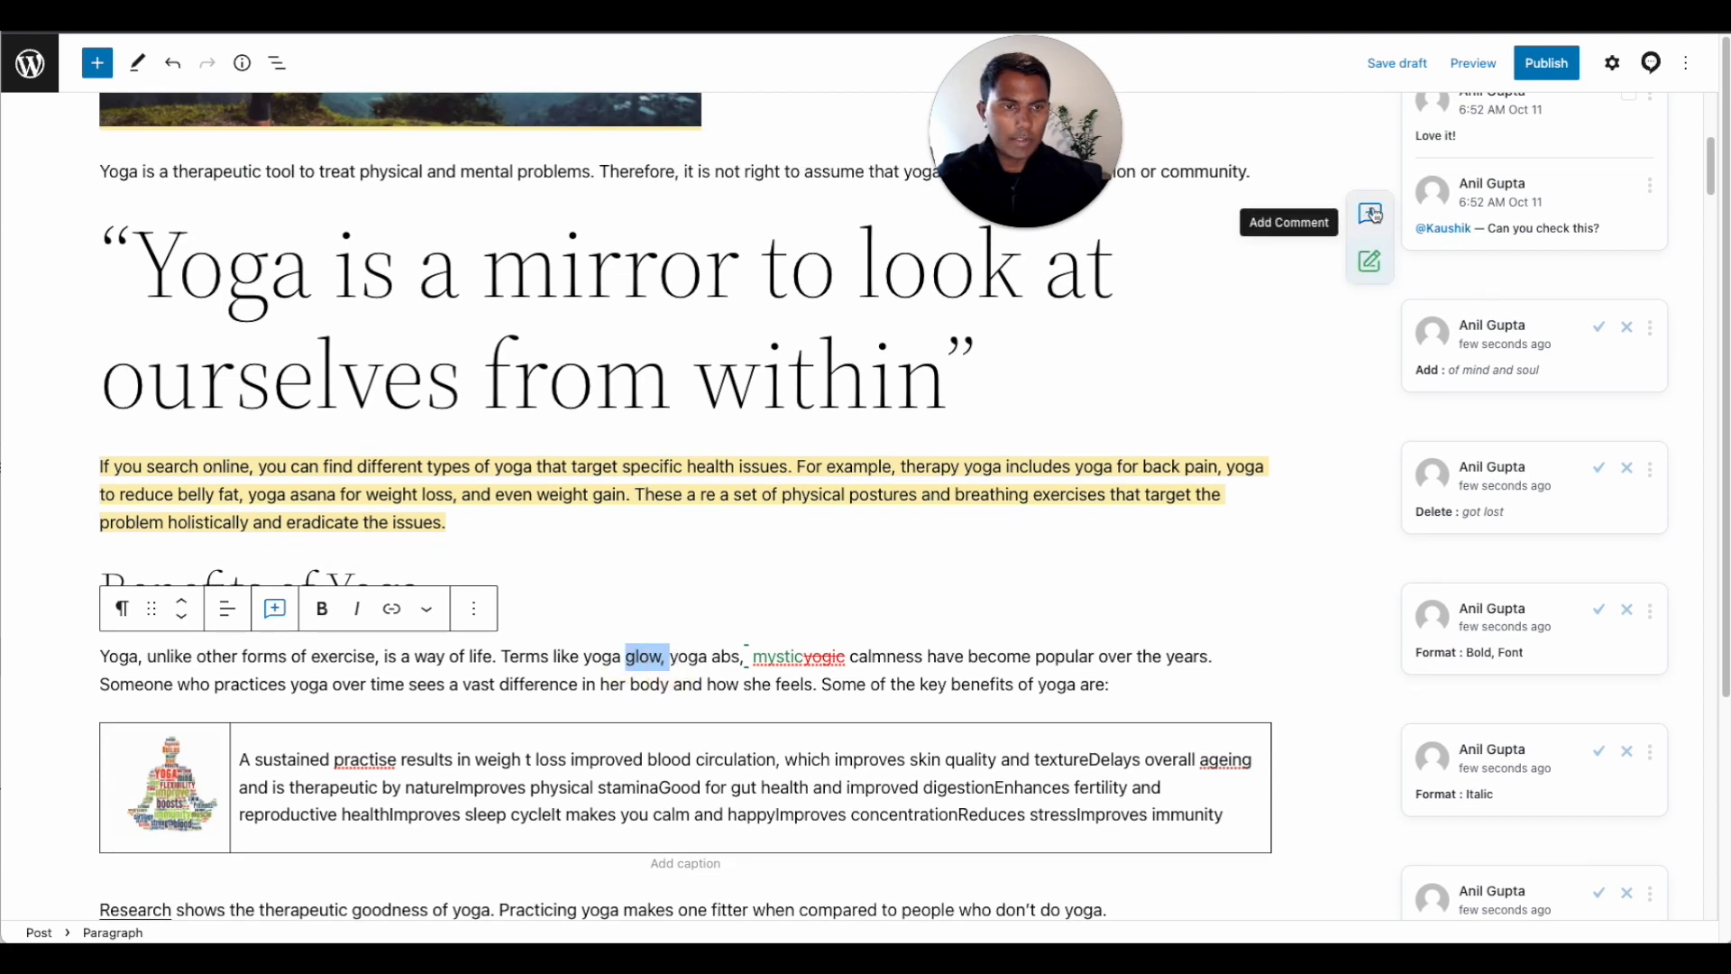
mouse_move(1368, 261)
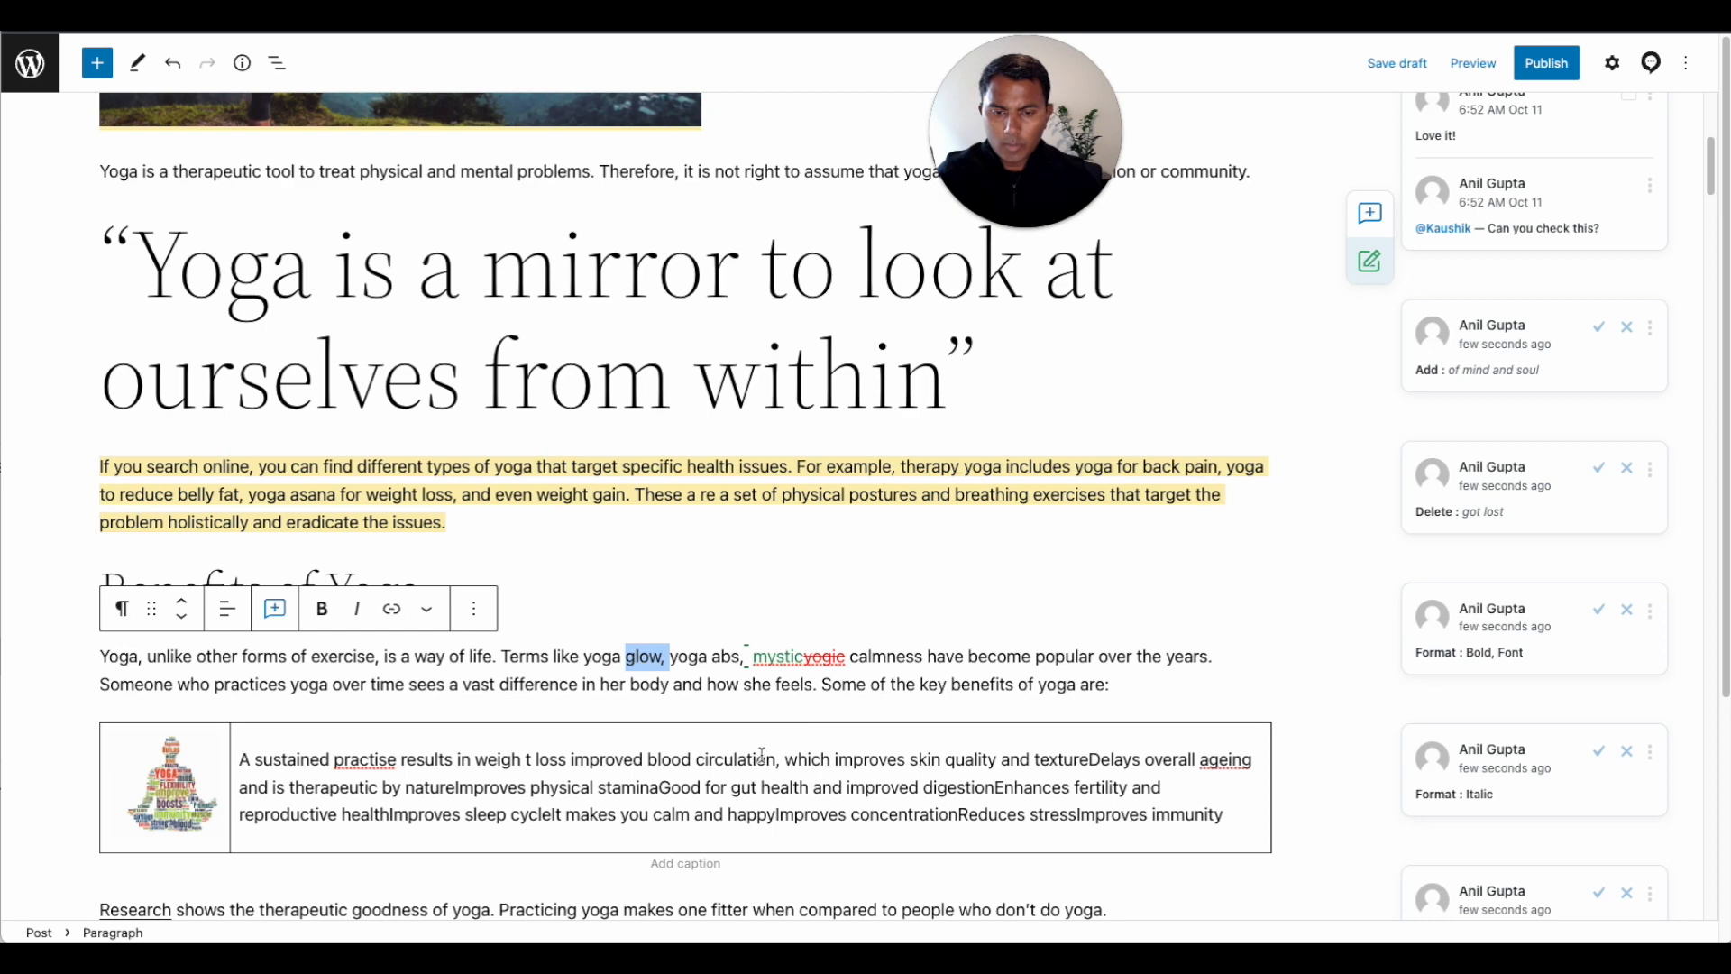
scroll(down, 3)
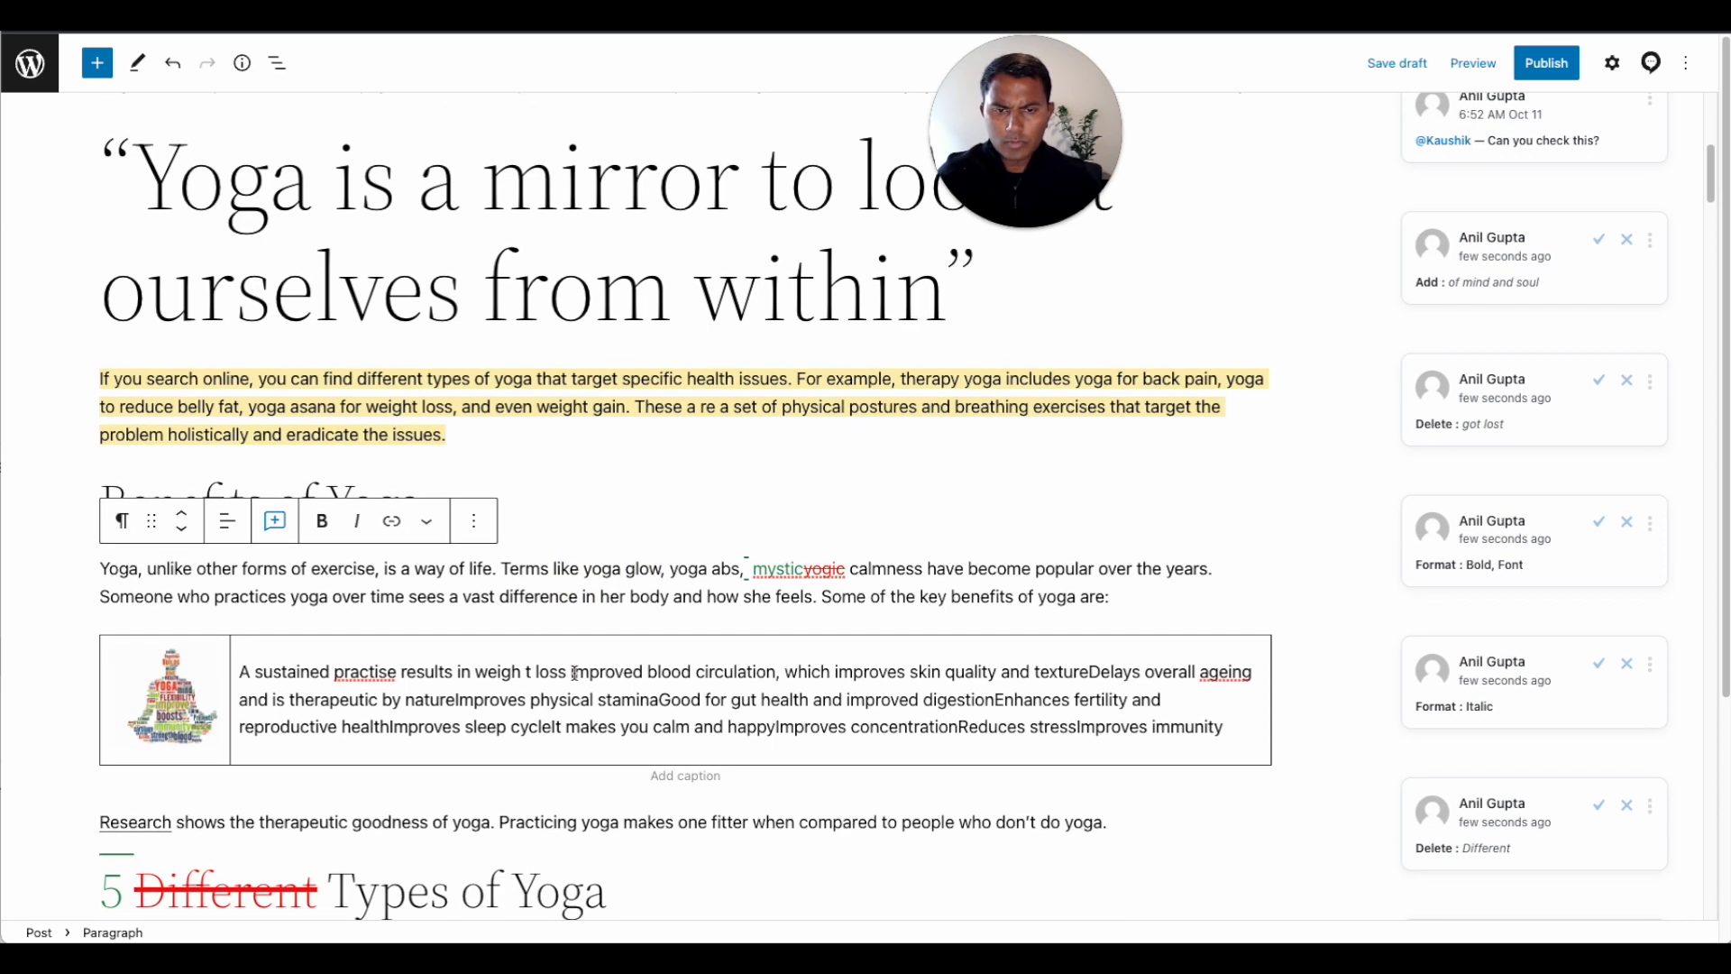
scroll(down, 3)
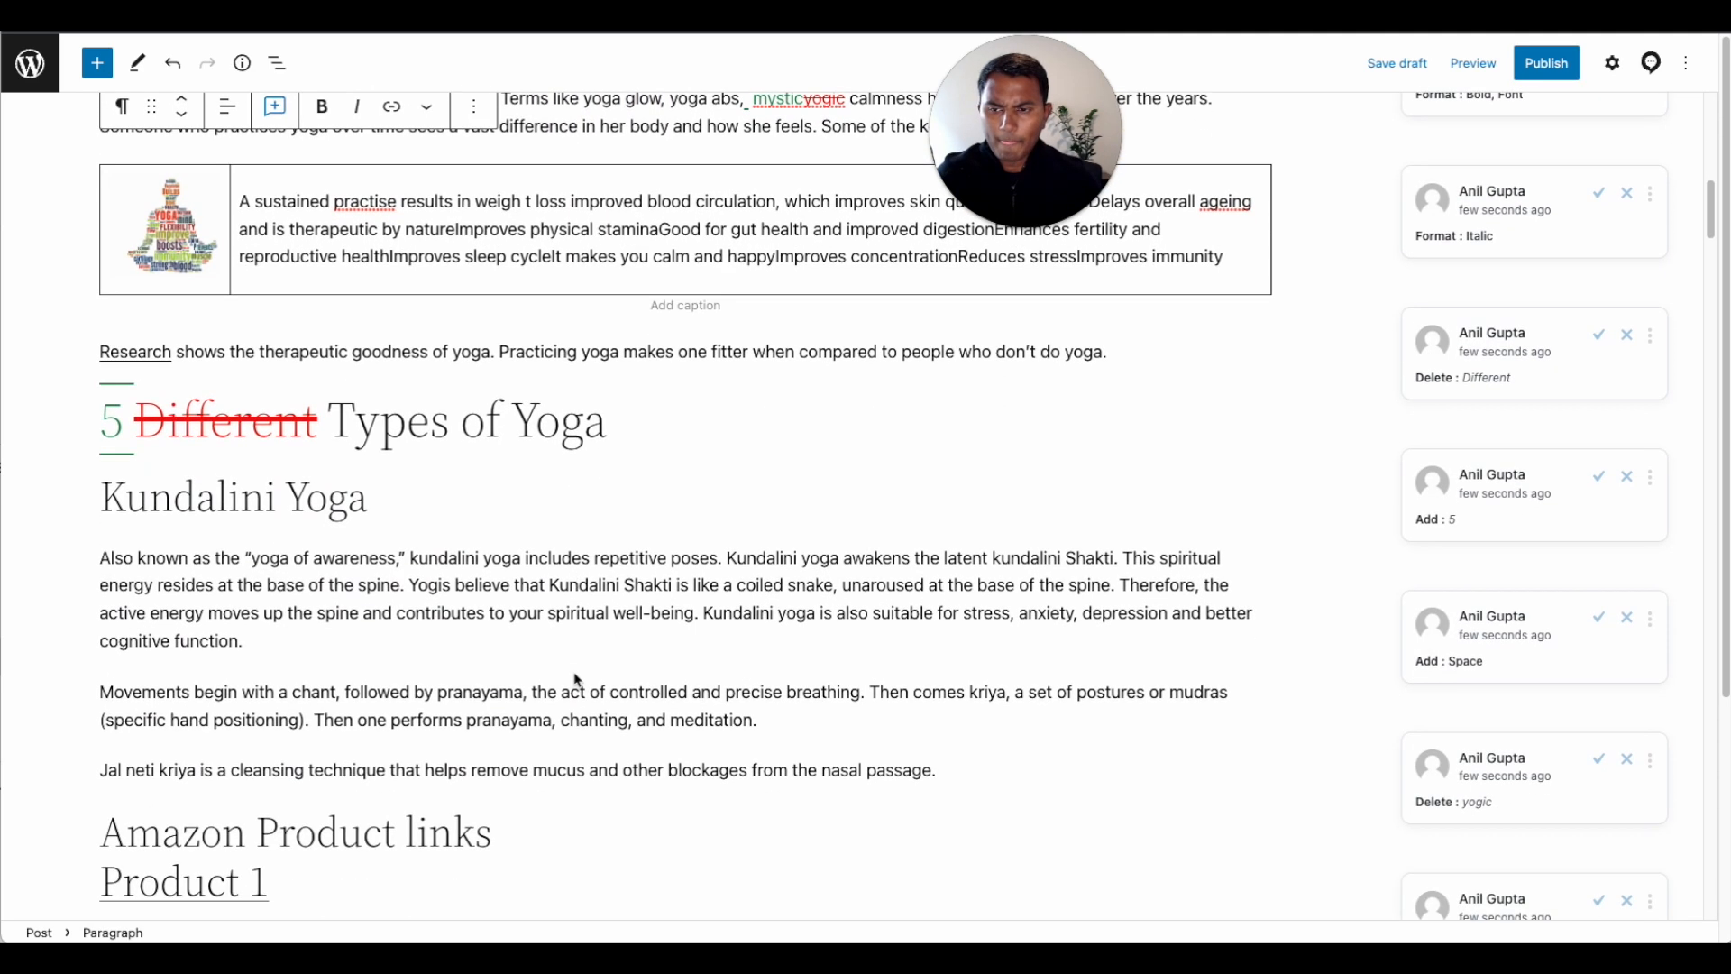
scroll(down, 3)
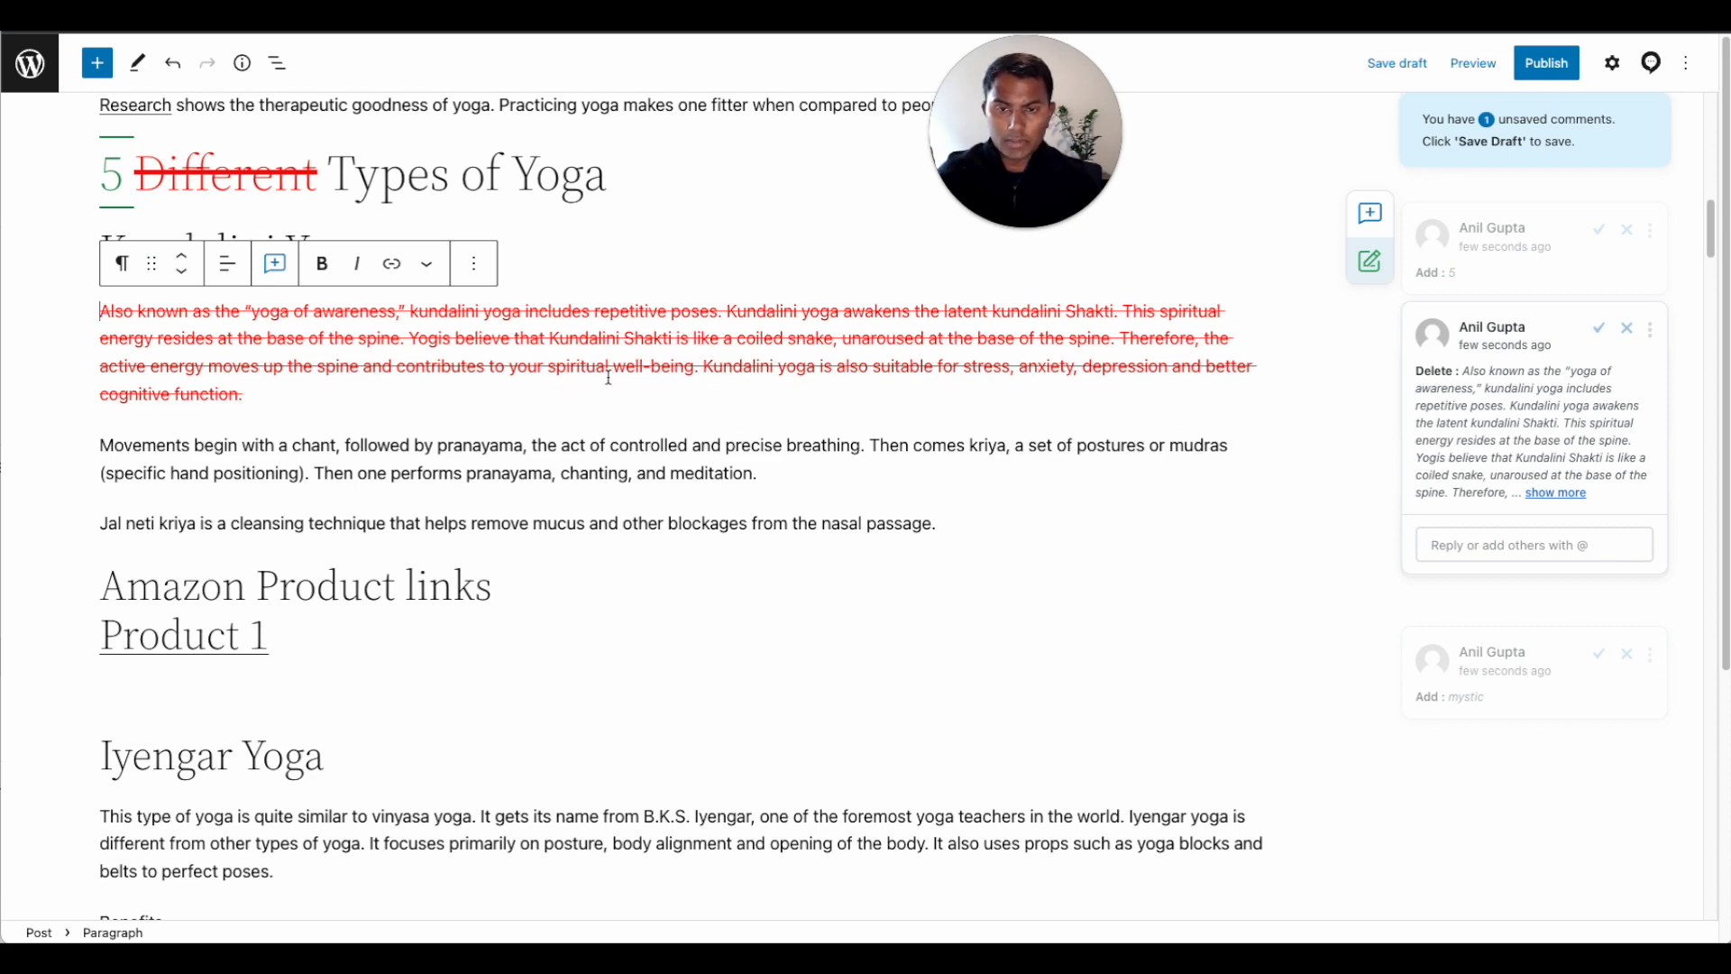
scroll(down, 3)
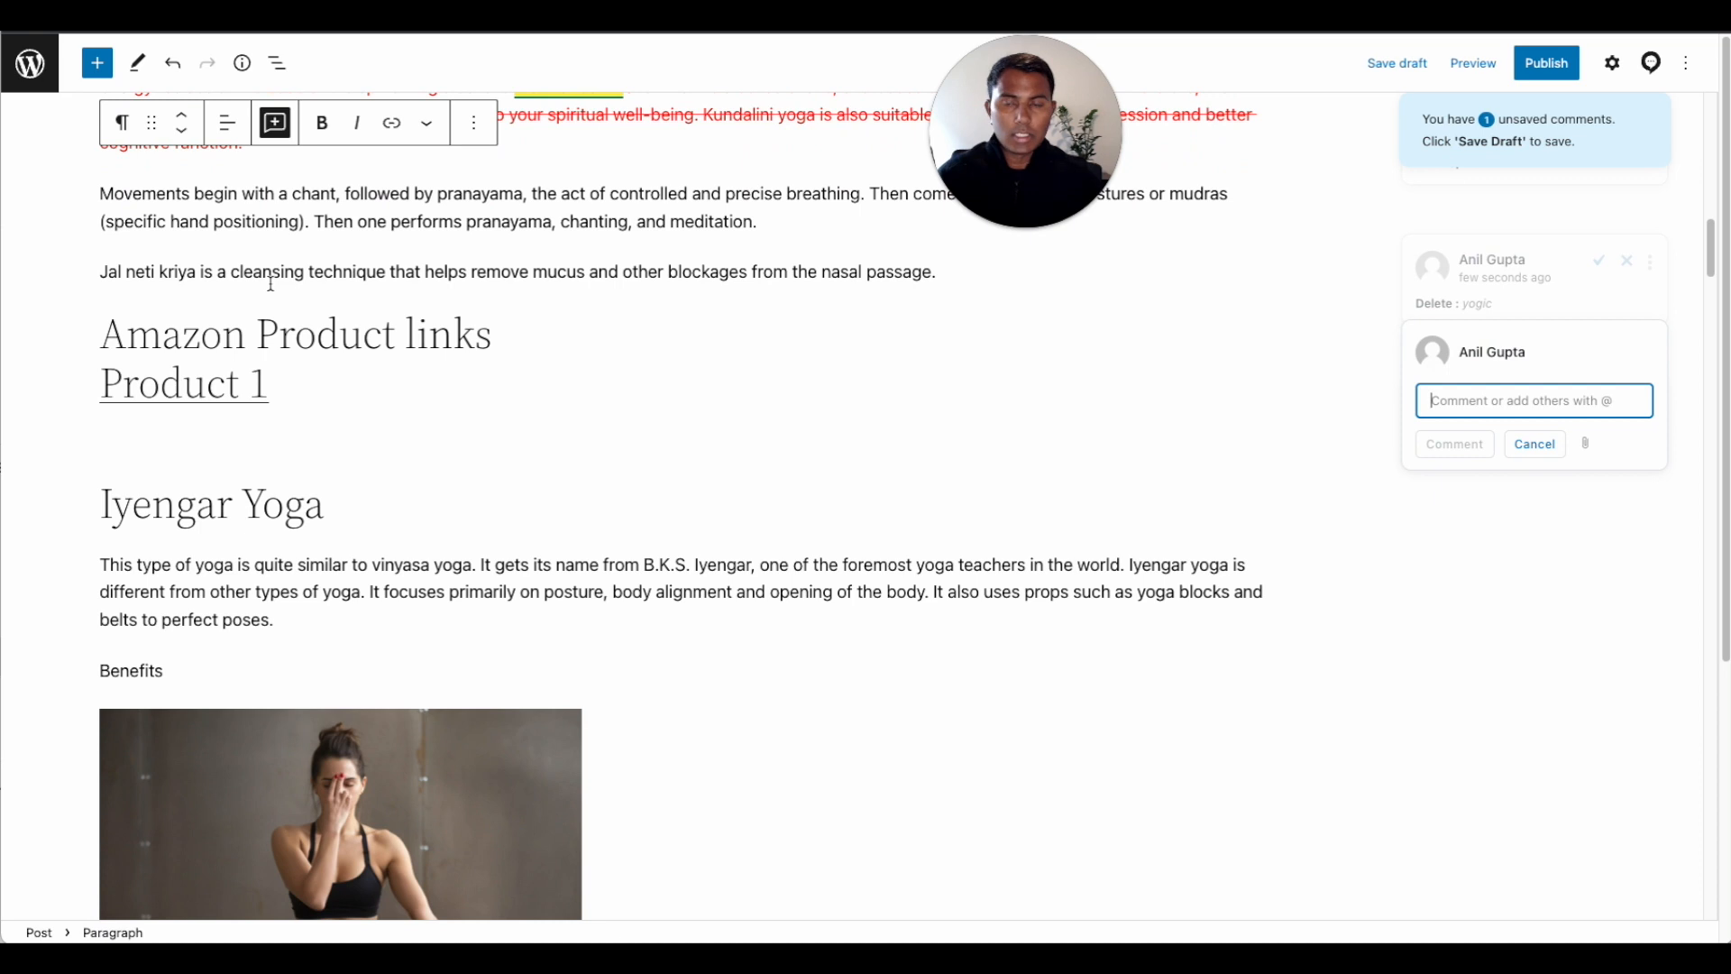
text(I can add)
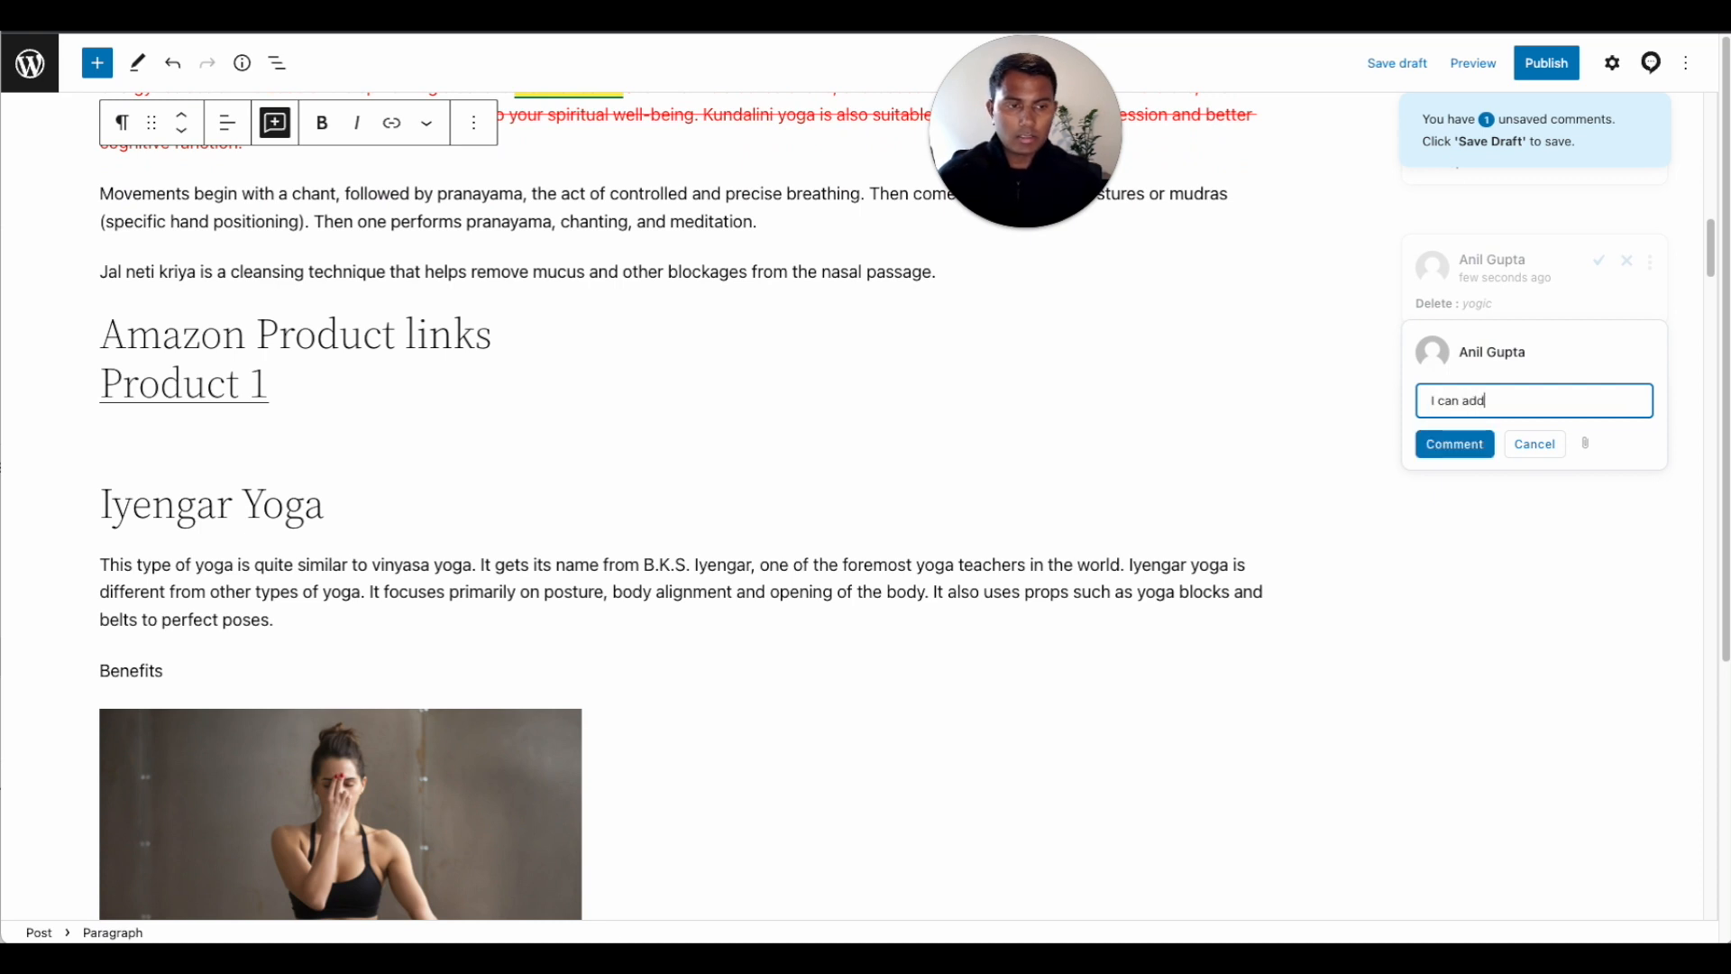
text(comment on)
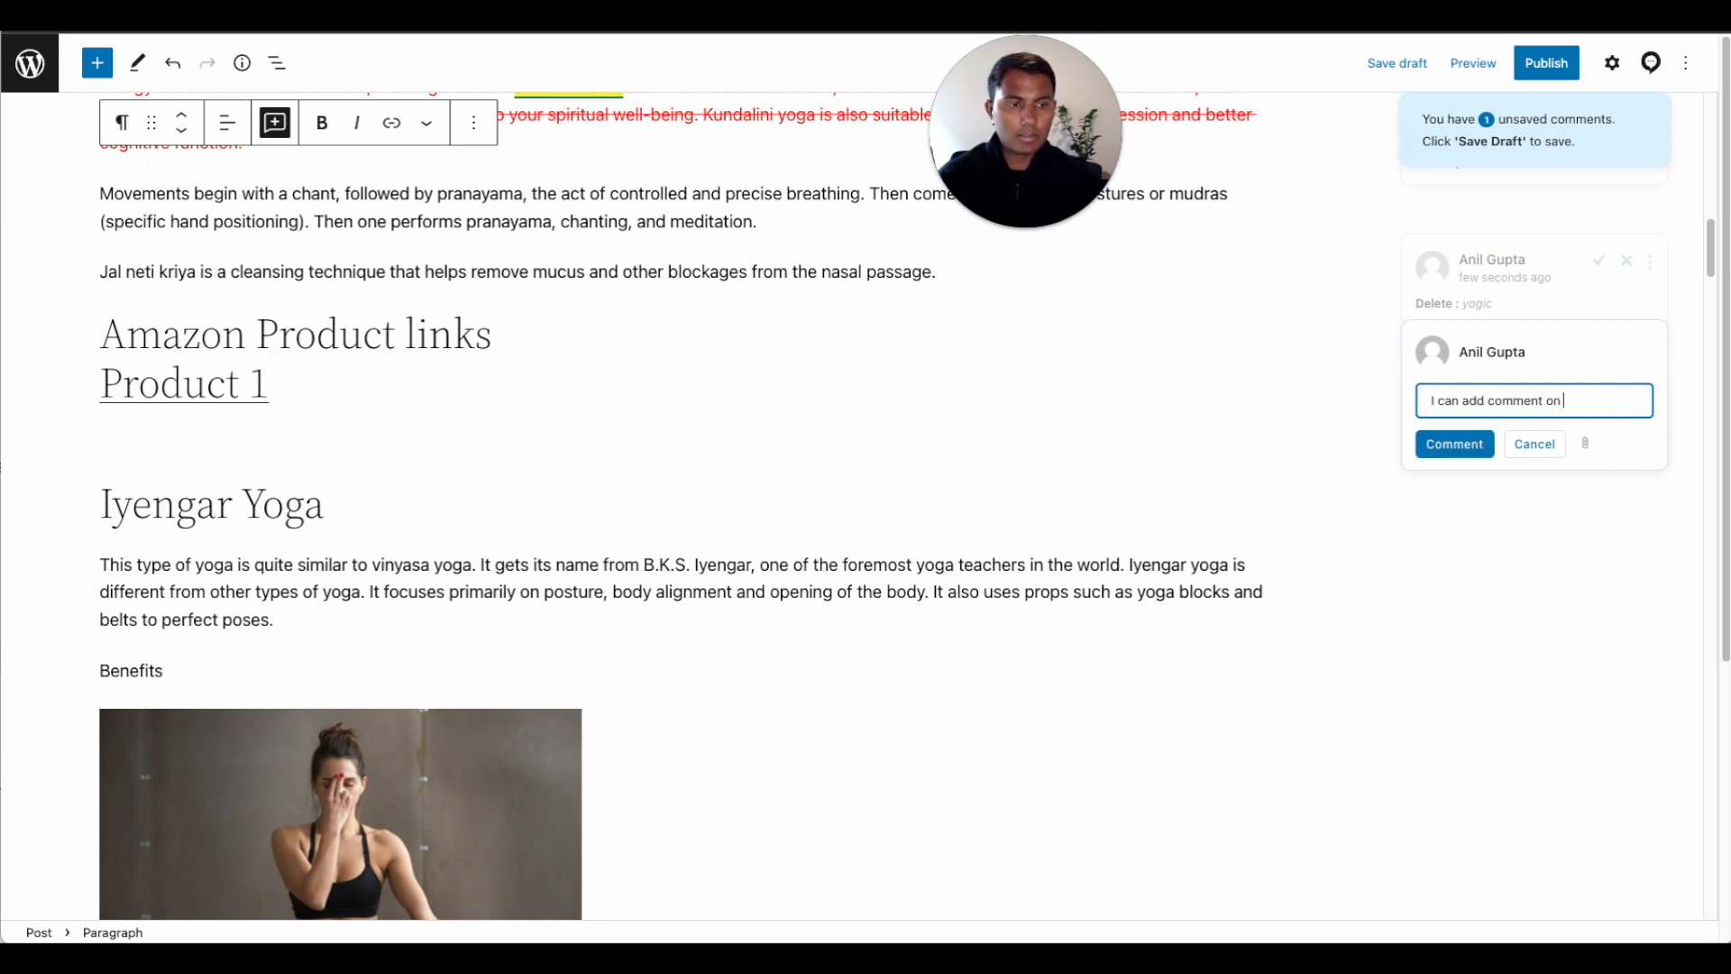
text(a sugge)
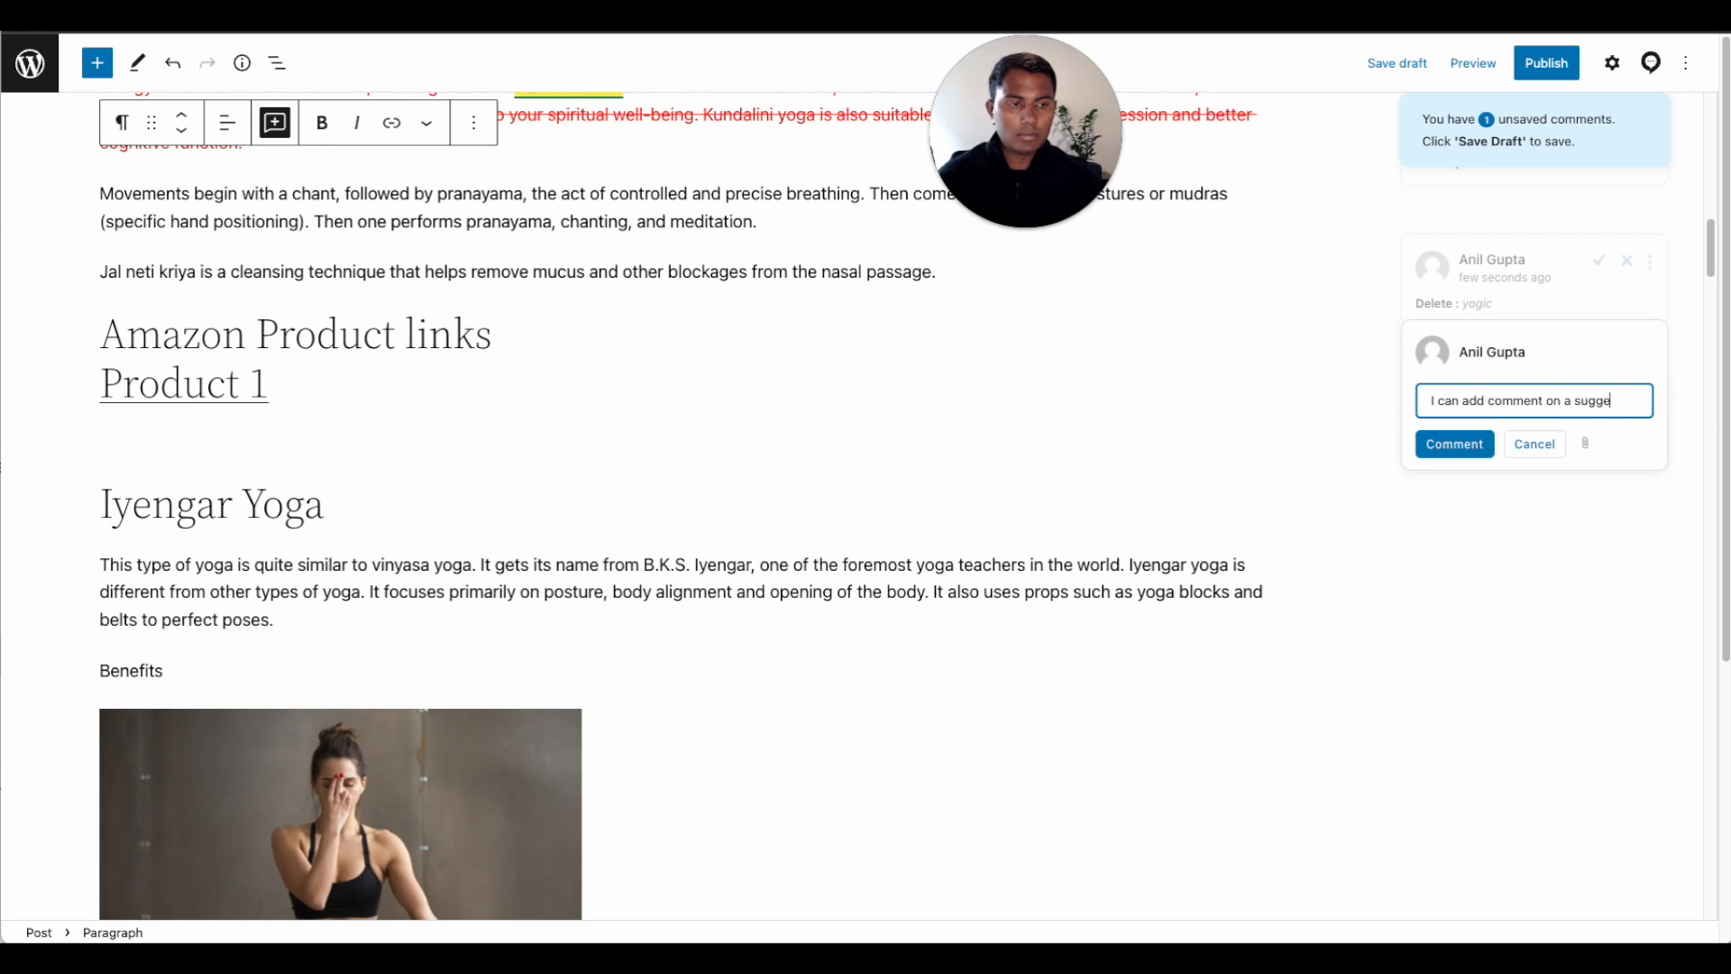
text(stion.)
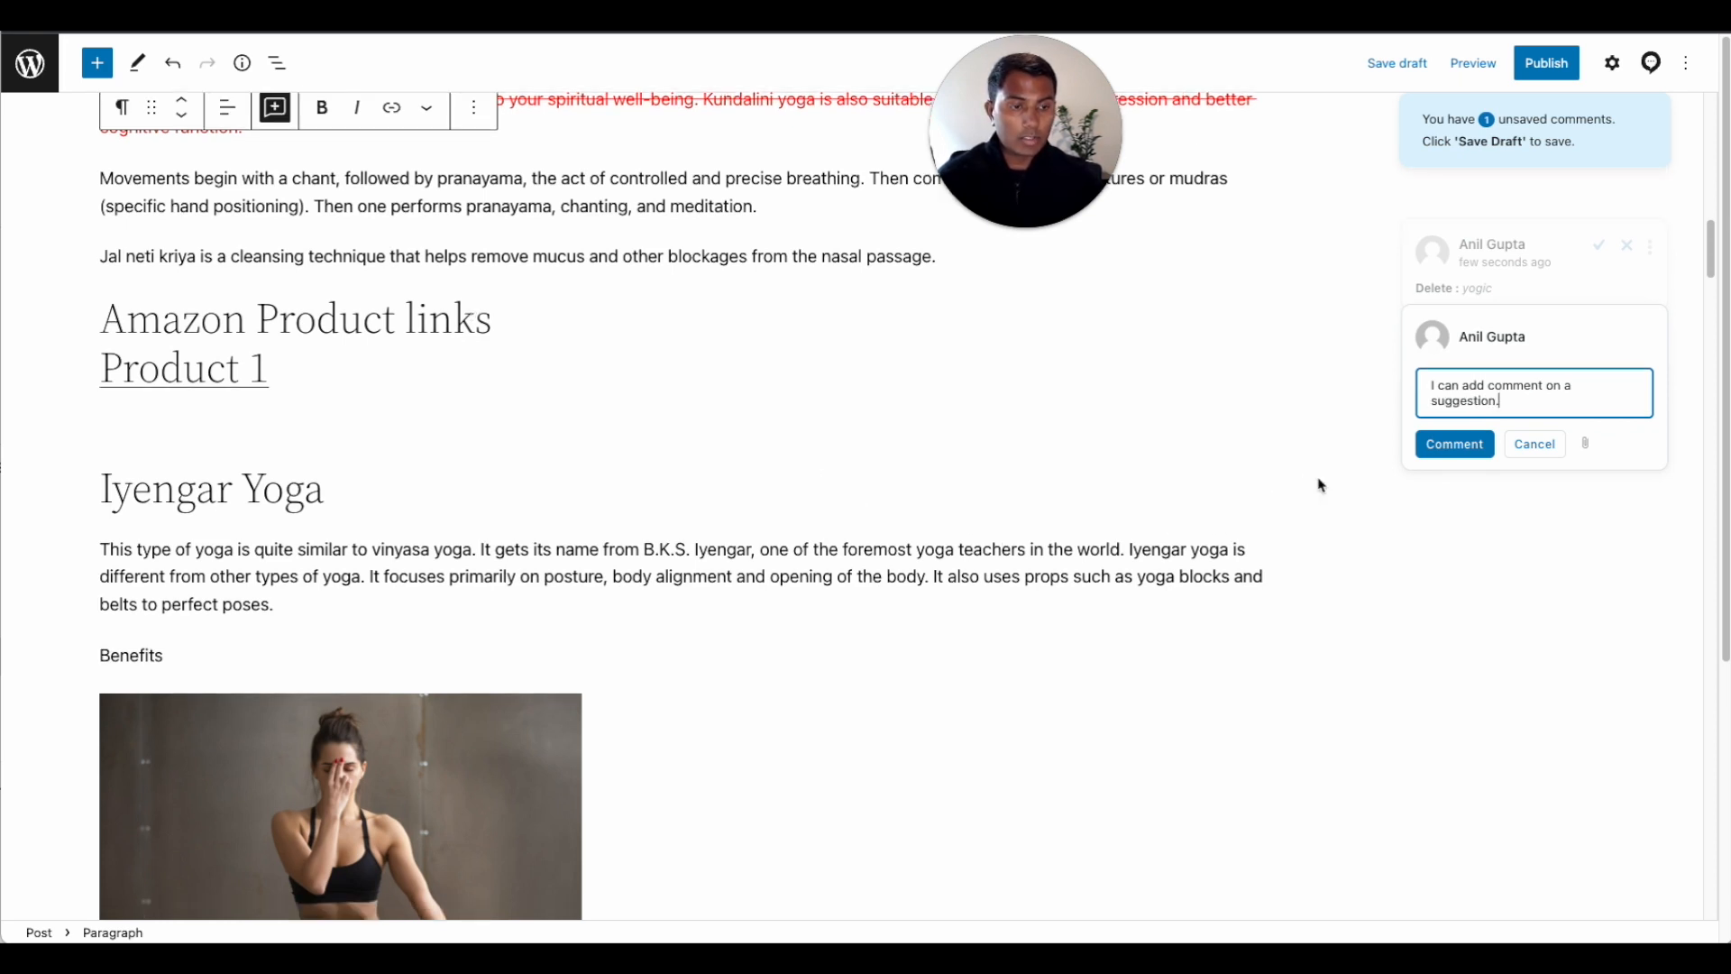
click(1453, 443)
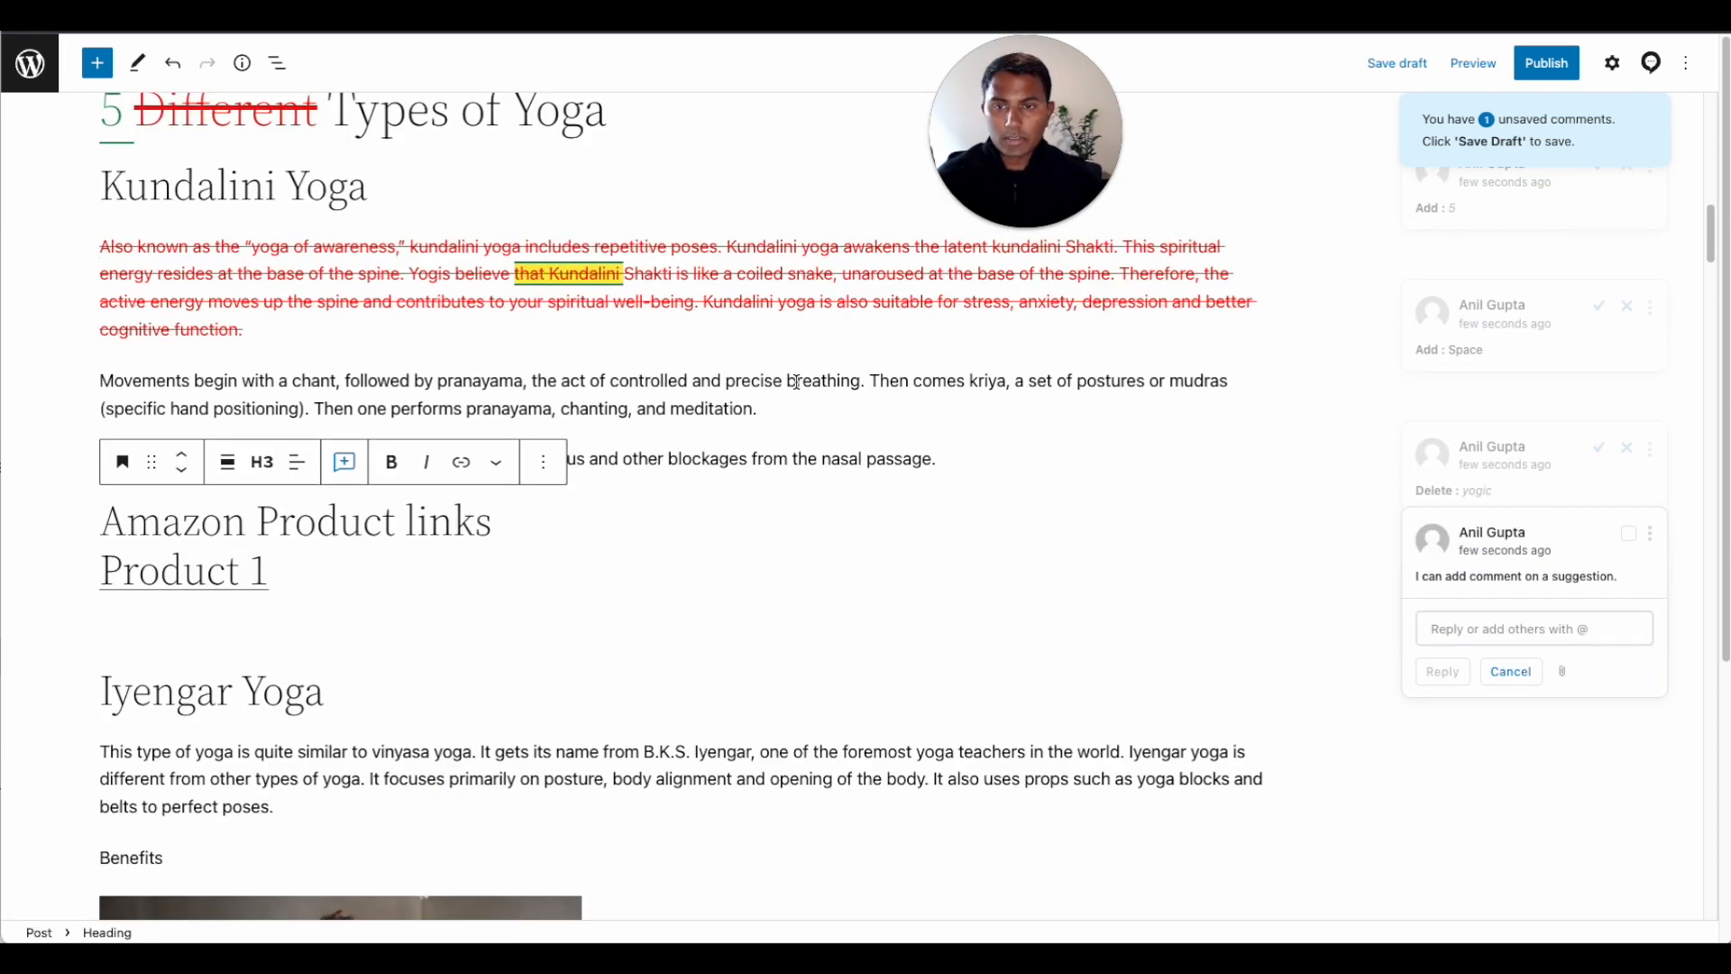
scroll(down, 3)
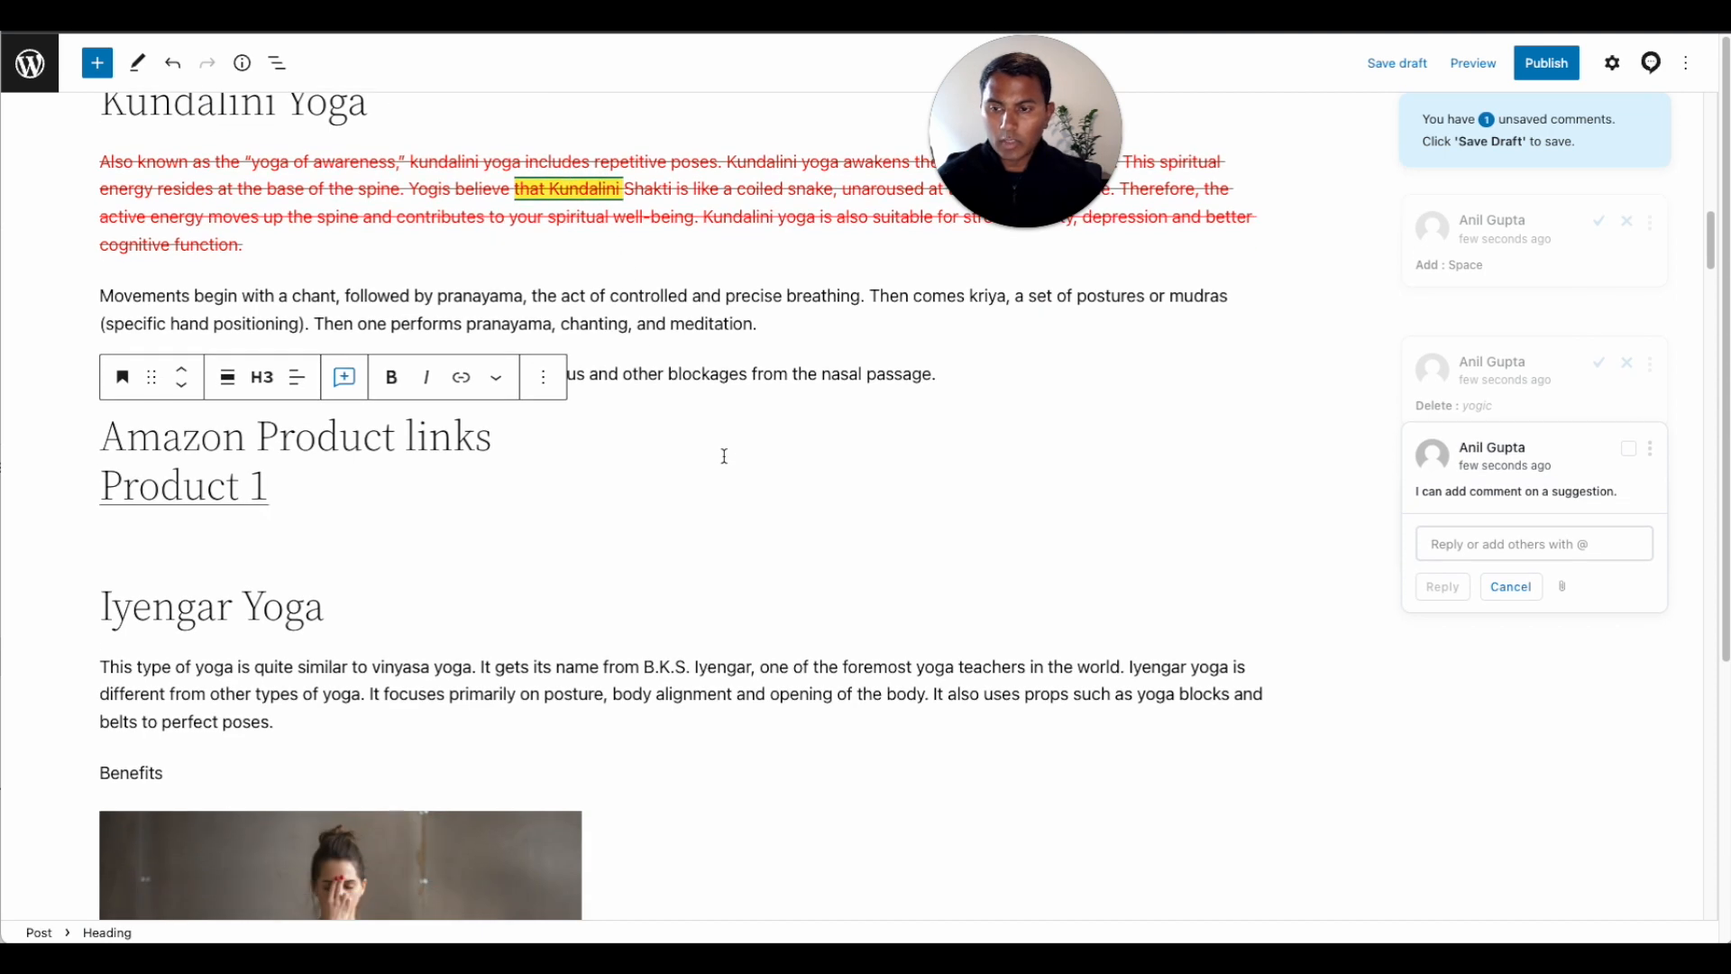
scroll(down, 3)
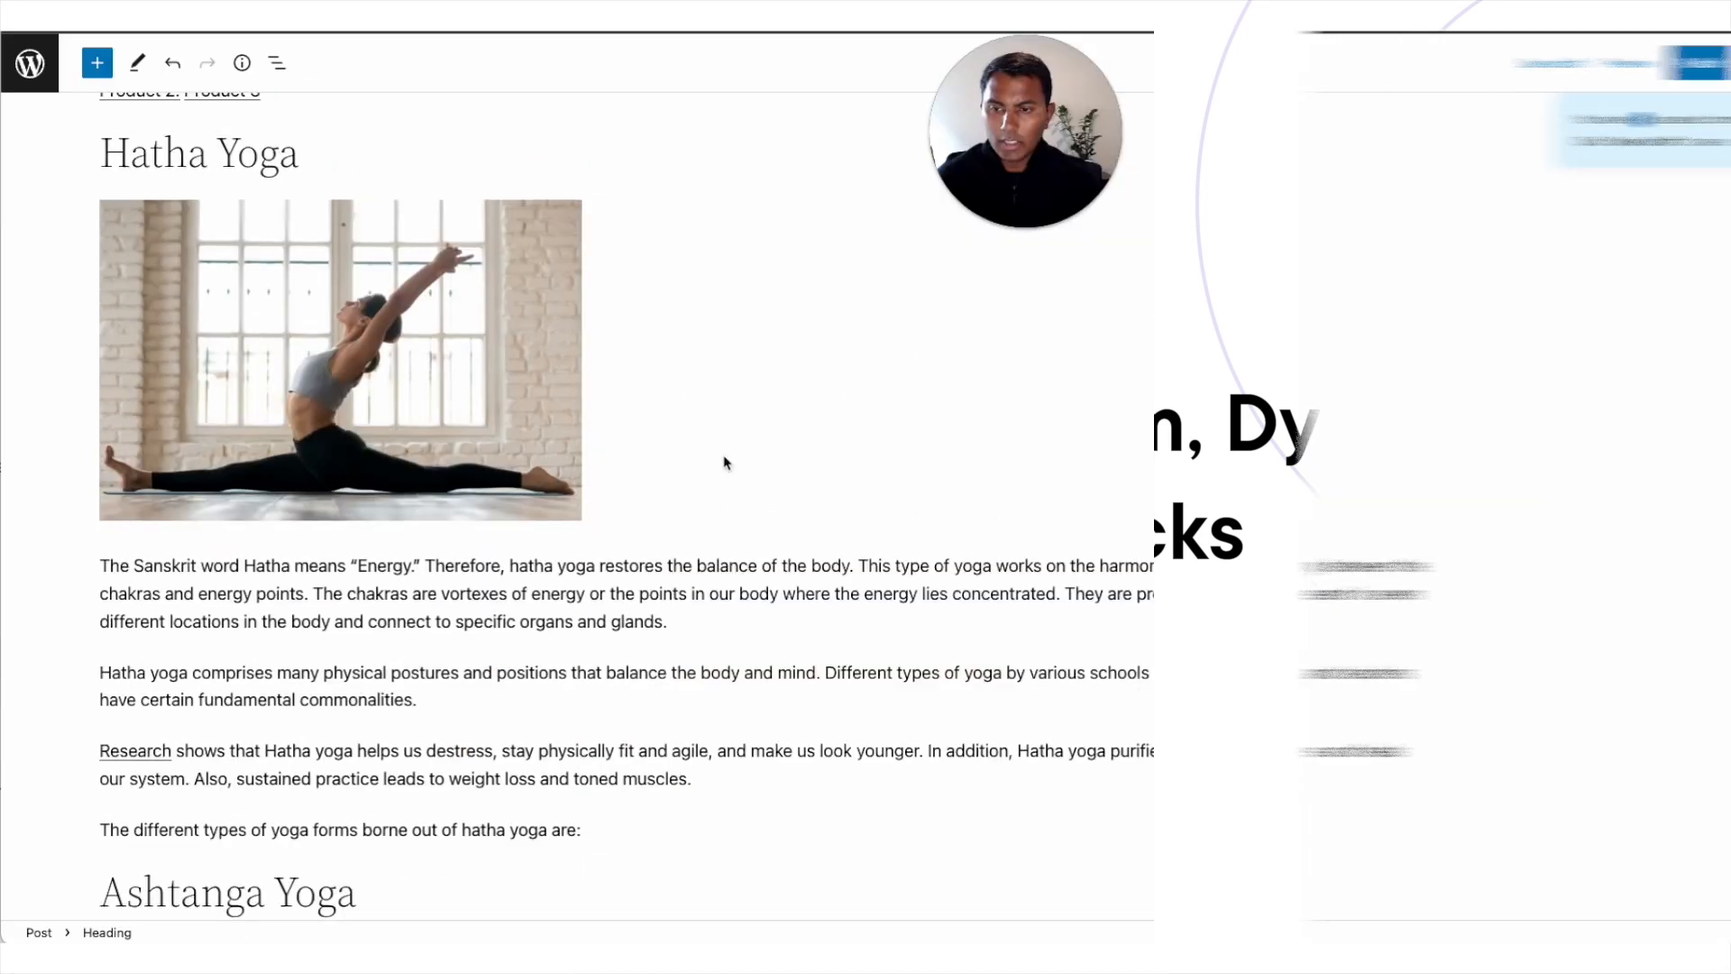
Scroll down to the Test Reusable Block 3 hero block
scroll(down, 3)
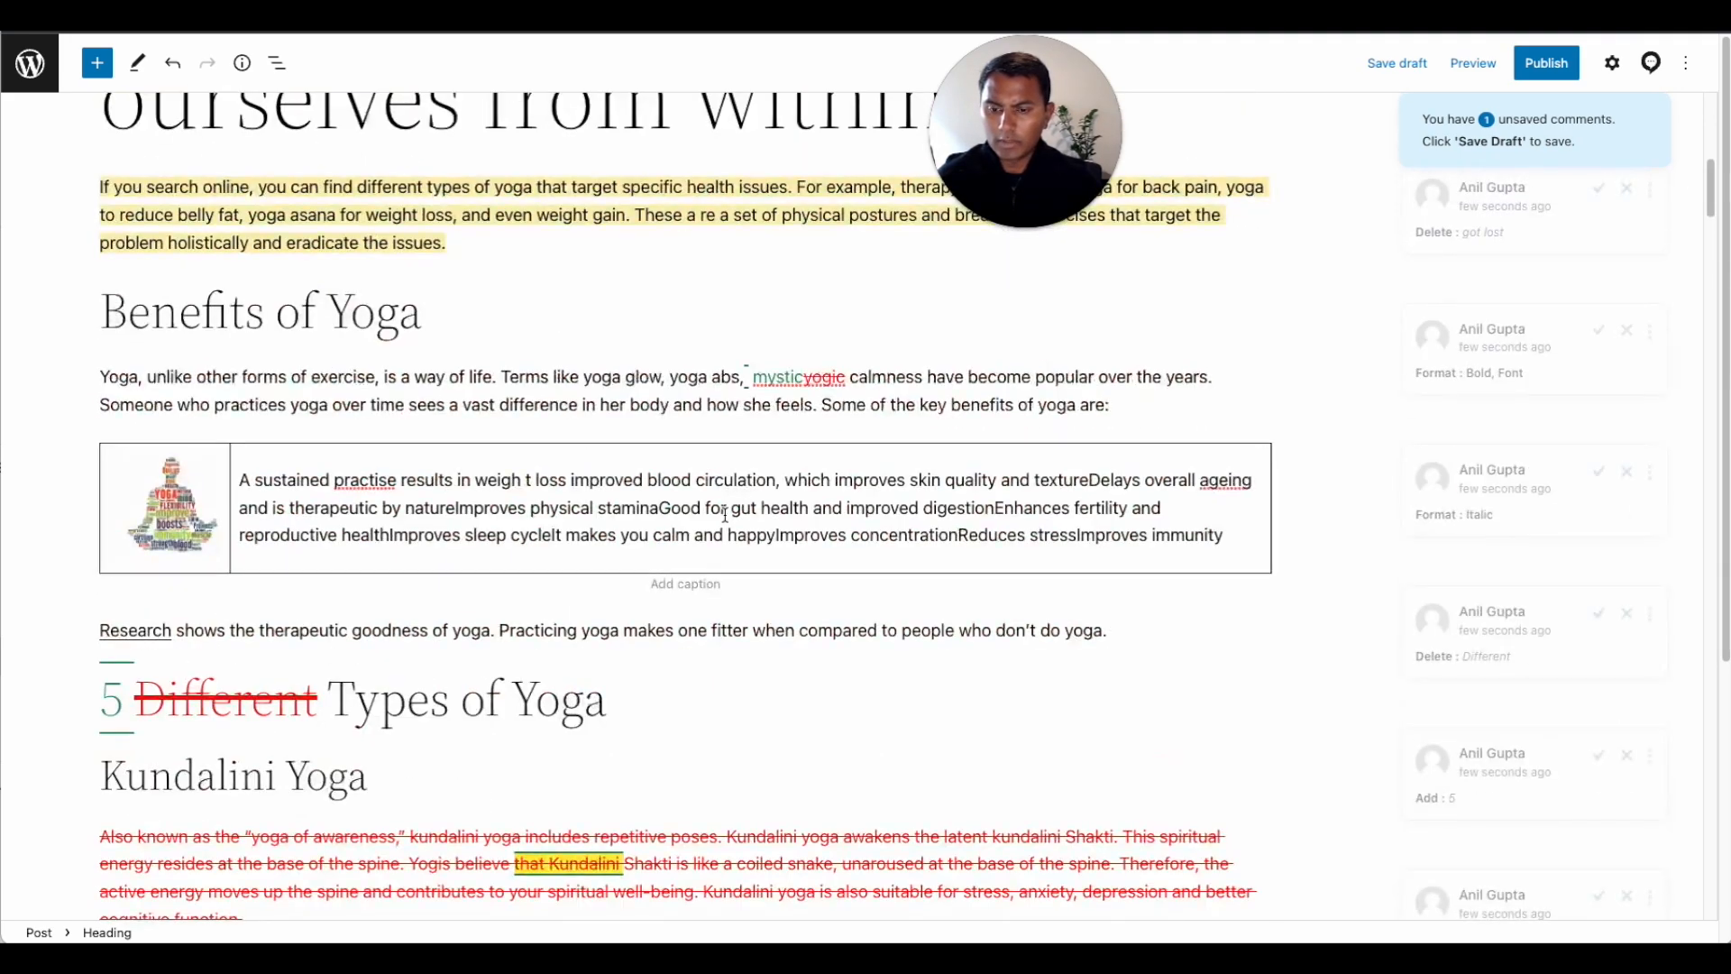
scroll(down, 3)
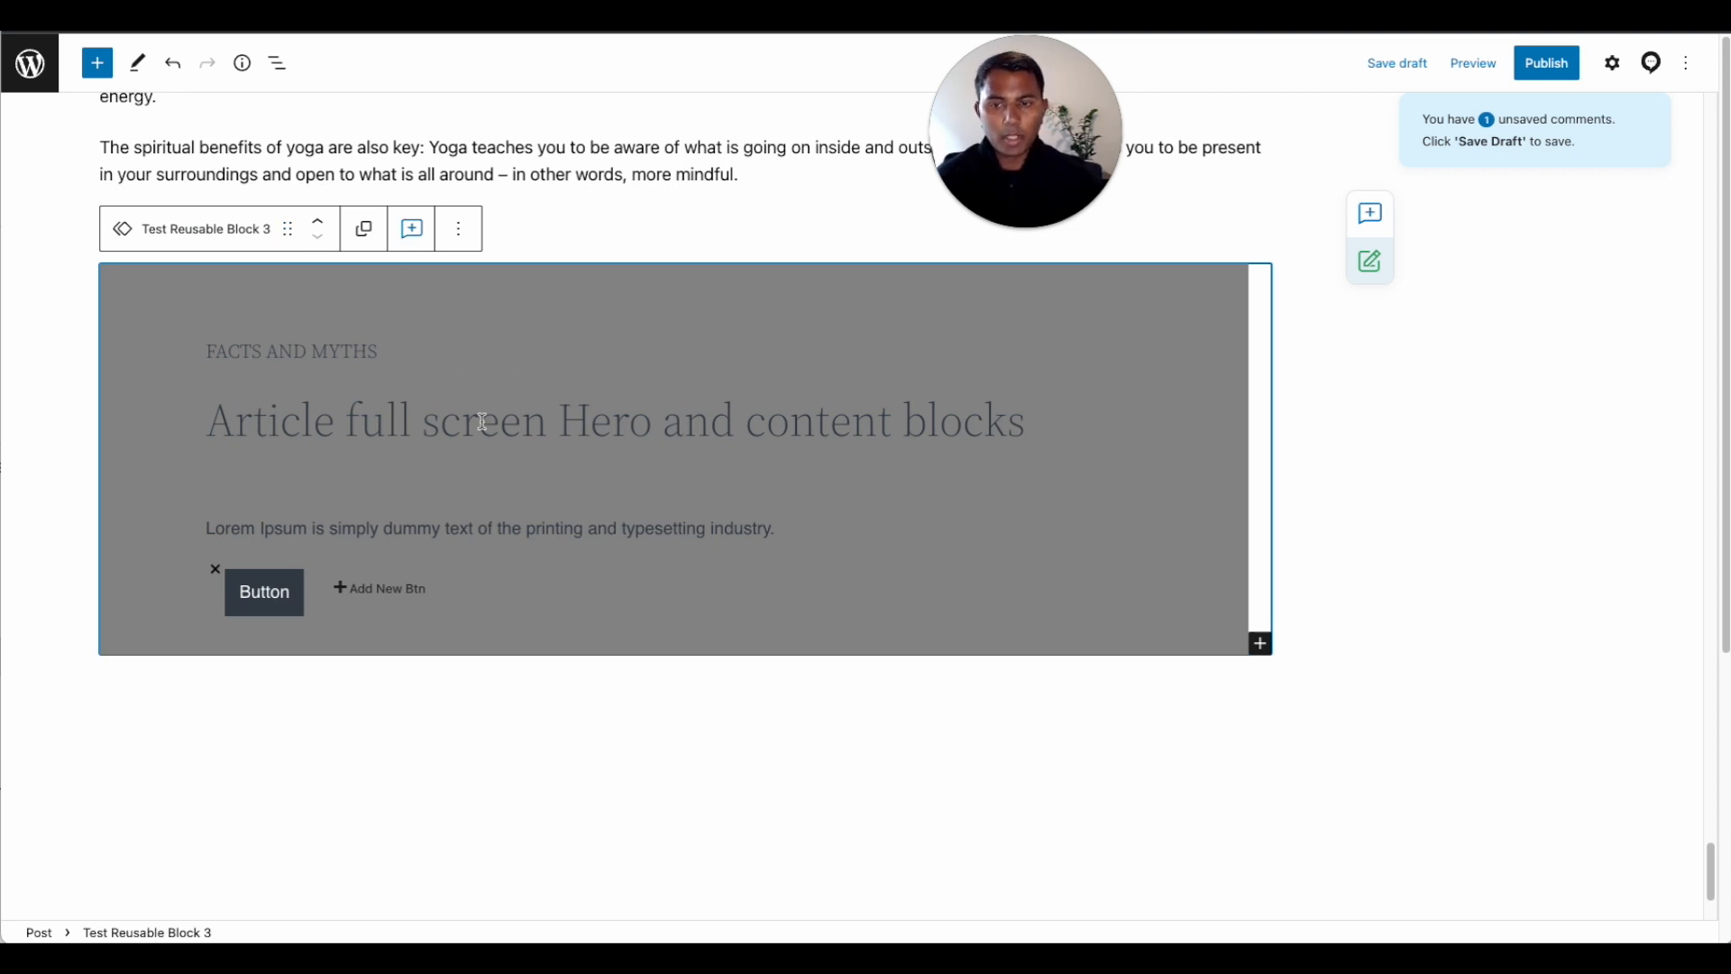
mouse_move(375, 383)
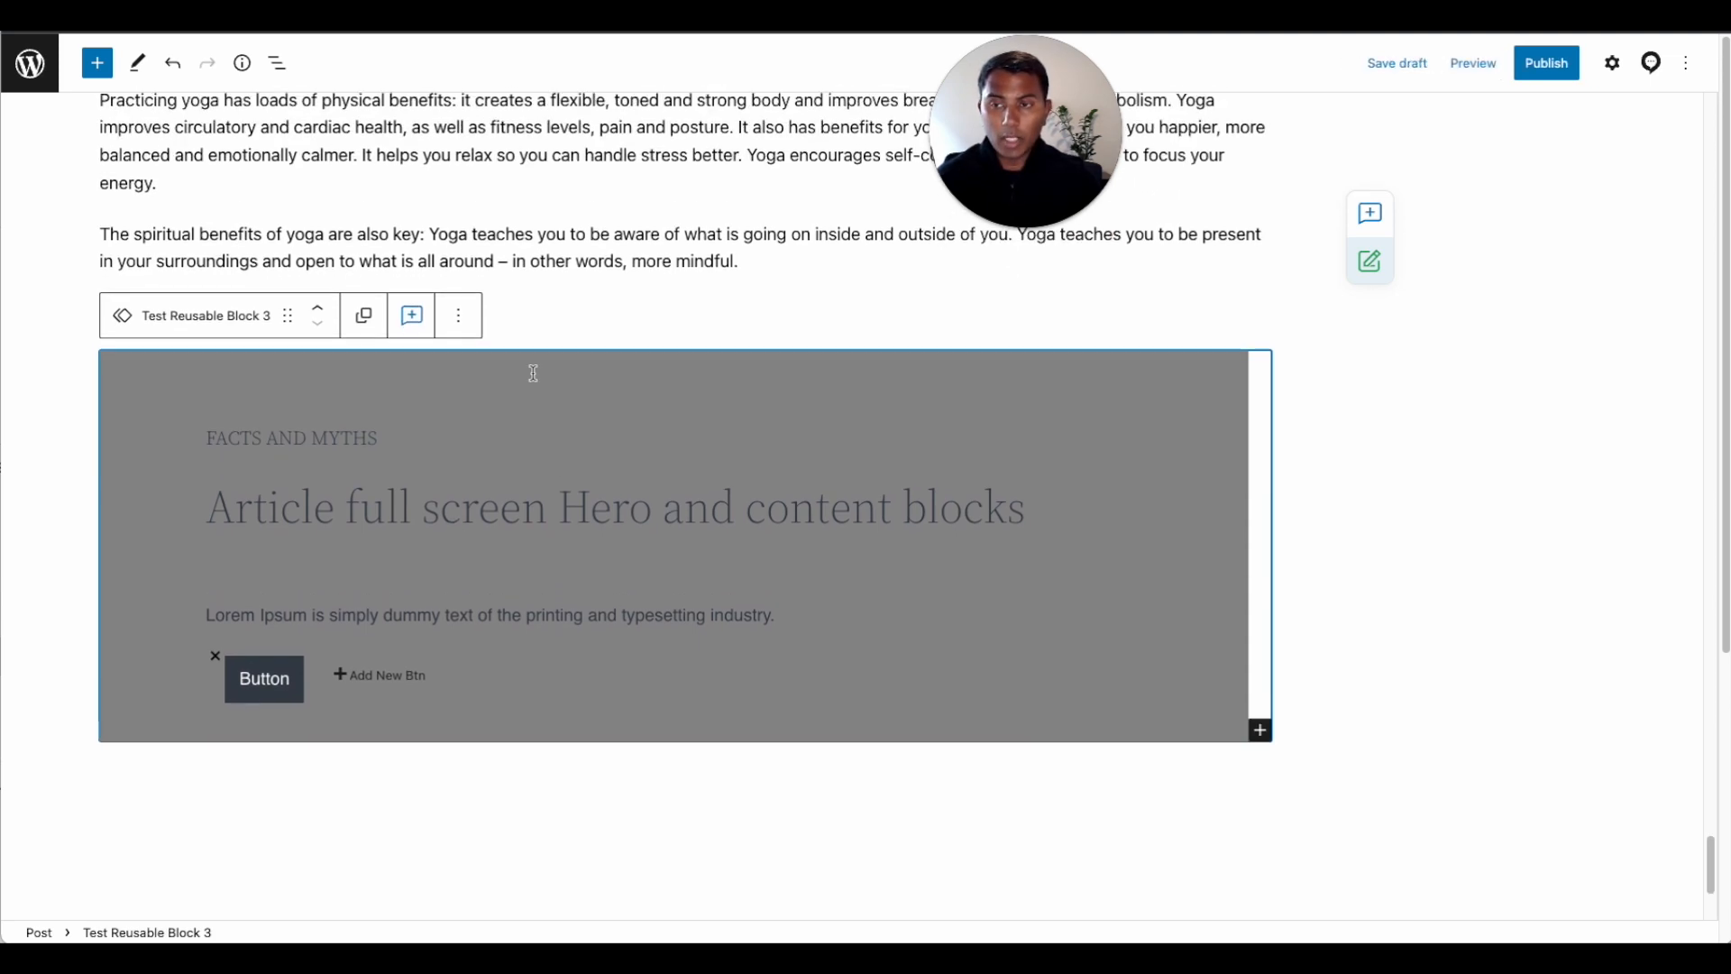
mouse_move(1003, 400)
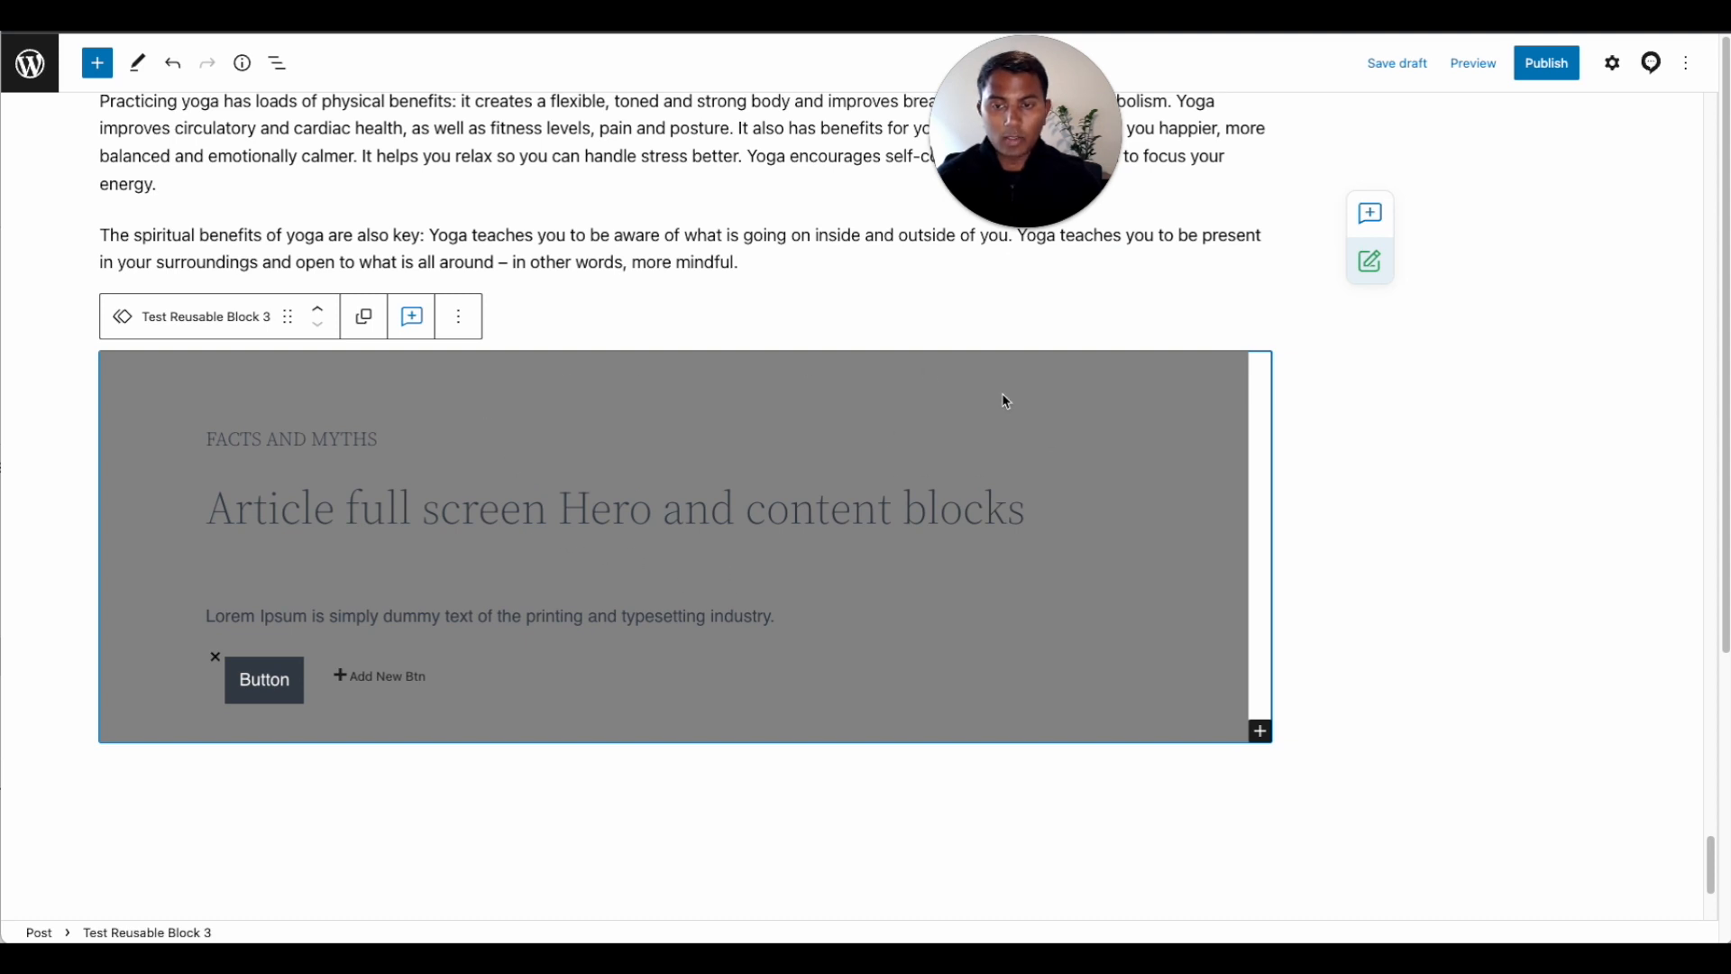
mouse_move(748, 463)
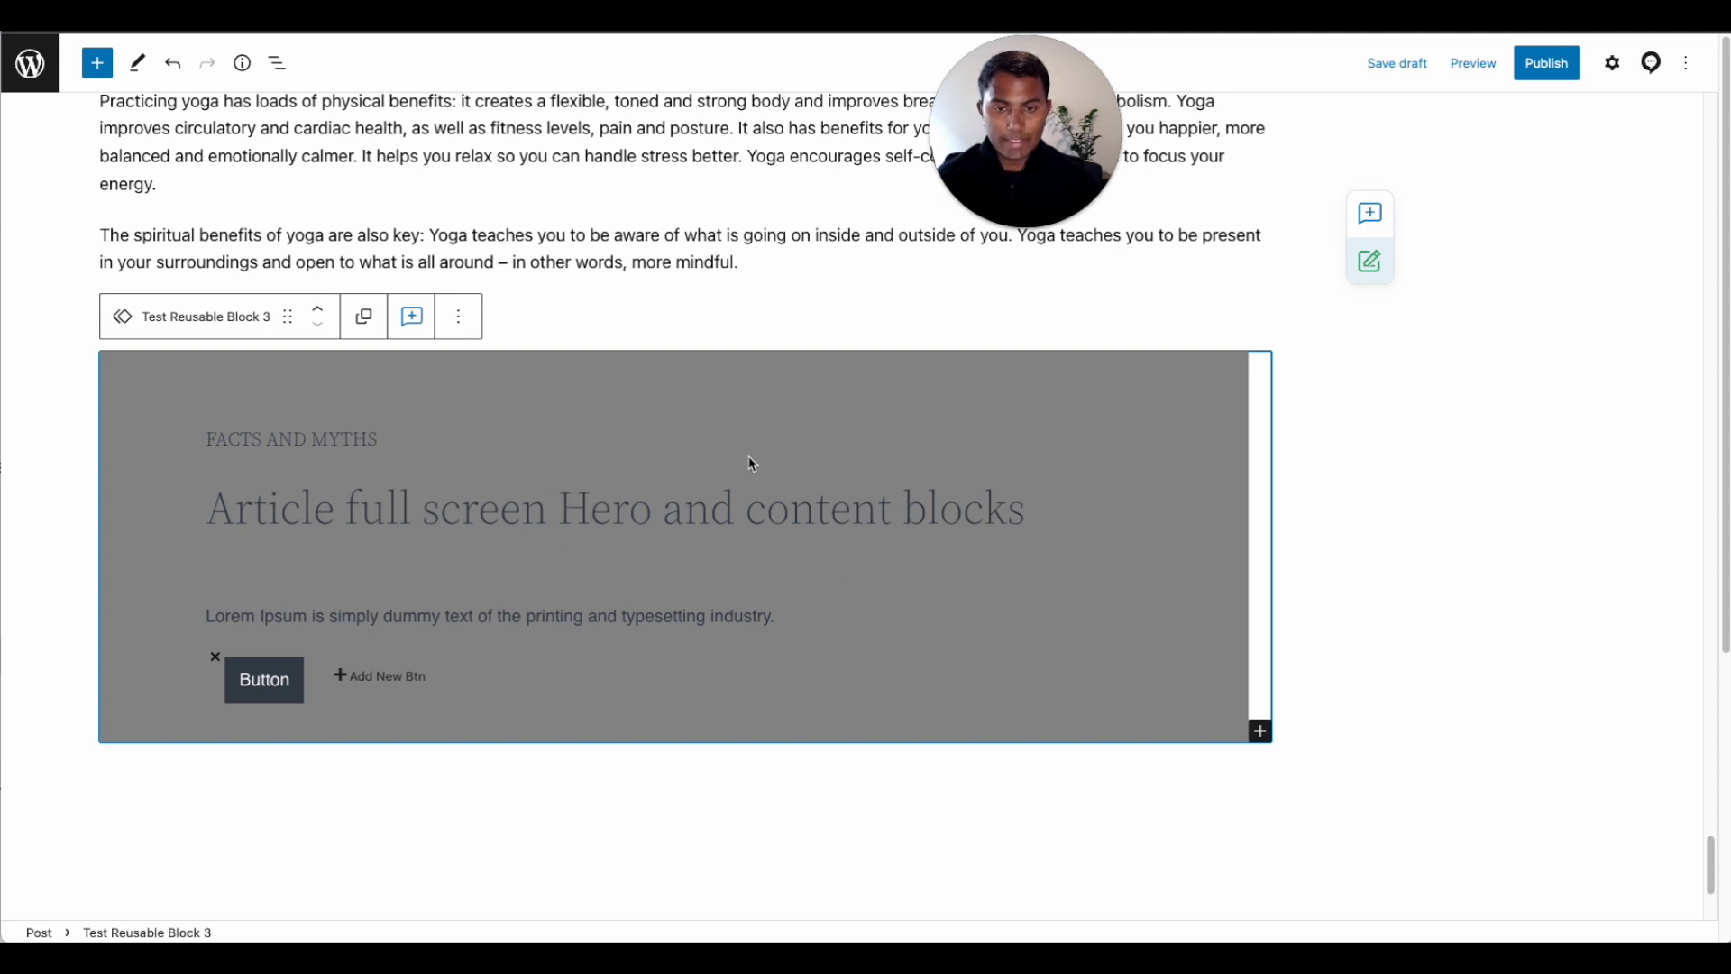
mouse_move(501, 571)
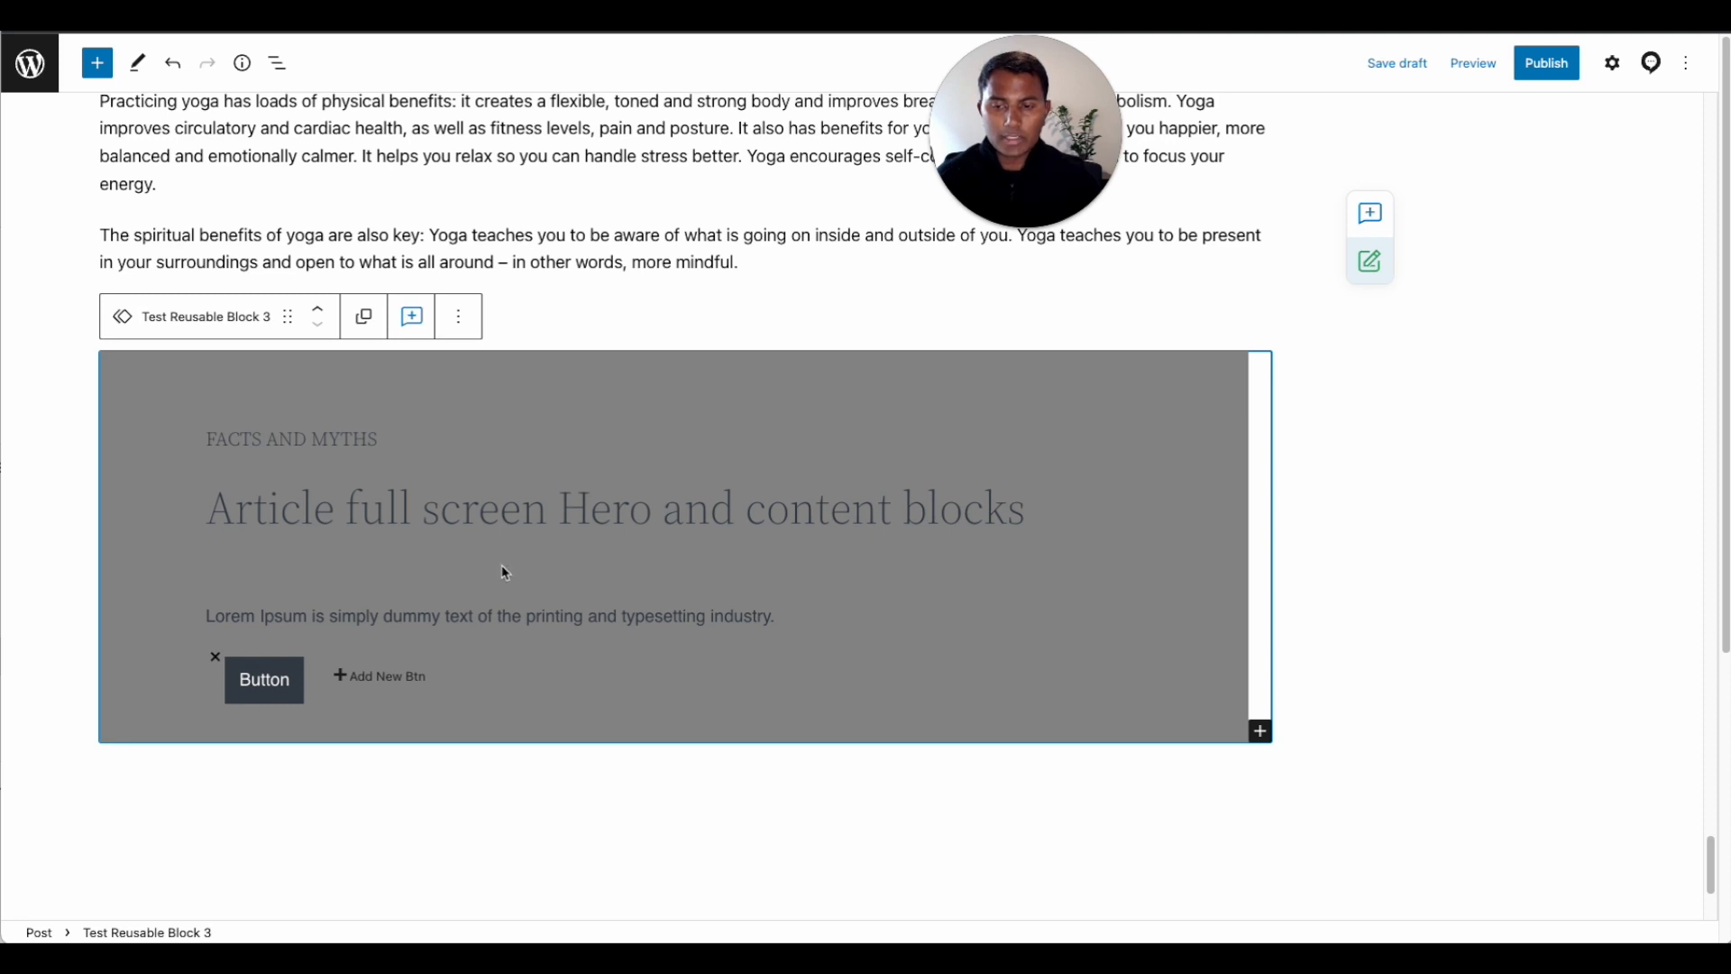
mouse_move(531, 546)
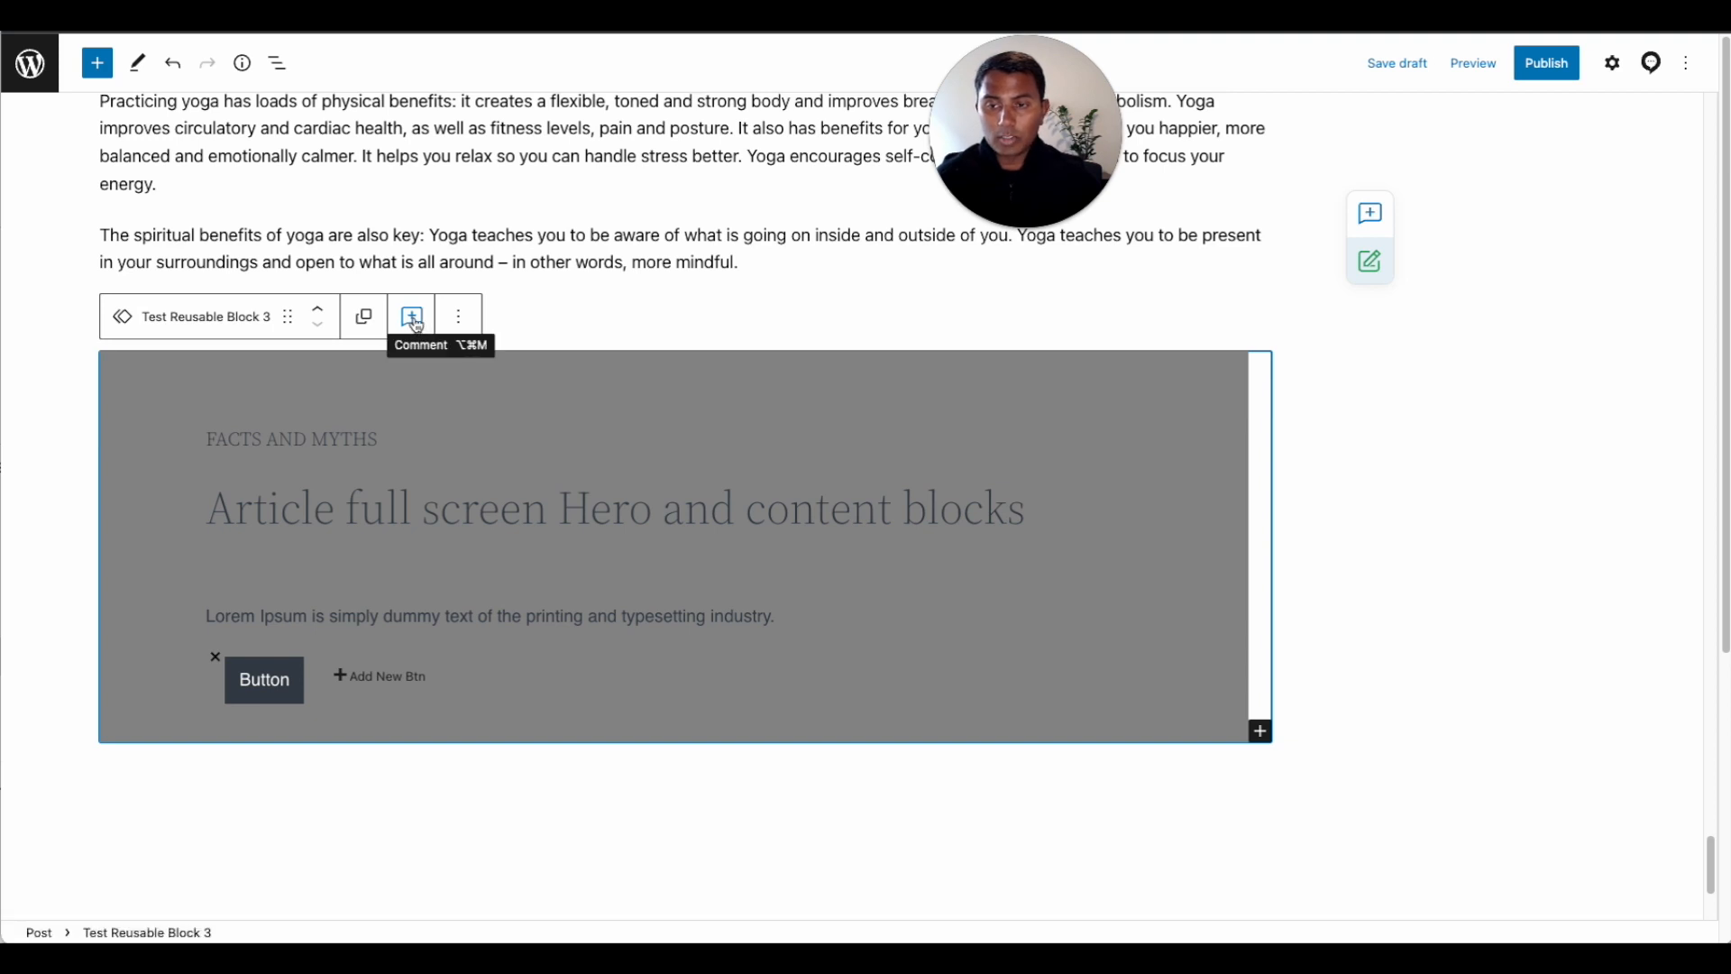
Post 'This is a comment on entire block' on the reusable hero block
click(411, 315)
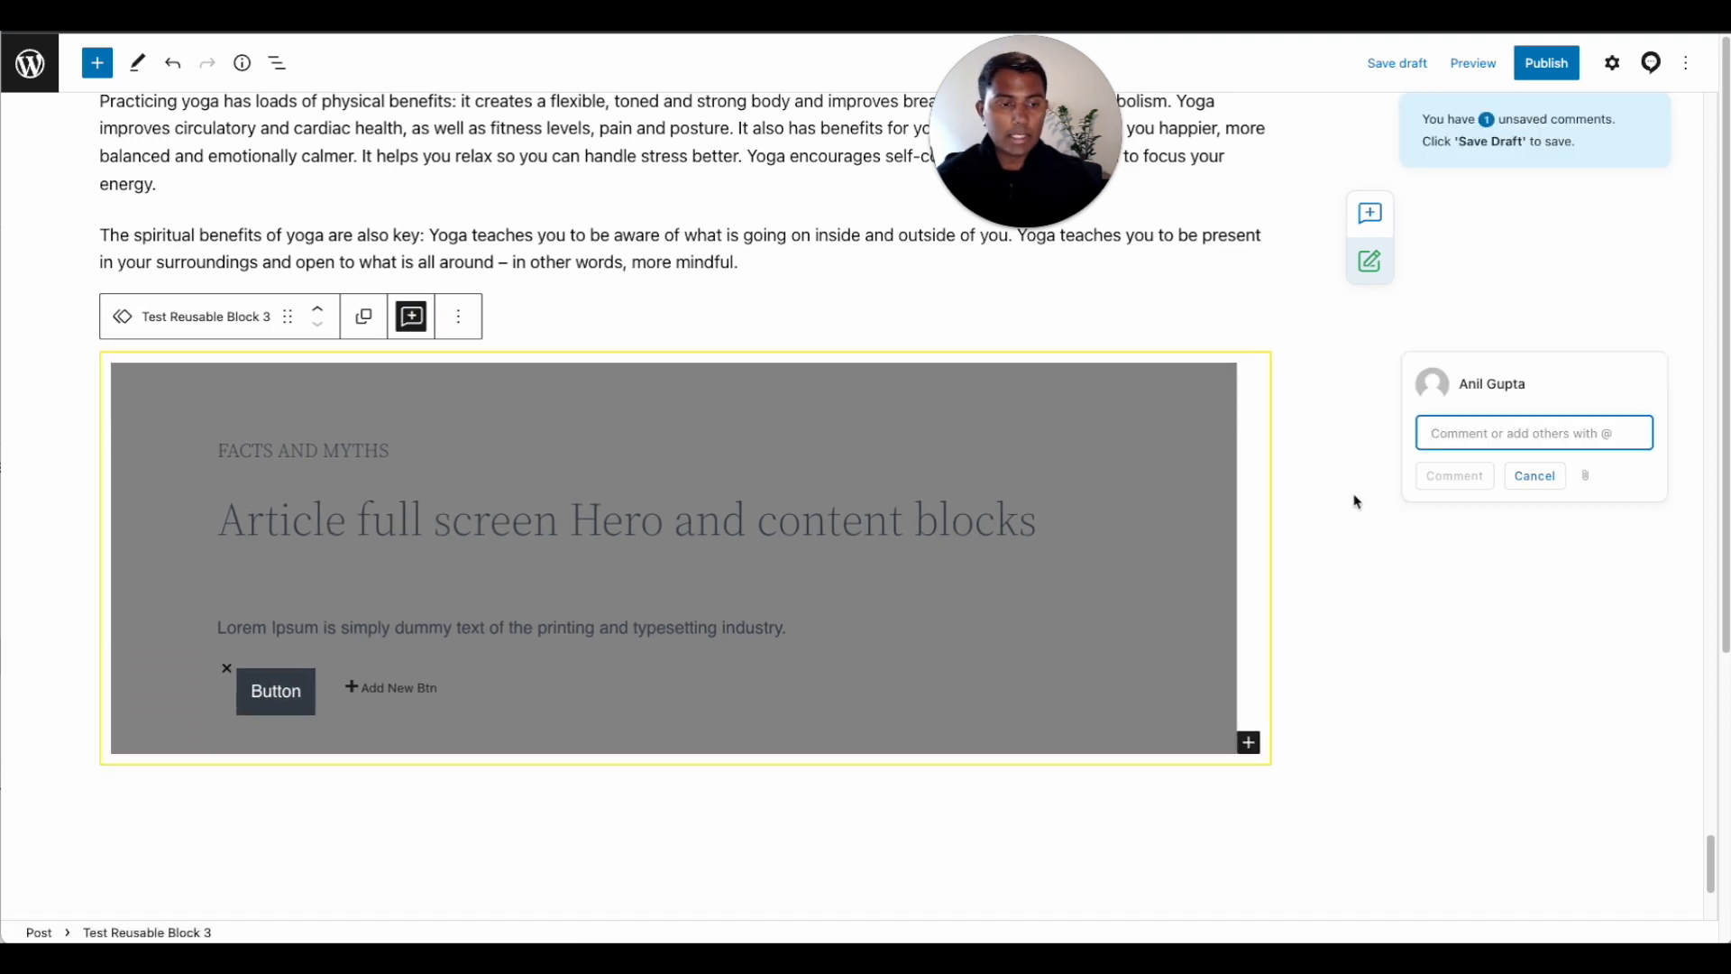
text(This)
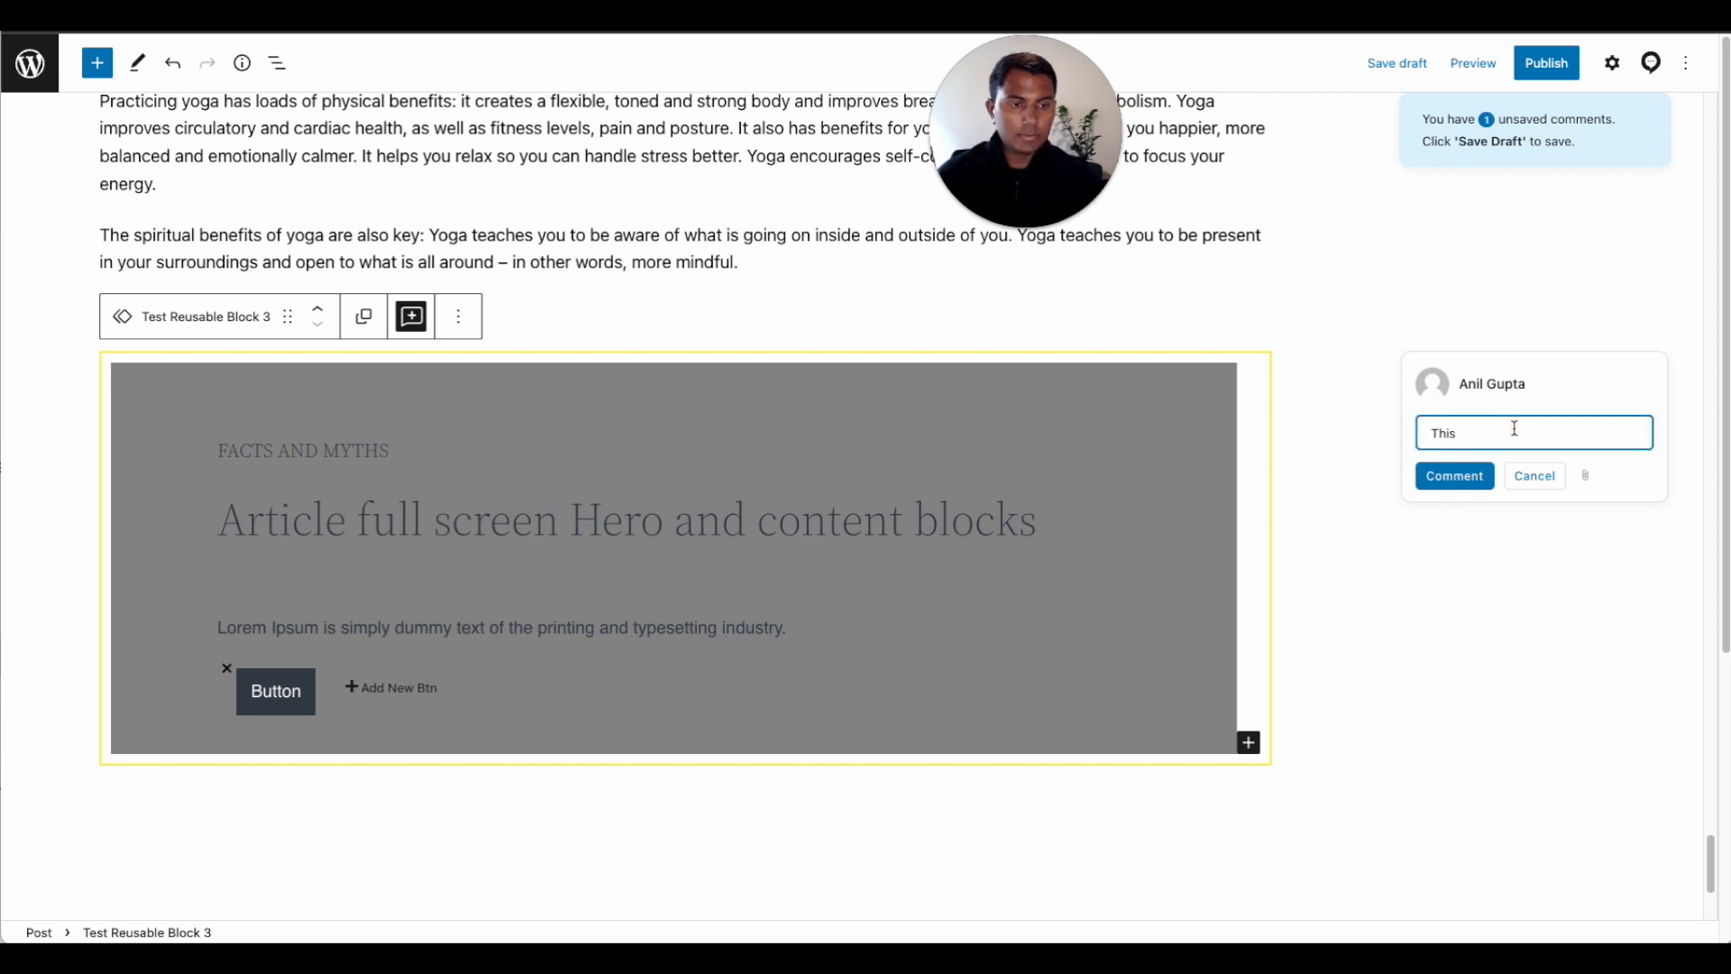
text(is a comme)
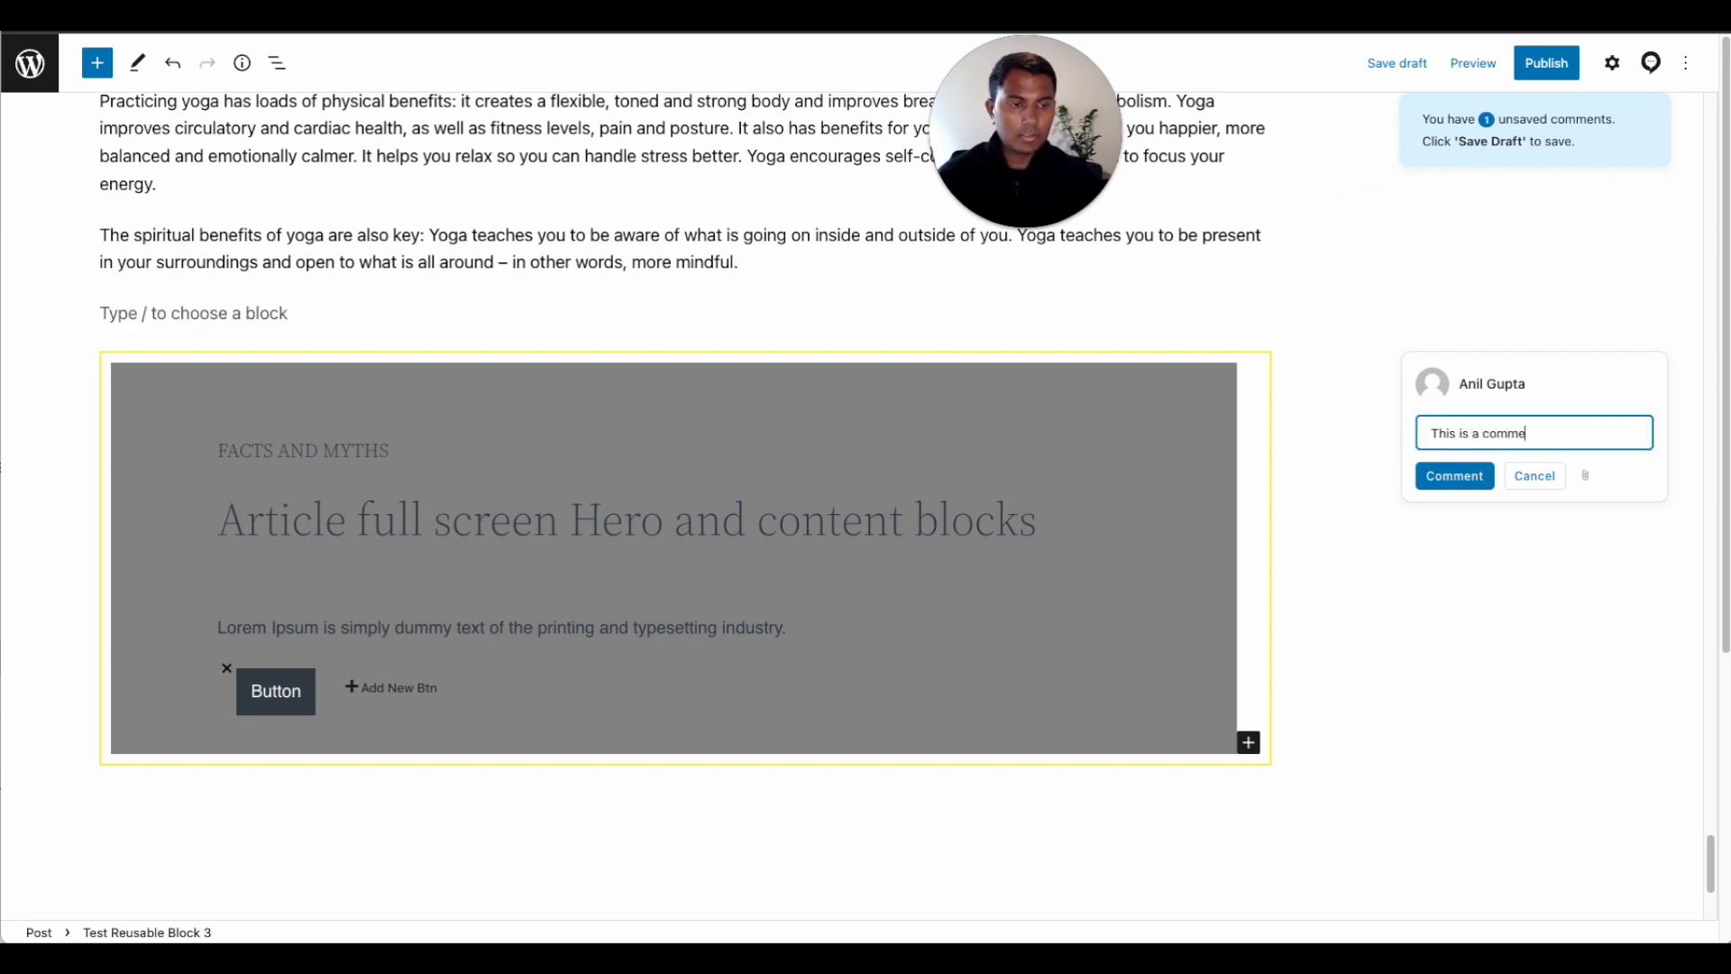
text(nt on entire bl)
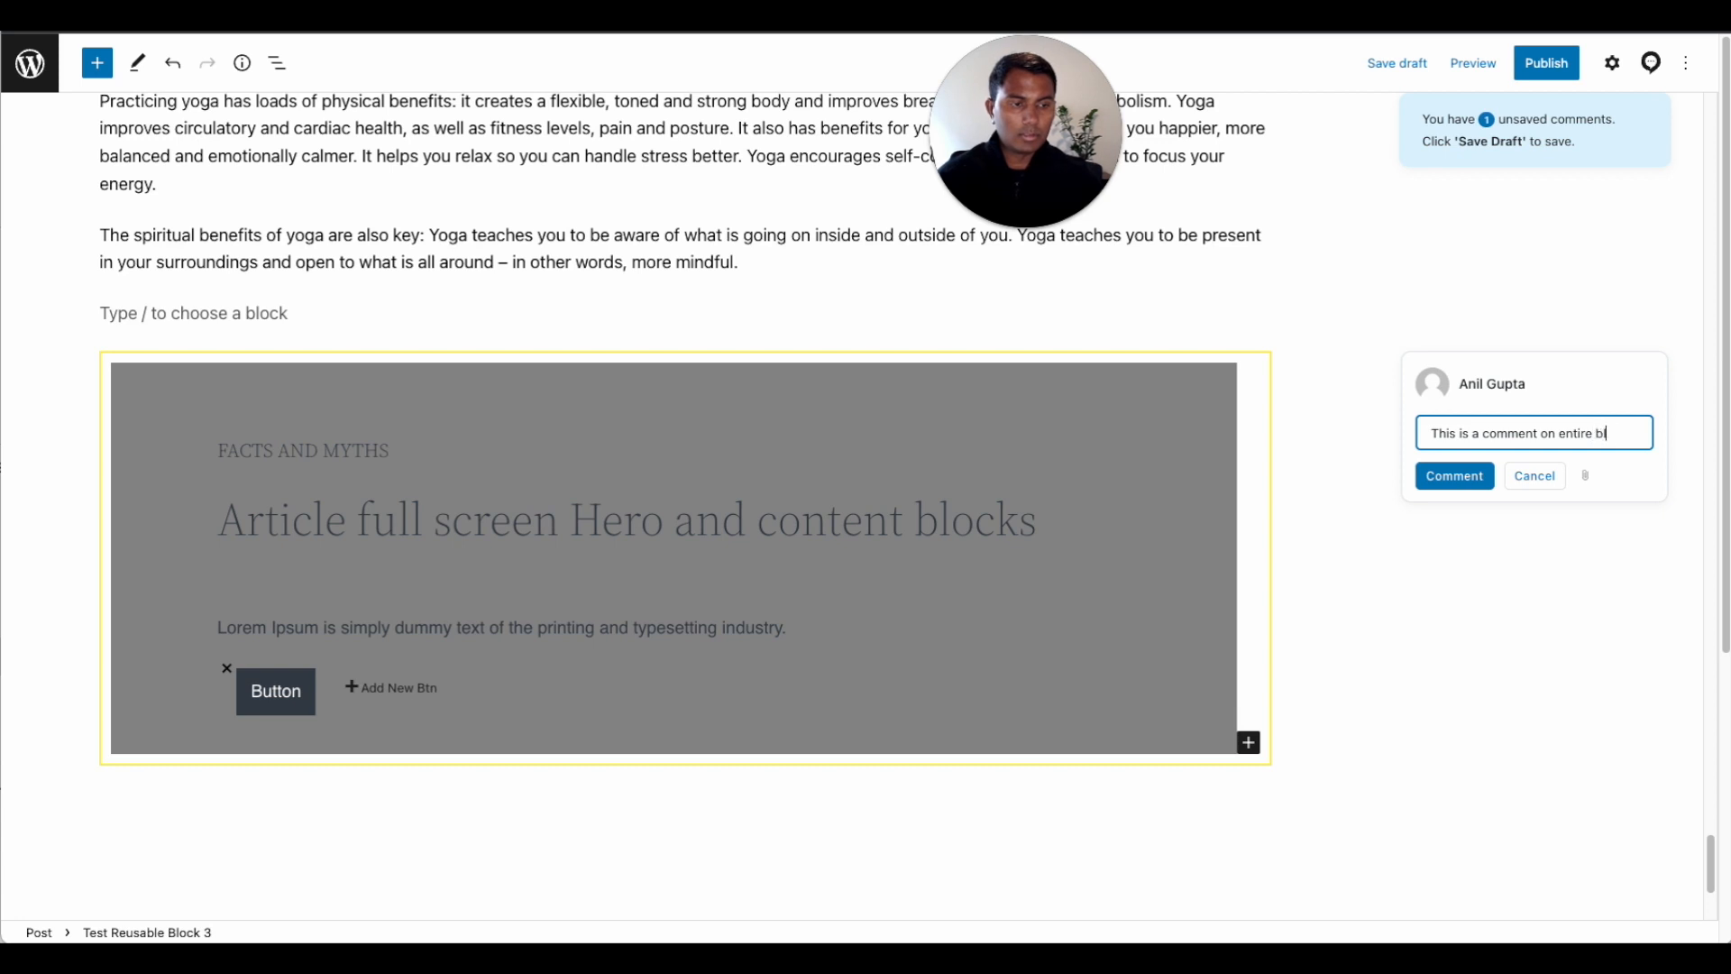
click(1454, 475)
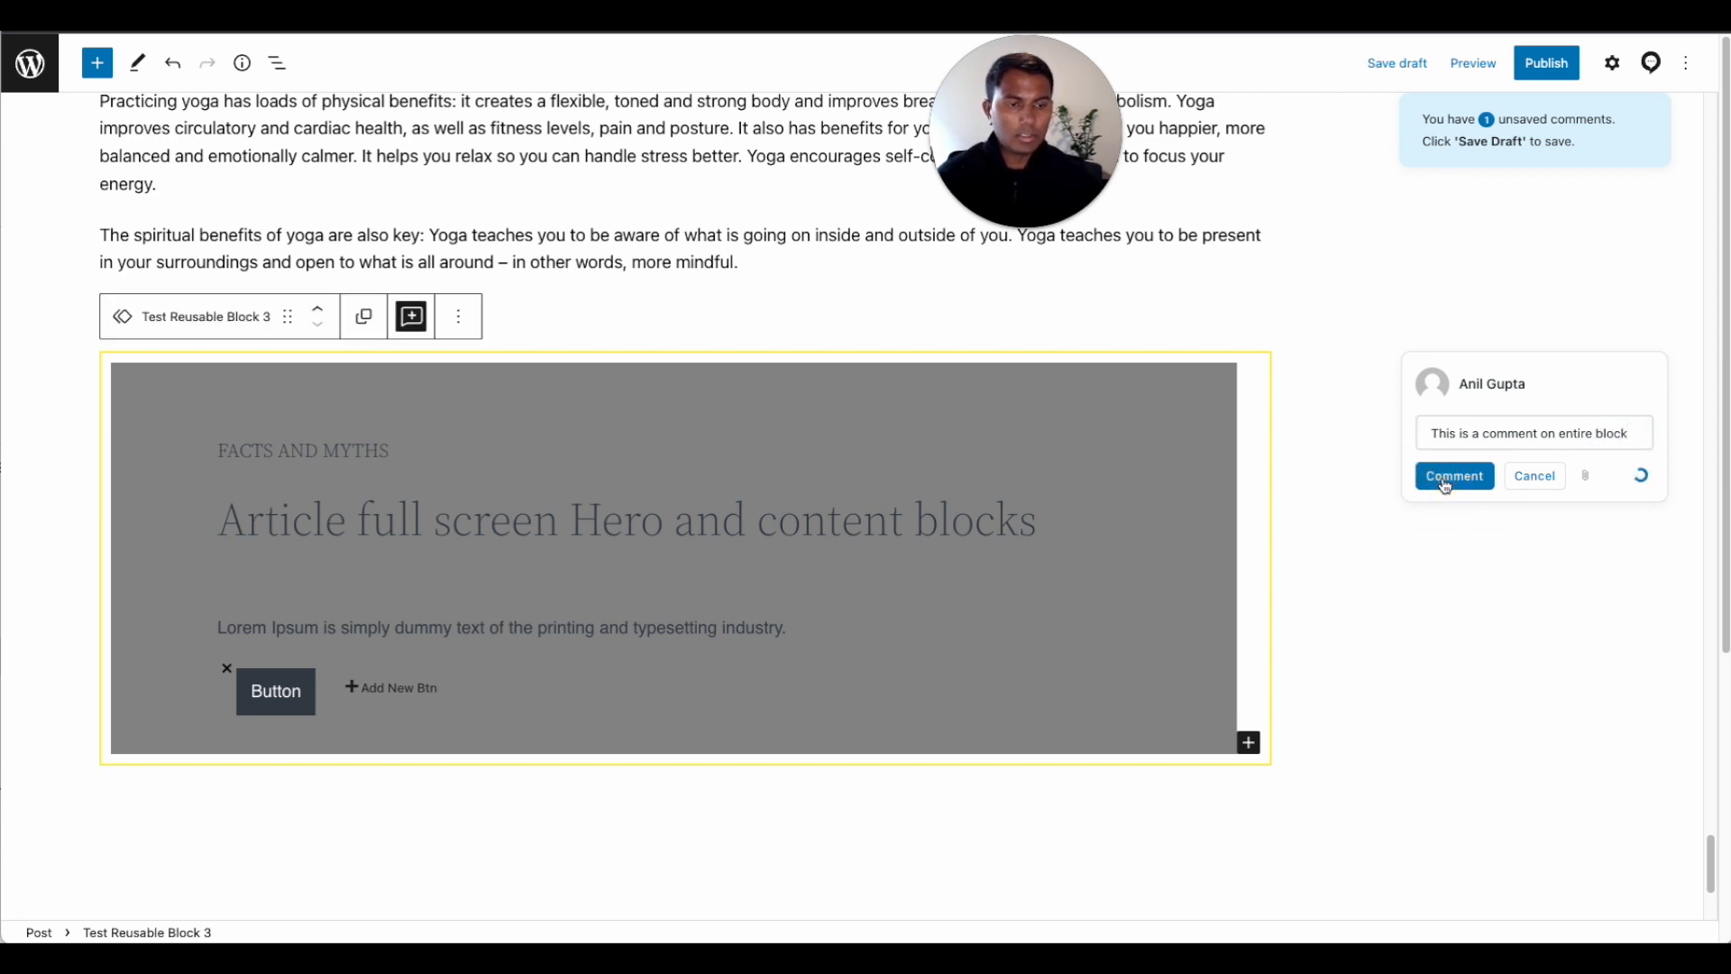
click(1452, 475)
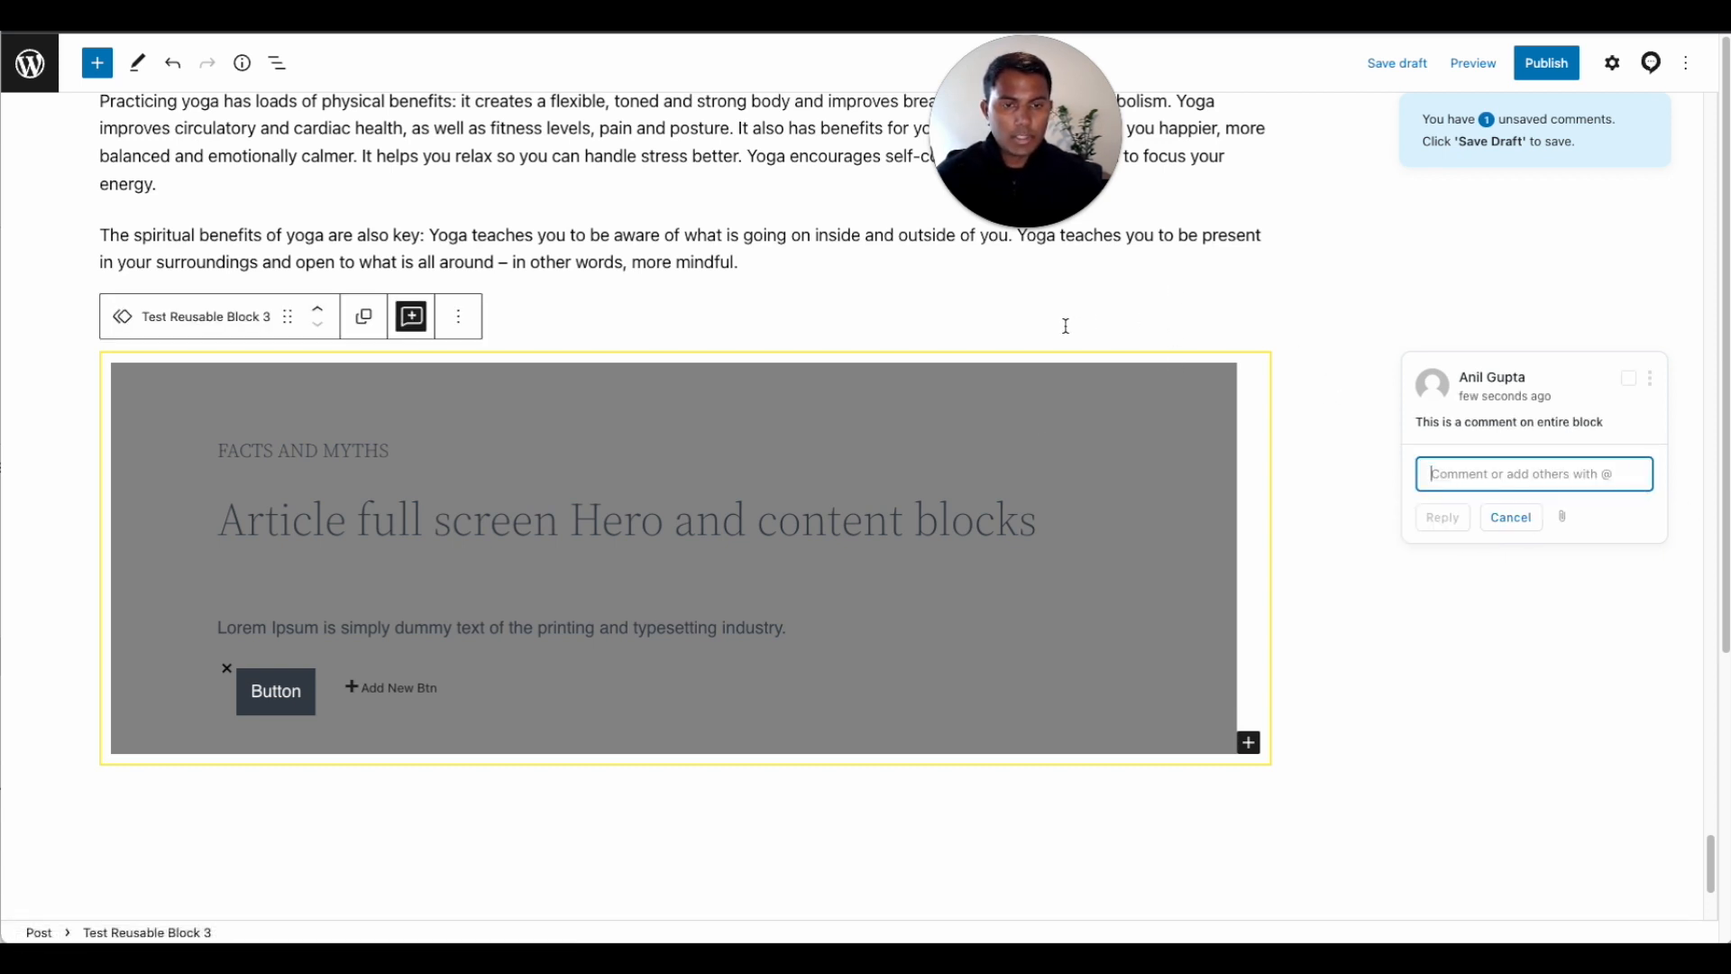
scroll(up, 3)
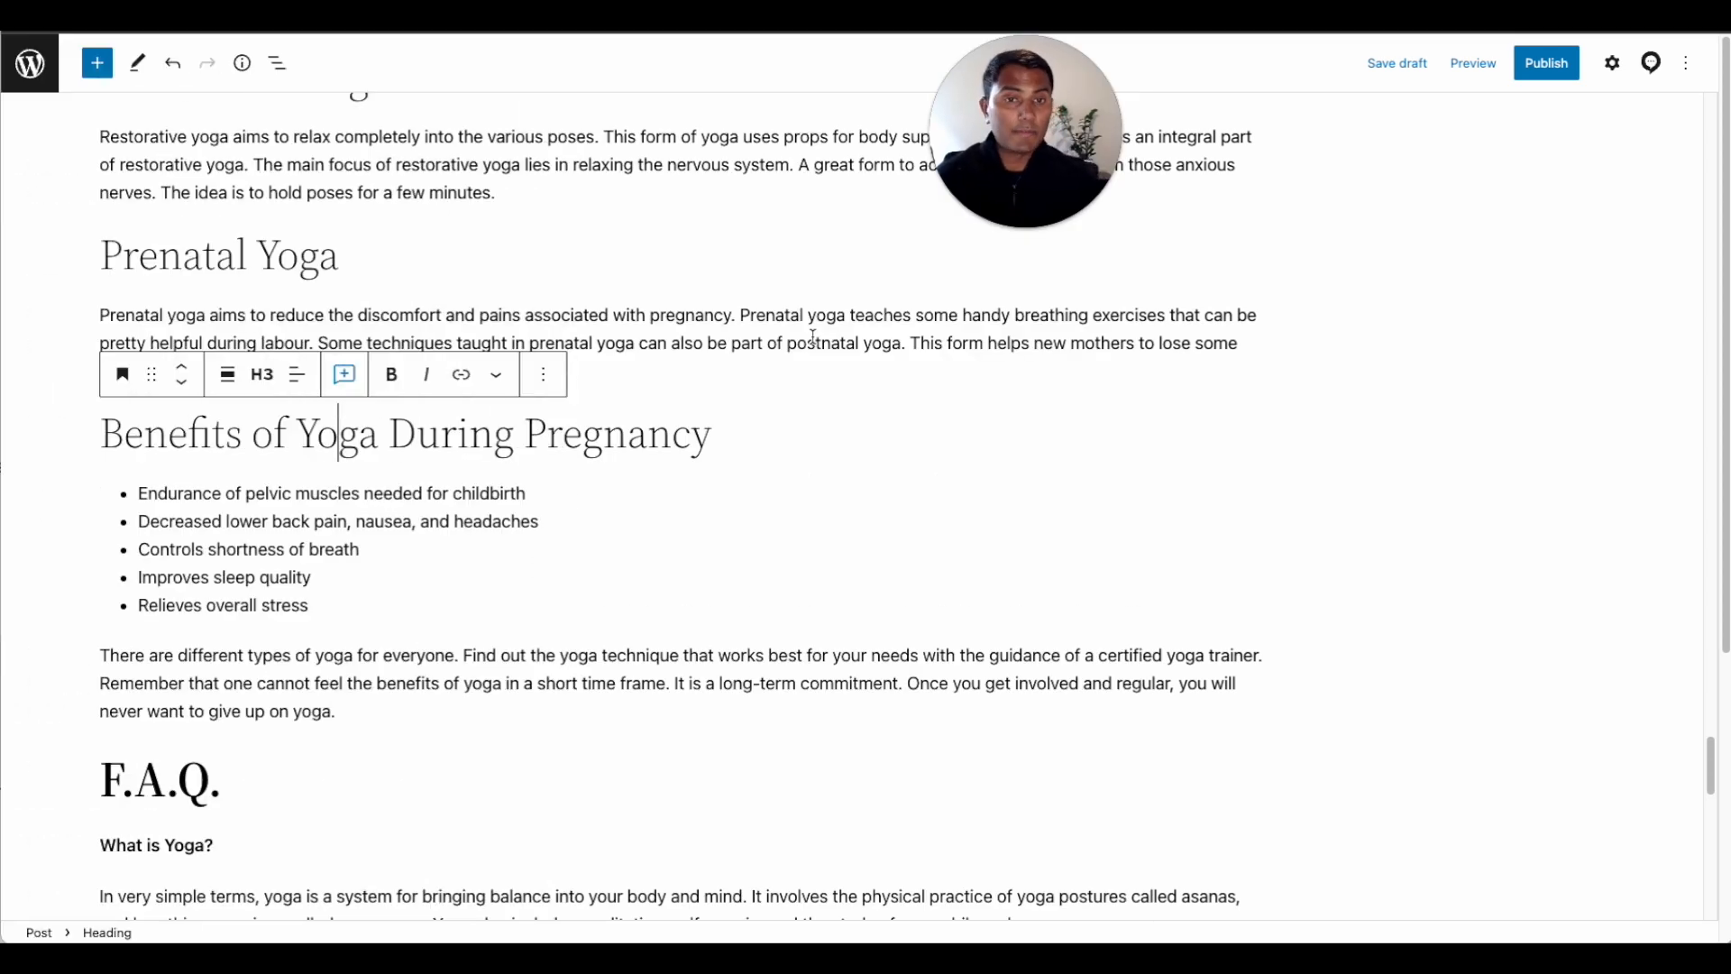
scroll(up, 3)
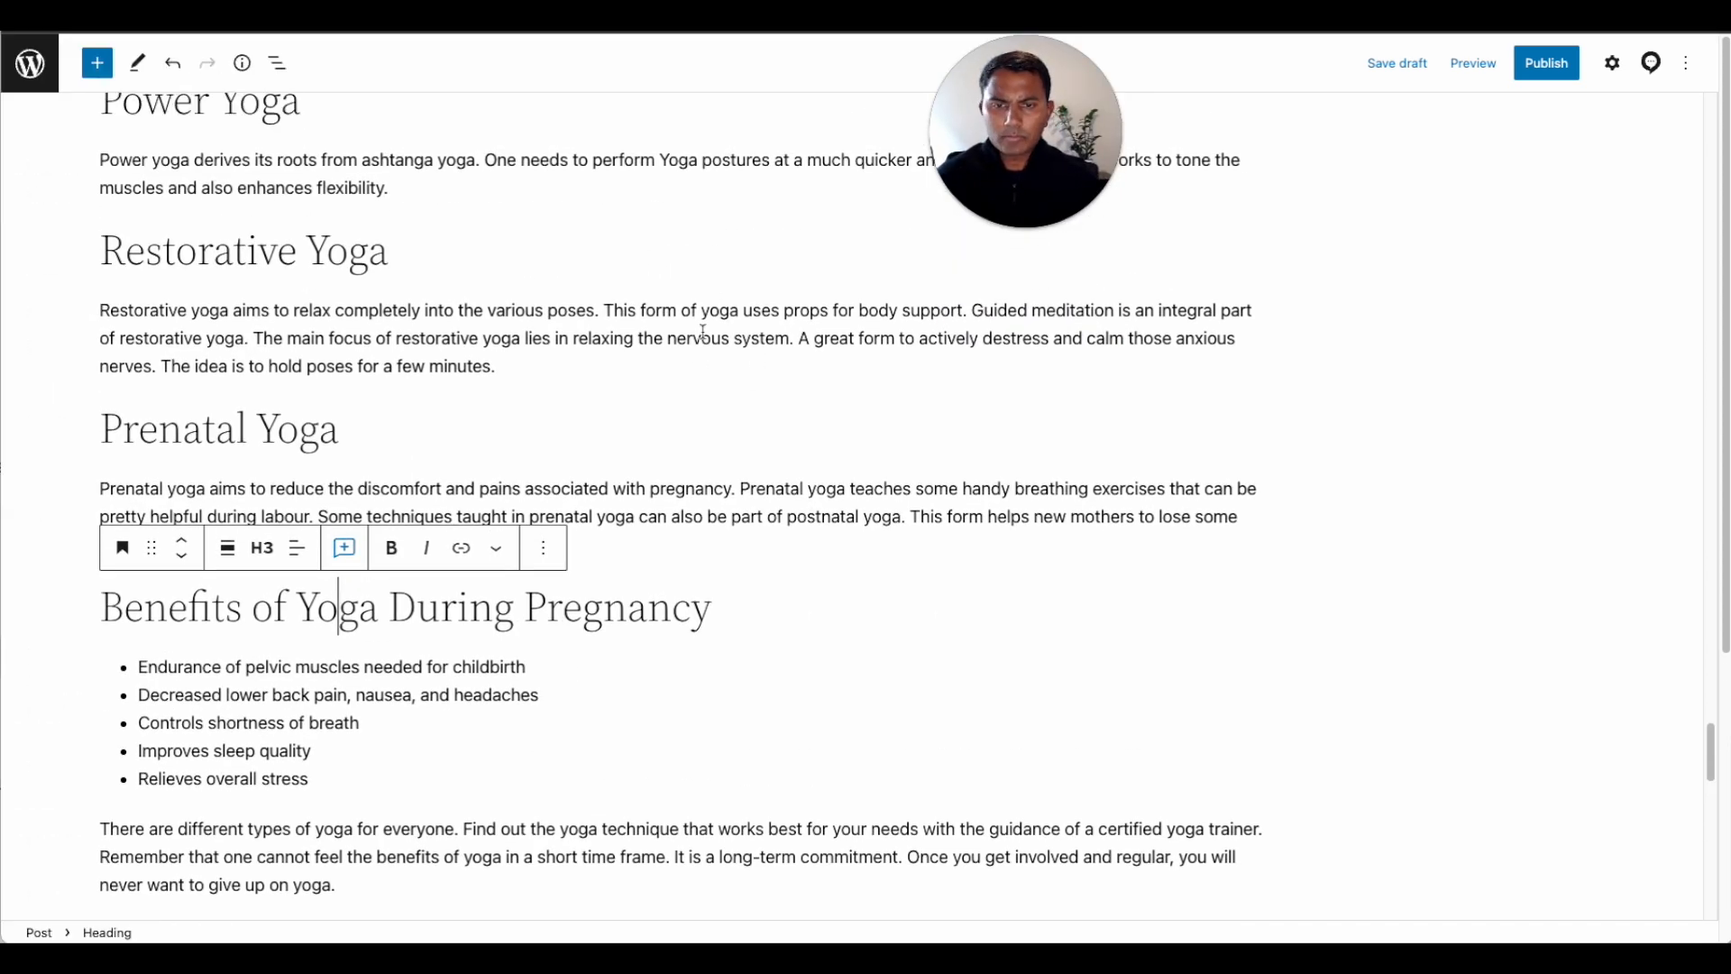
scroll(up, 3)
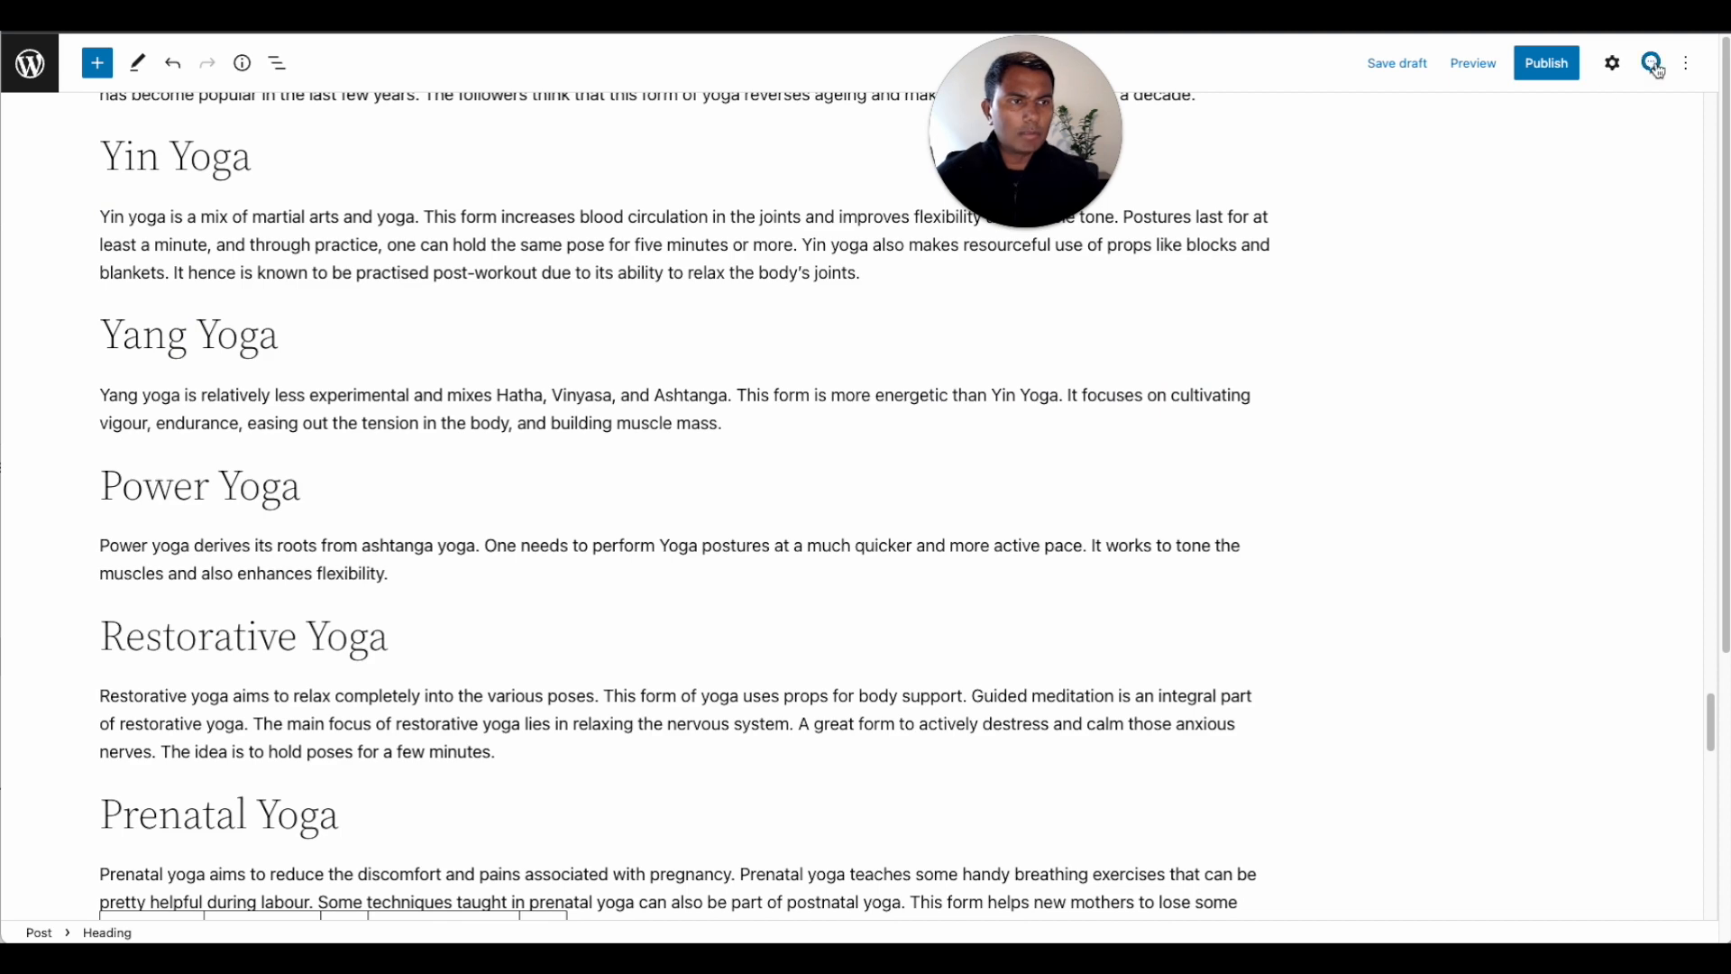
In Multicollab Settings, toggle Hide Suggestions and Hide Comments, and turn Suggest Edits off
click(1650, 63)
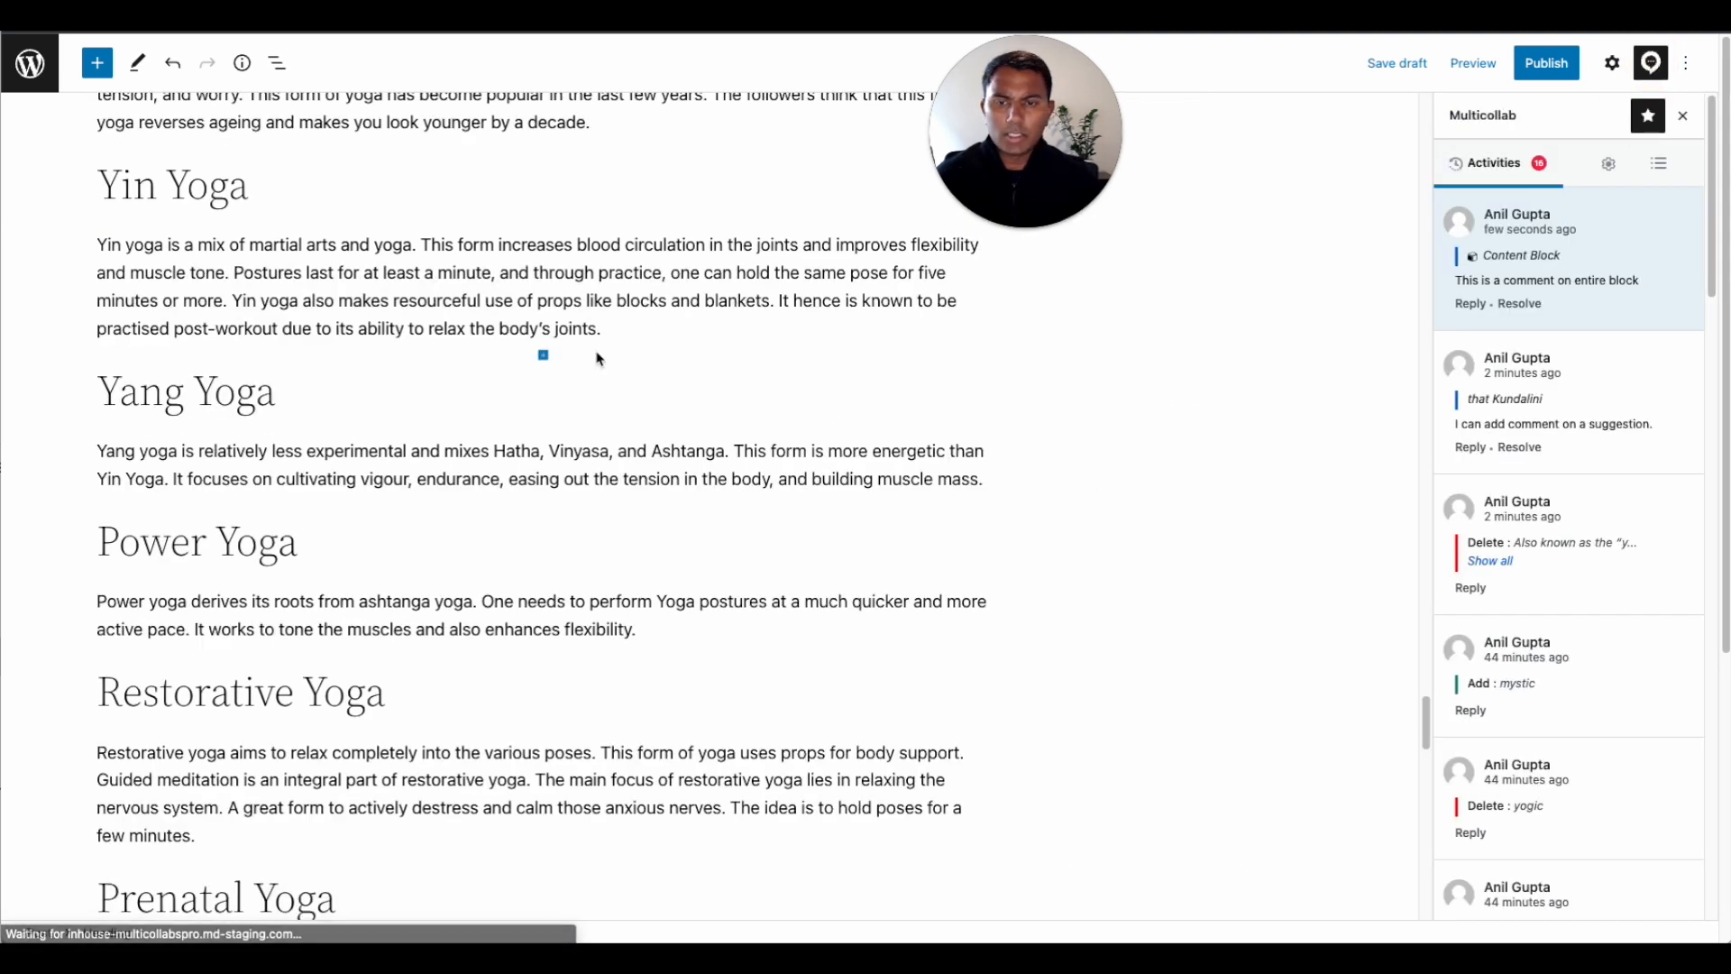
scroll(up, 3)
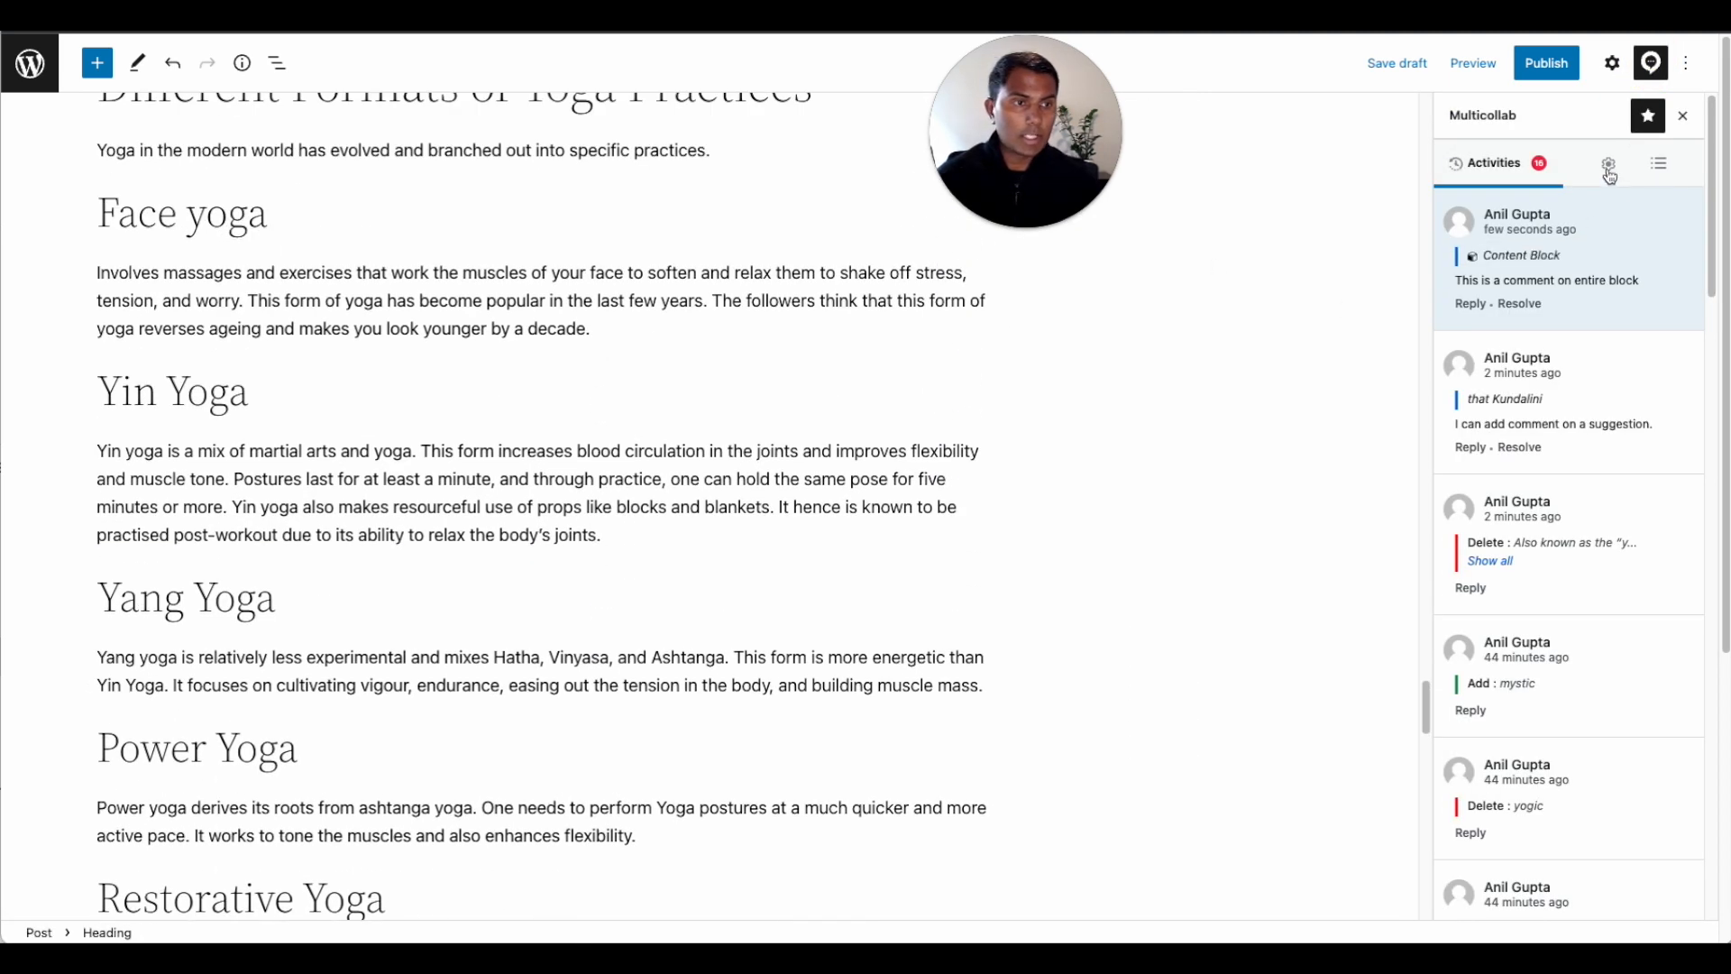
click(1608, 163)
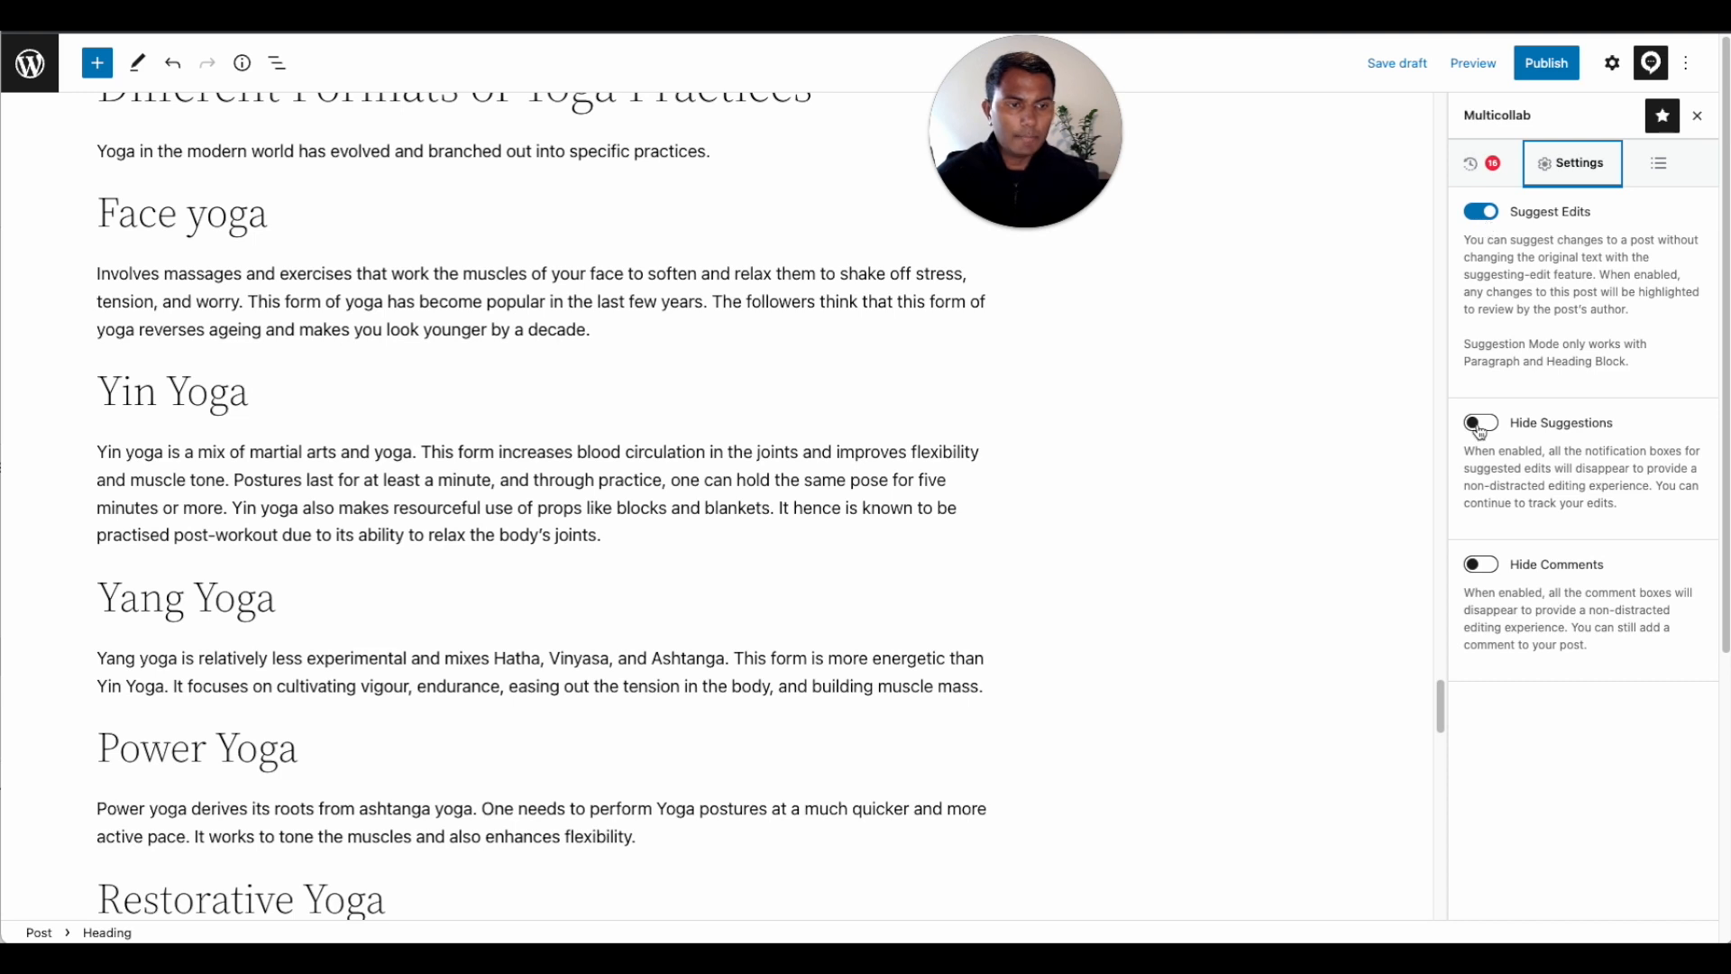
click(1479, 422)
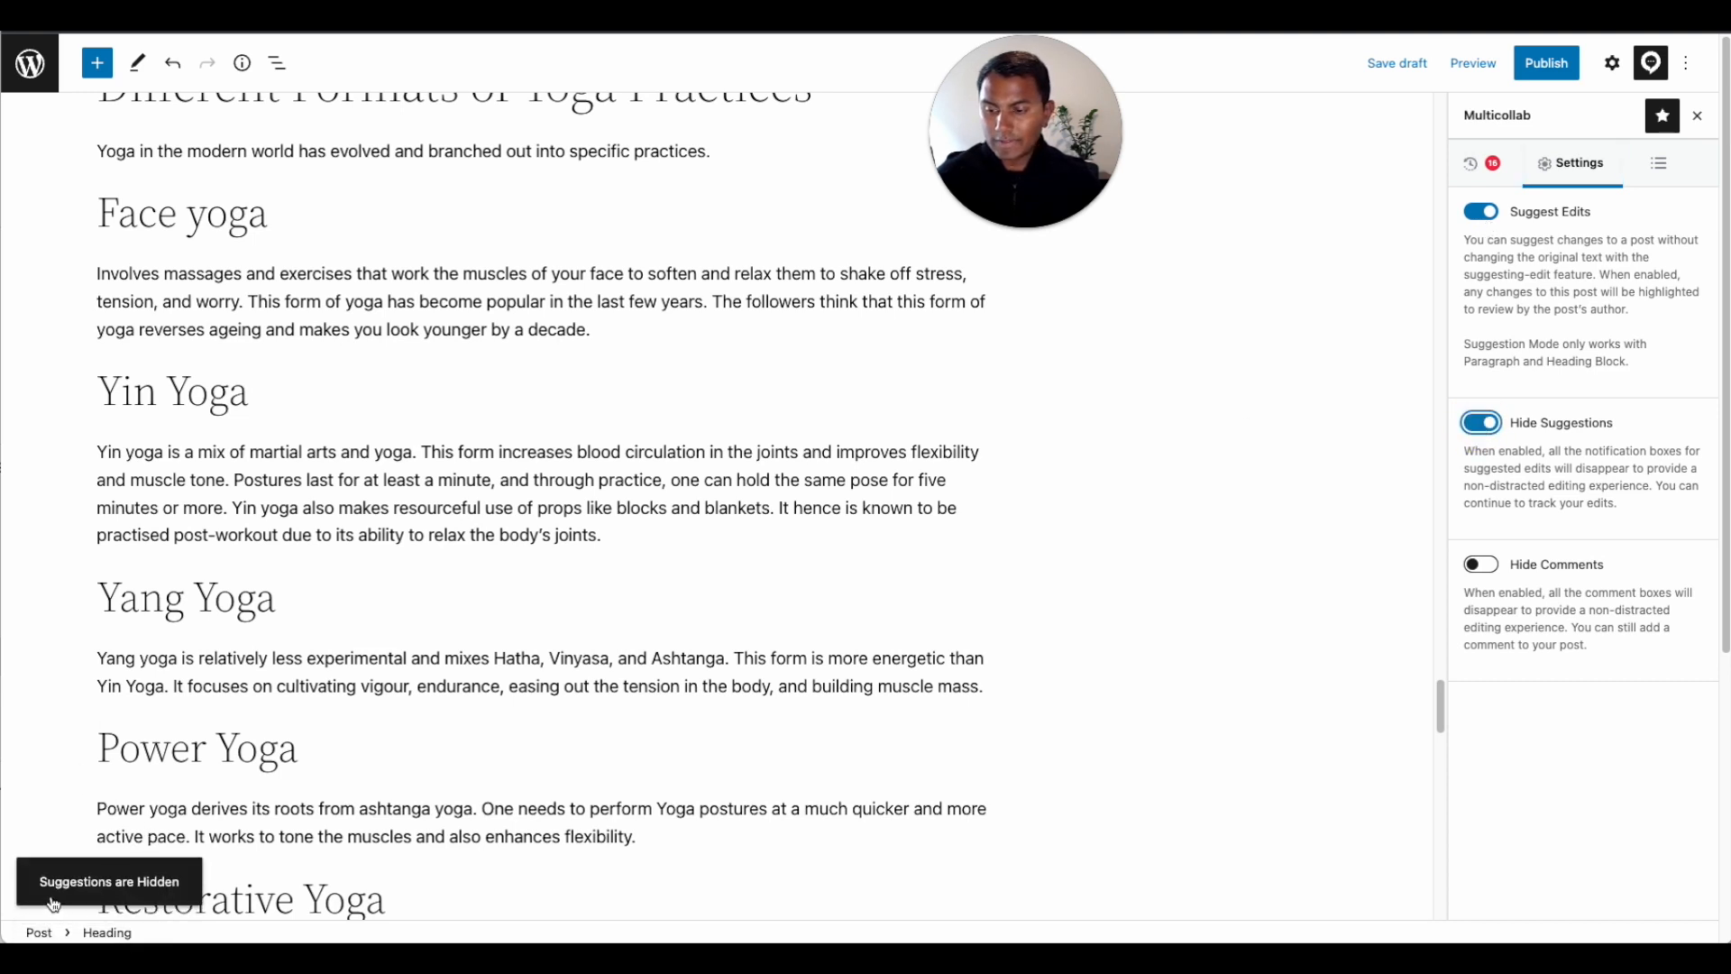
mouse_move(60, 887)
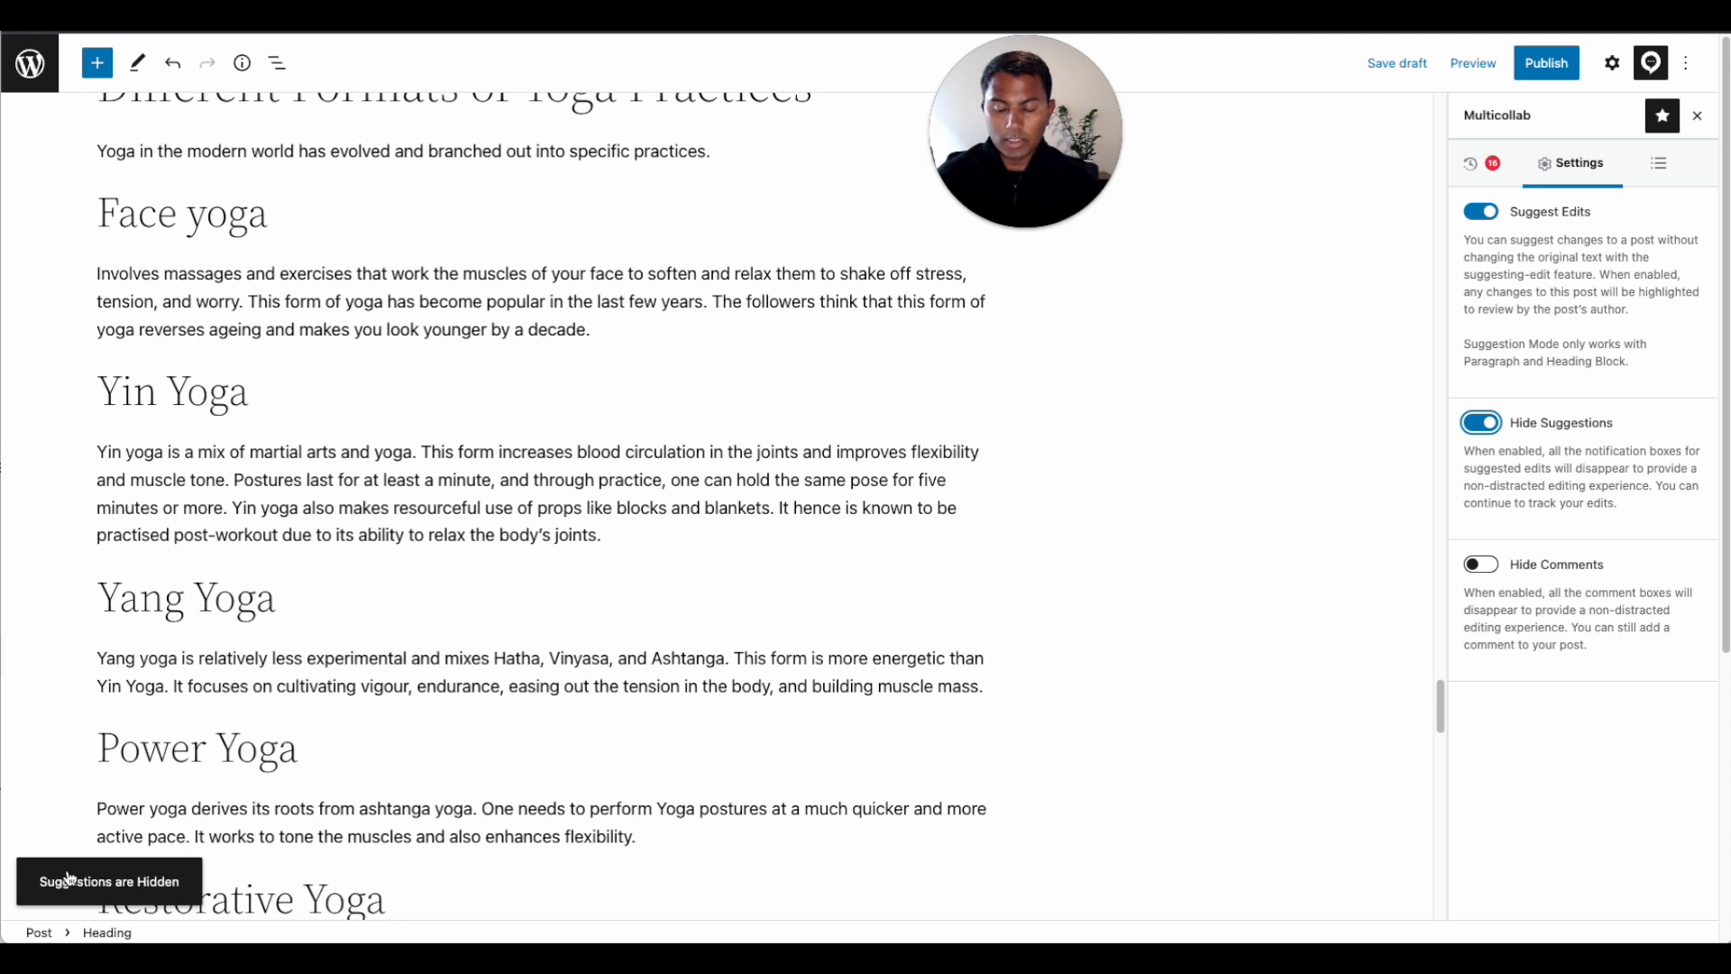
mouse_move(1349, 456)
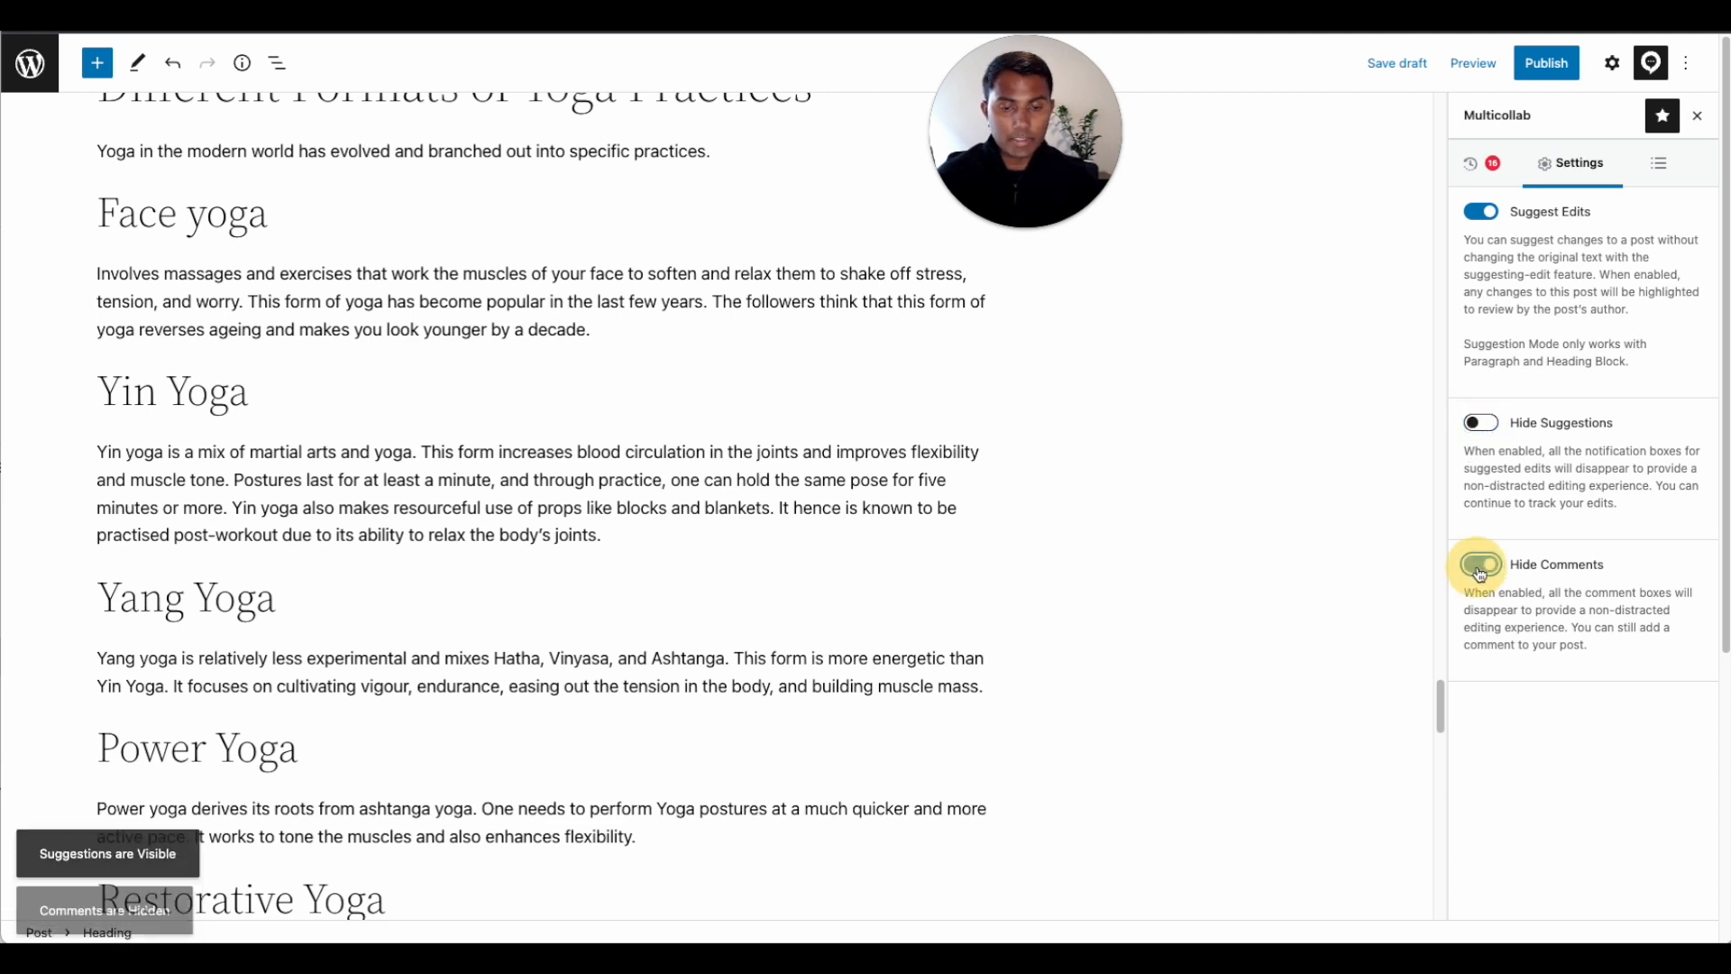
click(1479, 565)
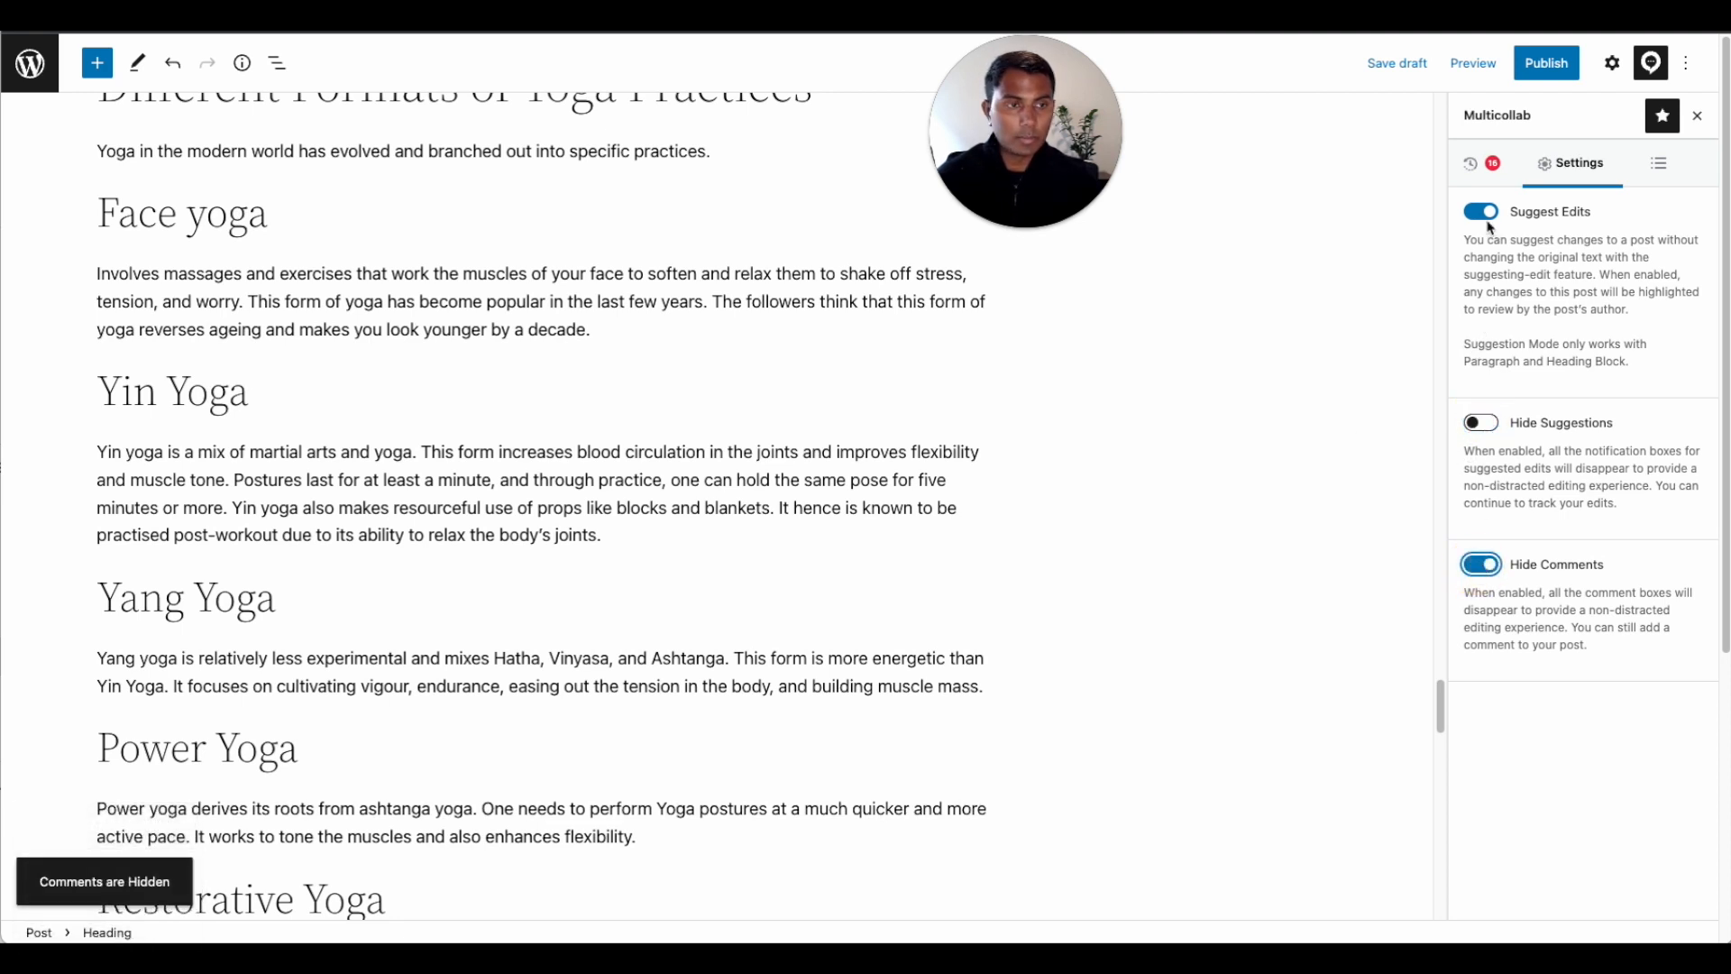
click(1481, 211)
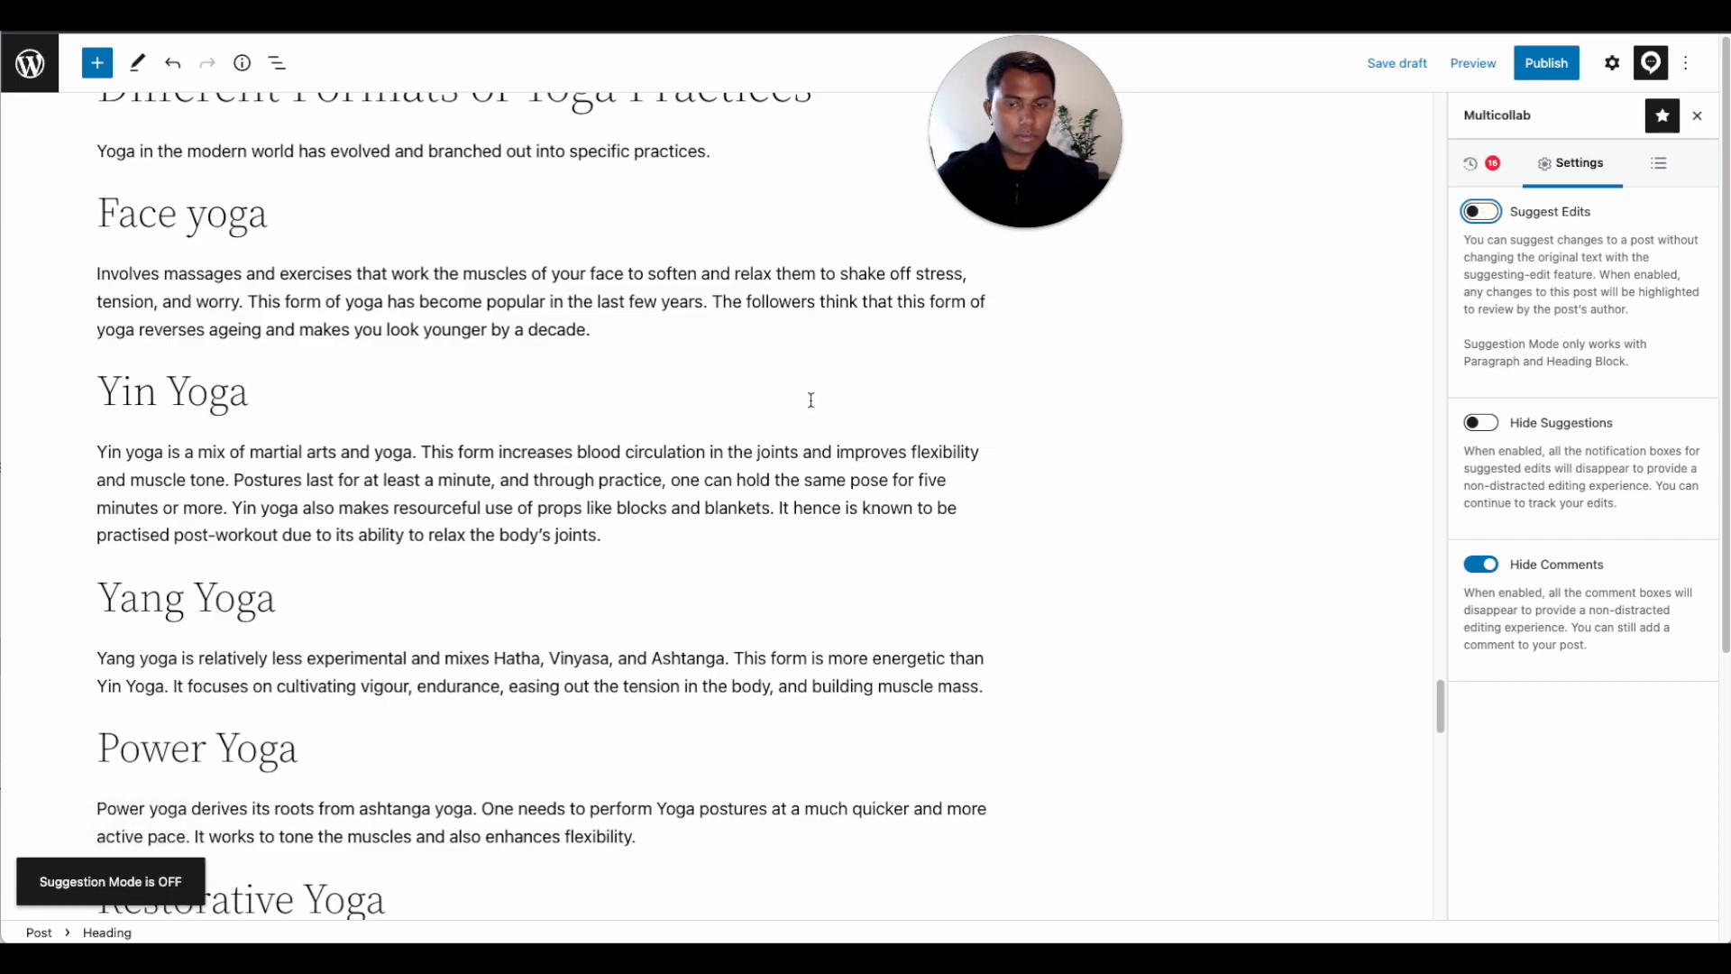
scroll(down, 3)
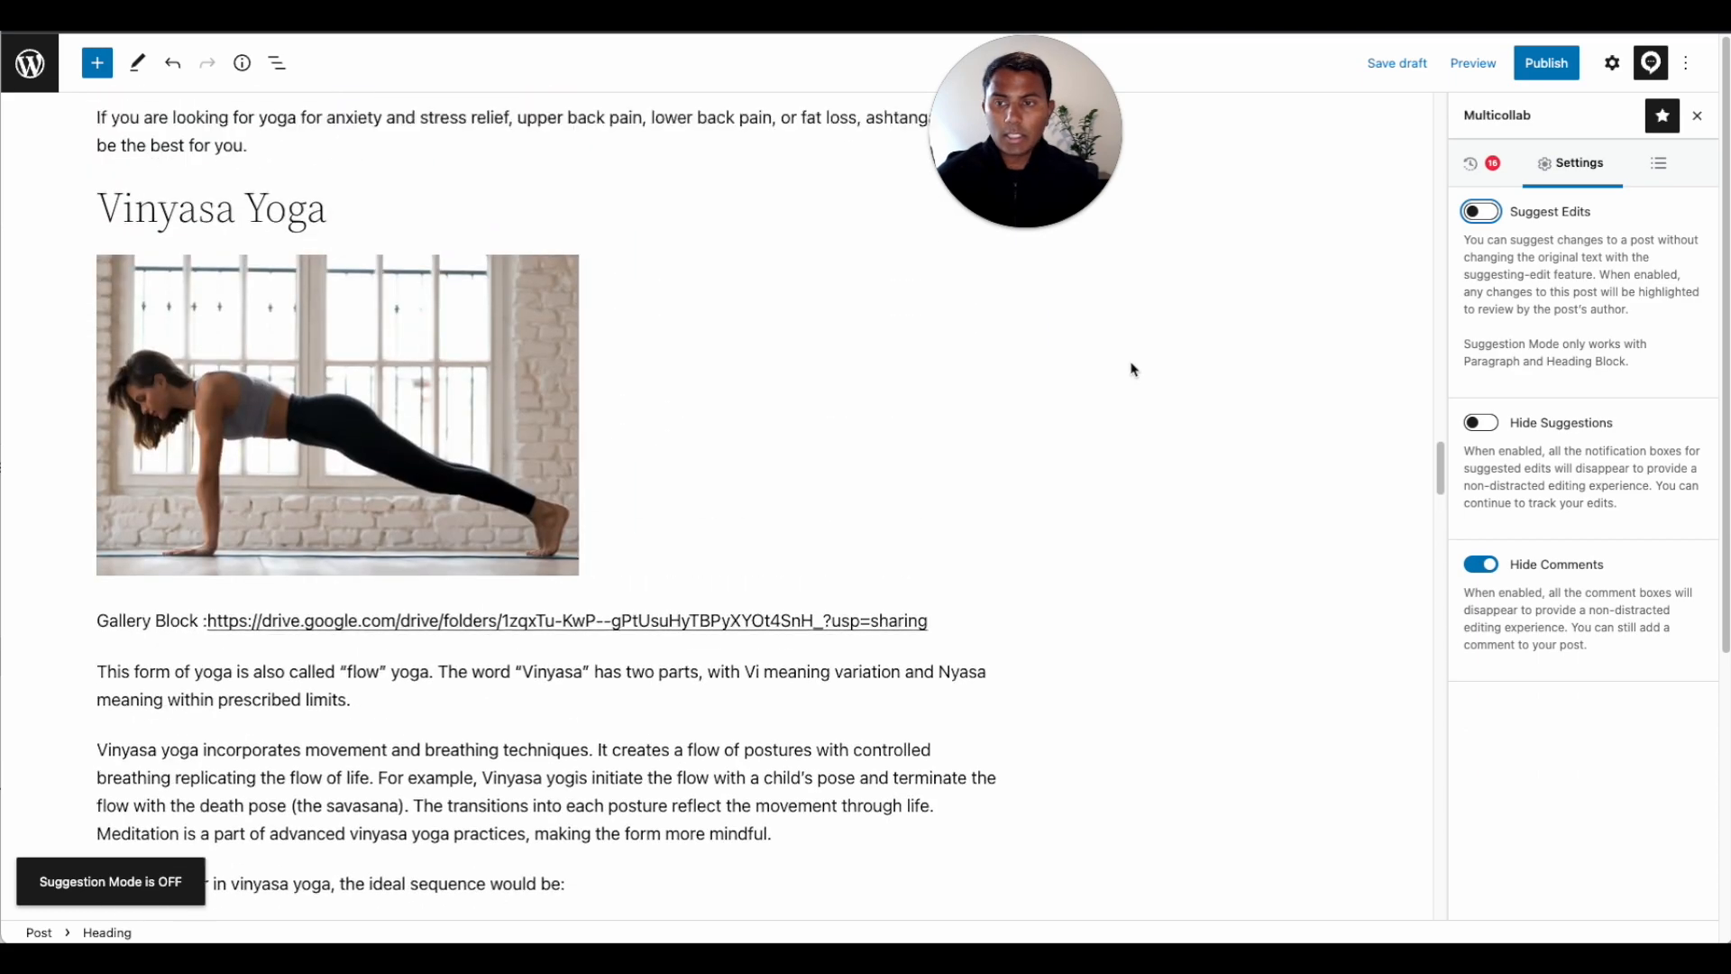
Scroll through the post down to the Iyengar Yoga section
scroll(up, 3)
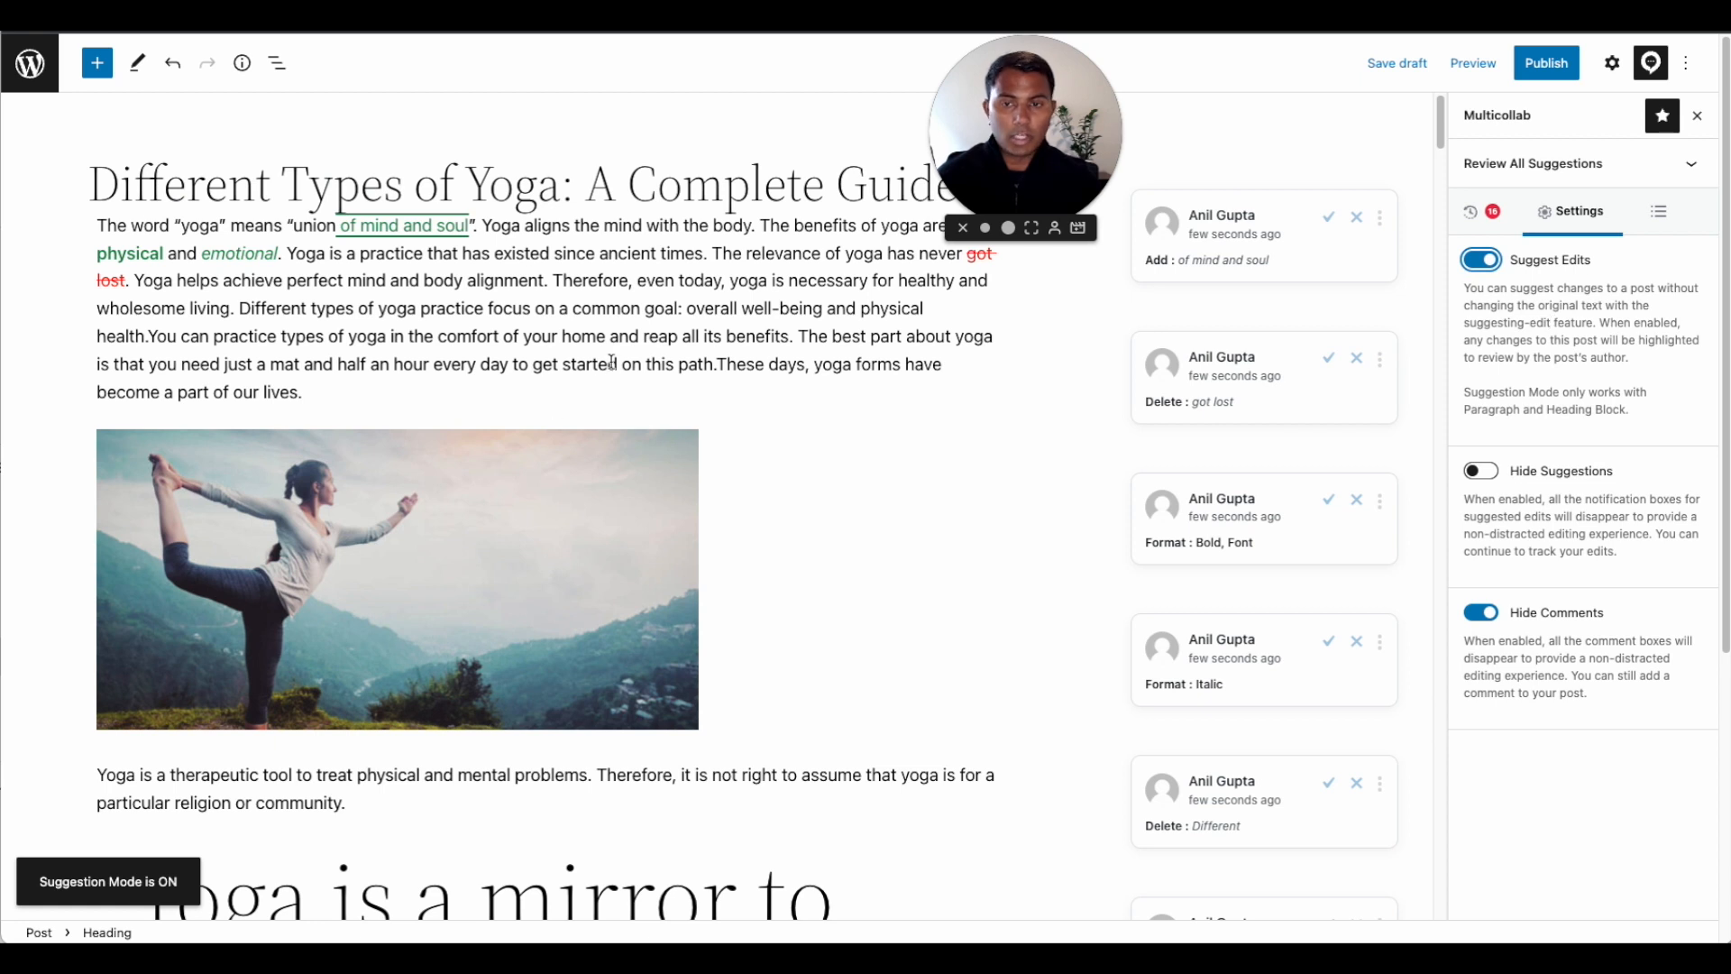
mouse_move(1277, 162)
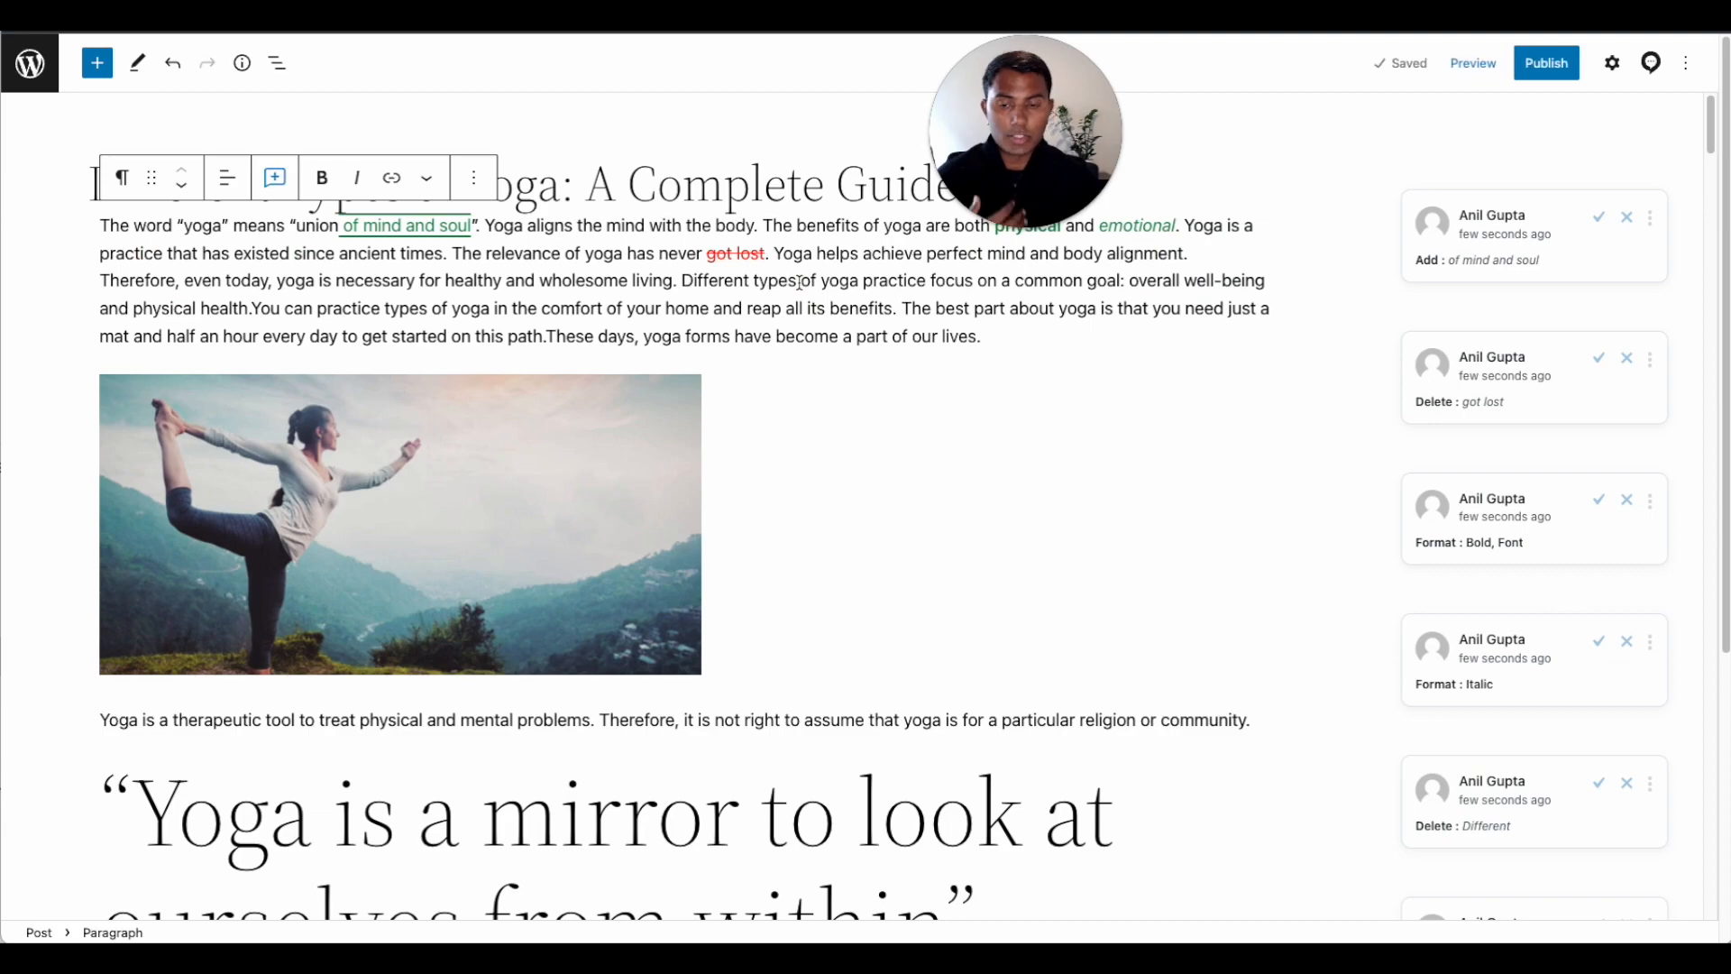
scroll(down, 3)
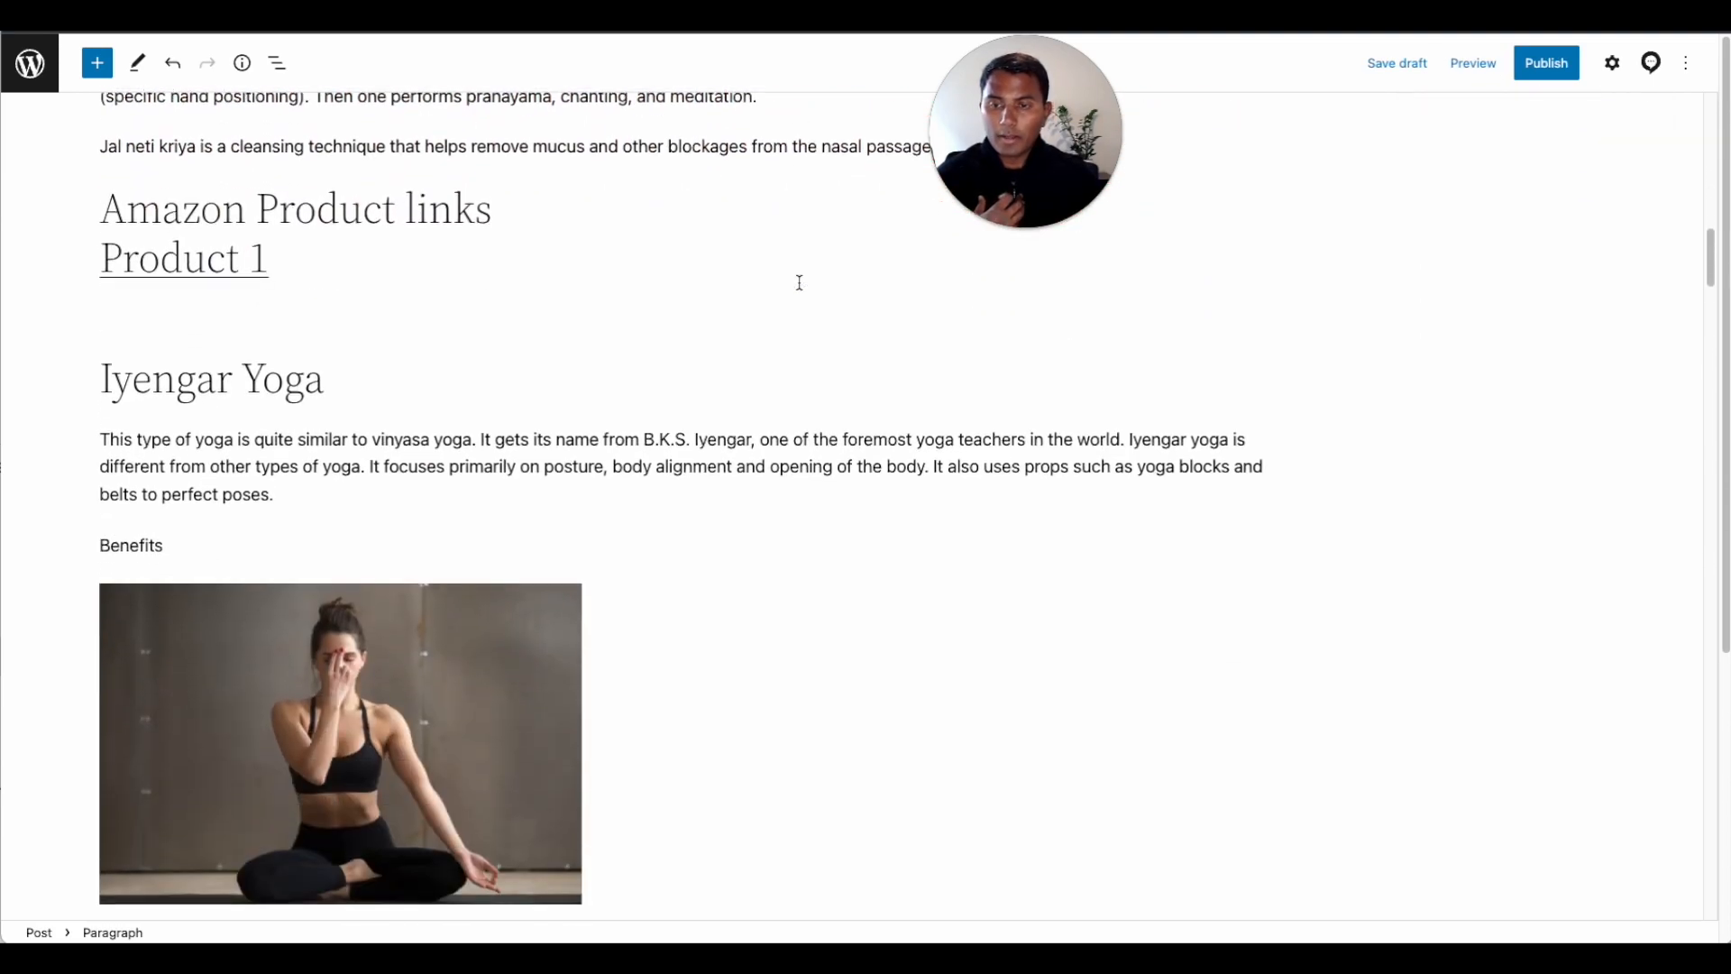